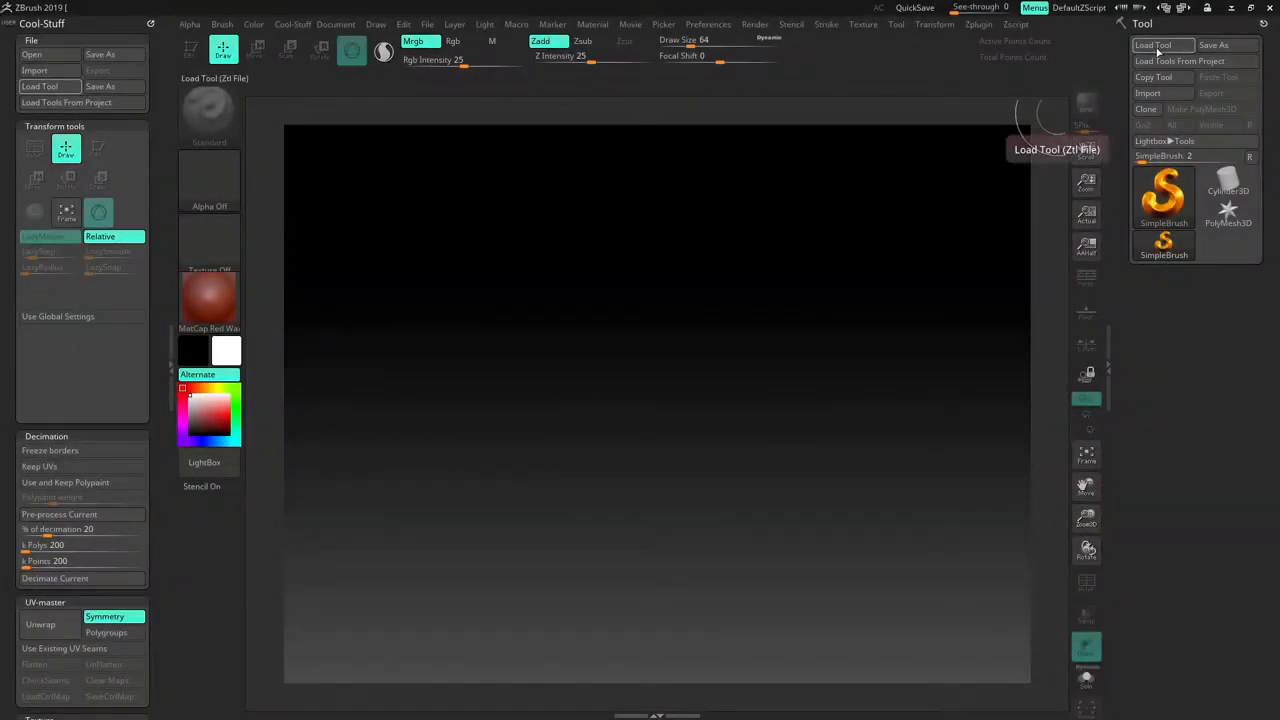
- Load the tree stump ZTool from DATA (G:) > Projects > Circus_Project_UE5 > Content > Textures > Vegetation > Trees > Tree_Stump
left_click(40, 86)
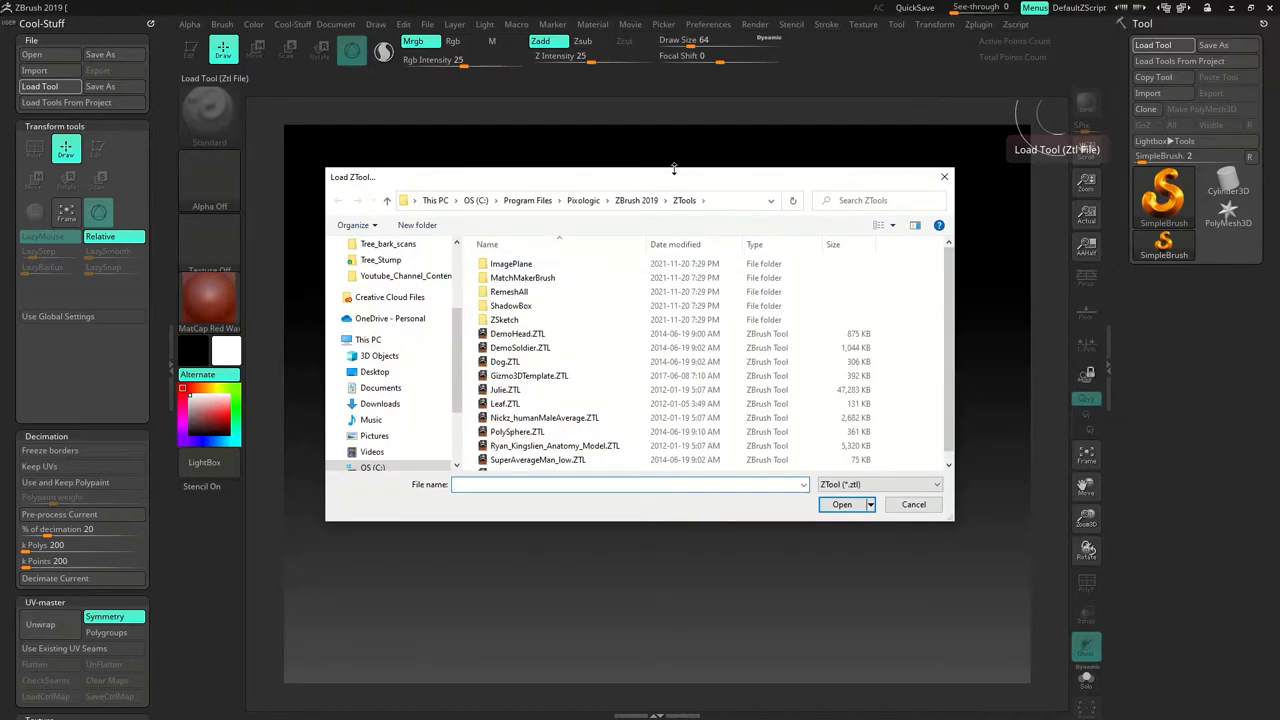
left_click(378, 428)
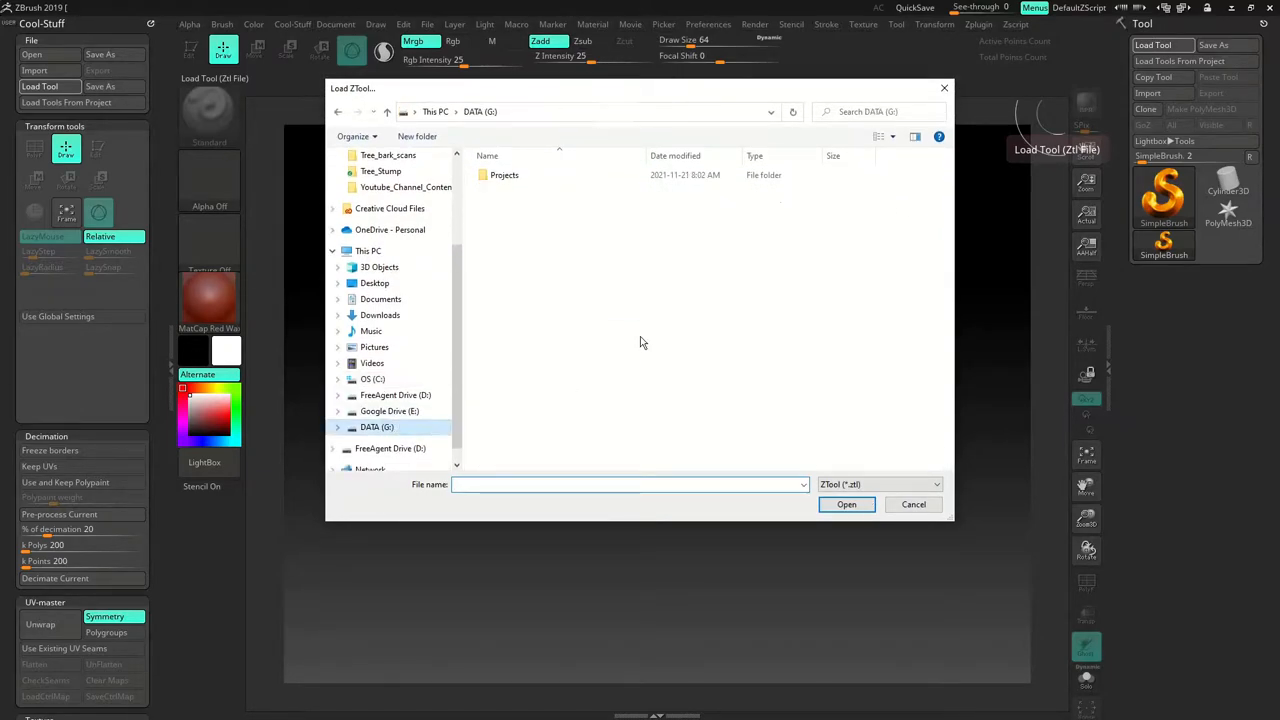
double_click(504, 176)
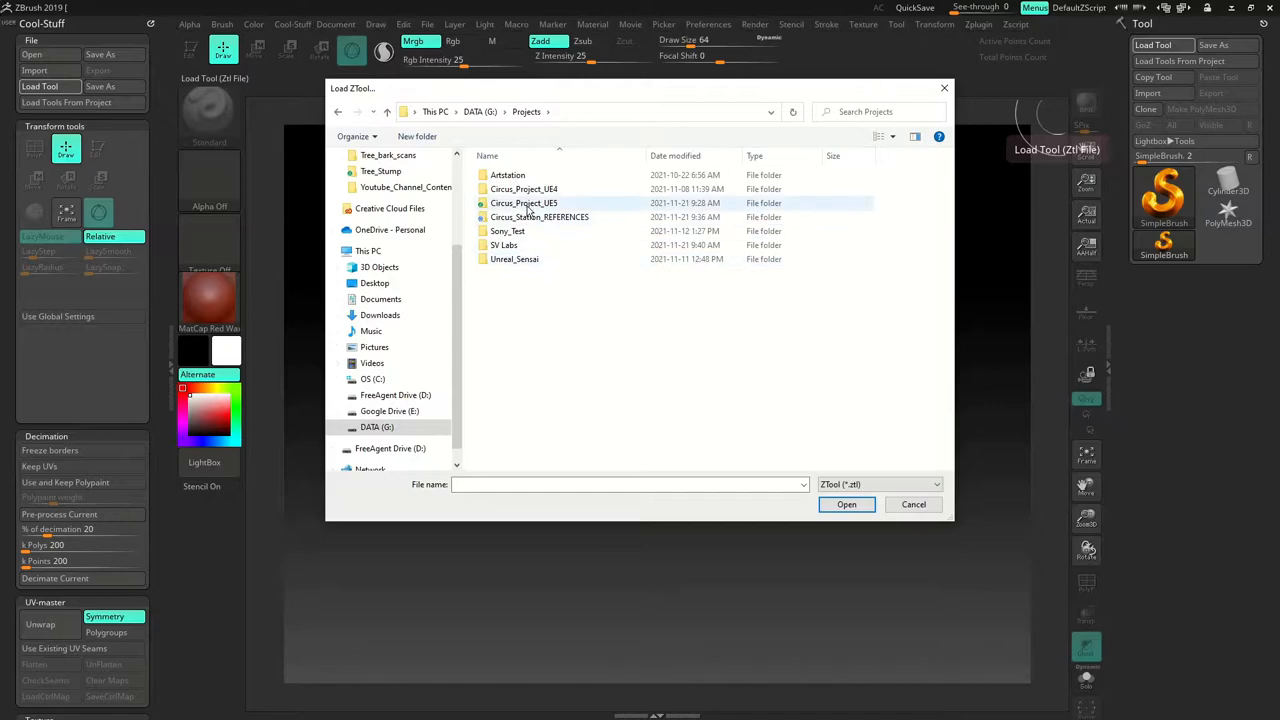
double_click(524, 204)
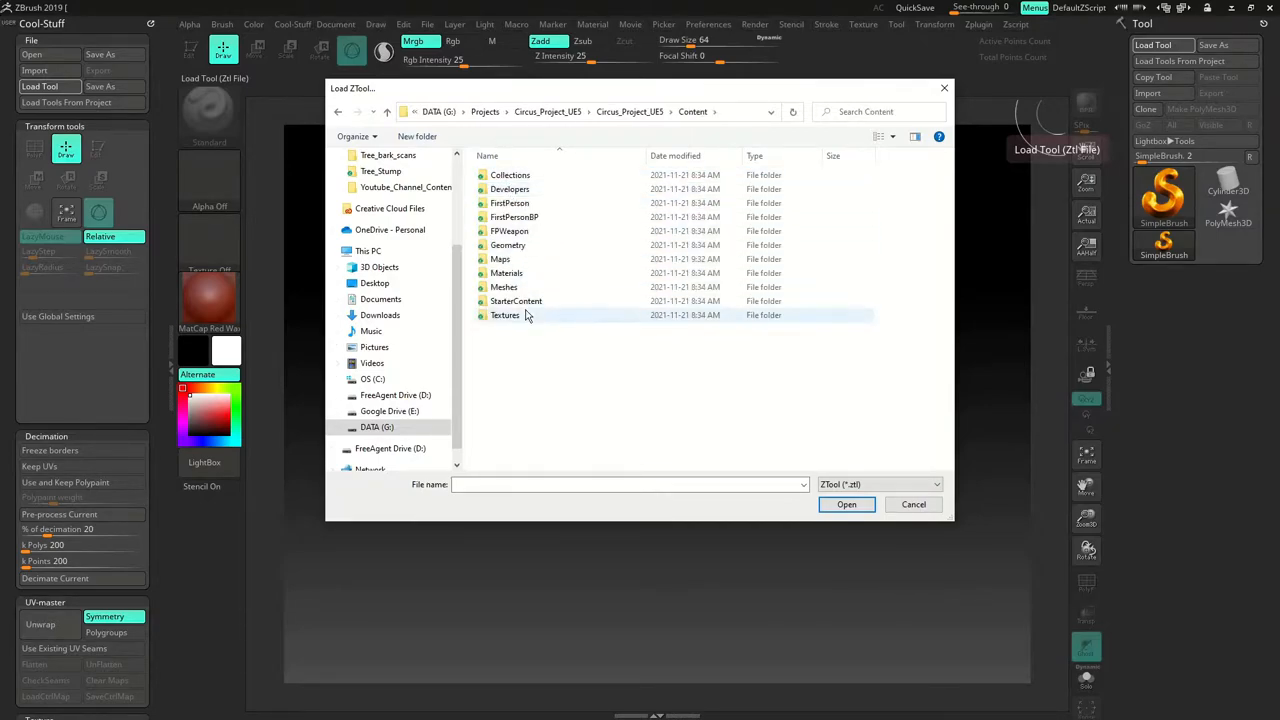
double_click(504, 316)
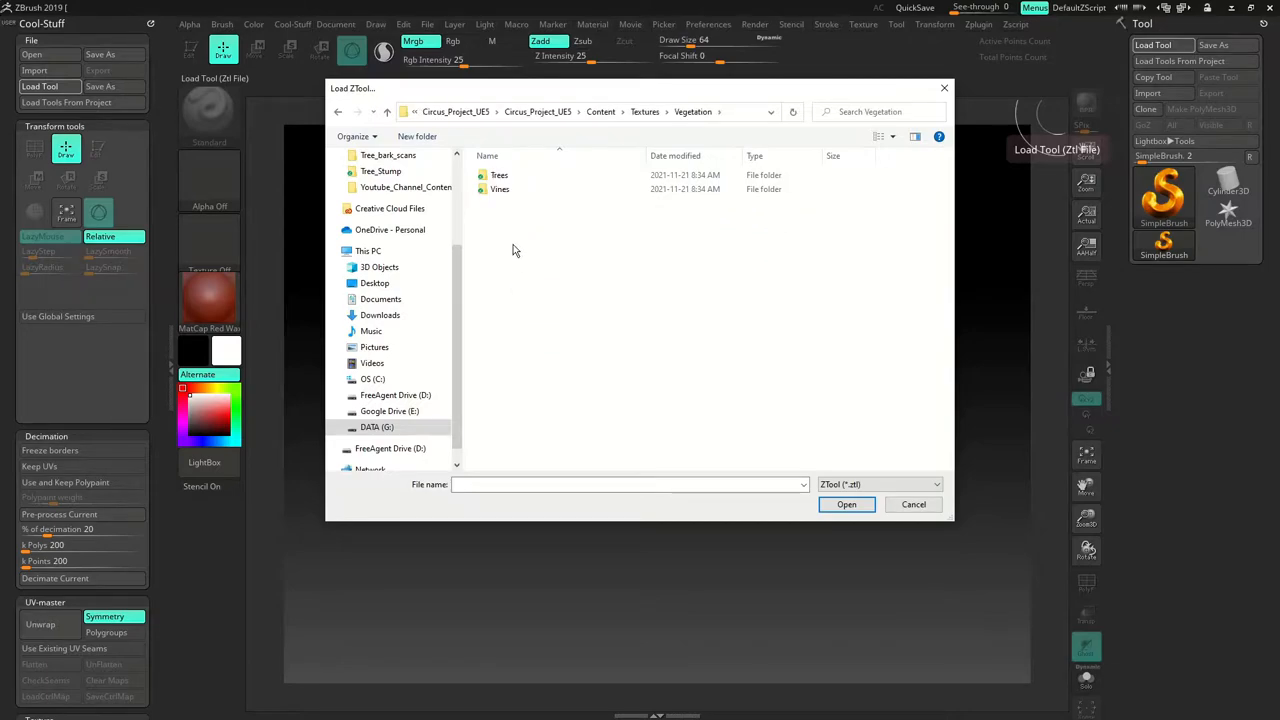
double_click(500, 176)
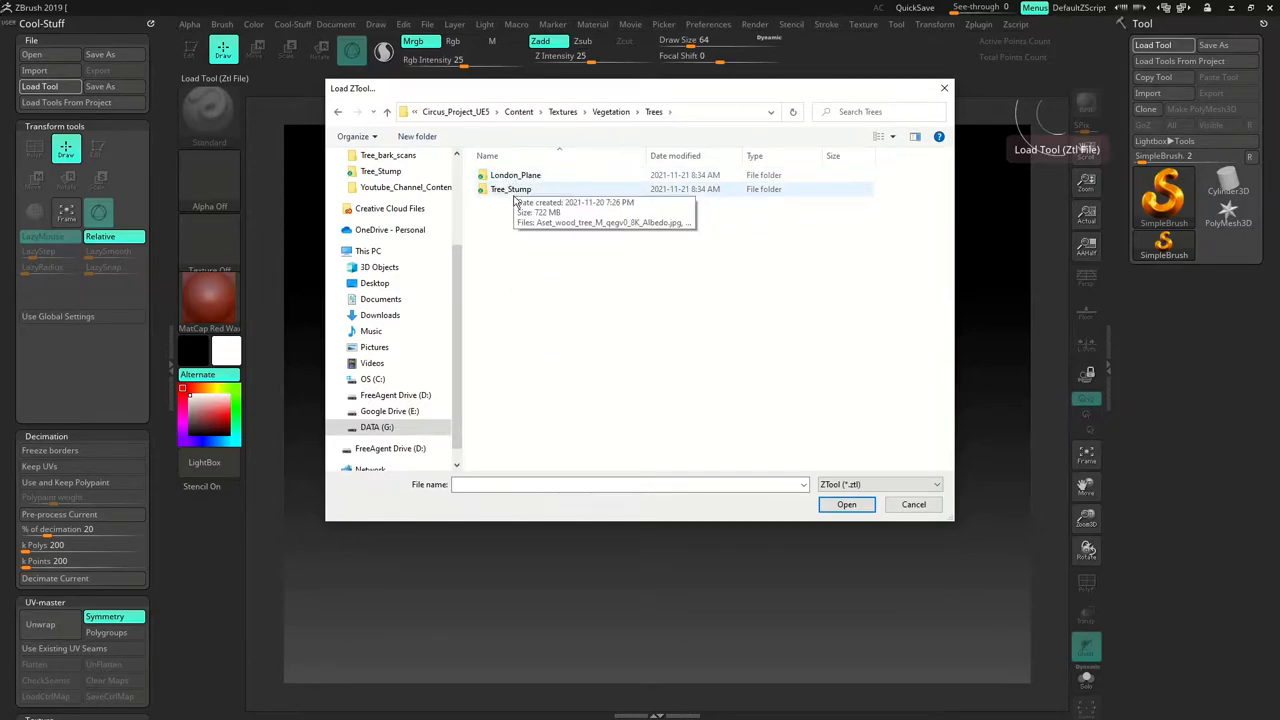
double_click(512, 188)
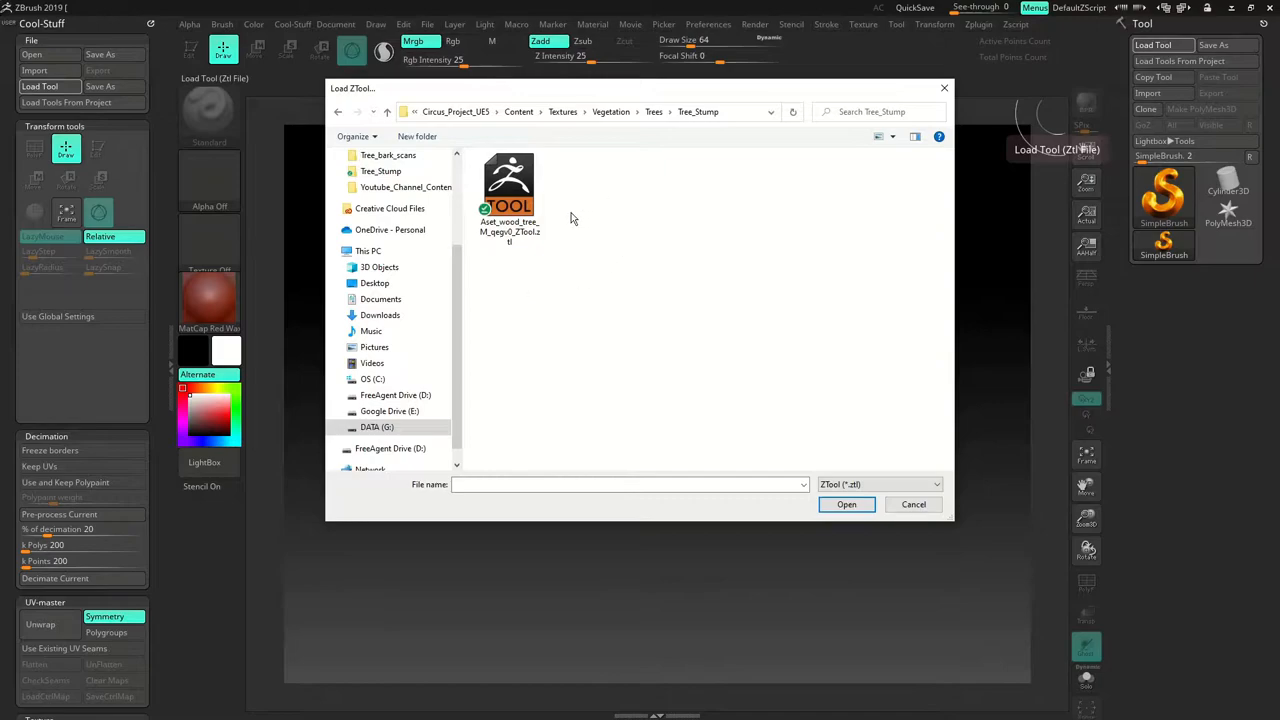
left_click(508, 196)
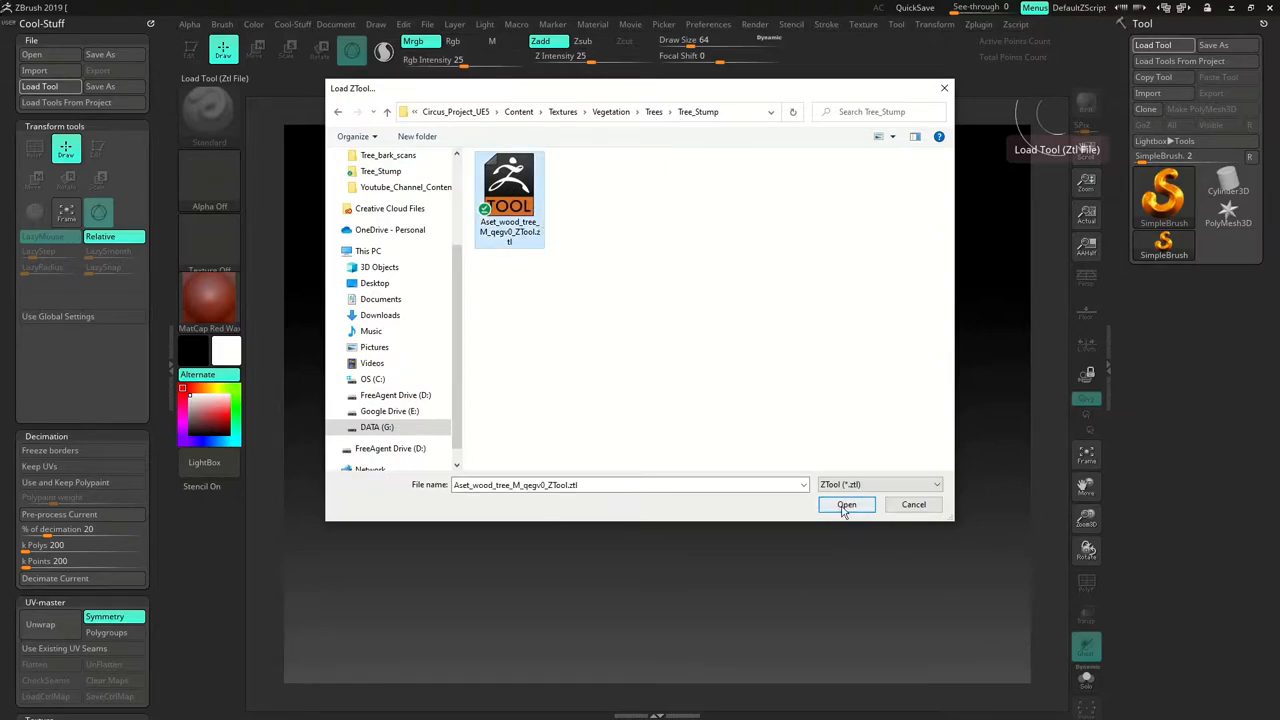
left_click(846, 504)
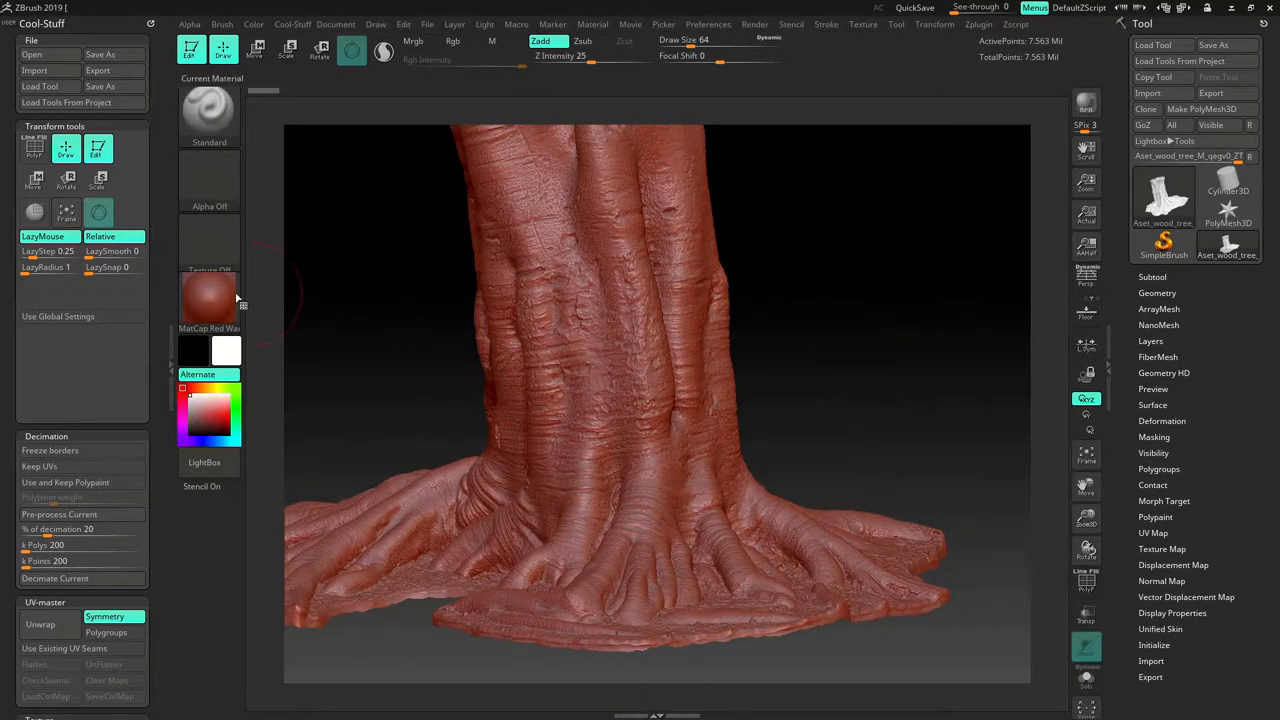
- Switch the stump sculpt to the MatCap Gray material
left_click(208, 114)
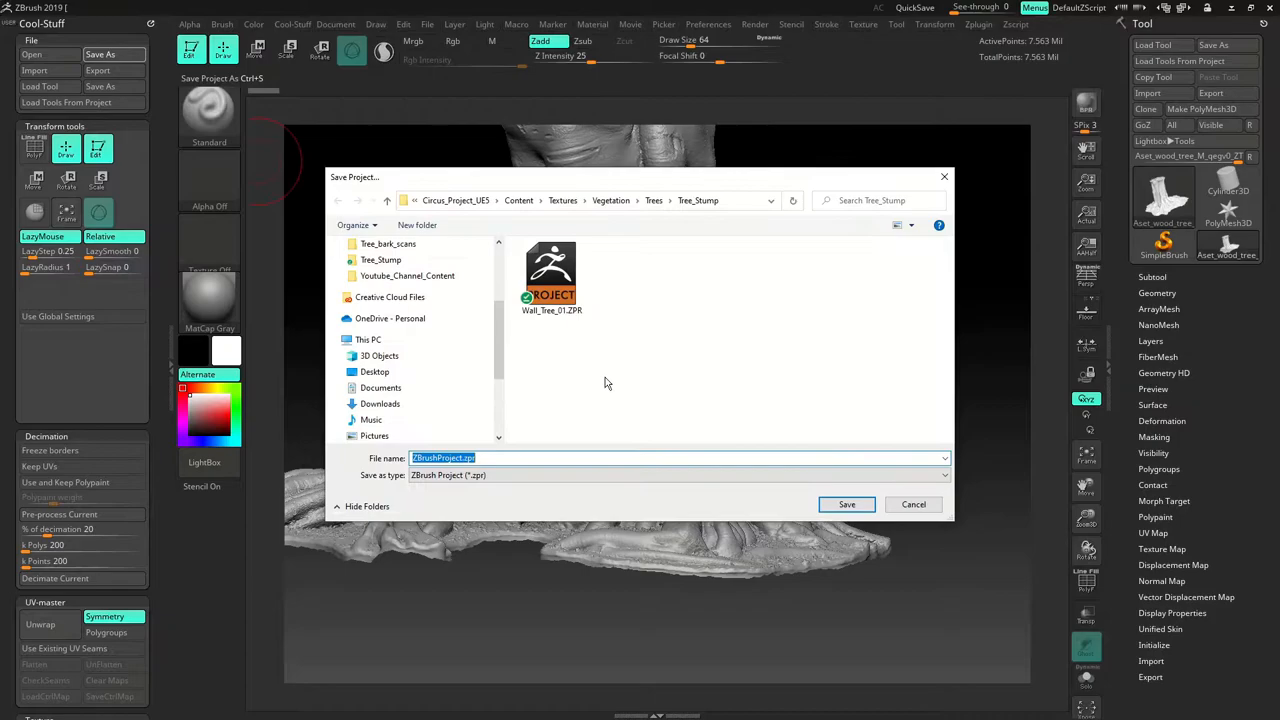
- Save the project as Wall_Tree_01.ZPR, overwriting the existing file
left_click(552, 278)
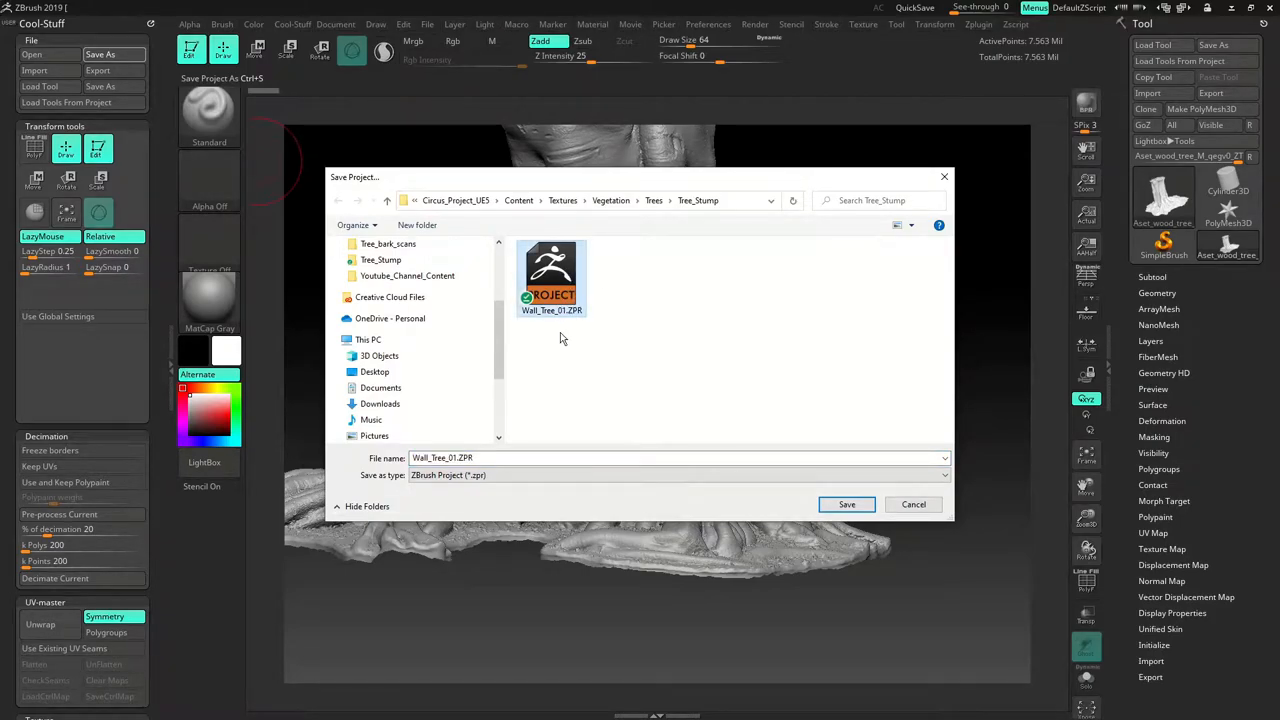
left_click(846, 504)
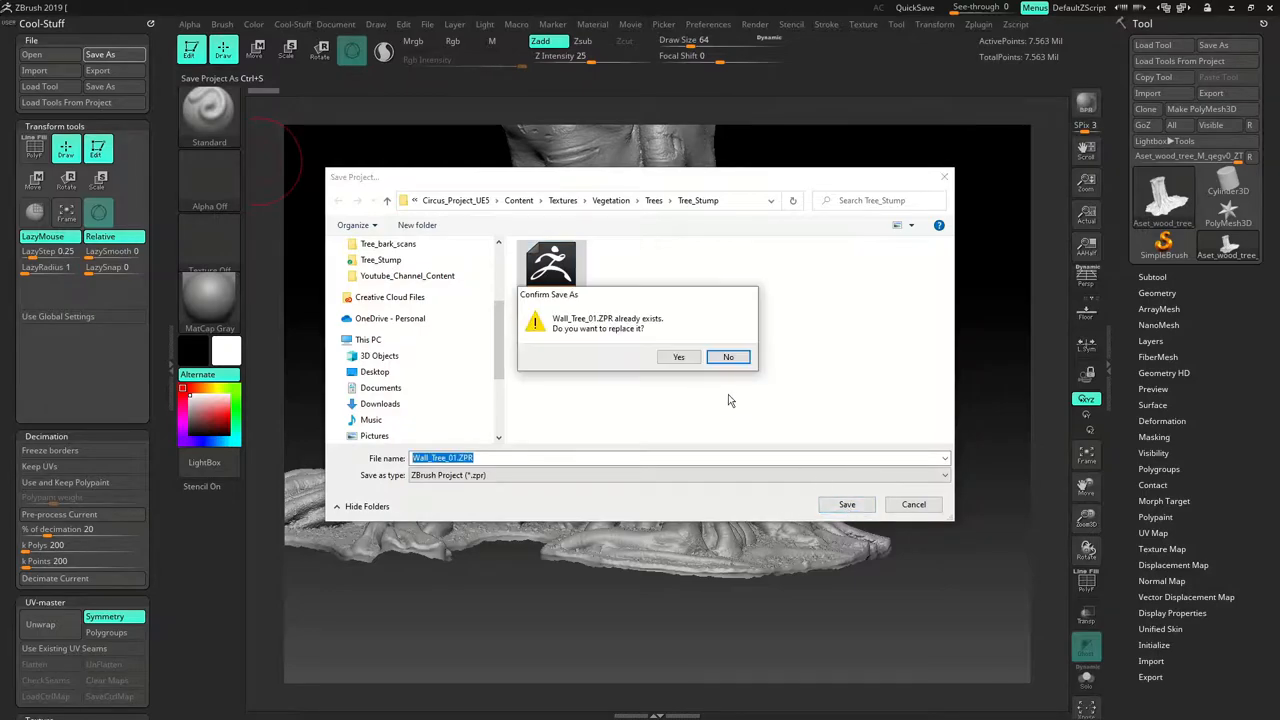
left_click(680, 356)
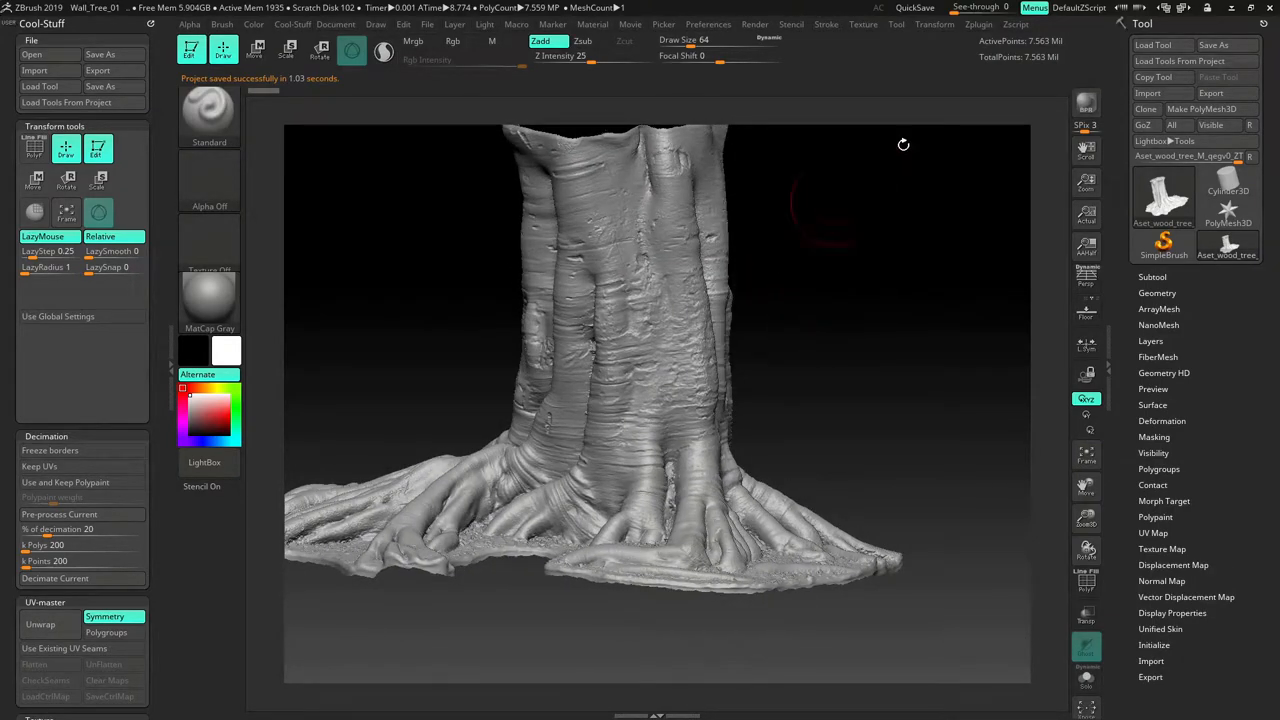
- Import the 8K Albedo bark jpg from the Tree_Stump folder into the Texture palette
left_click(868, 24)
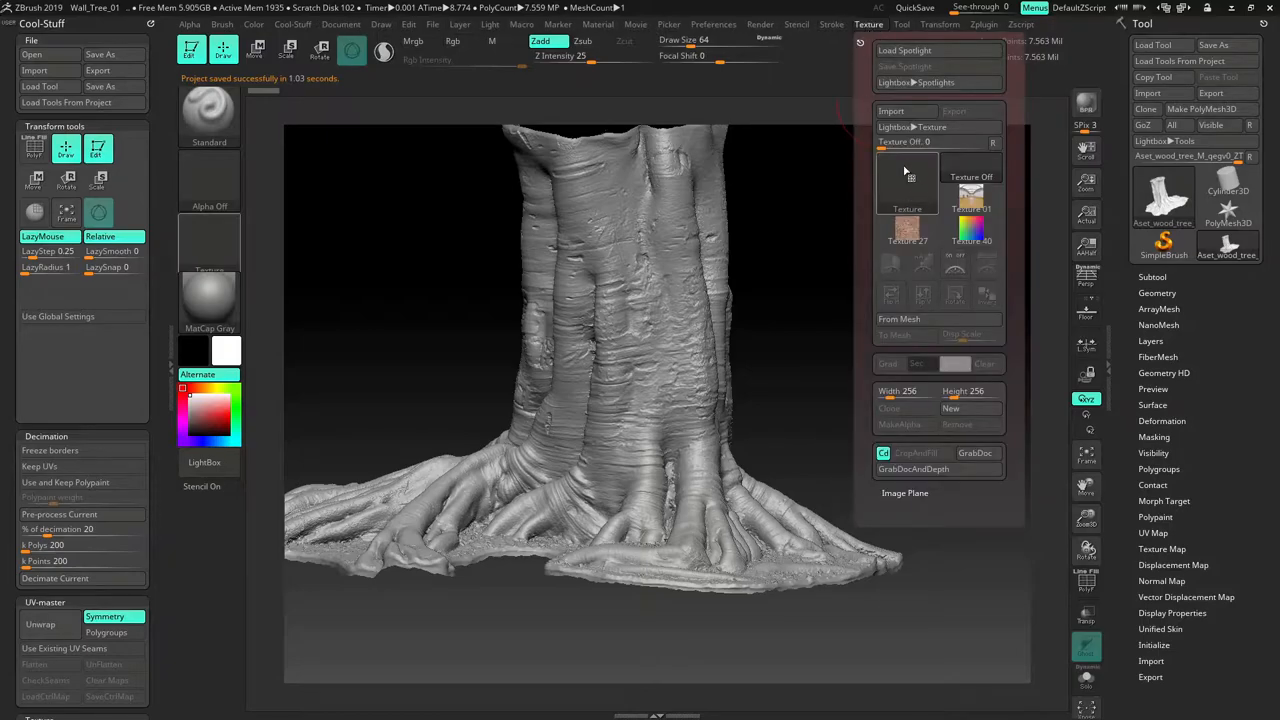
left_click(890, 112)
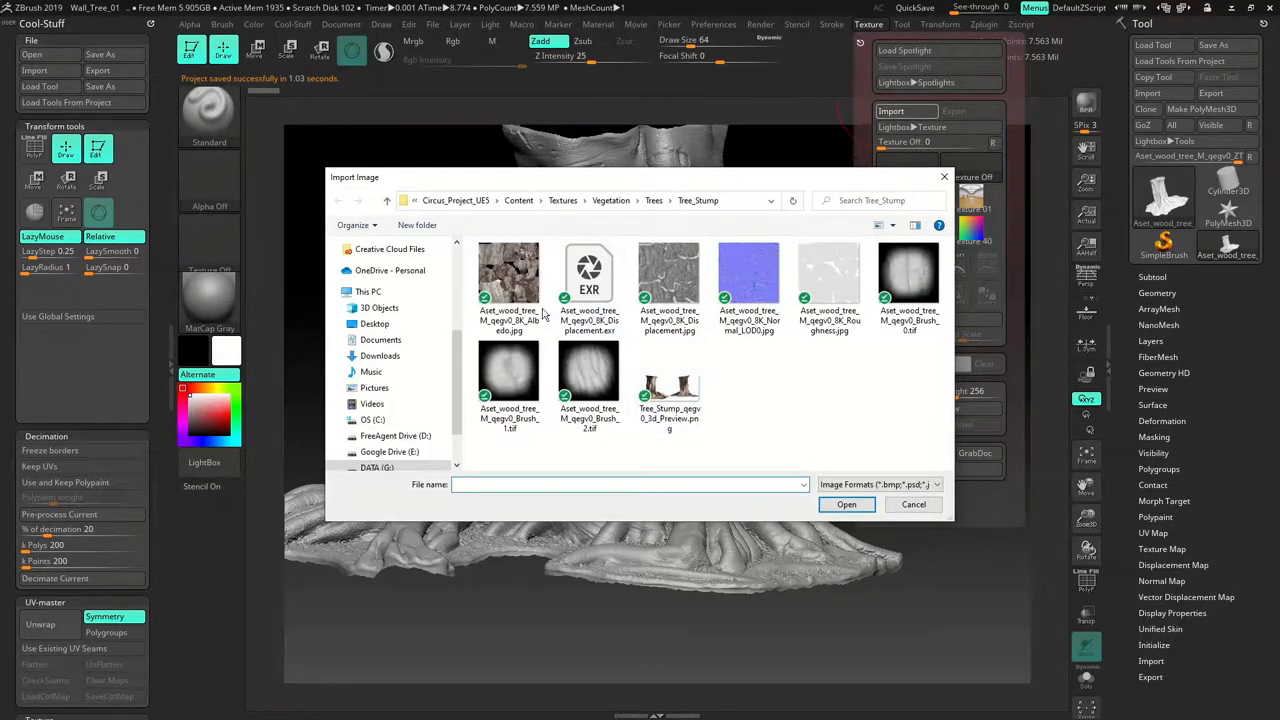
left_click(508, 278)
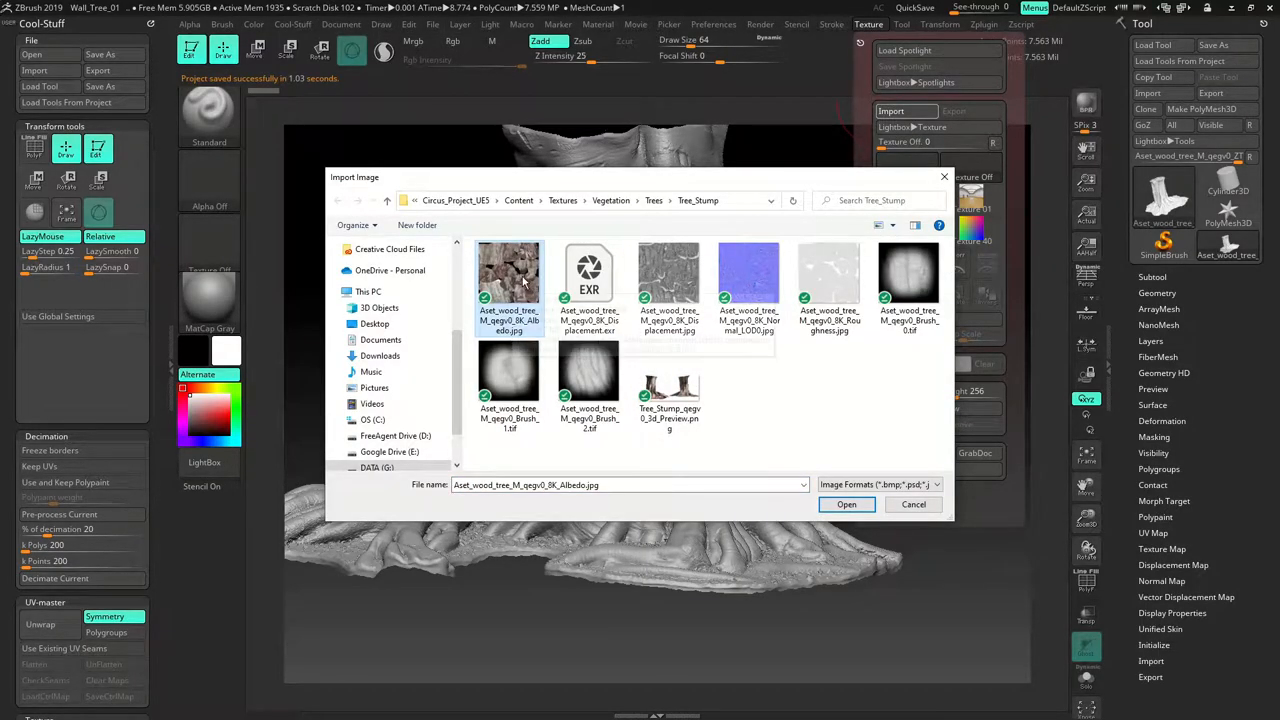
left_click(846, 504)
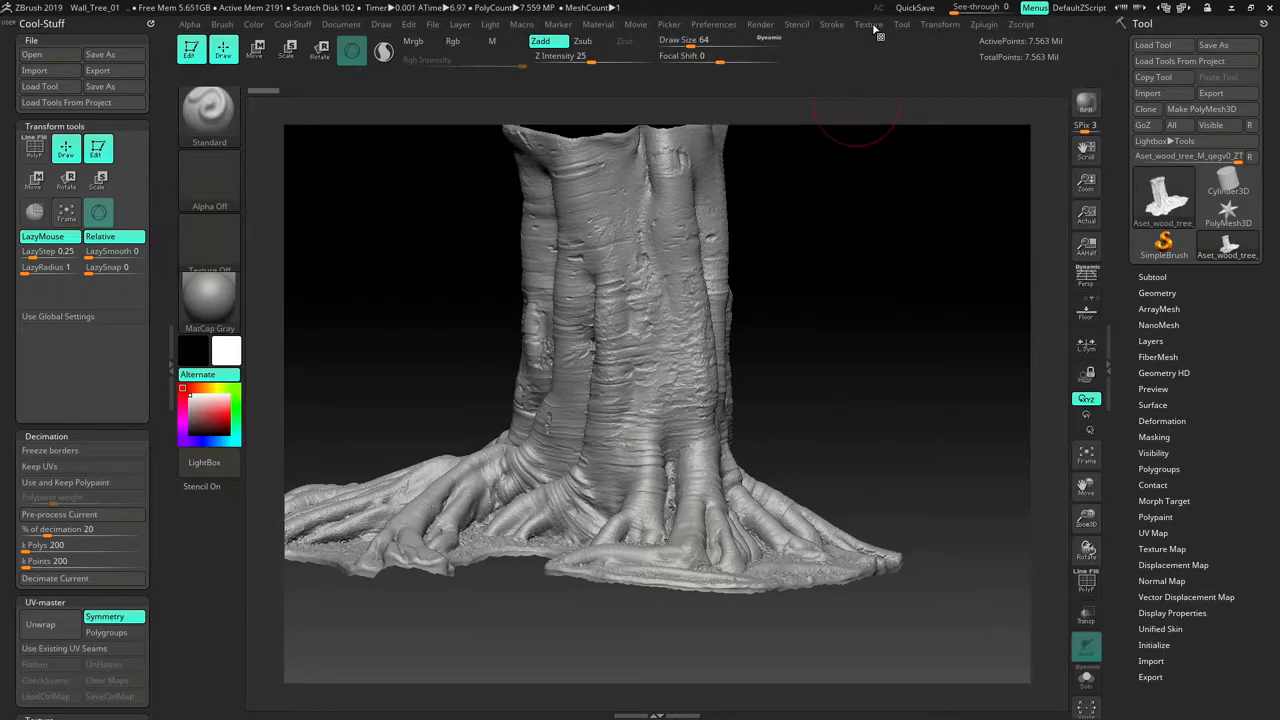
left_click(868, 24)
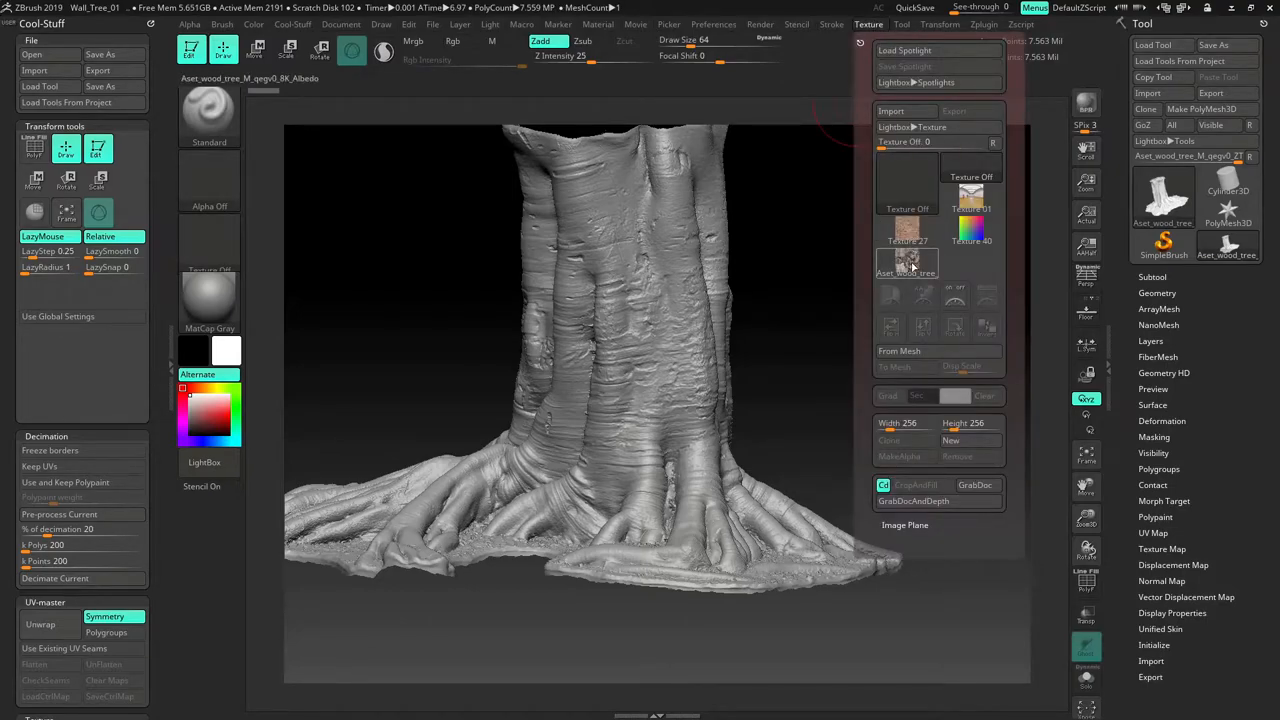
mouse_move(904, 264)
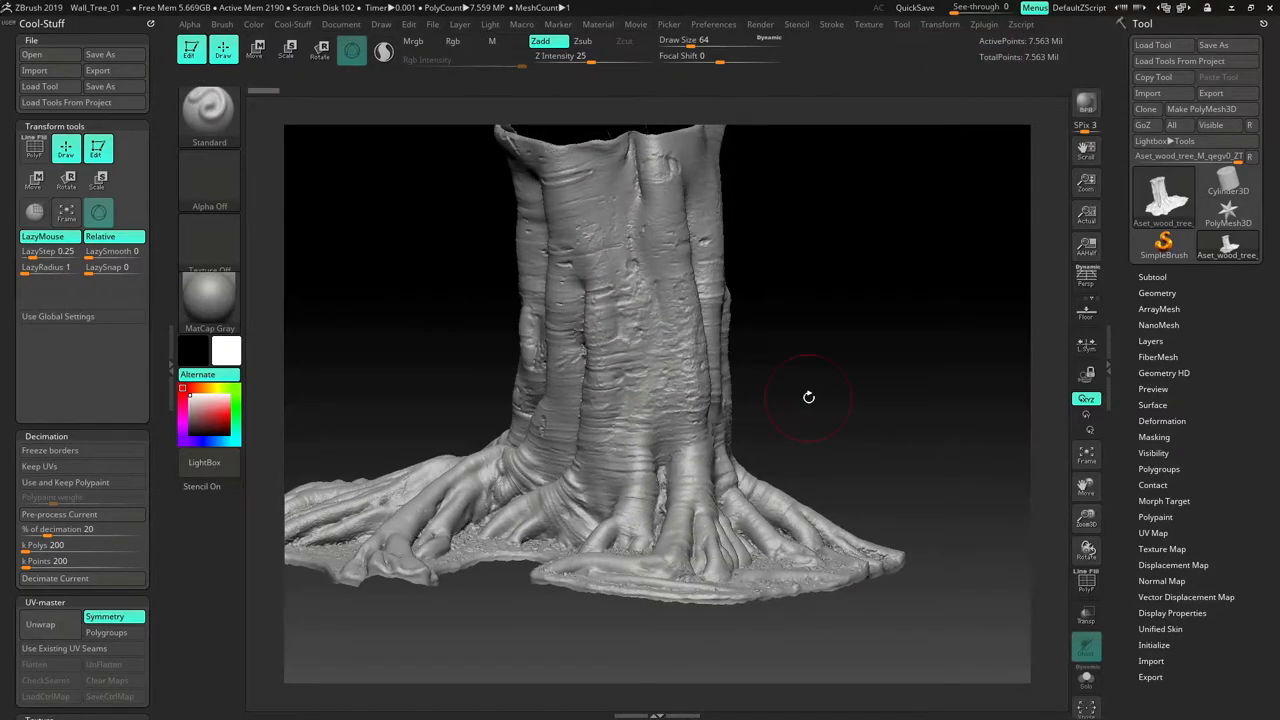
- Assign the Albedo image as the stump's texture map and flip it vertically to align
left_click(1162, 548)
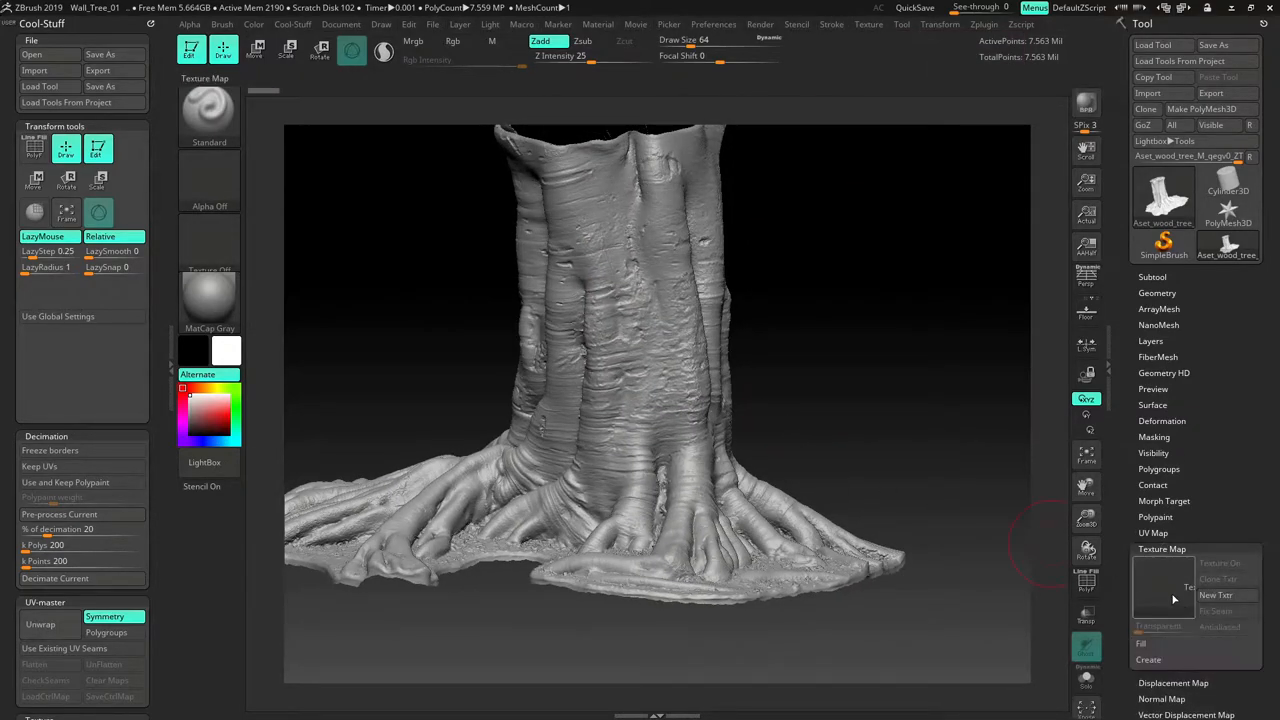
left_click(1176, 584)
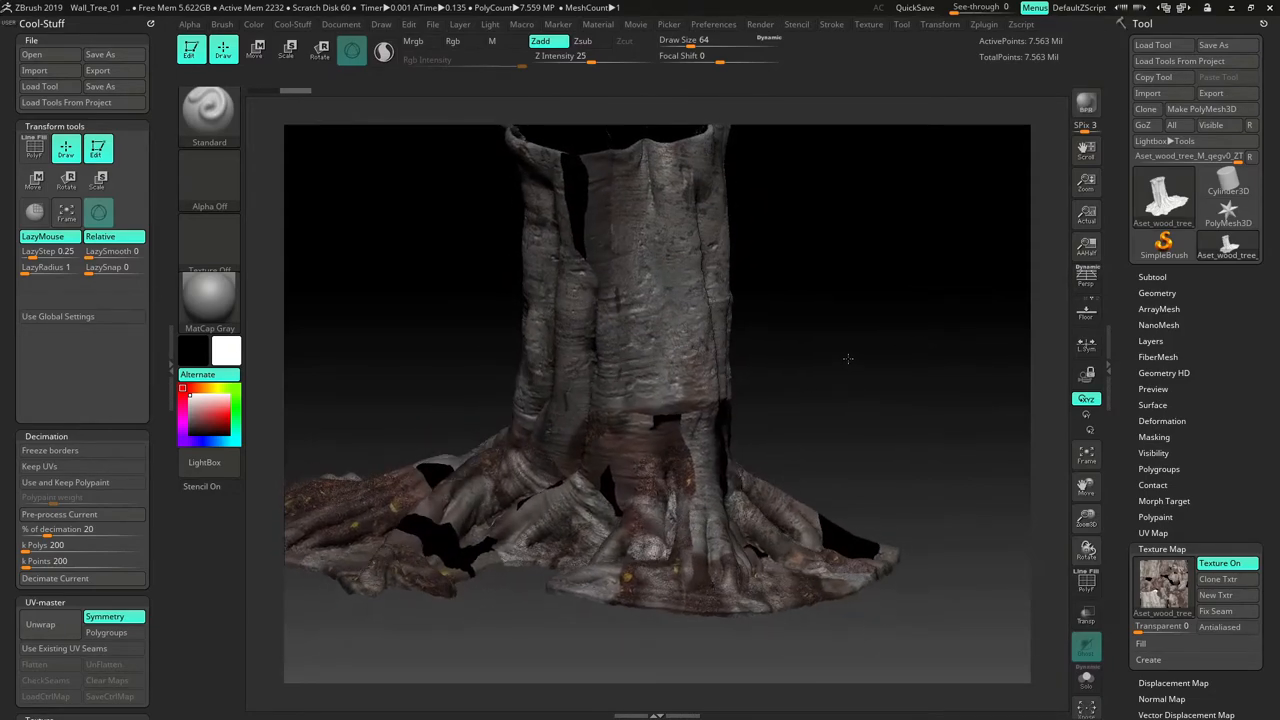
left_click(868, 24)
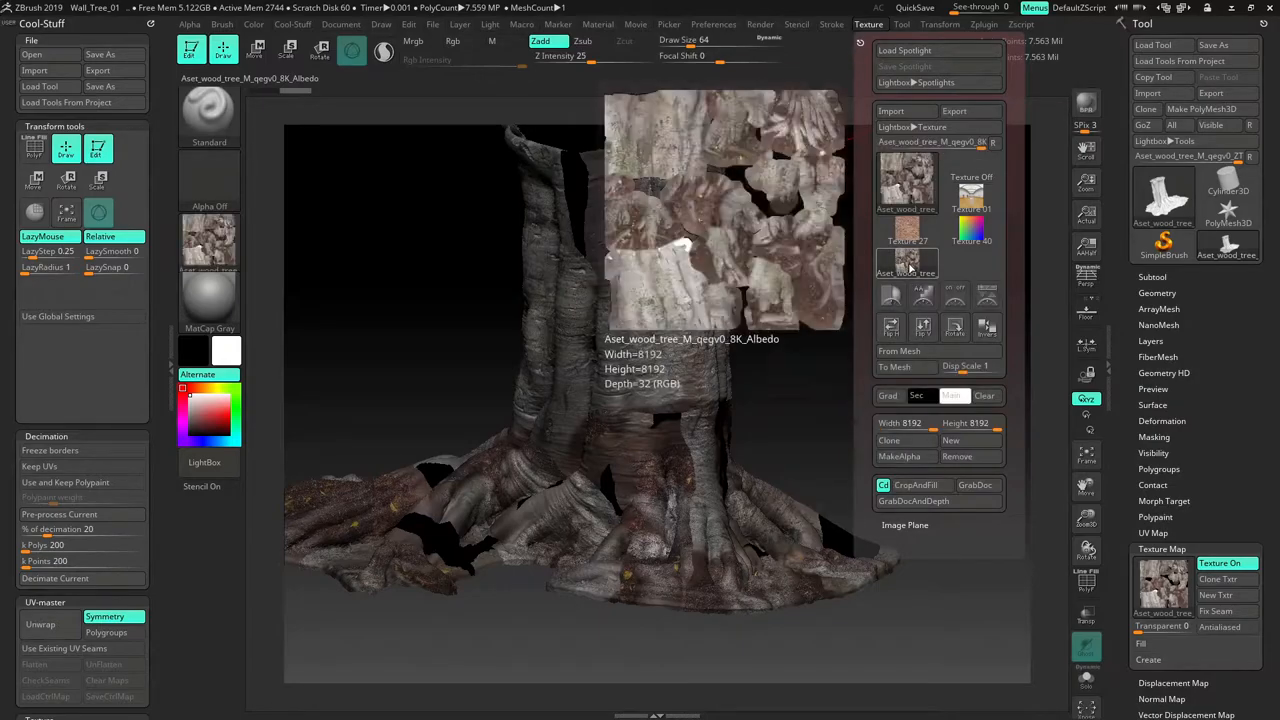
left_click(922, 328)
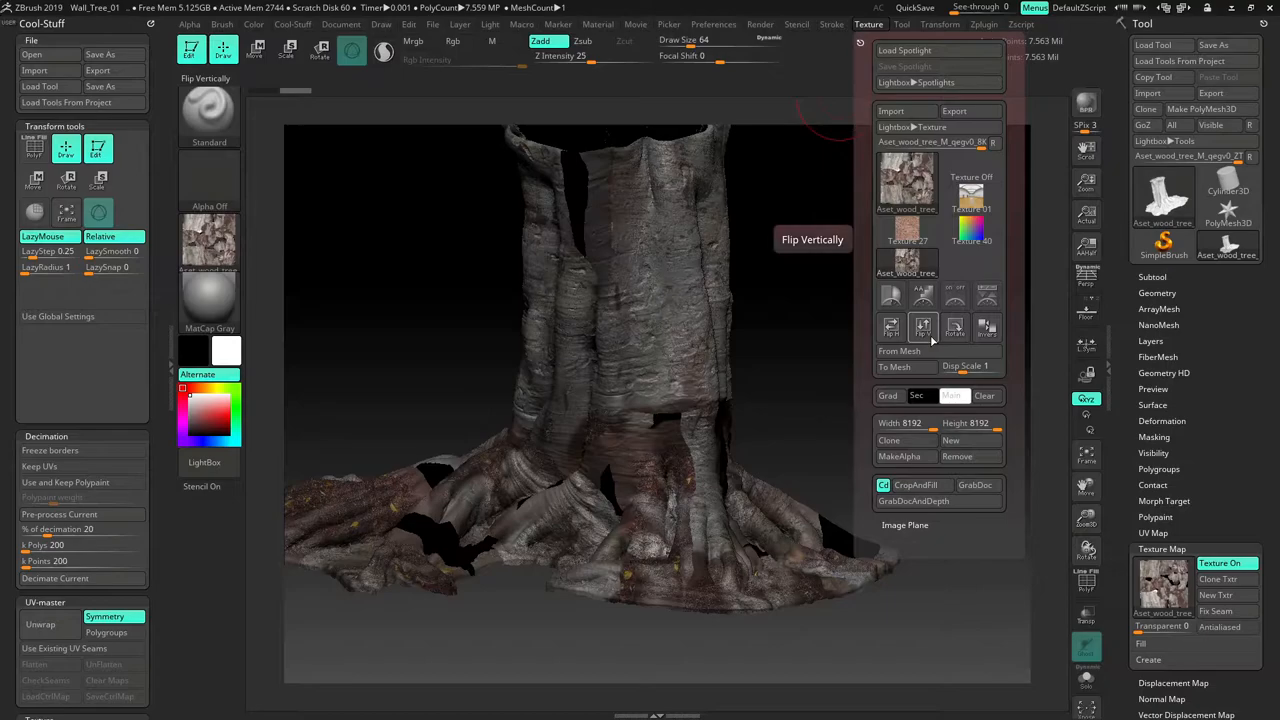
left_click(1164, 584)
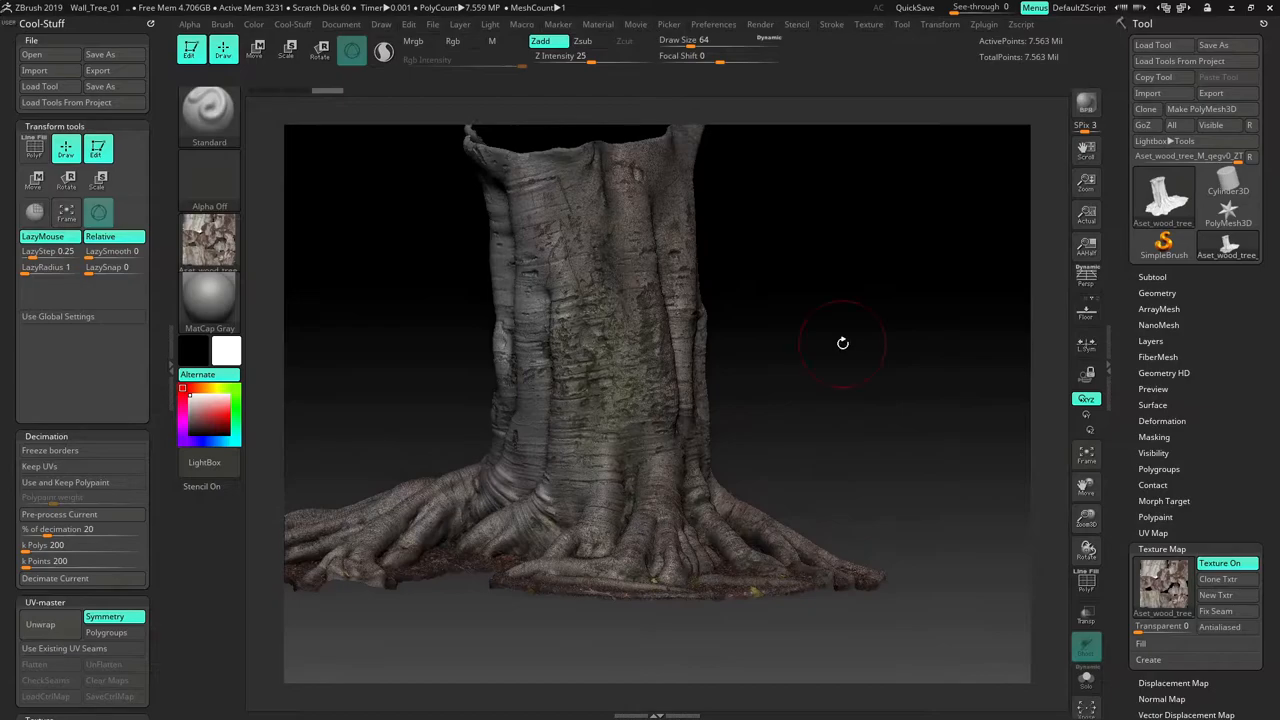
- Rotate the stump and give it a flat white material so bark colours read true
left_click_drag(844, 344, 824, 330)
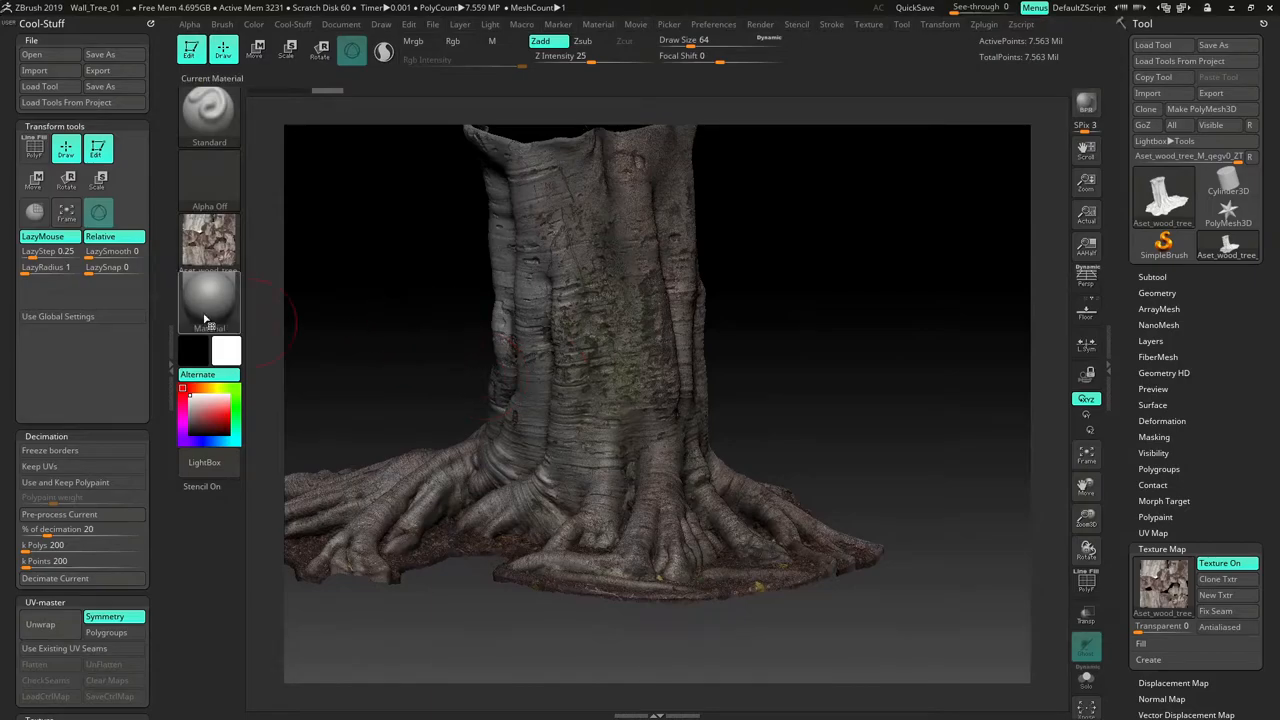
left_click(208, 300)
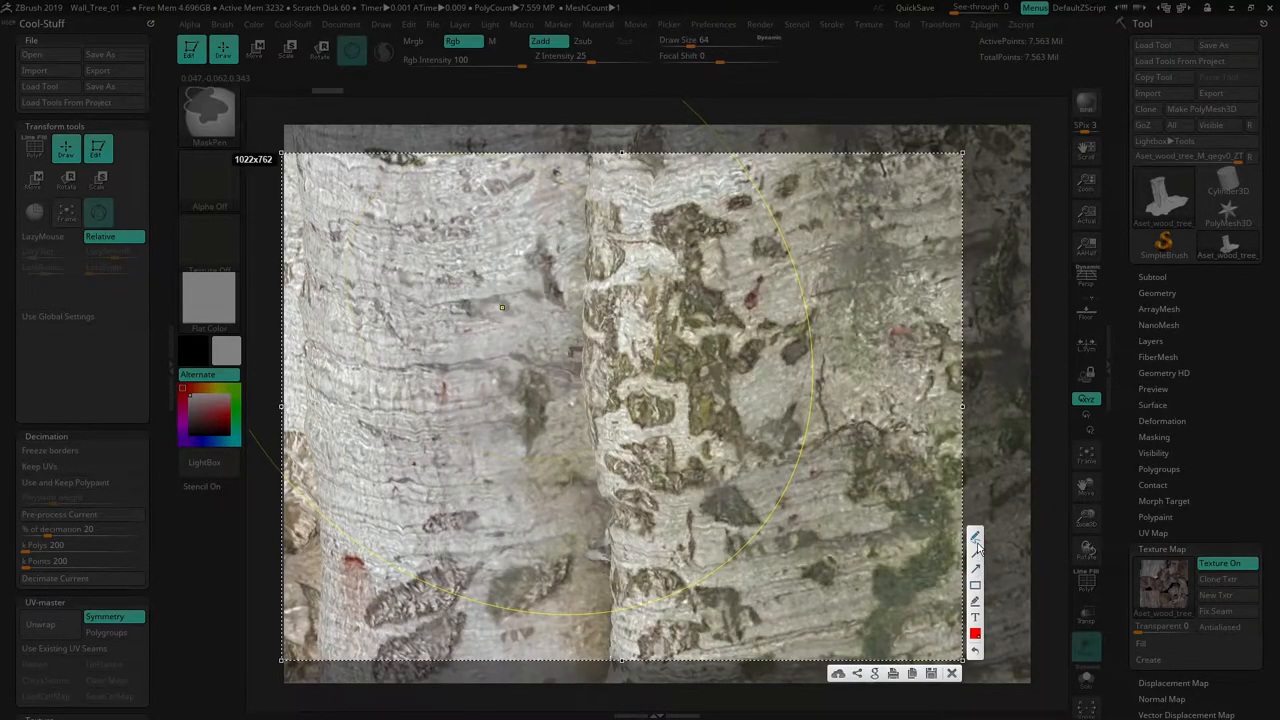
- Draw red check marks and an X over the bark reference photo's surface details
left_click_drag(388, 284, 430, 232)
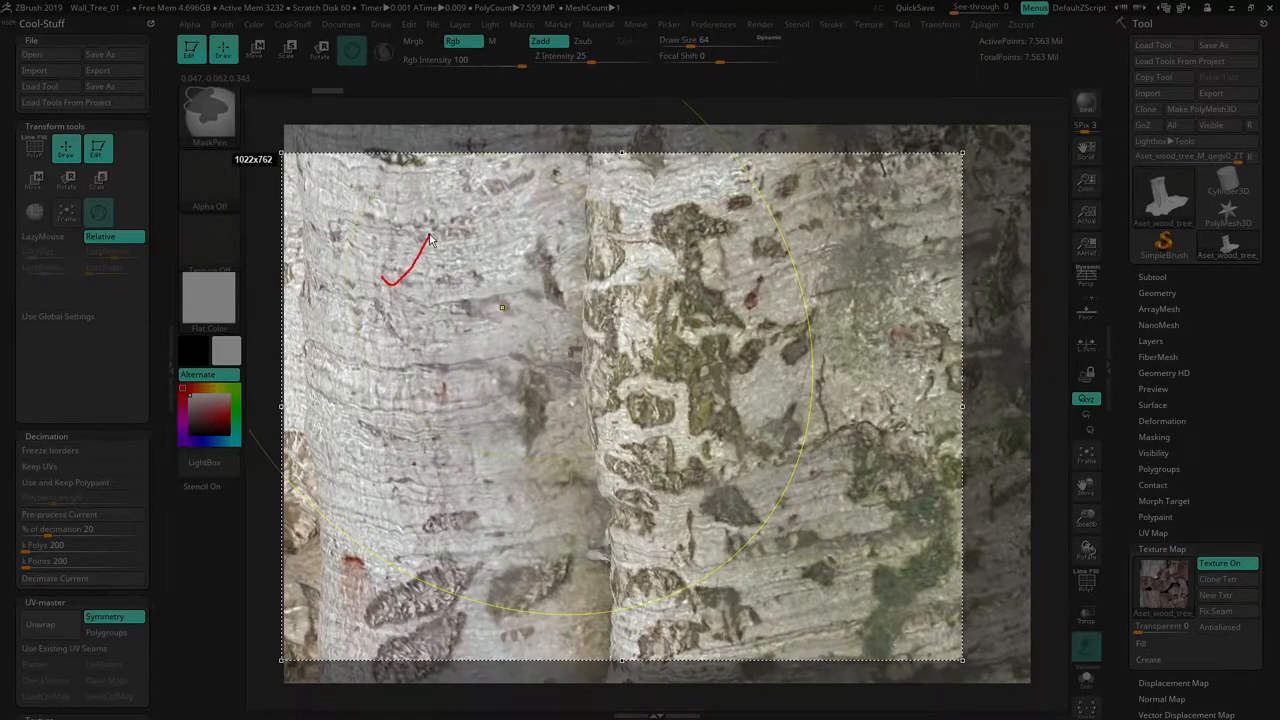
left_click_drag(664, 280, 744, 244)
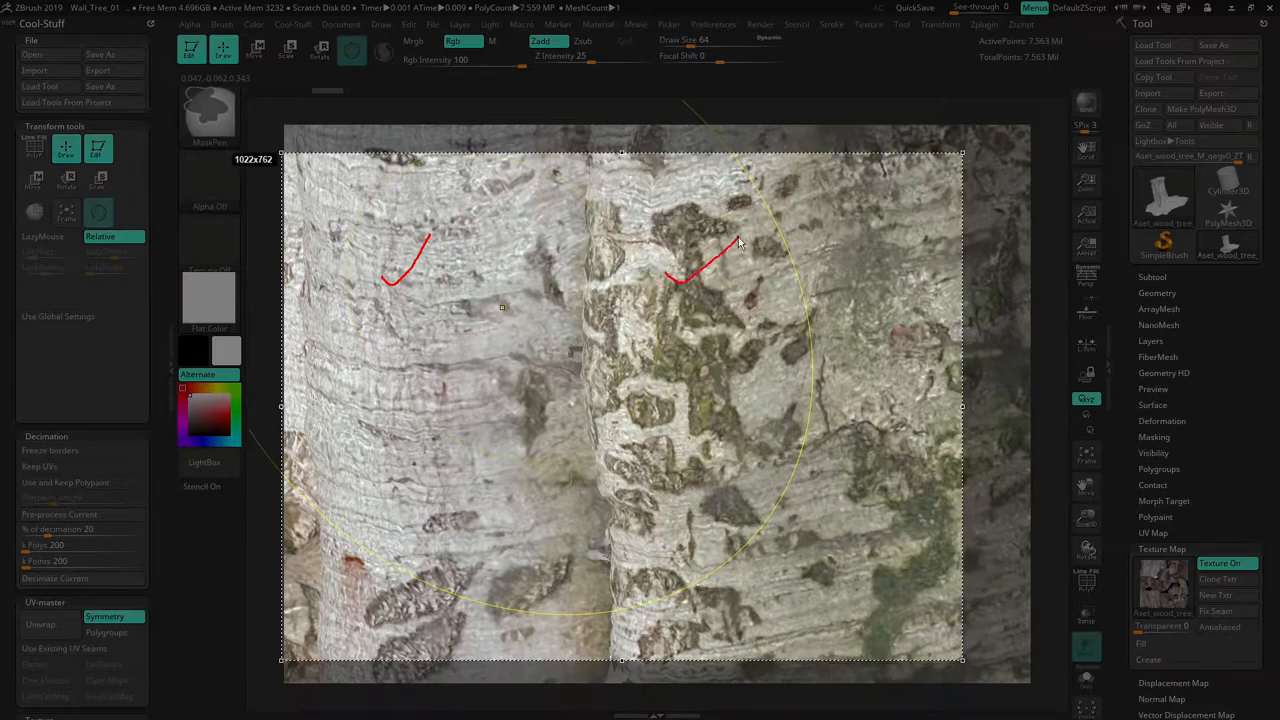
left_click_drag(656, 450, 720, 420)
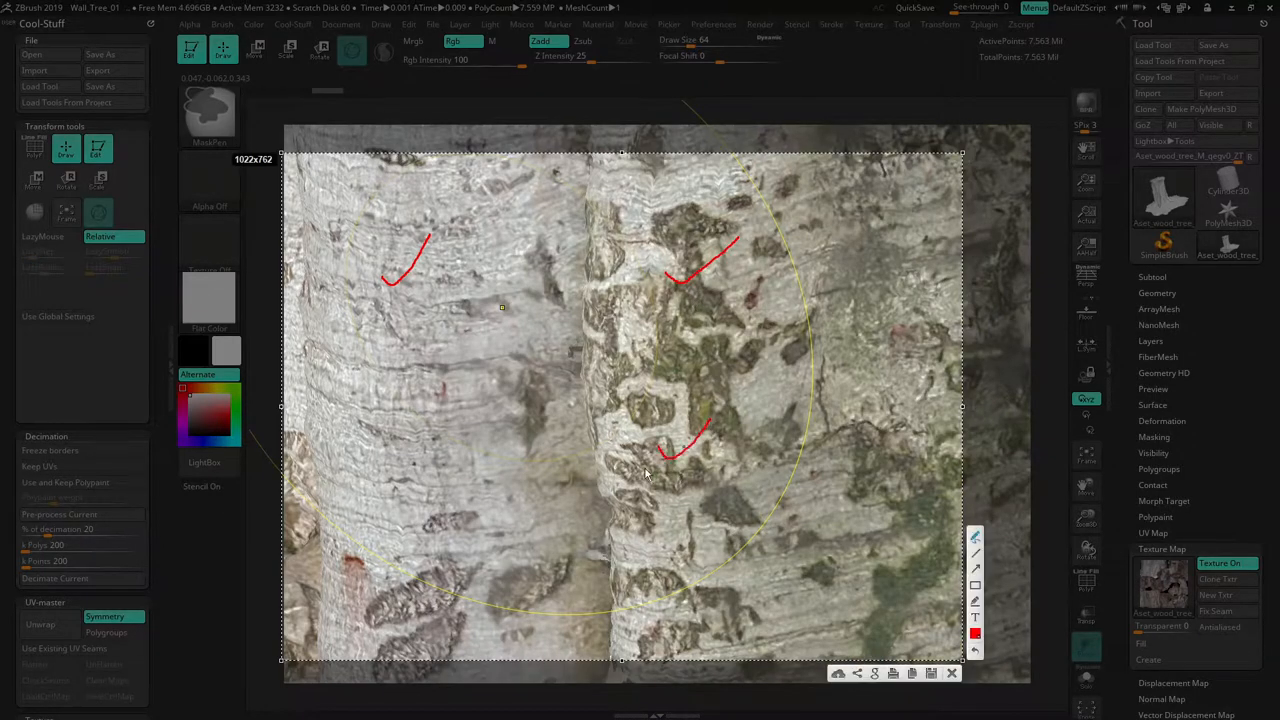
left_click_drag(484, 404, 576, 460)
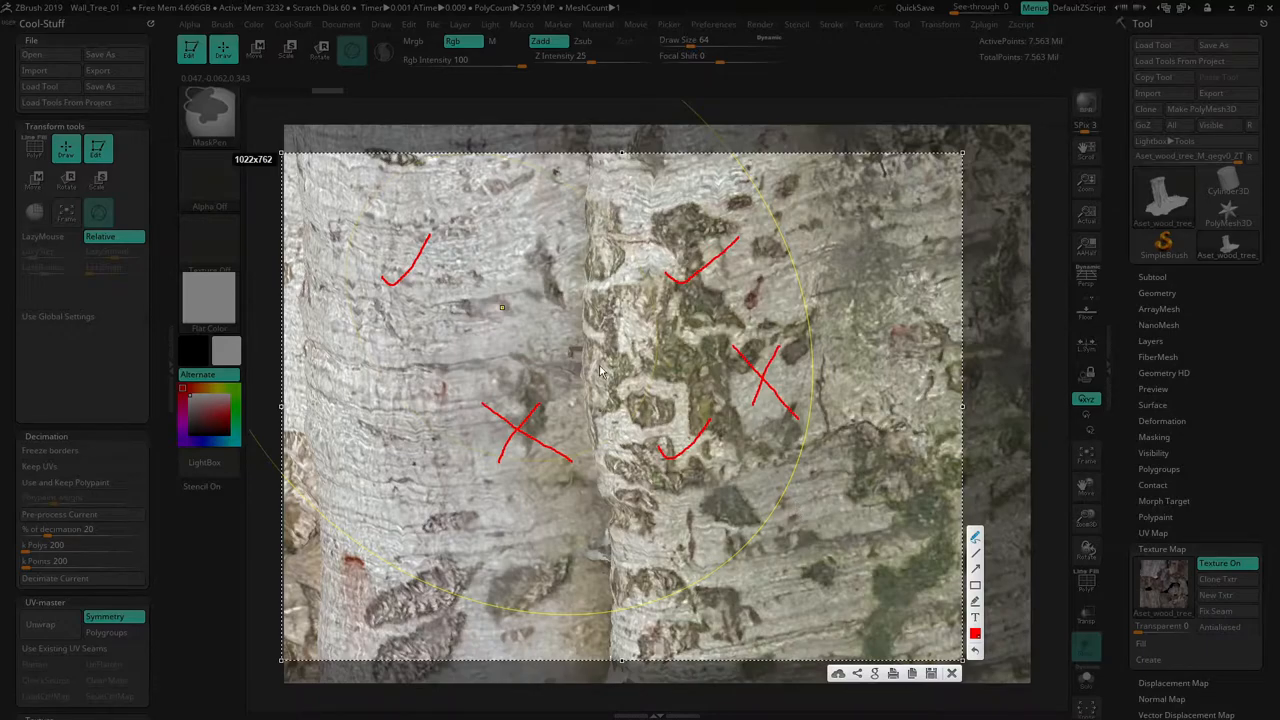
mouse_move(896, 460)
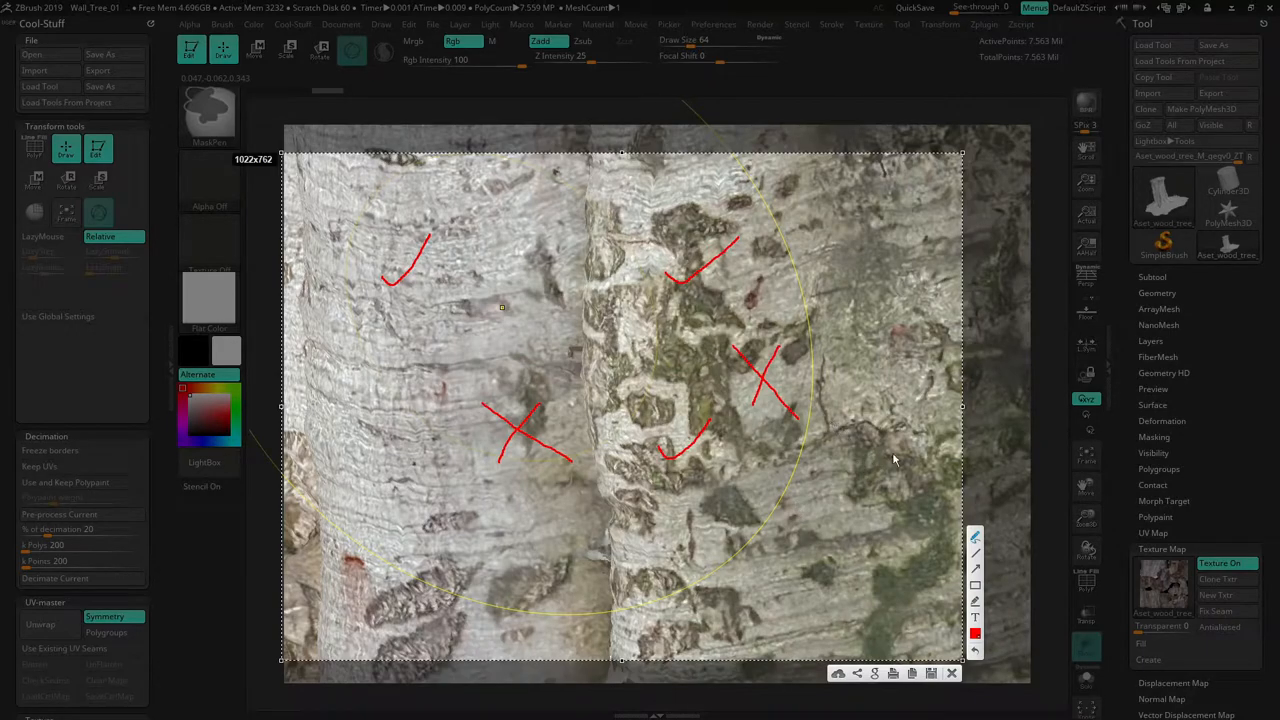
mouse_move(856, 516)
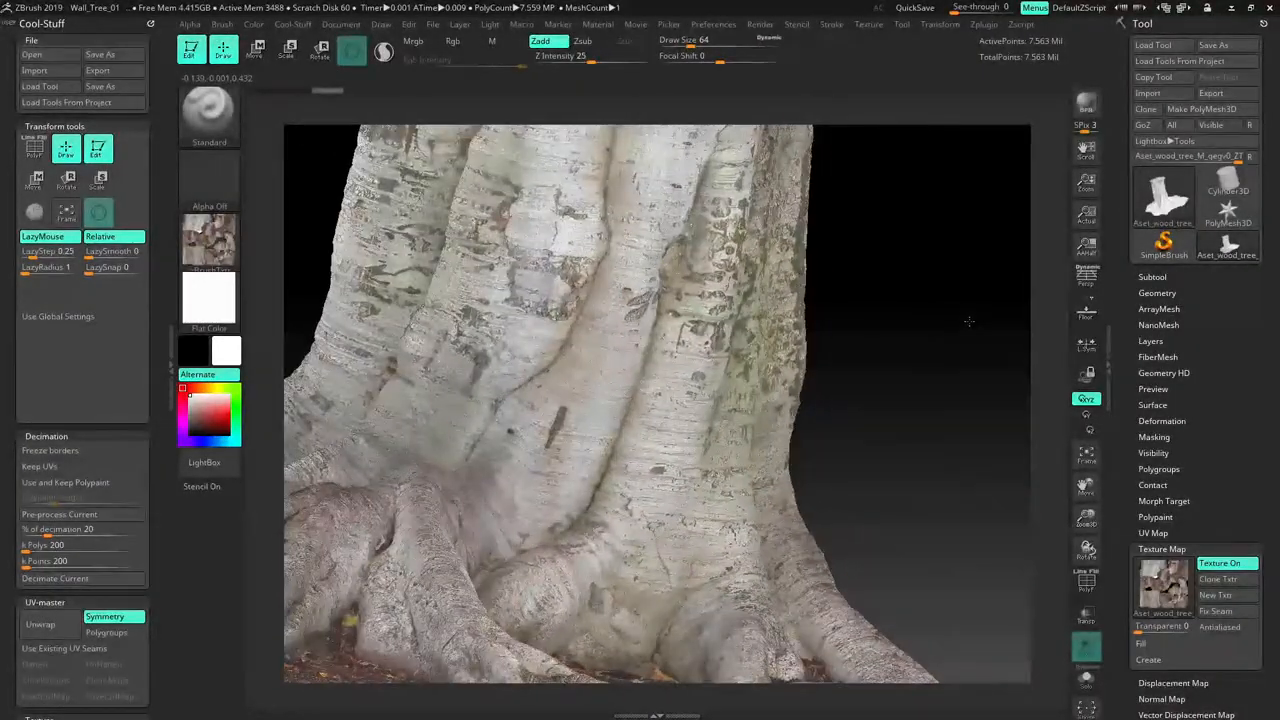
left_click_drag(970, 320, 756, 304)
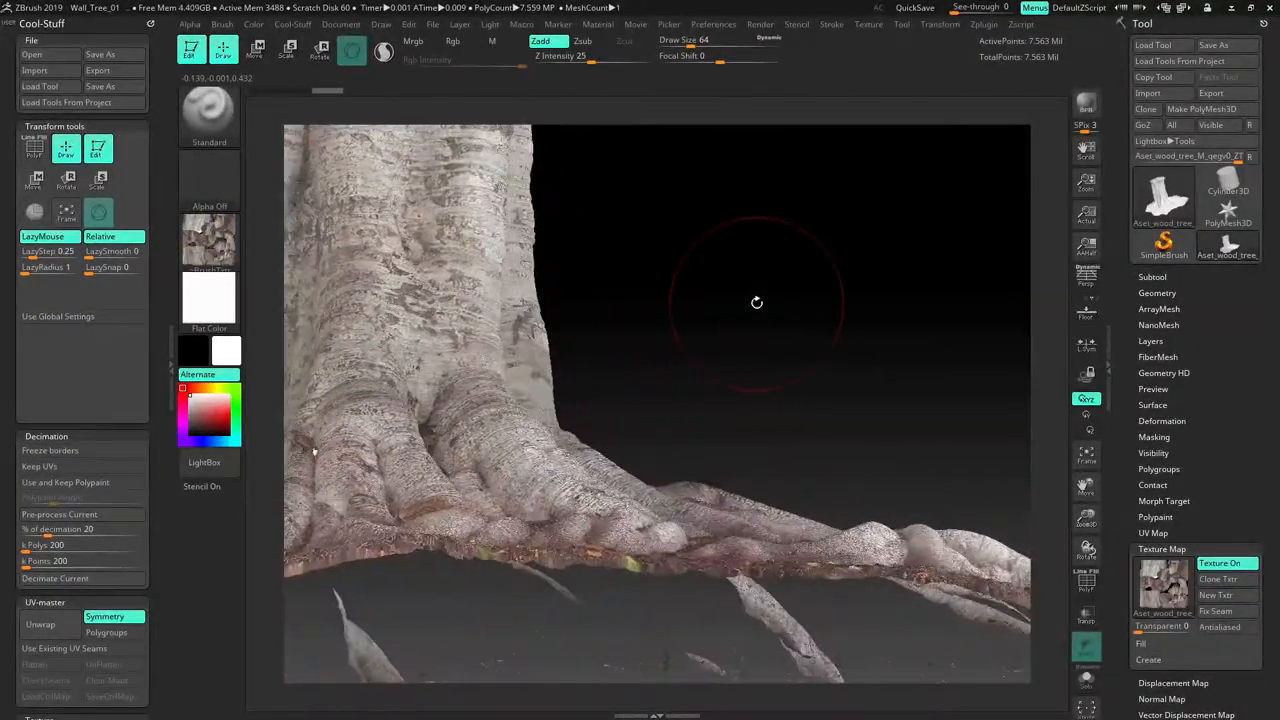
left_click_drag(756, 304, 890, 292)
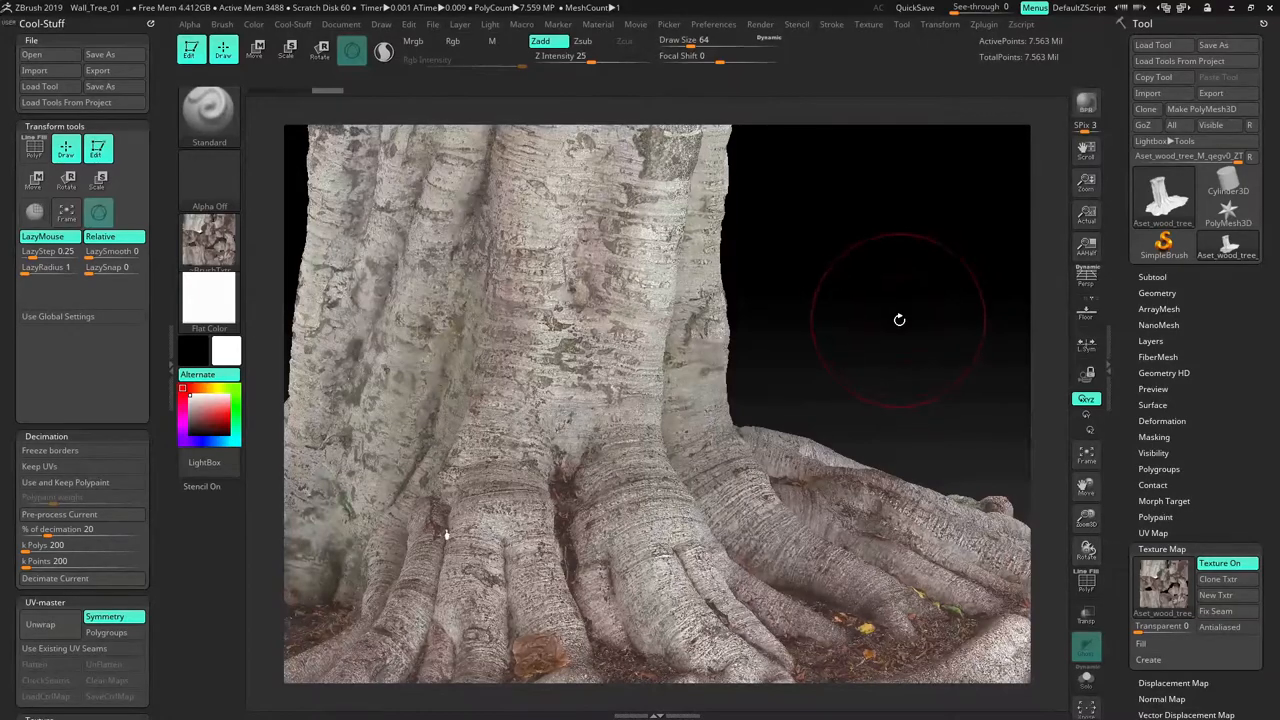
mouse_move(64, 482)
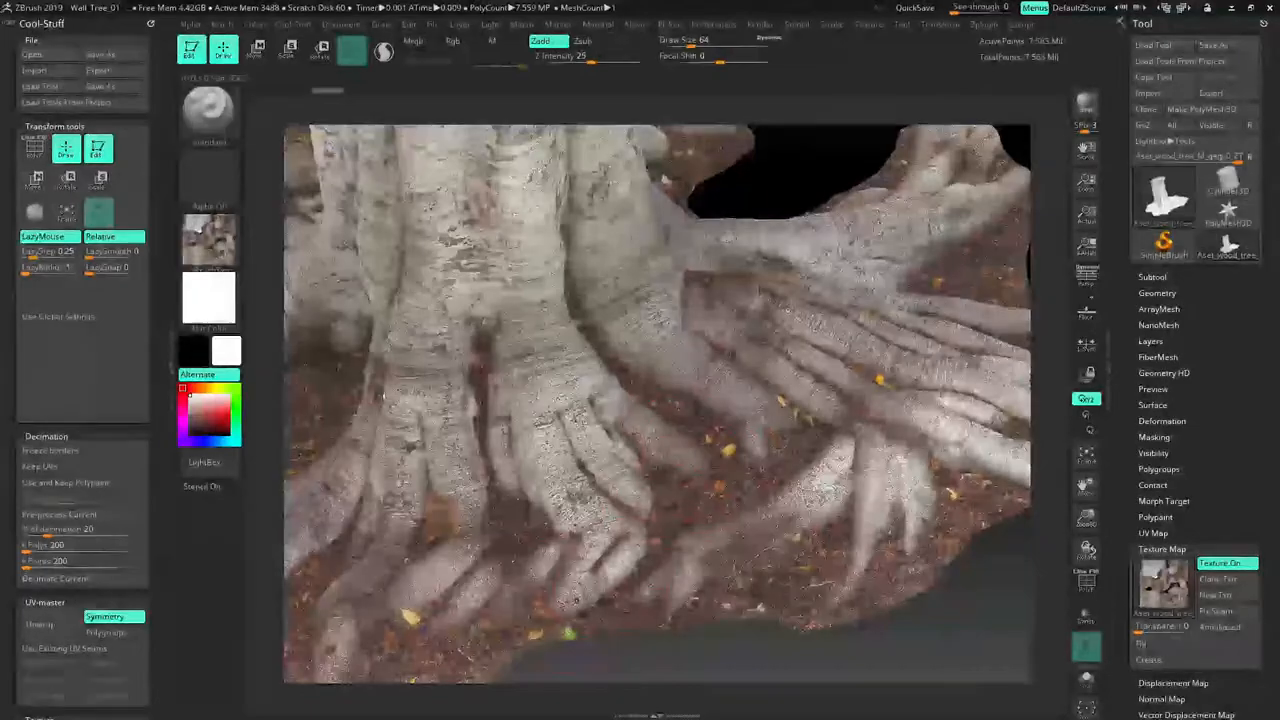
left_click_drag(650, 400, 960, 588)
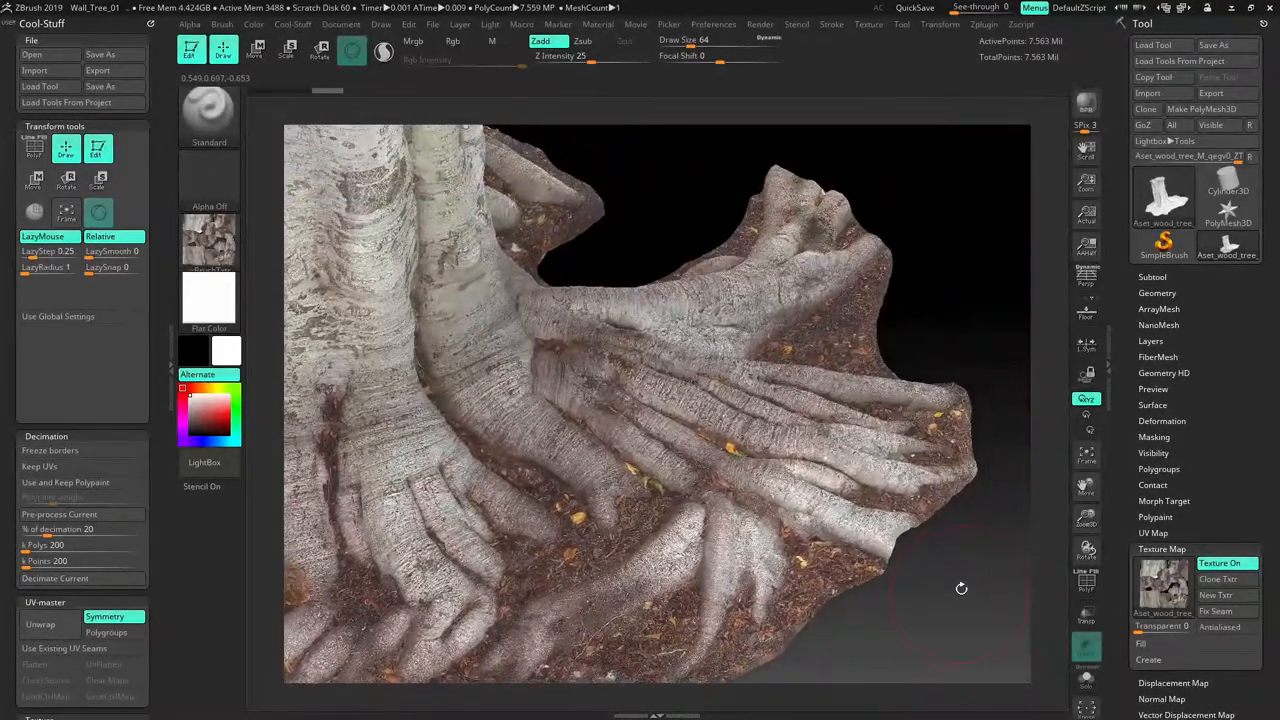
left_click_drag(960, 588, 1020, 324)
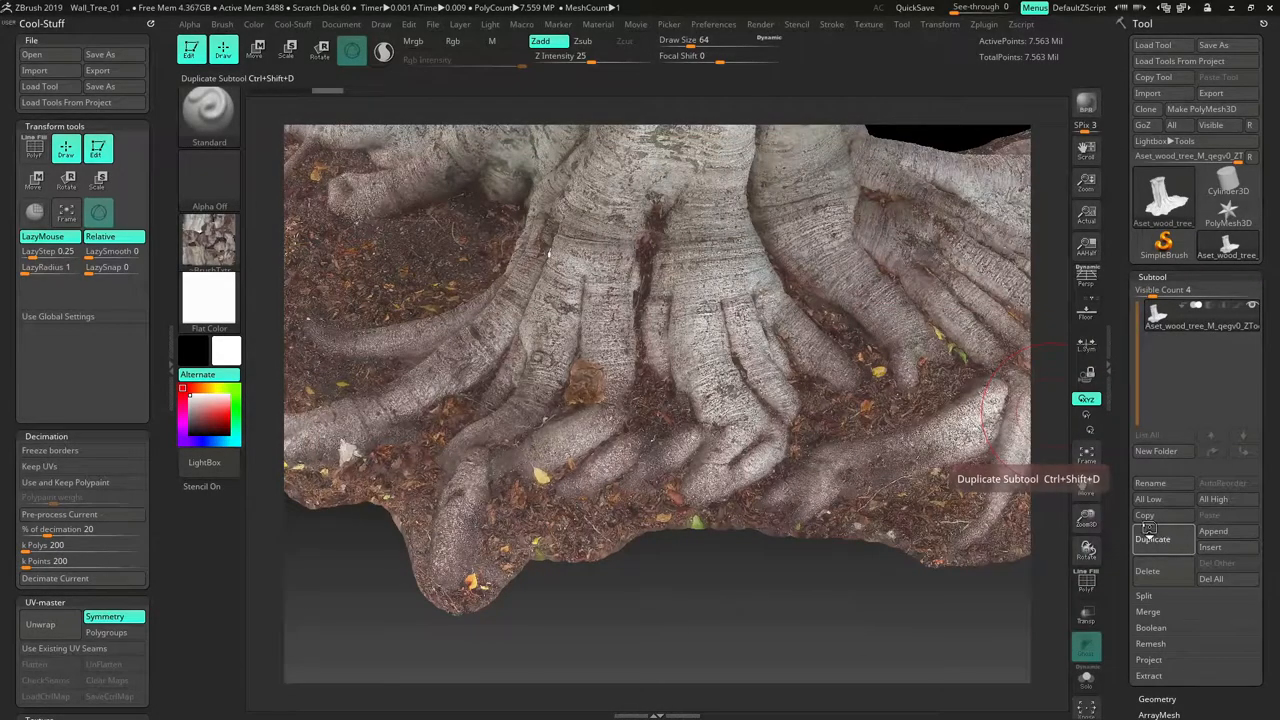
- Duplicate the stump subtool and rename the copy Tree_Sculpt_Original
left_click(1152, 538)
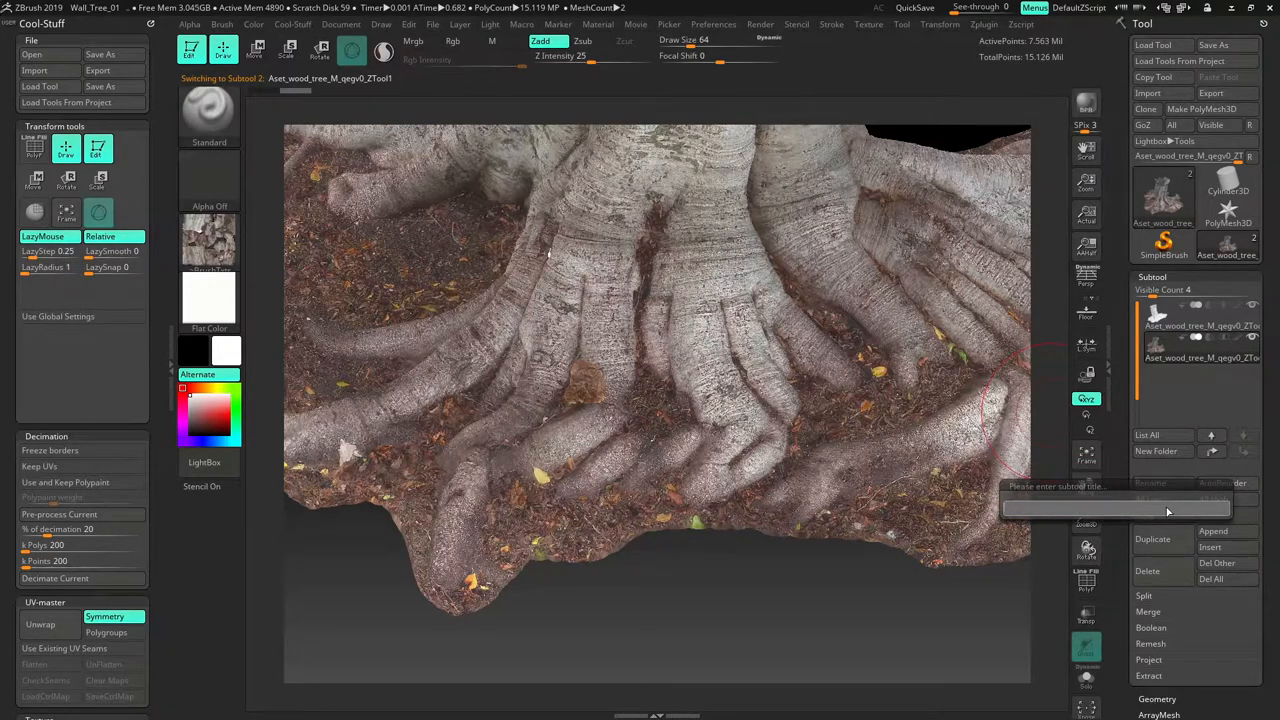
type("Tree_Sculpt_0")
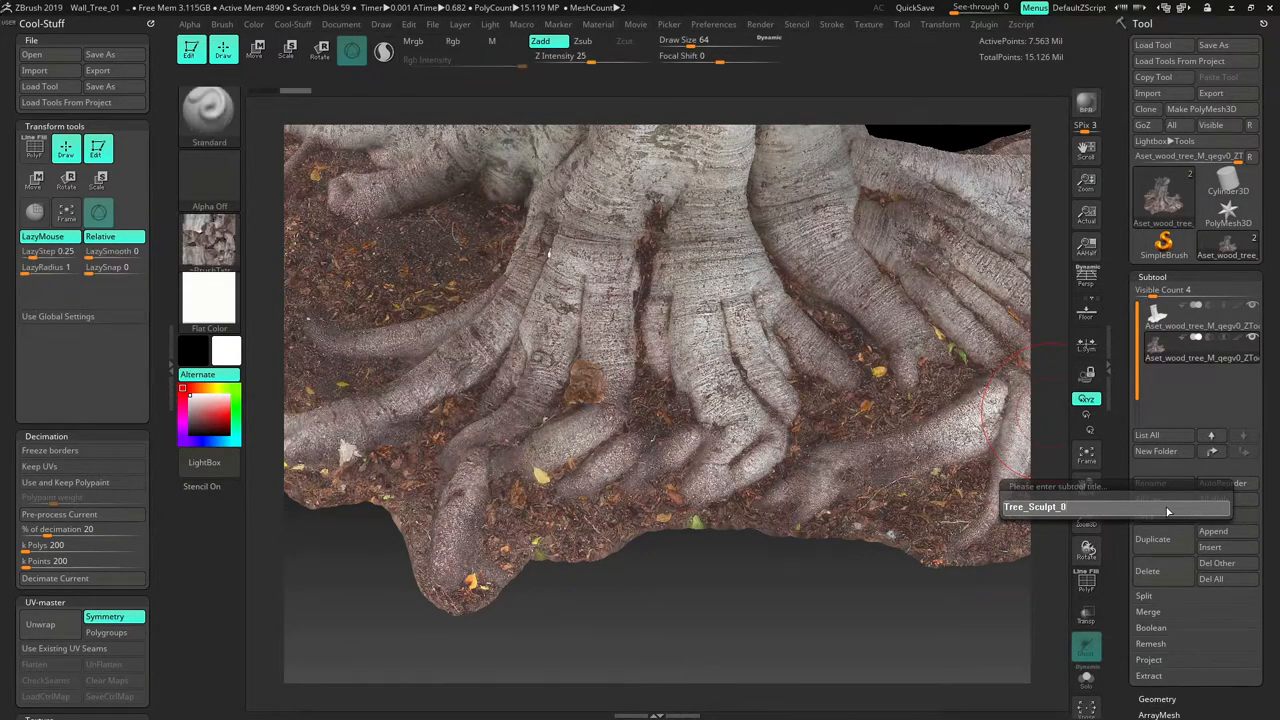
key("Backspace")
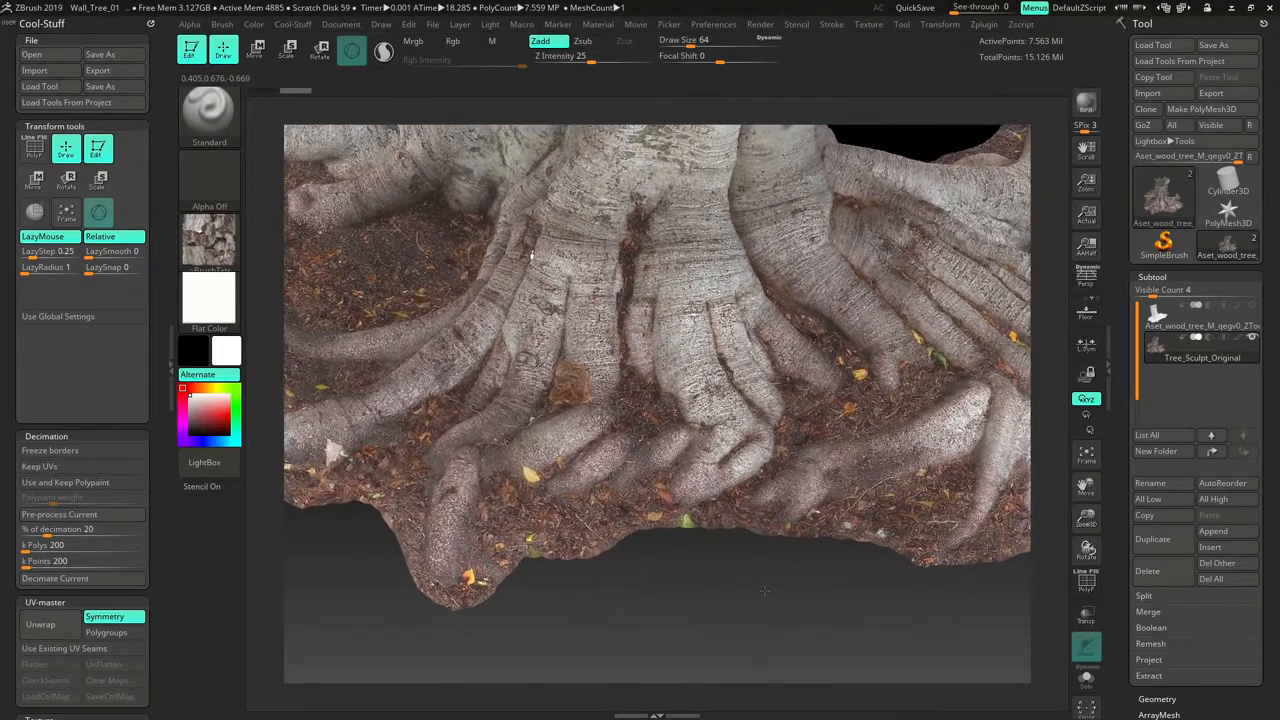
- Save the project again and duplicate Tree_Sculpt_Original into a Tree_Sculpt_Masked subtool
left_click(100, 54)
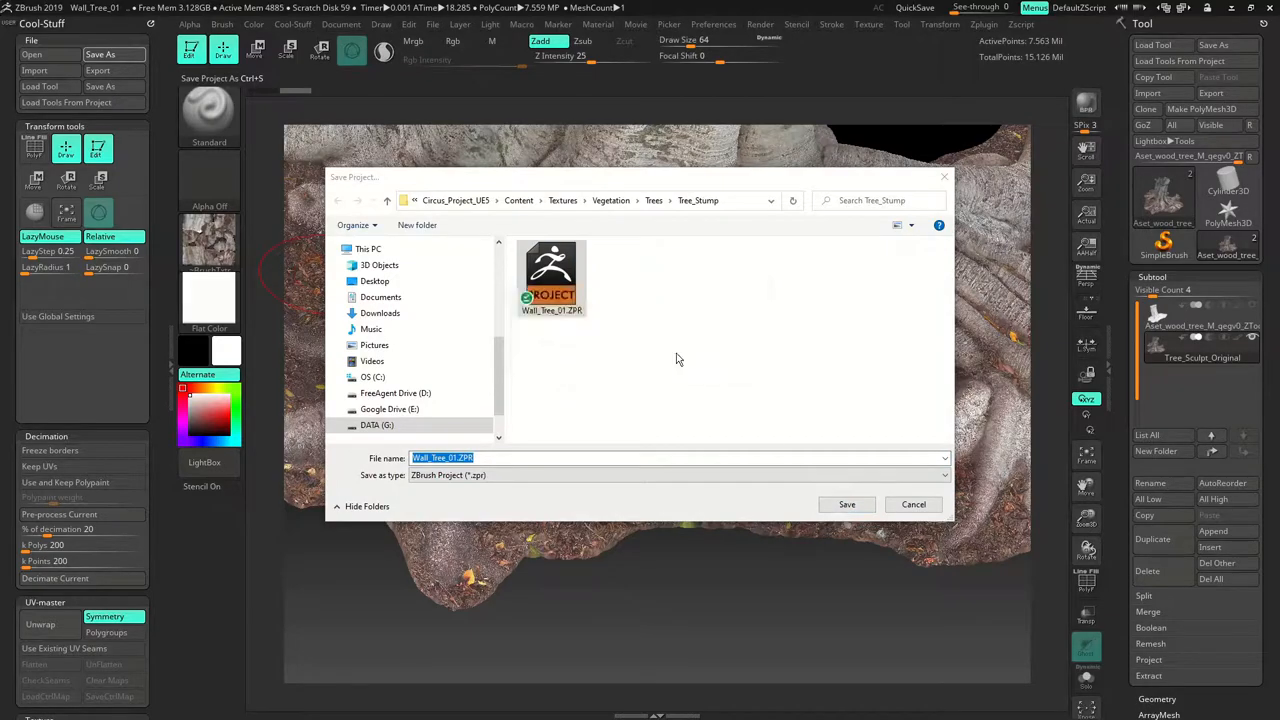
left_click(846, 504)
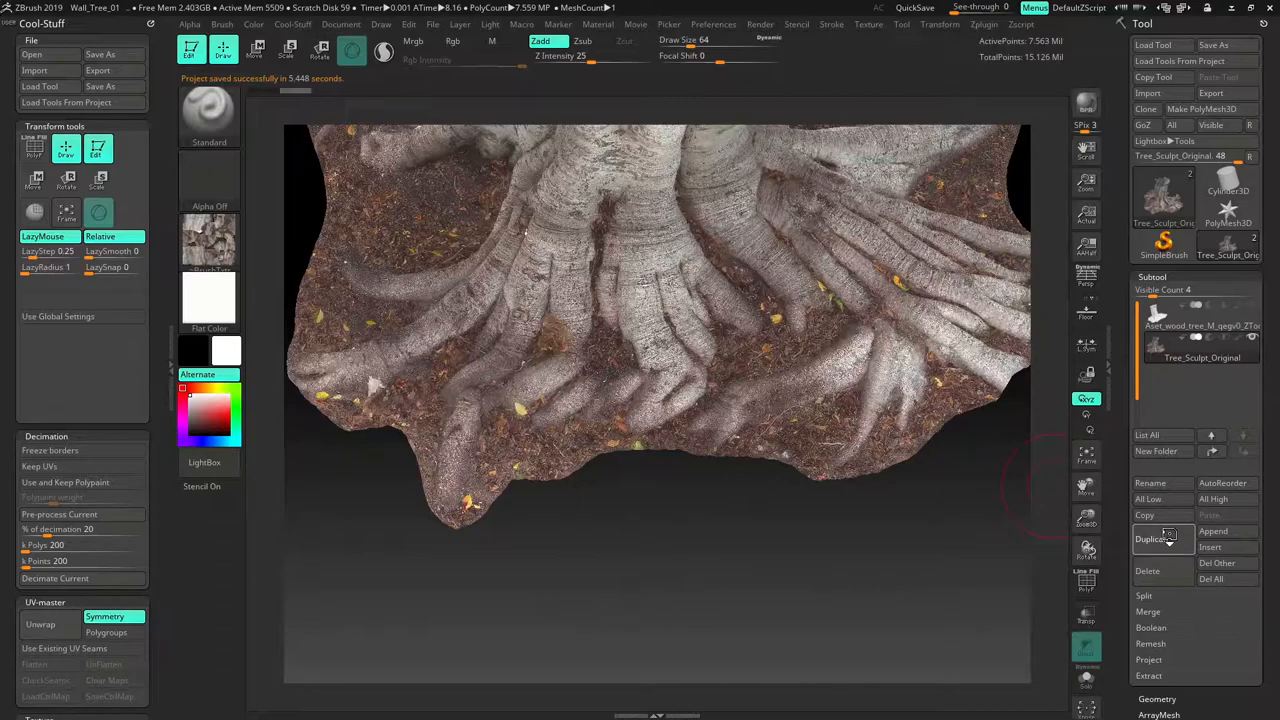
left_click(1152, 540)
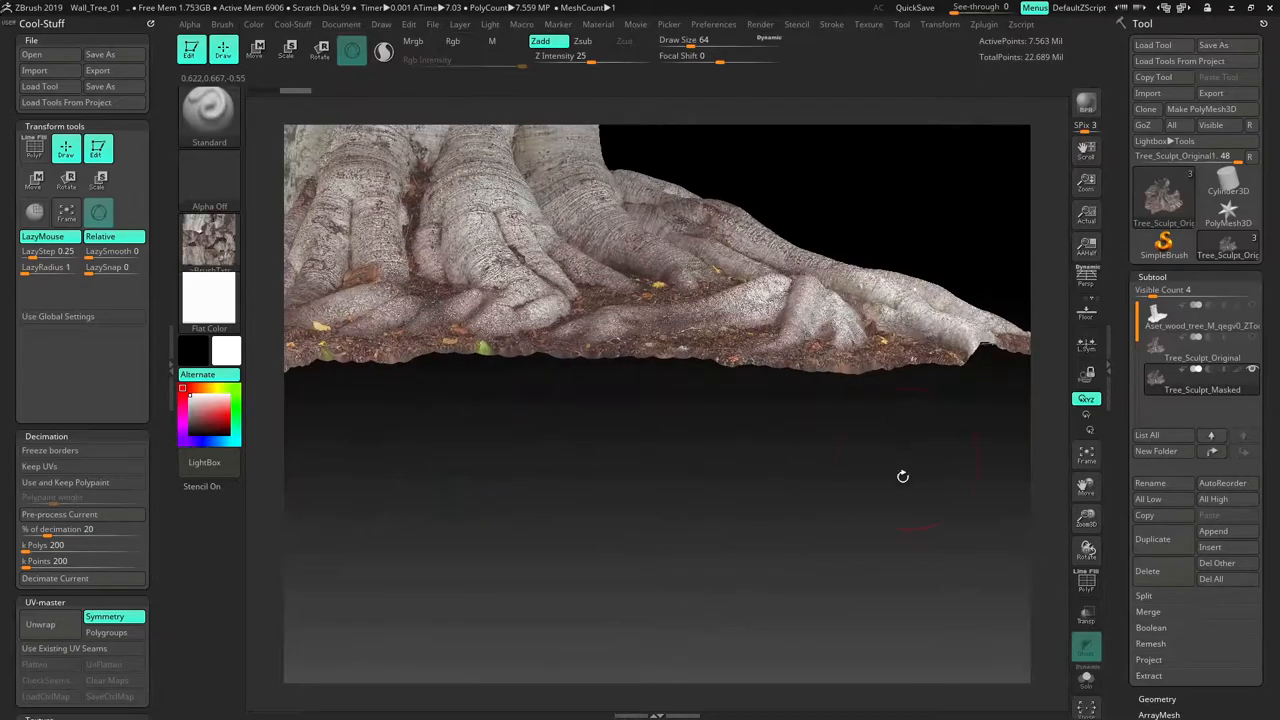
- From a side view, mask the soil under the roots and dismiss the undo history note
left_click_drag(904, 476, 716, 536)
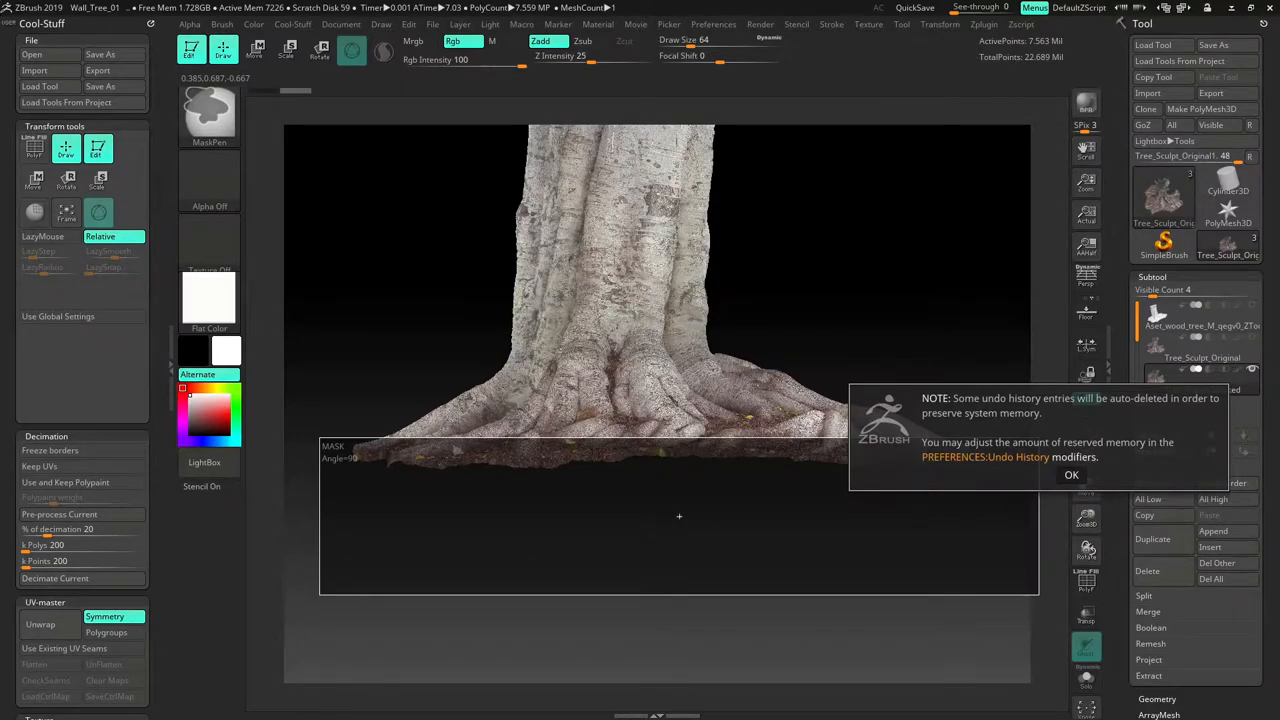
left_click(1072, 476)
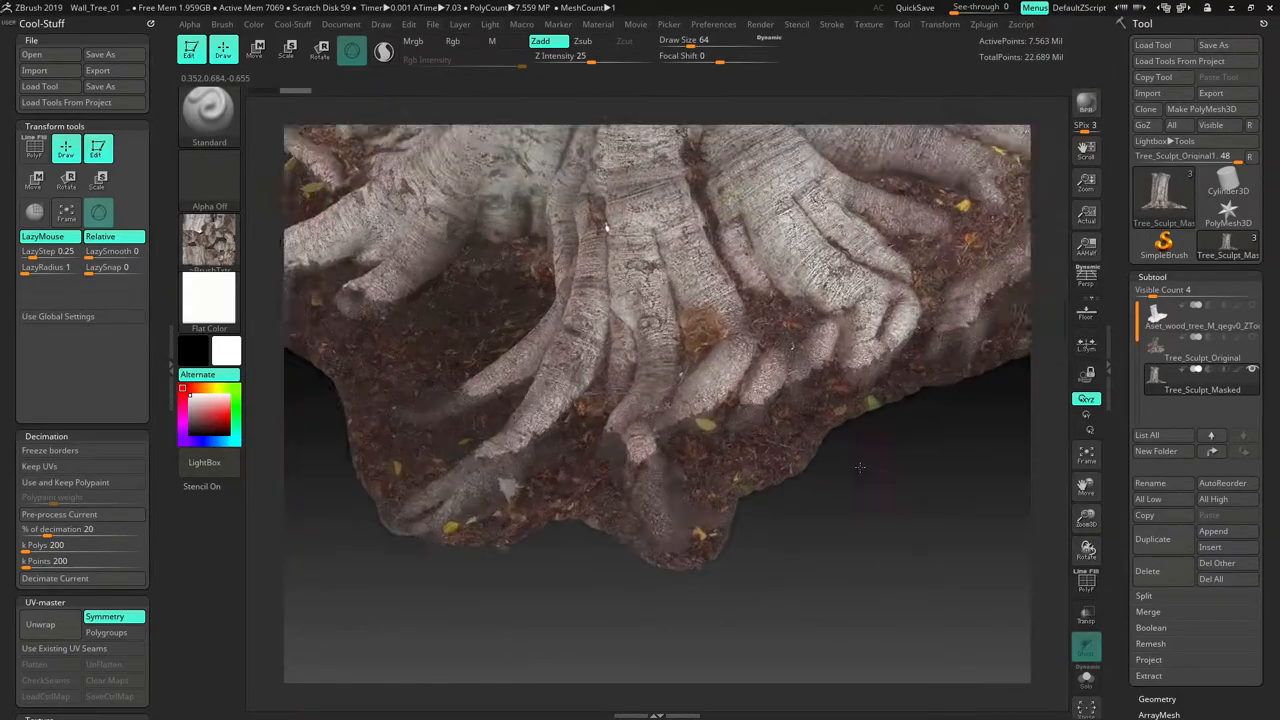
left_click_drag(860, 468, 836, 432)
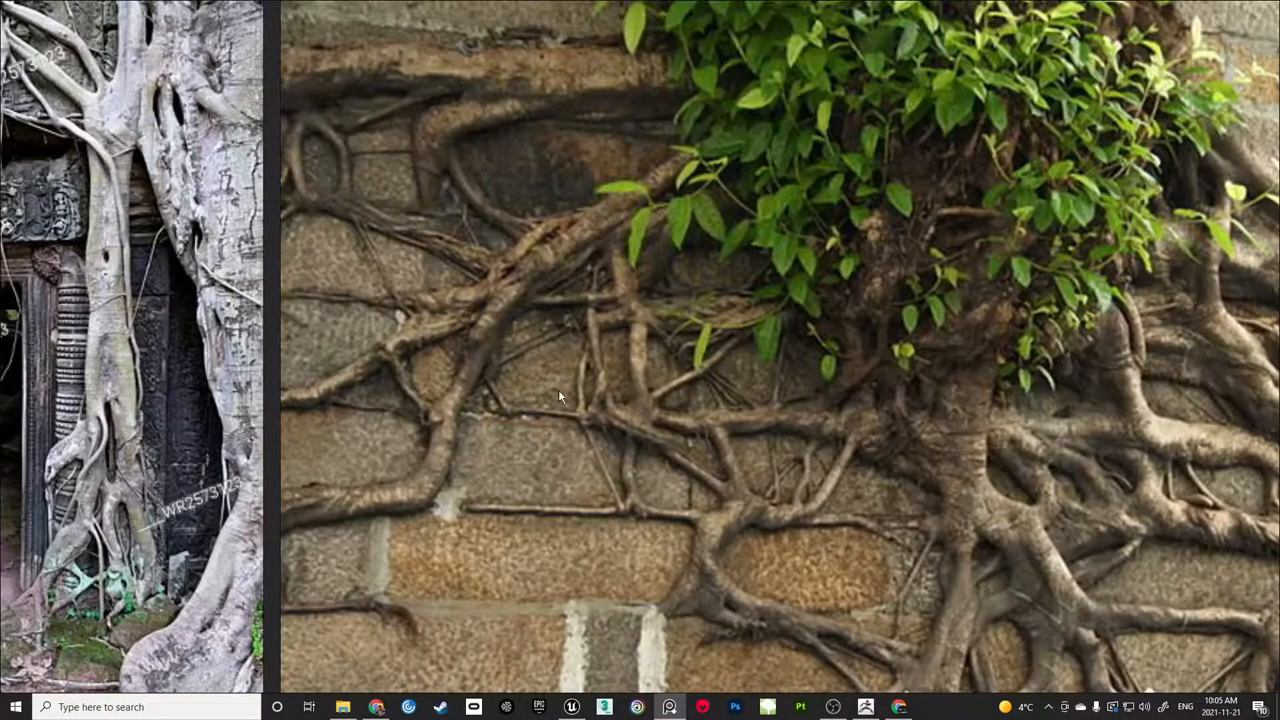
mouse_move(604, 430)
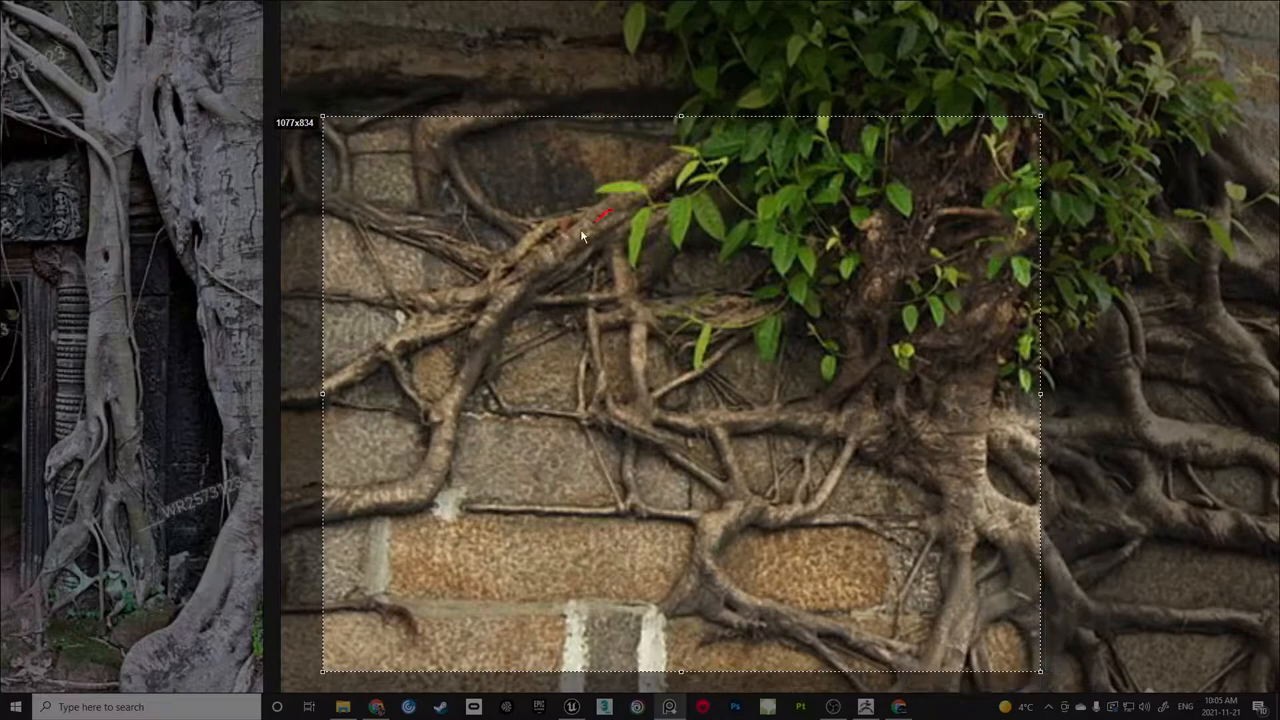
left_click_drag(604, 210, 410, 496)
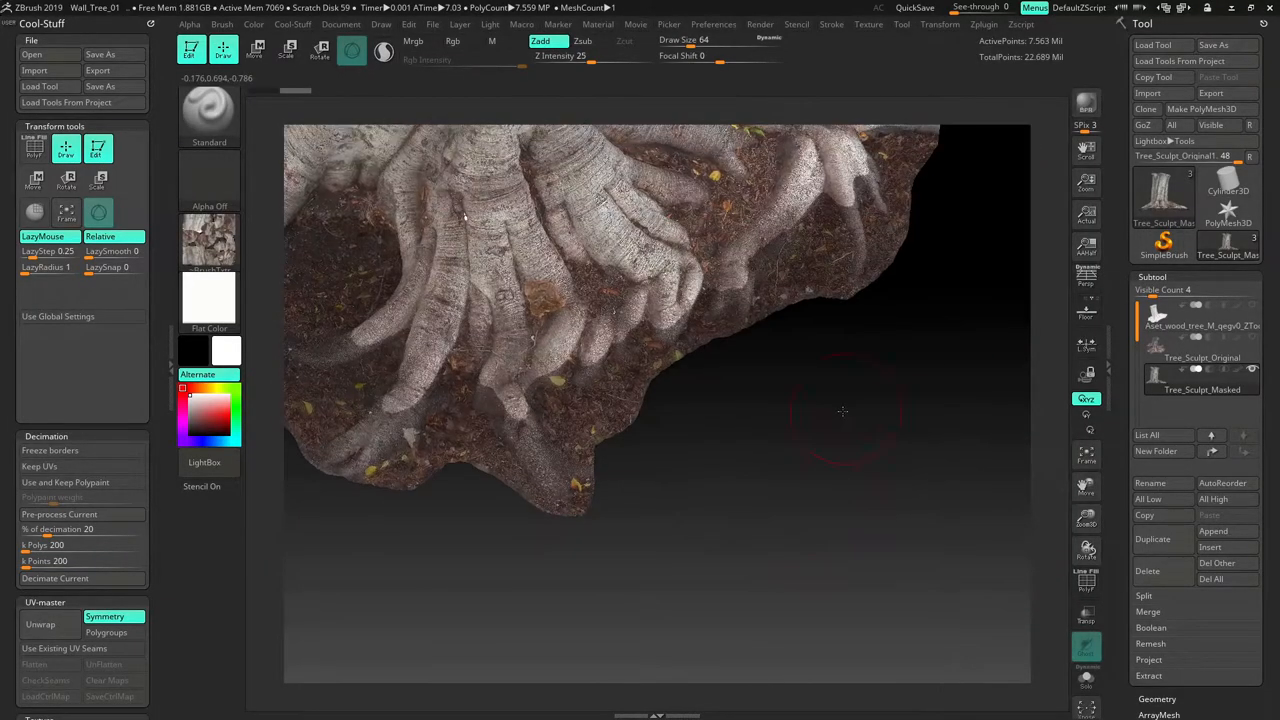
left_click_drag(842, 410, 852, 548)
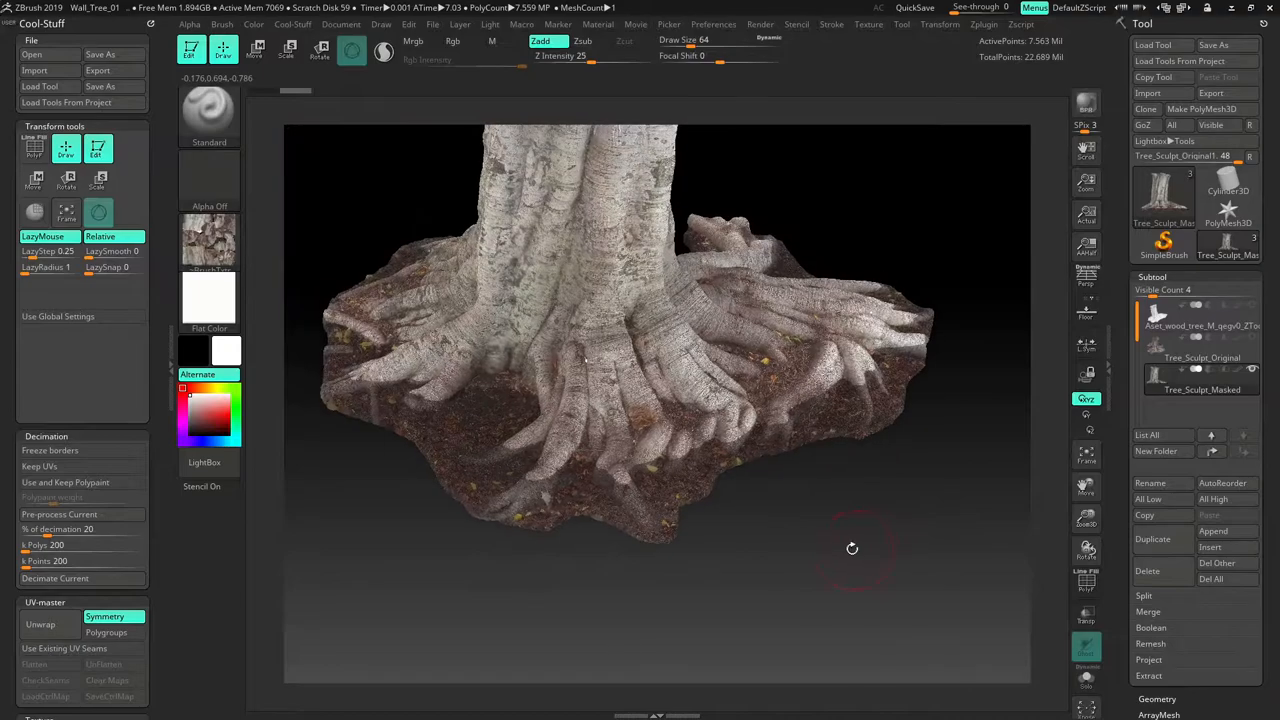
left_click_drag(852, 548, 810, 518)
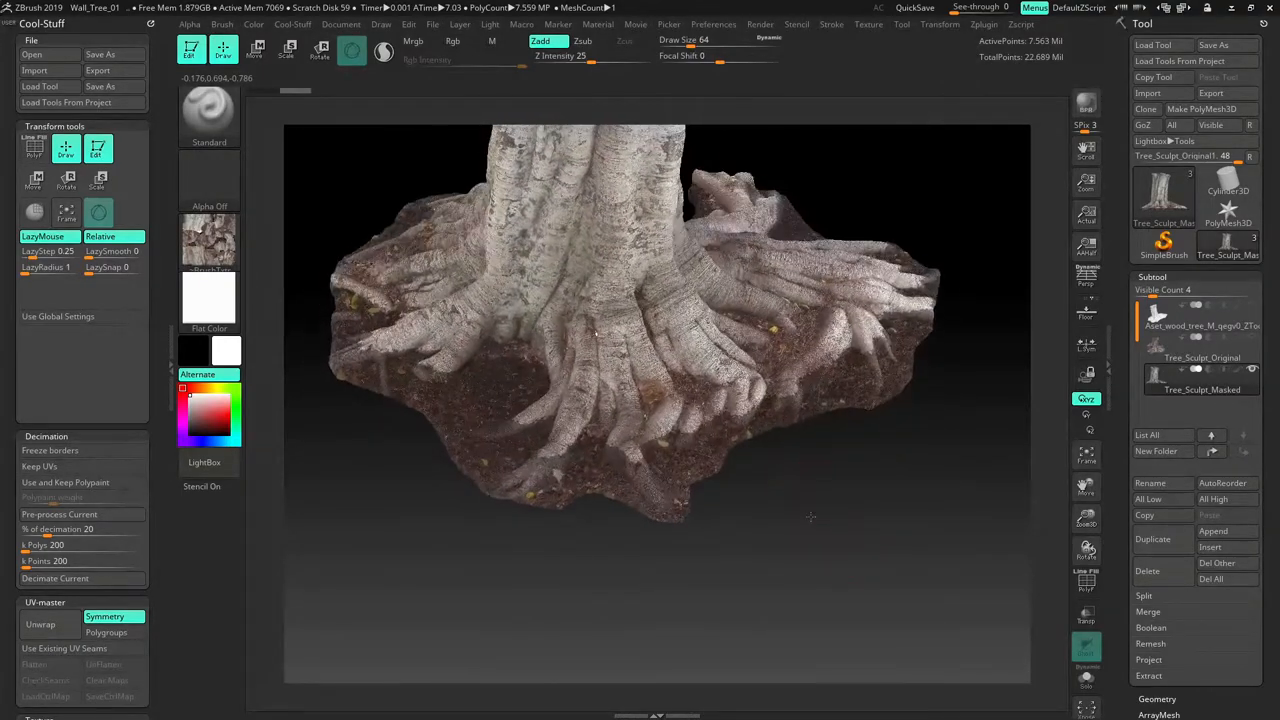
left_click_drag(810, 516, 832, 444)
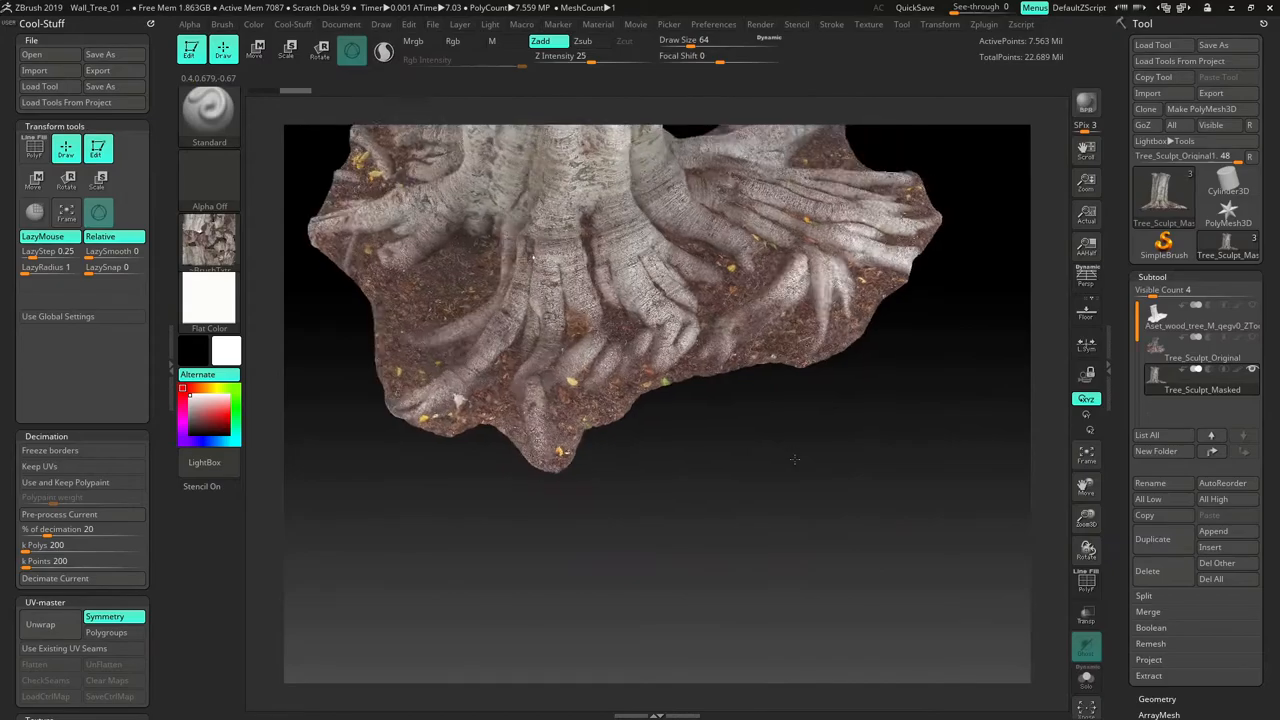
left_click_drag(650, 400, 796, 490)
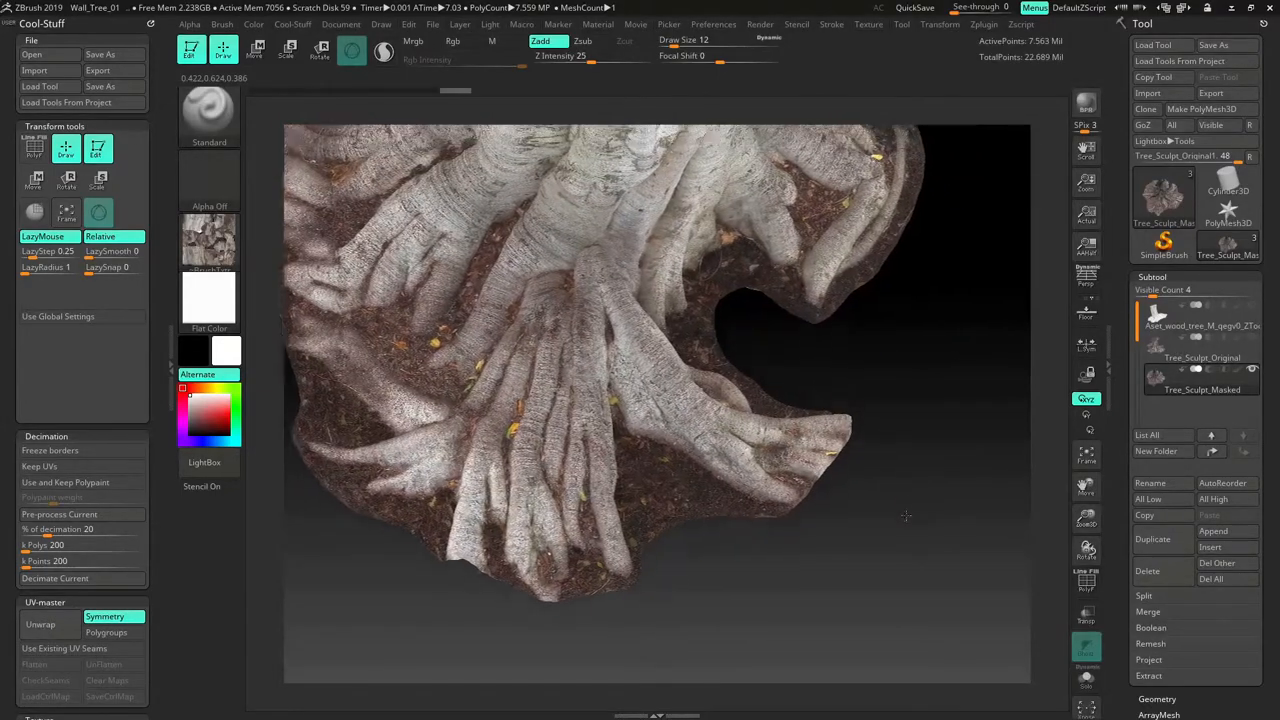
- Hide the soil polygons around the roots and delete them with Del Hidden under Modify Topology
left_click_drag(904, 516, 956, 424)
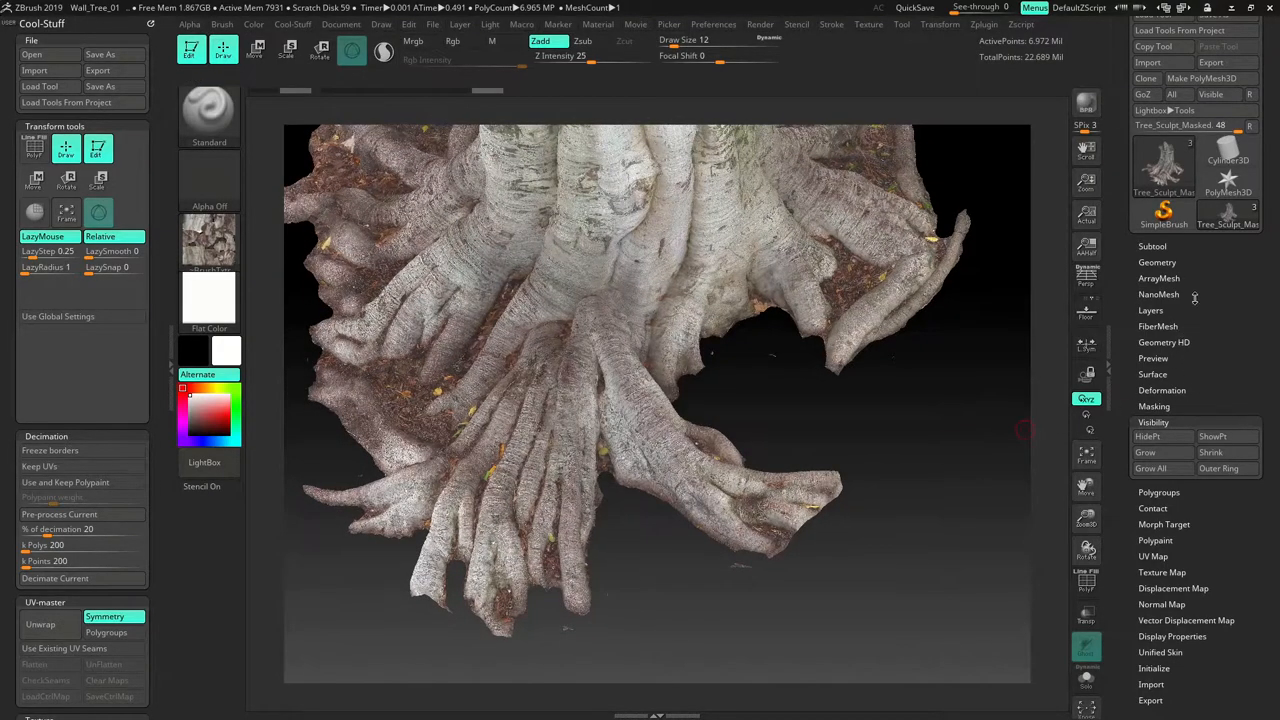
left_click(1156, 262)
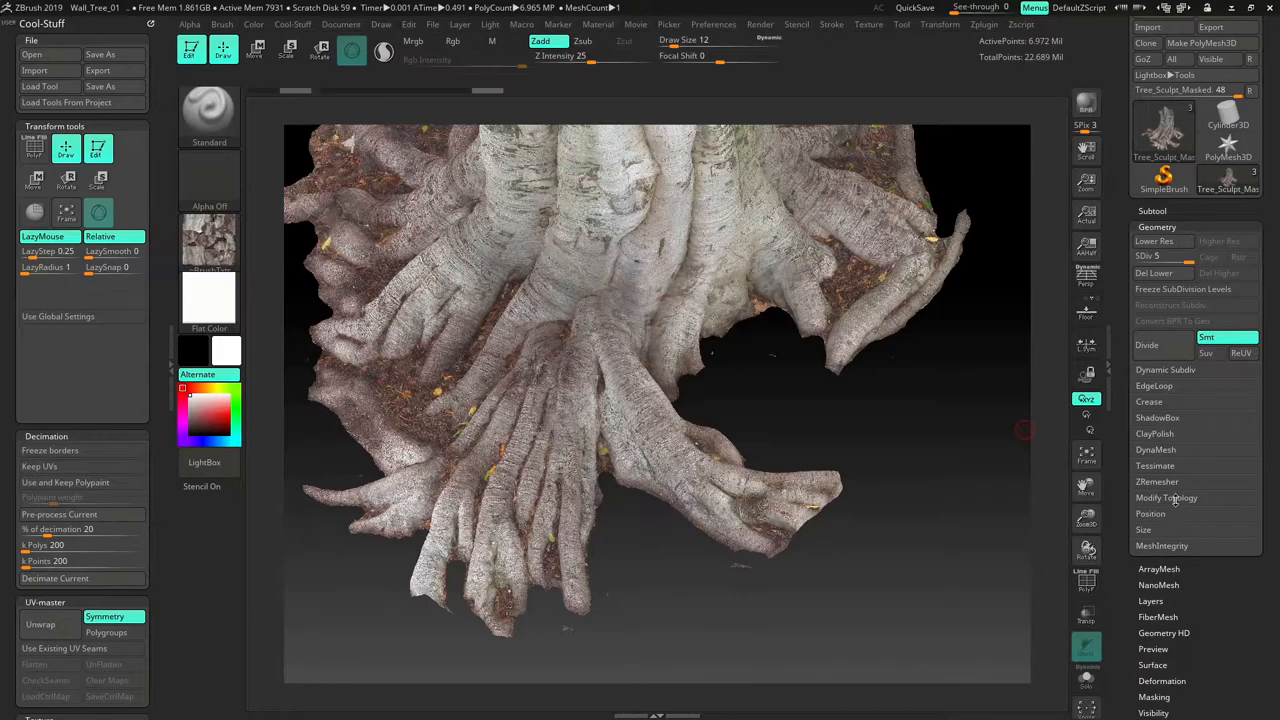
left_click(1168, 496)
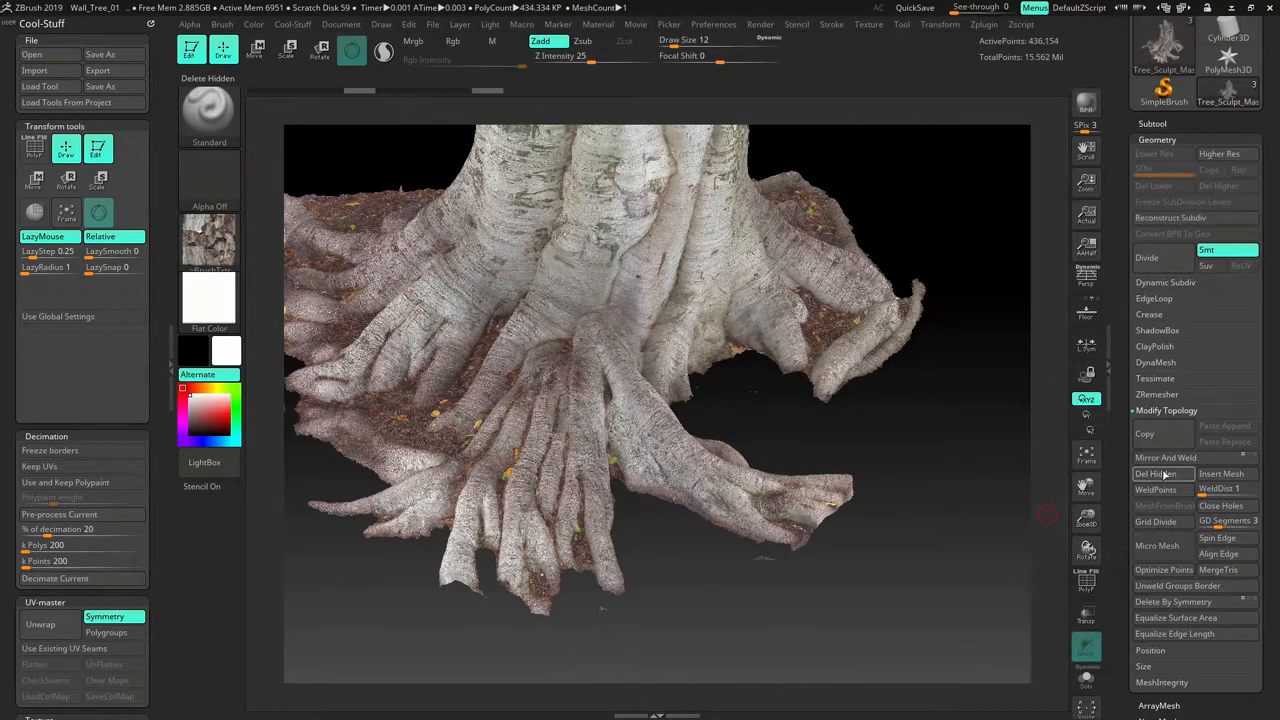
left_click(1156, 472)
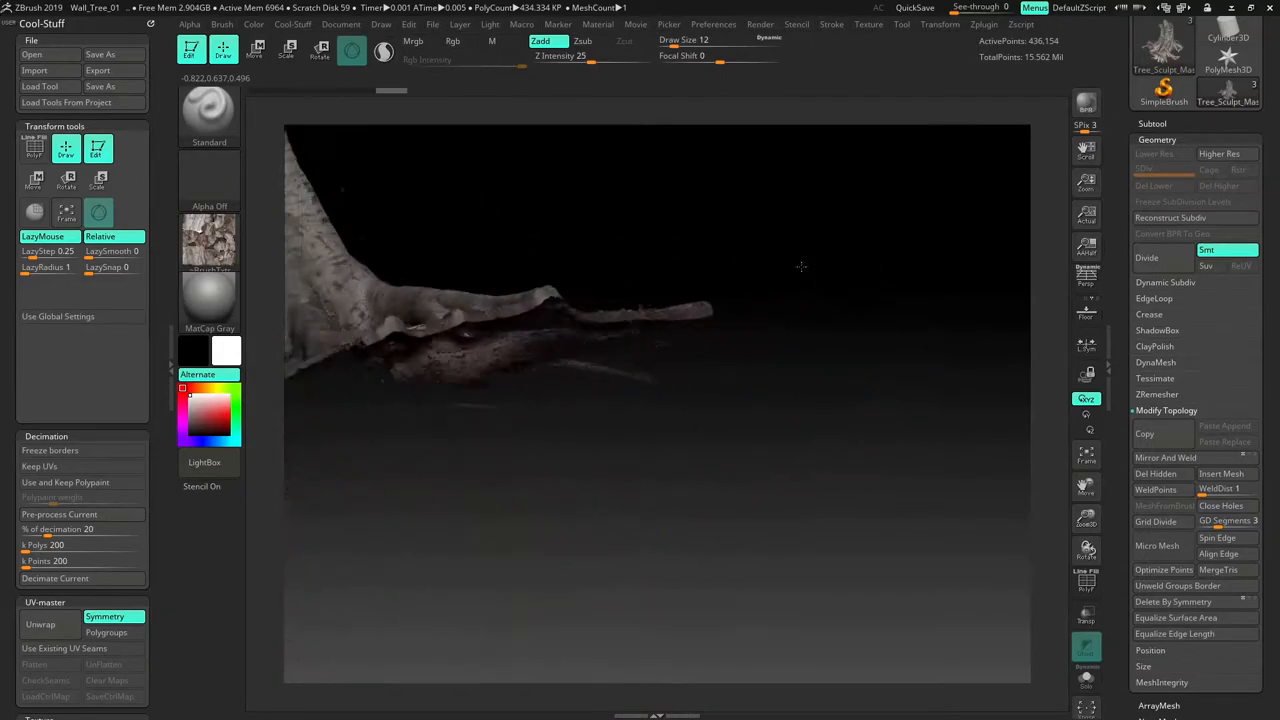
left_click_drag(800, 268, 764, 272)
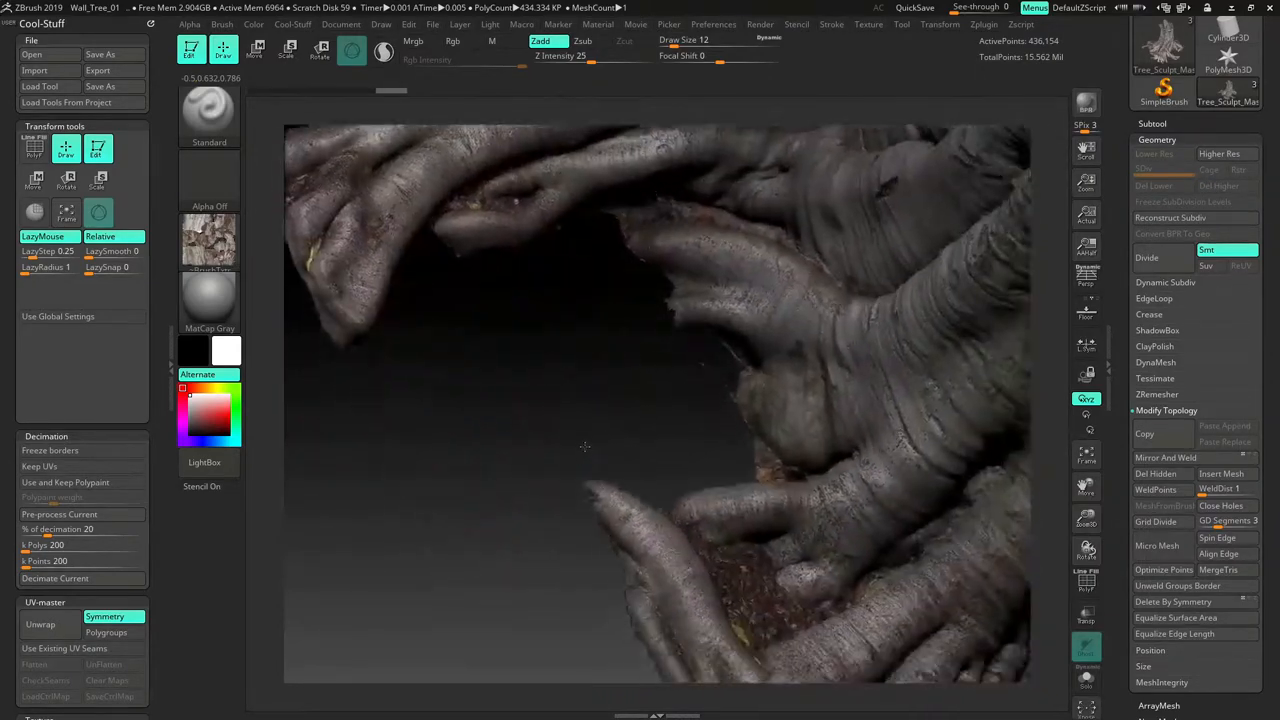
left_click_drag(584, 444, 944, 590)
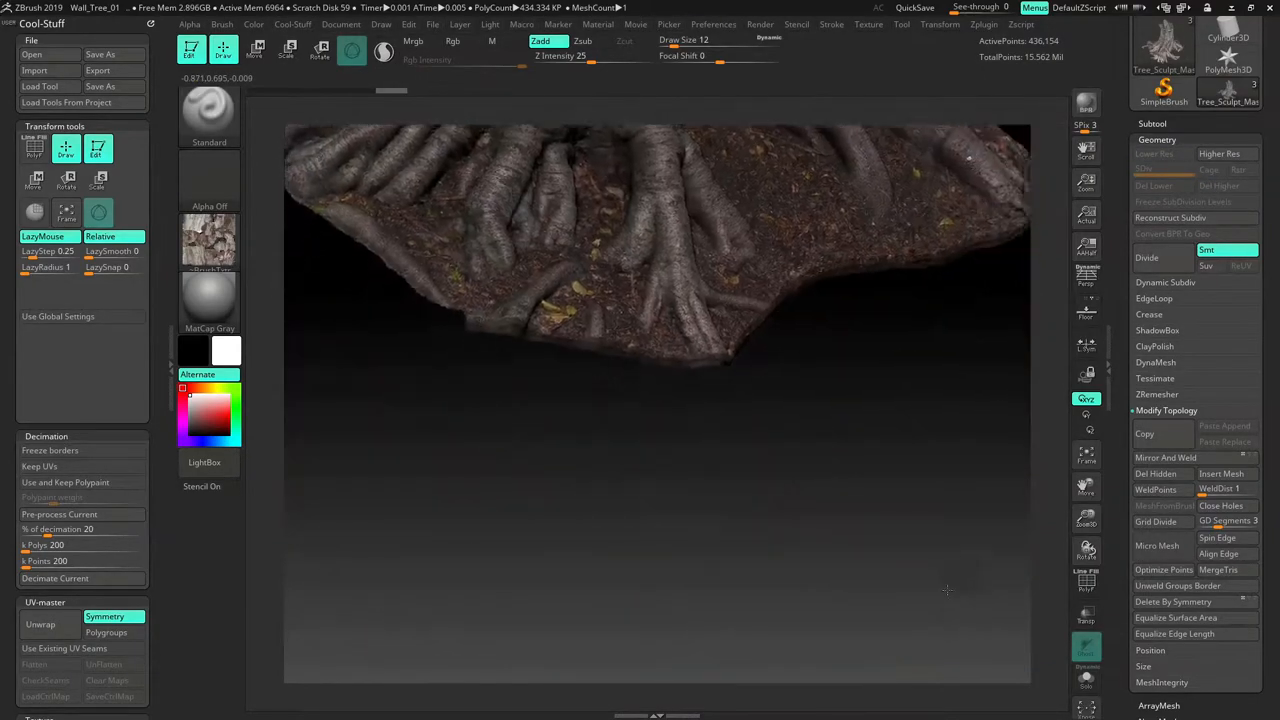
left_click_drag(946, 588, 796, 598)
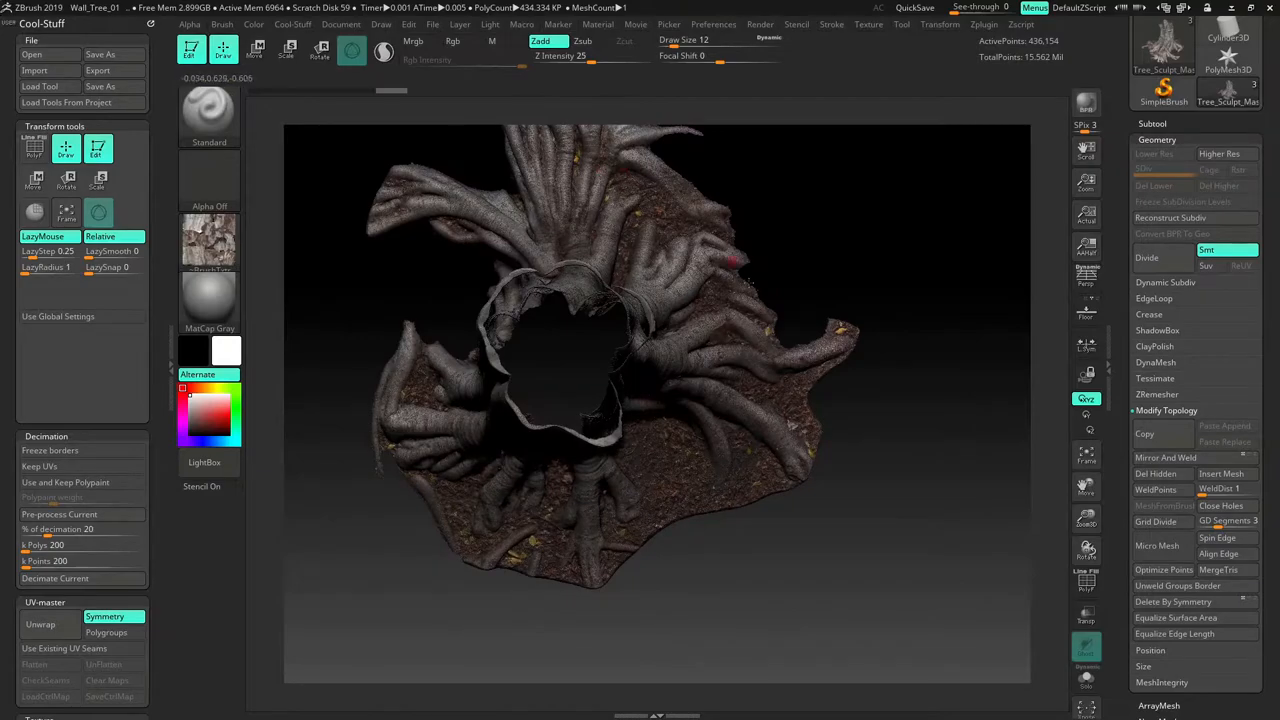
left_click_drag(656, 350, 764, 452)
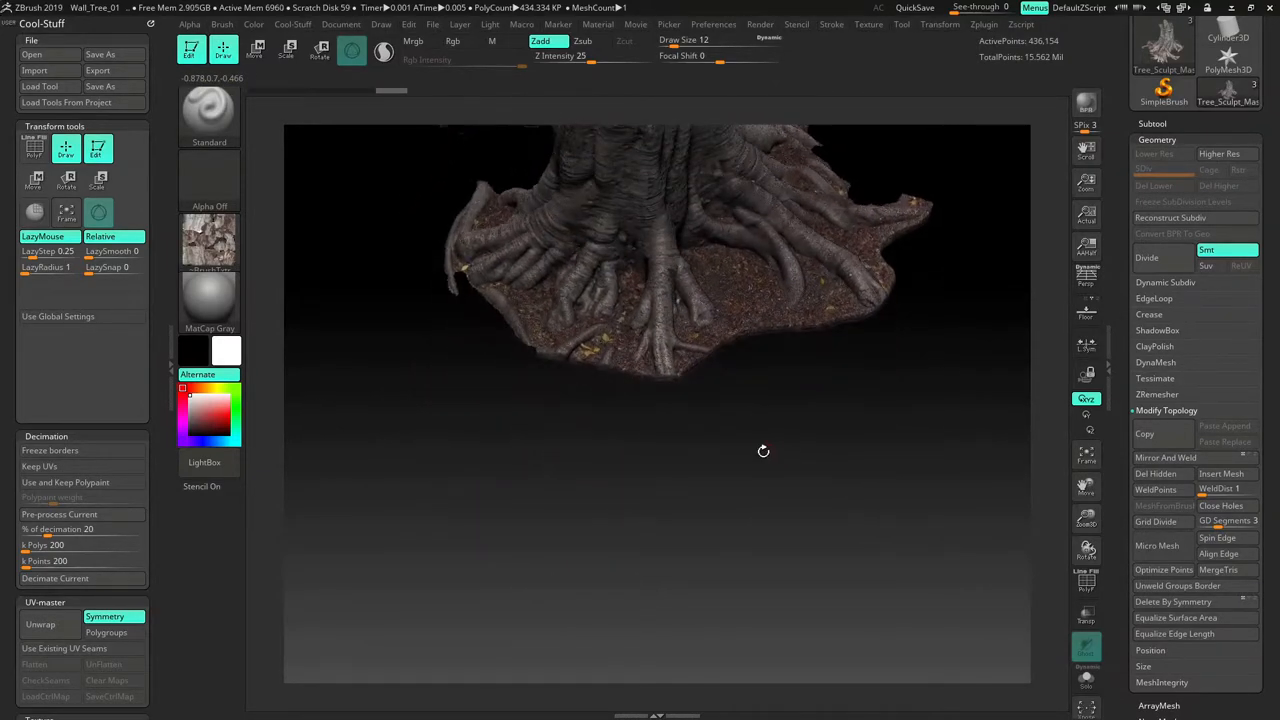
left_click_drag(764, 452, 628, 552)
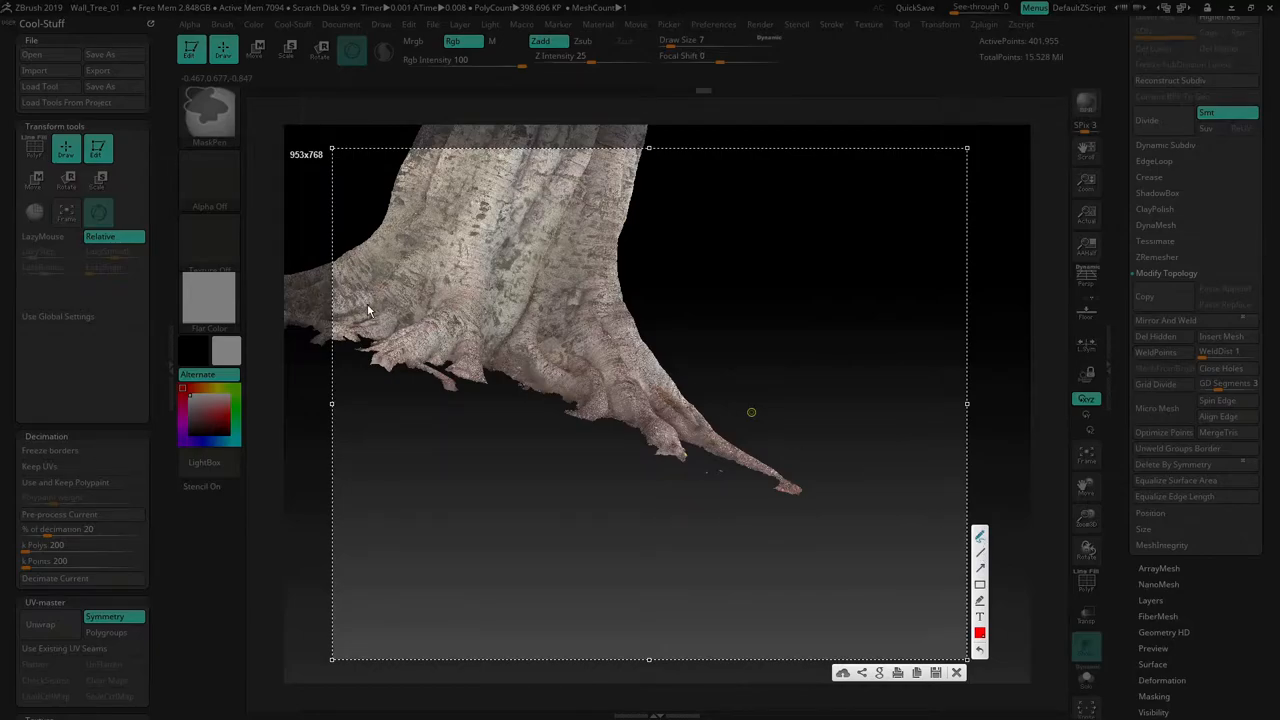
left_click_drag(344, 320, 840, 322)
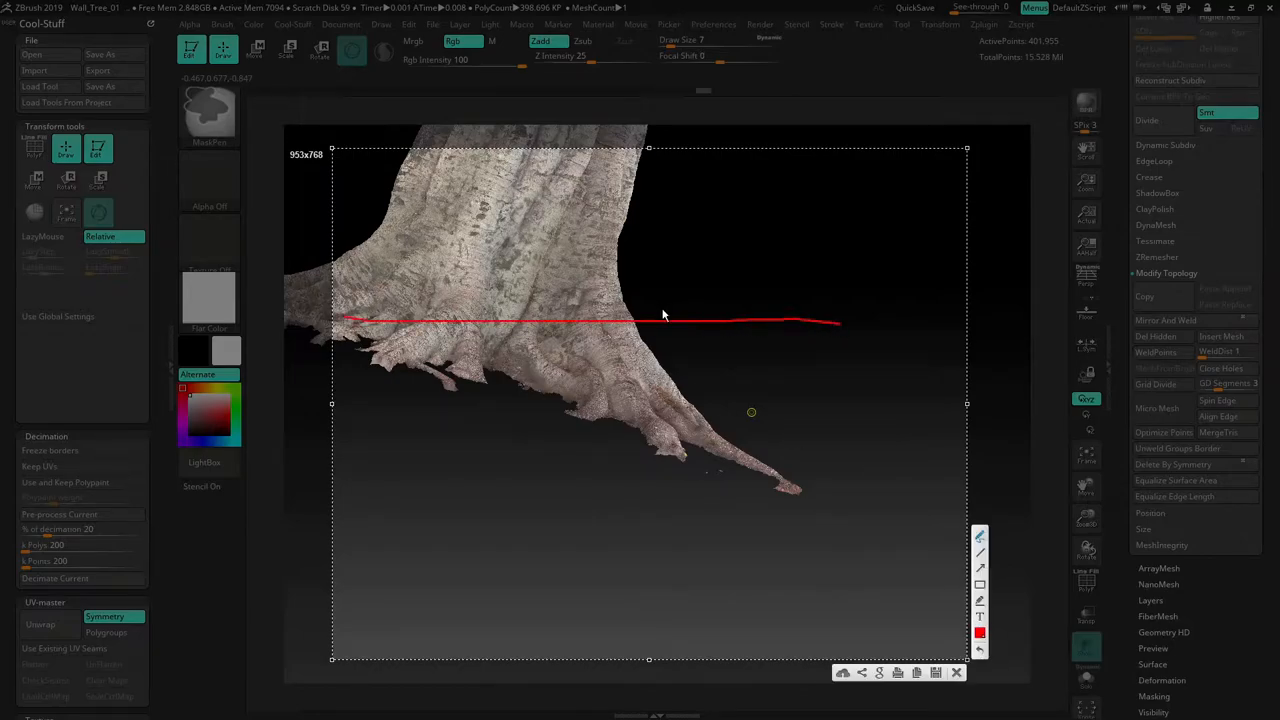
left_click_drag(696, 310, 680, 260)
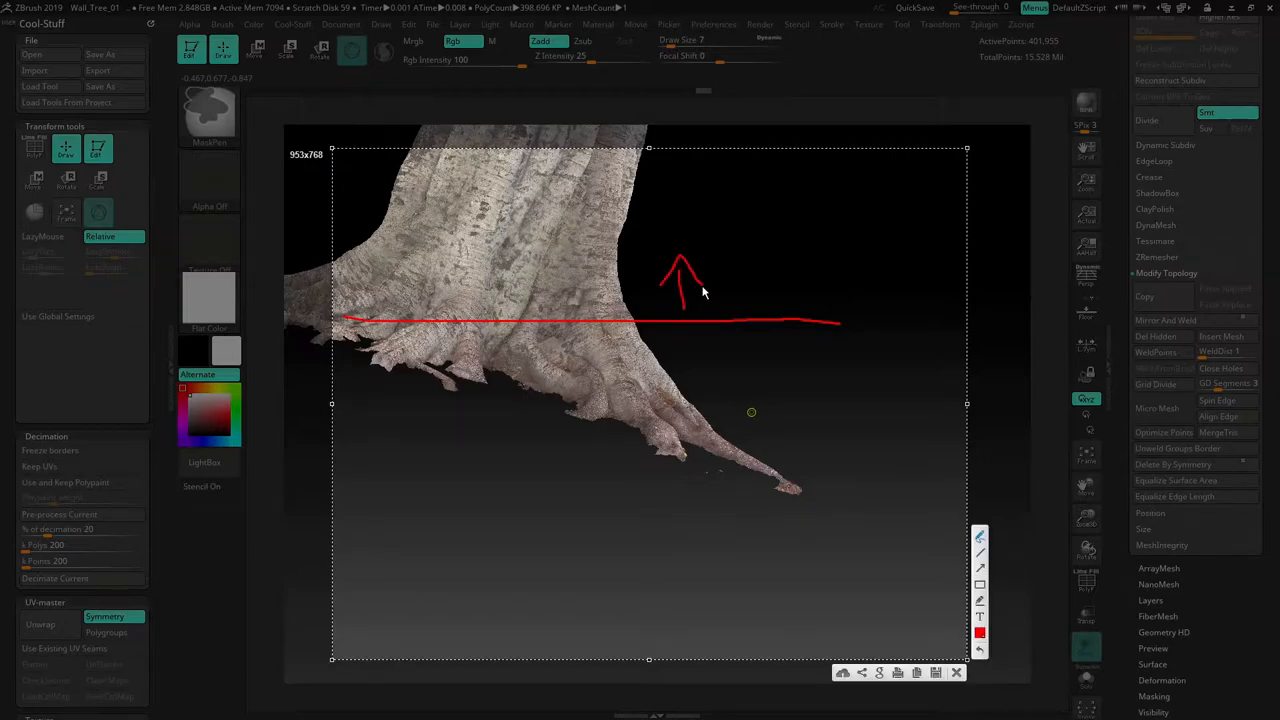
left_click_drag(650, 330, 648, 432)
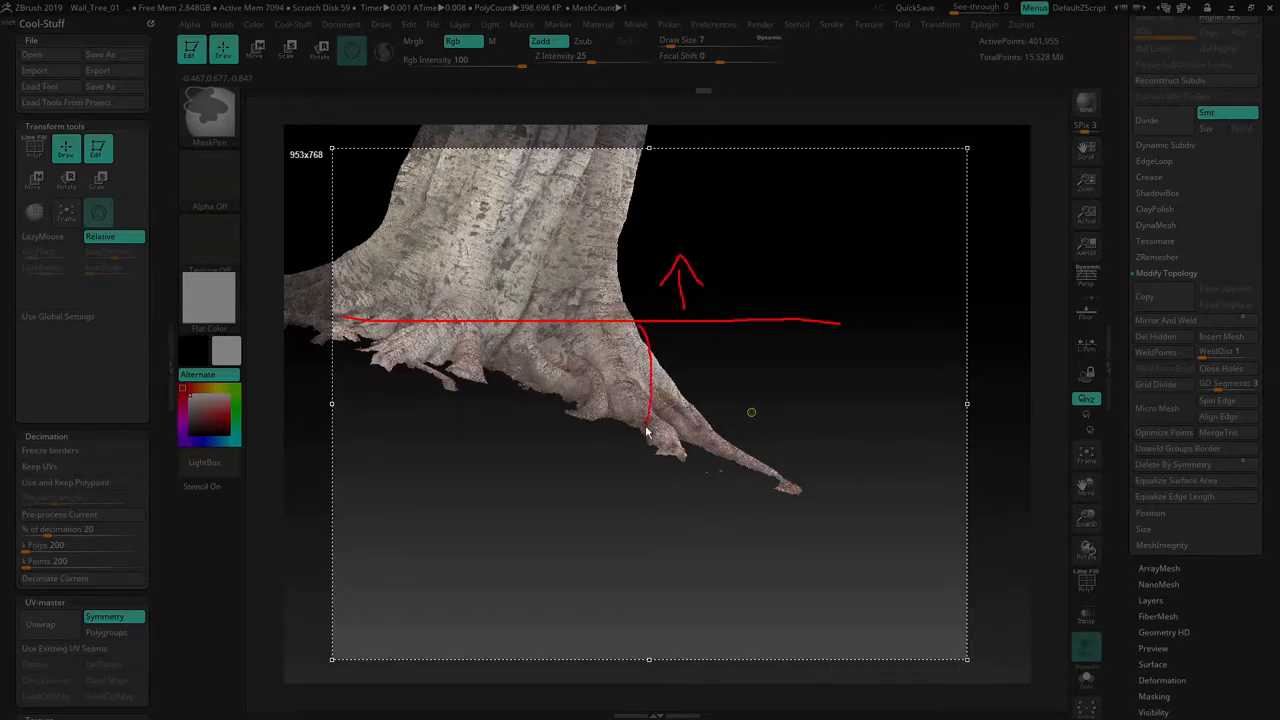
left_click_drag(644, 436, 490, 590)
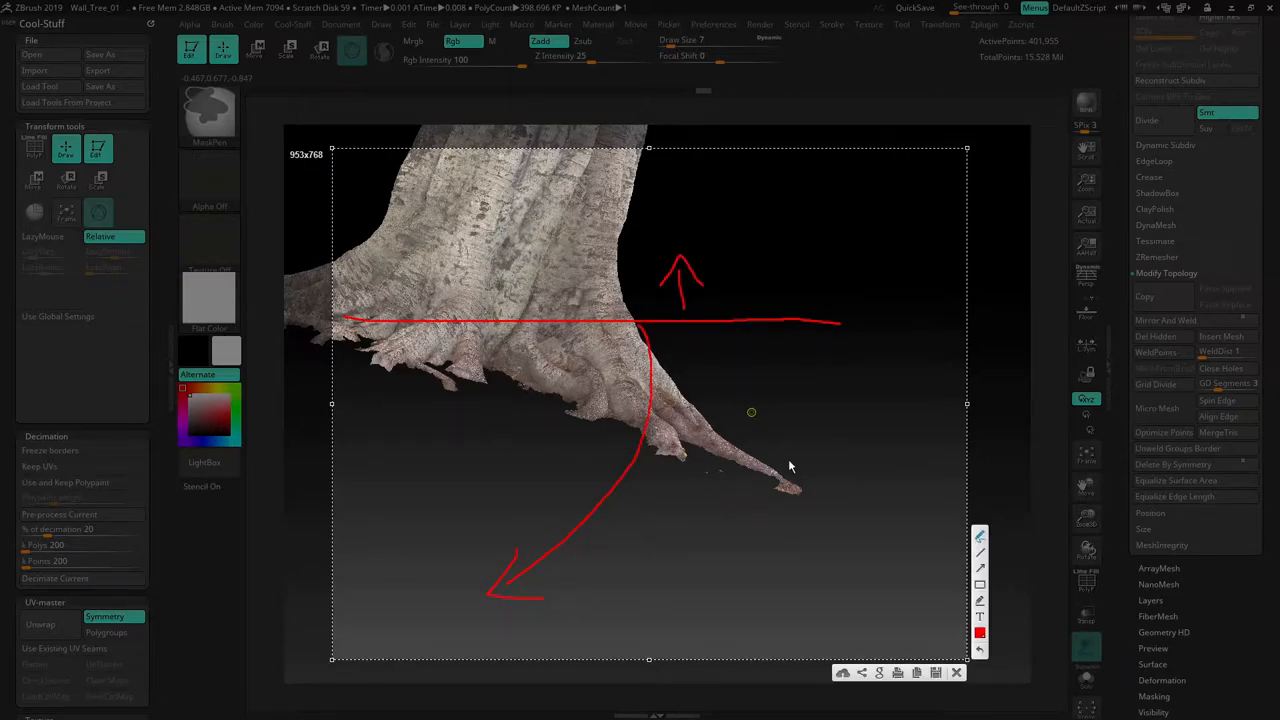
mouse_move(760, 450)
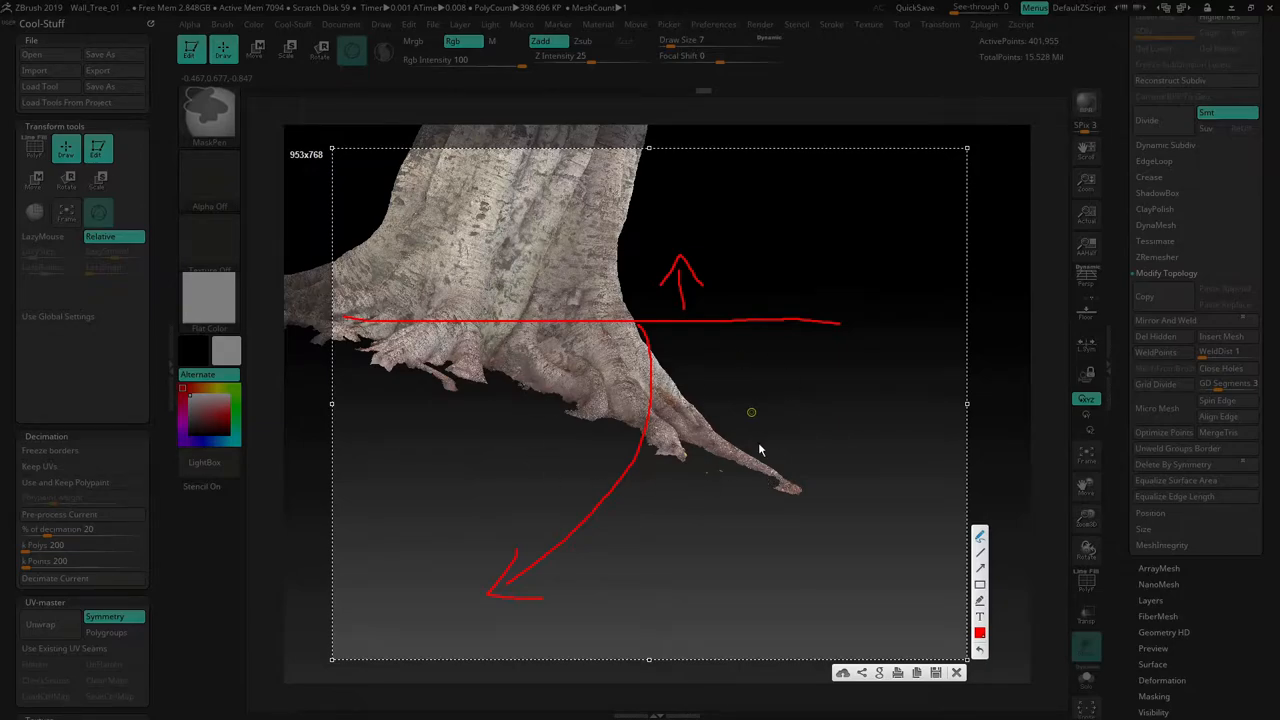
mouse_move(704, 432)
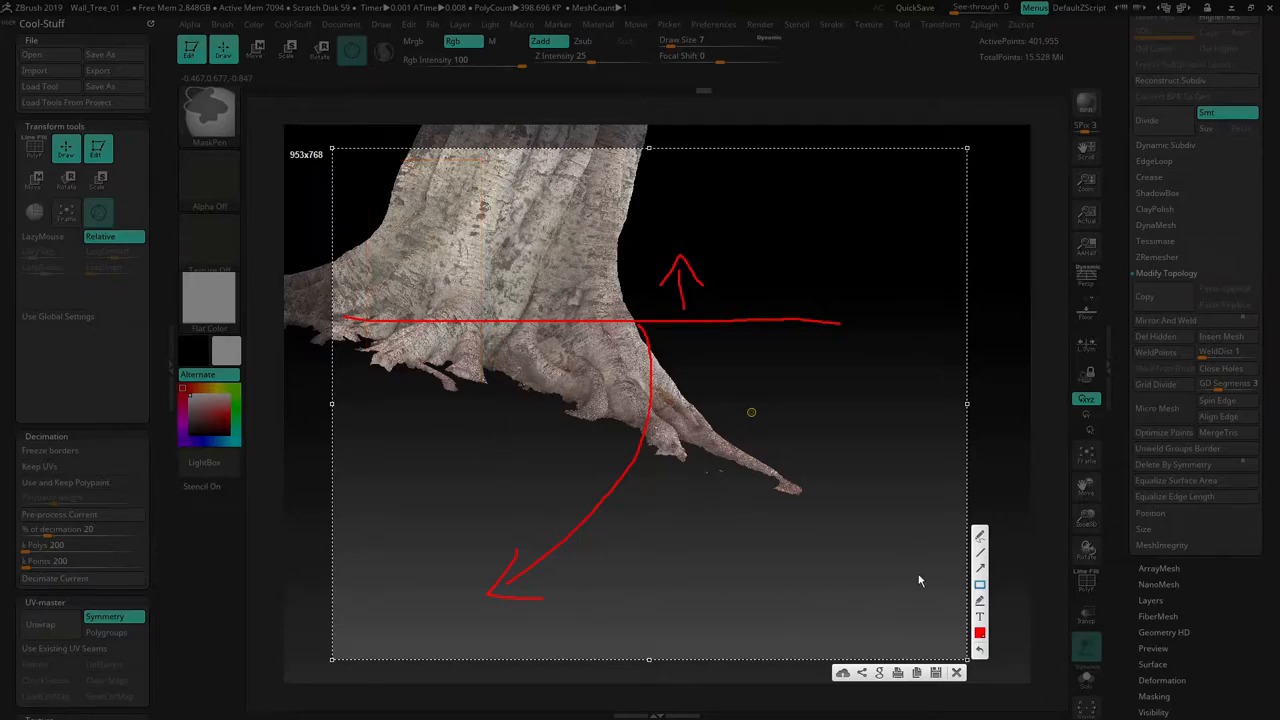
mouse_move(420, 496)
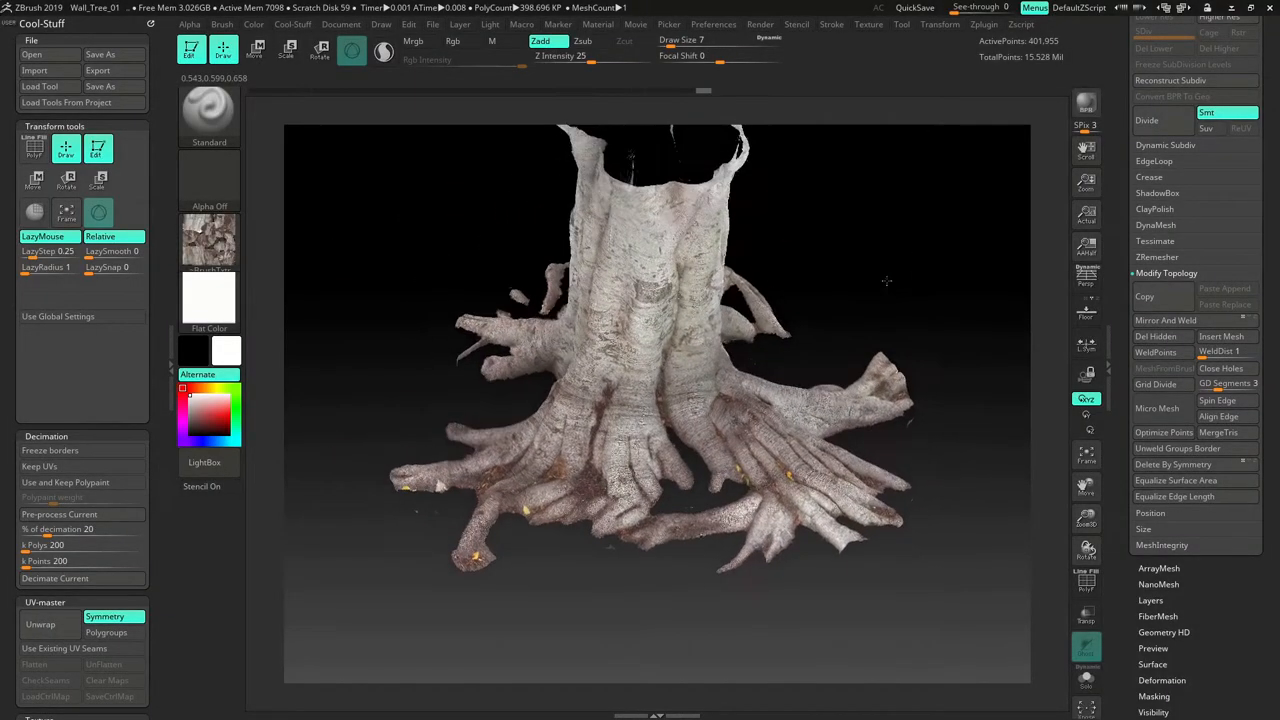
- Duplicate the masked stump subtool and rename the copy Tree_Sculpt_Masked_Cleanup
left_click_drag(886, 280, 1012, 432)
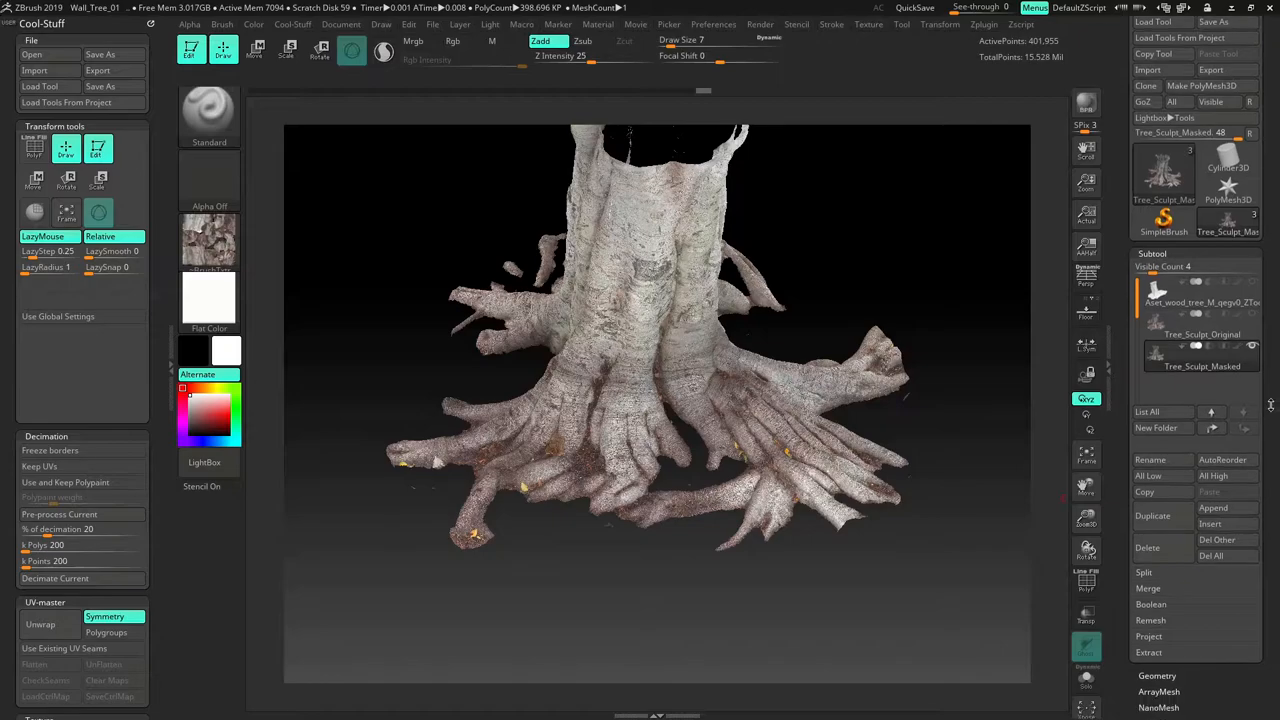
mouse_move(1152, 516)
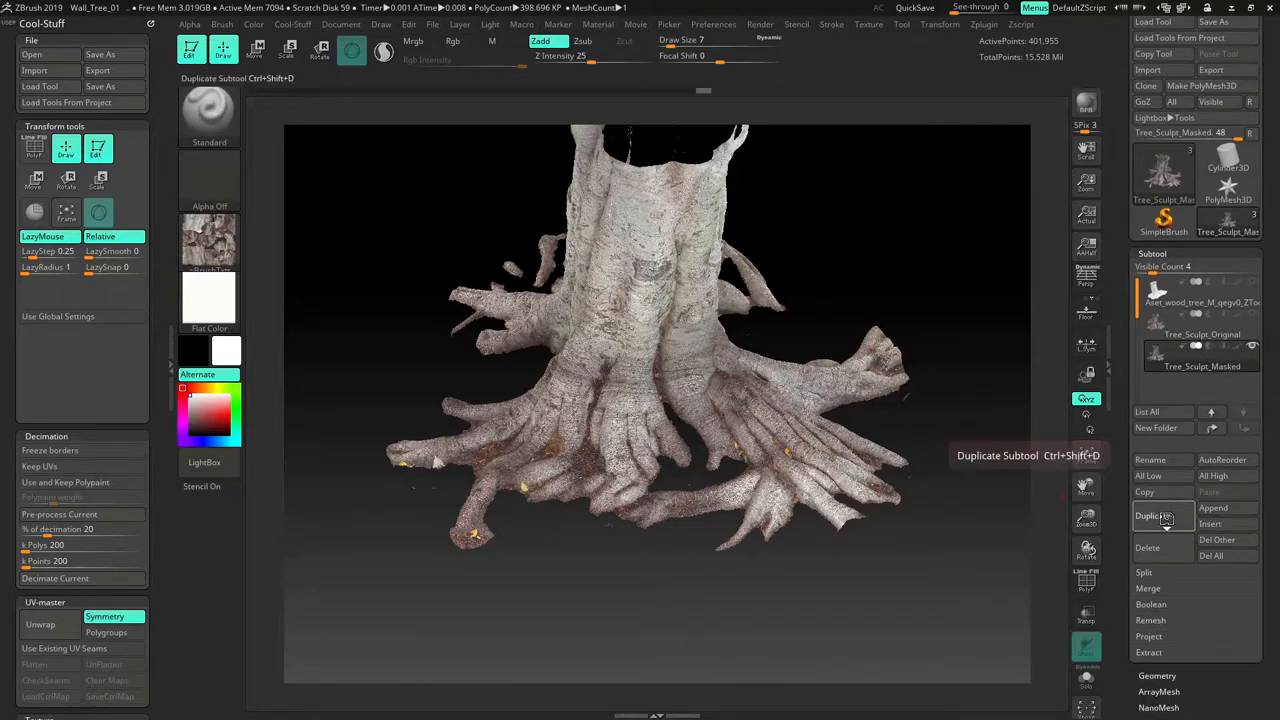
left_click(1152, 516)
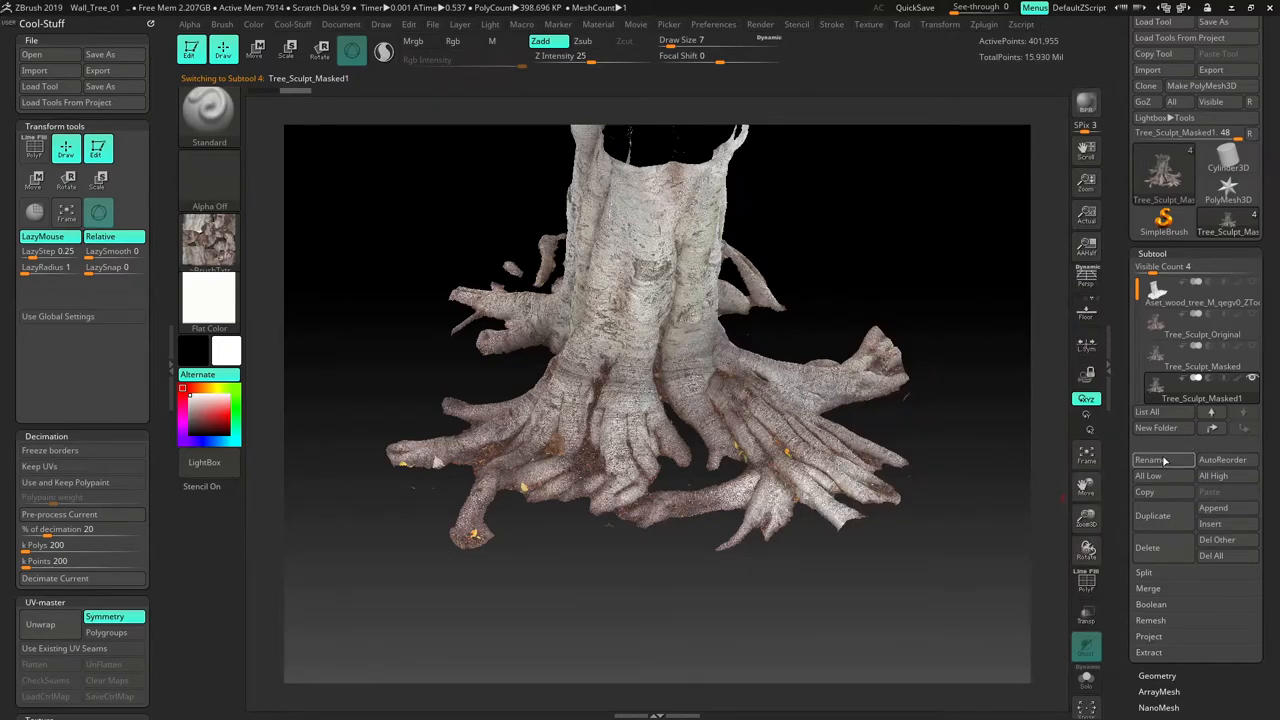
left_click(1156, 460)
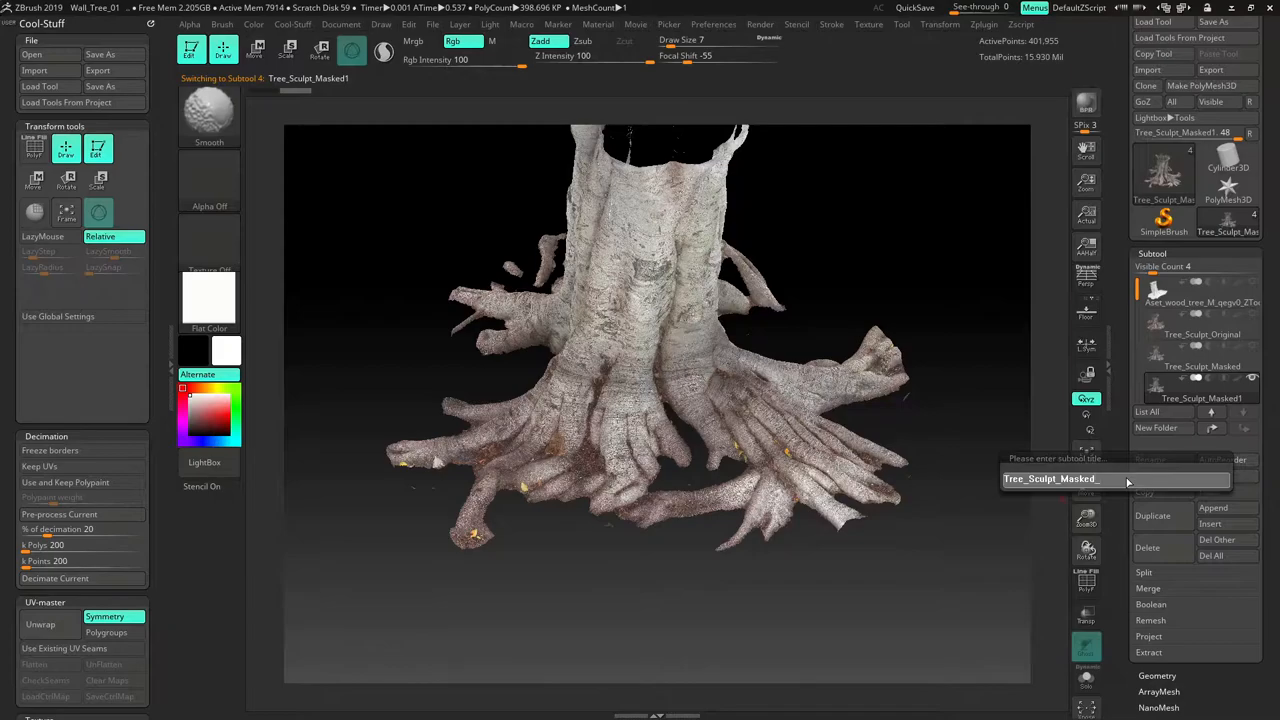
type("Clean")
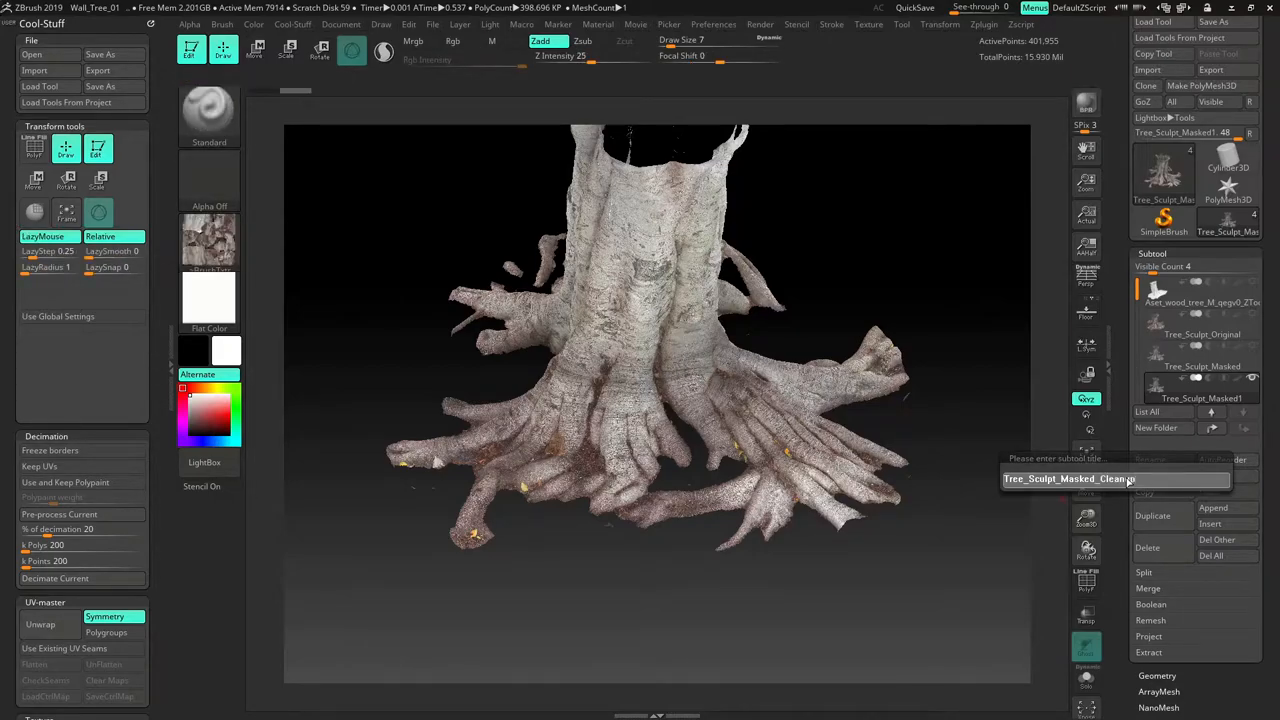
key("enter")
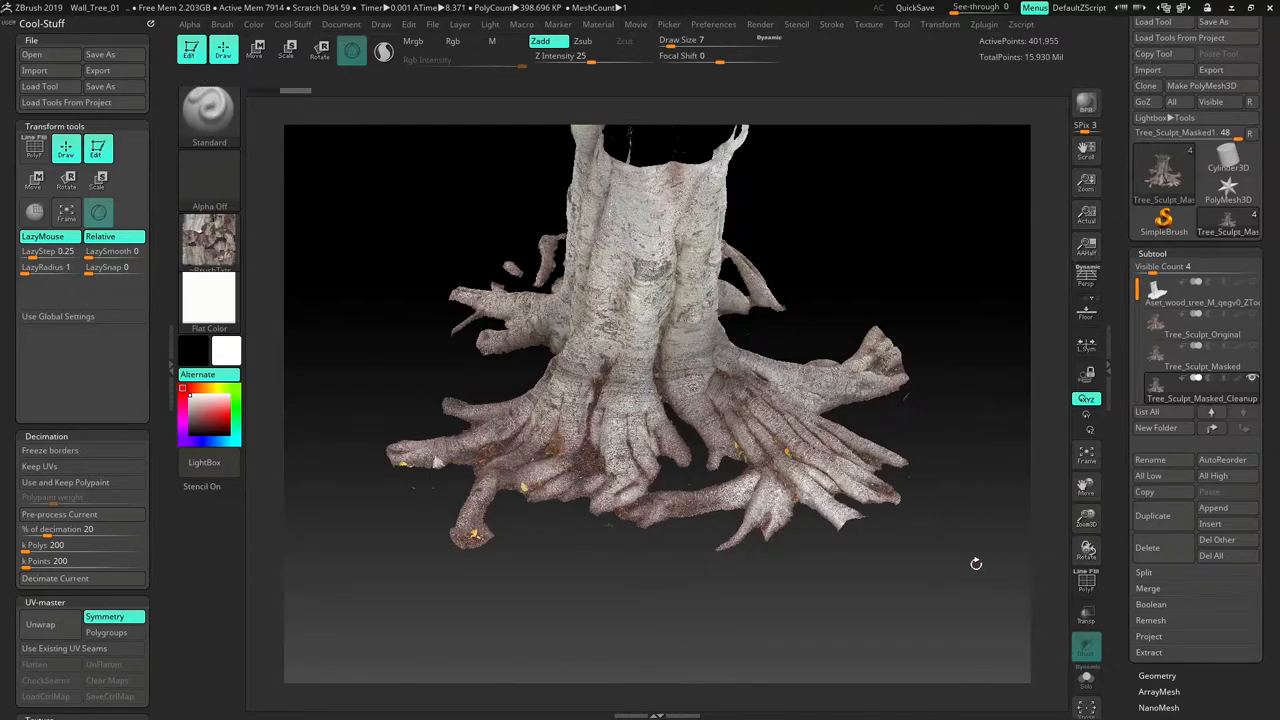
mouse_move(948, 532)
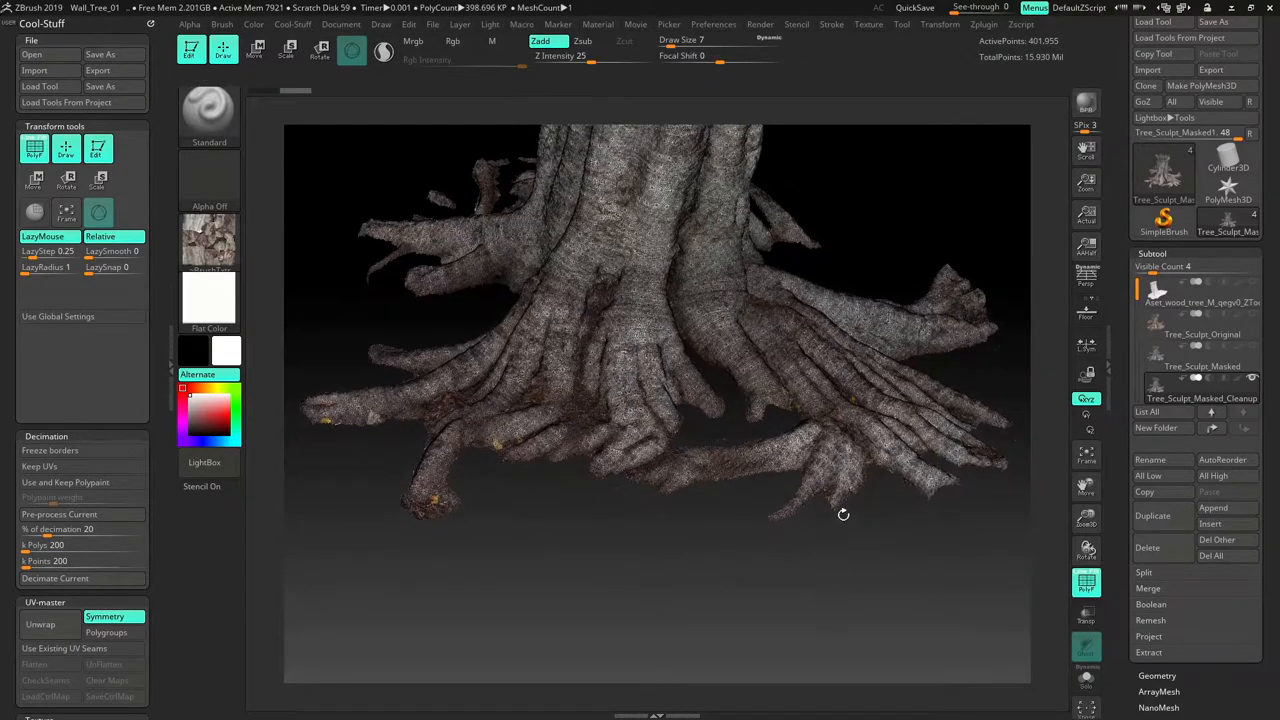
left_click_drag(844, 514, 840, 540)
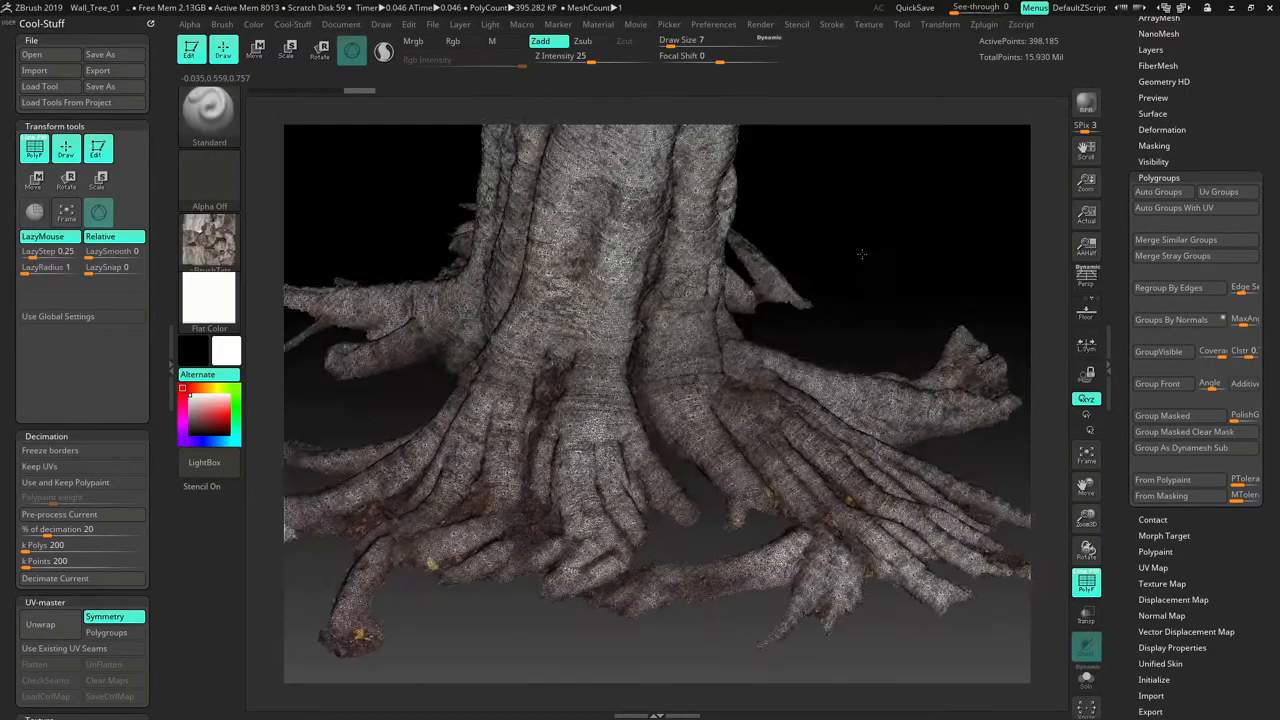
left_click_drag(860, 256, 684, 516)
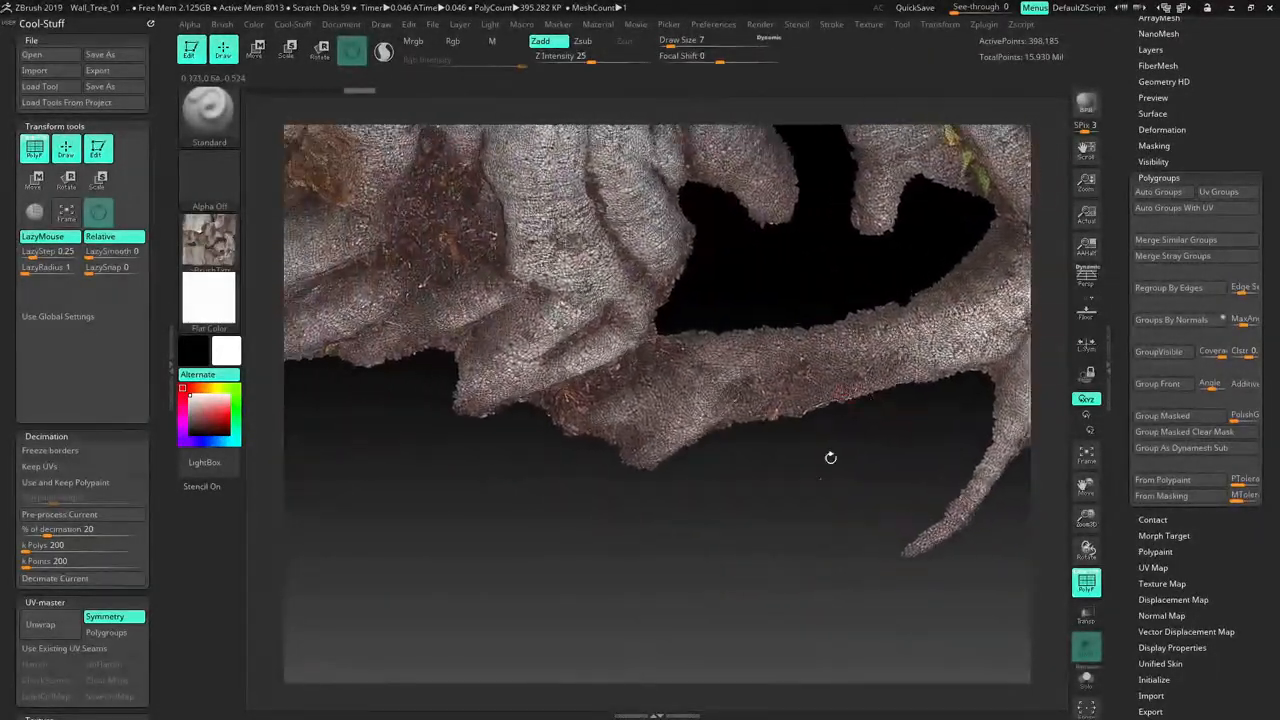
left_click_drag(830, 458, 868, 624)
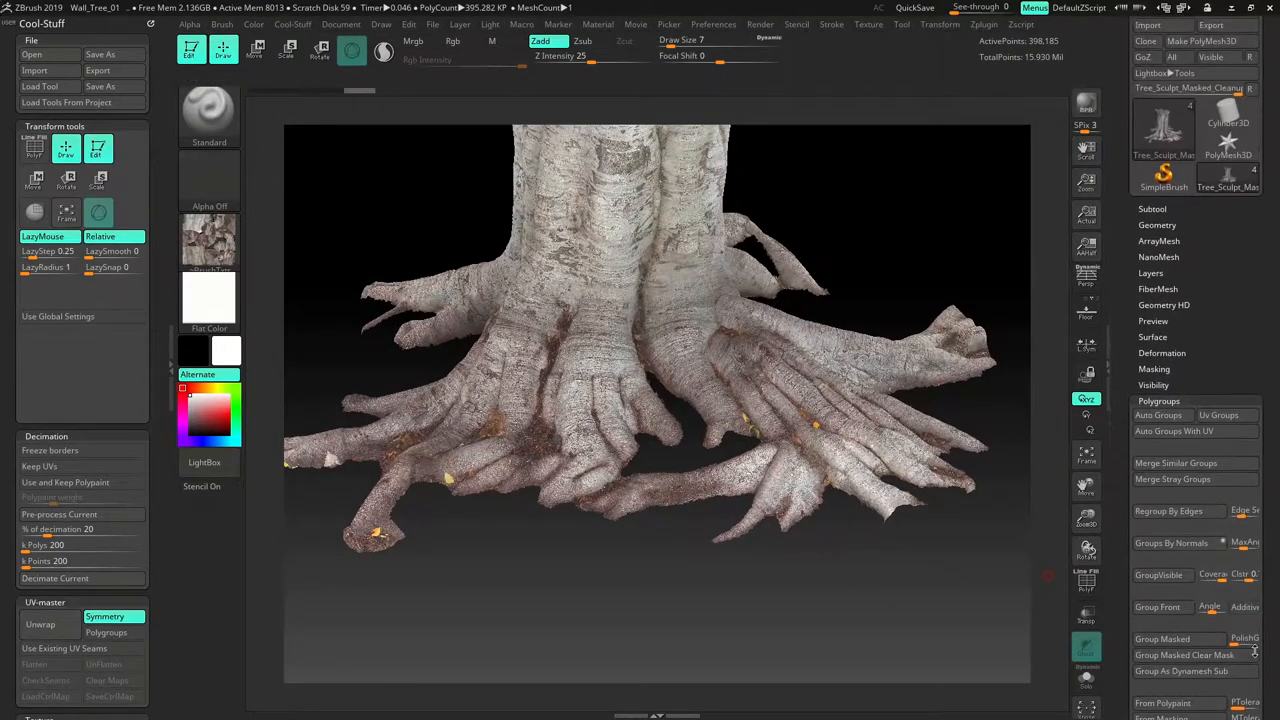
- Collapse the Polygroups palette to reveal the subtool list and inspect the root tips up close
left_click(1156, 224)
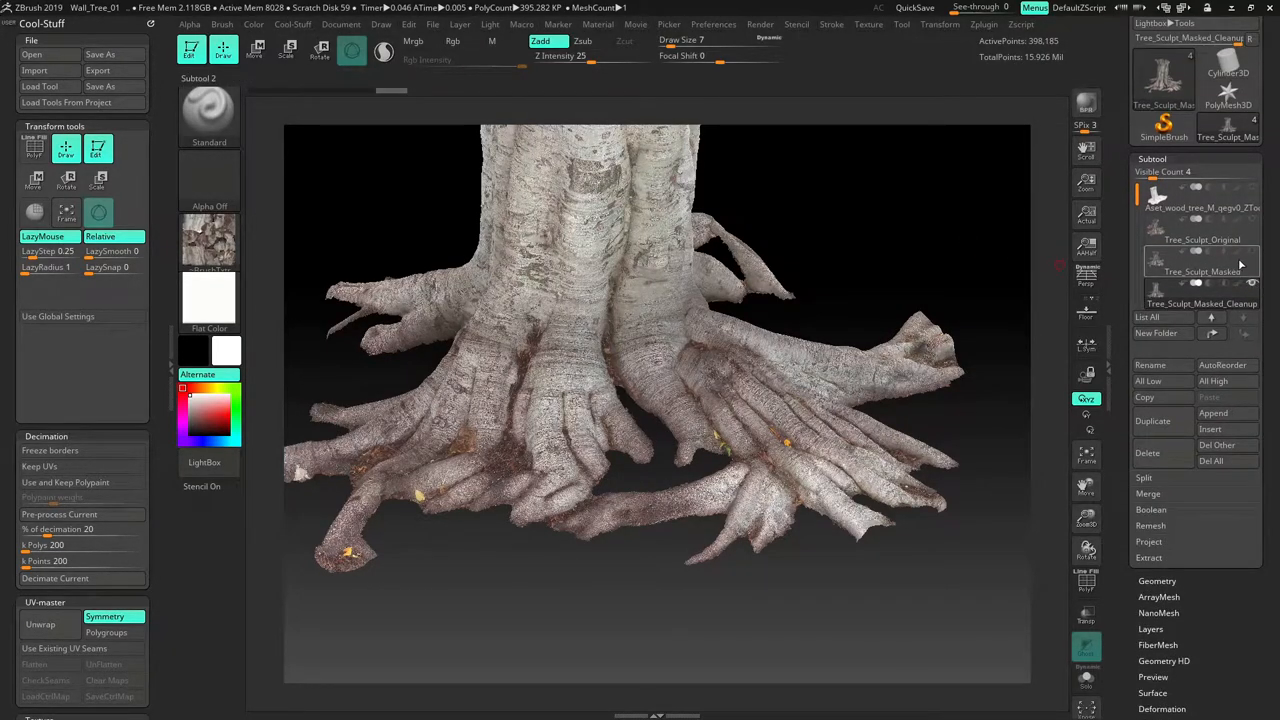
mouse_move(1202, 272)
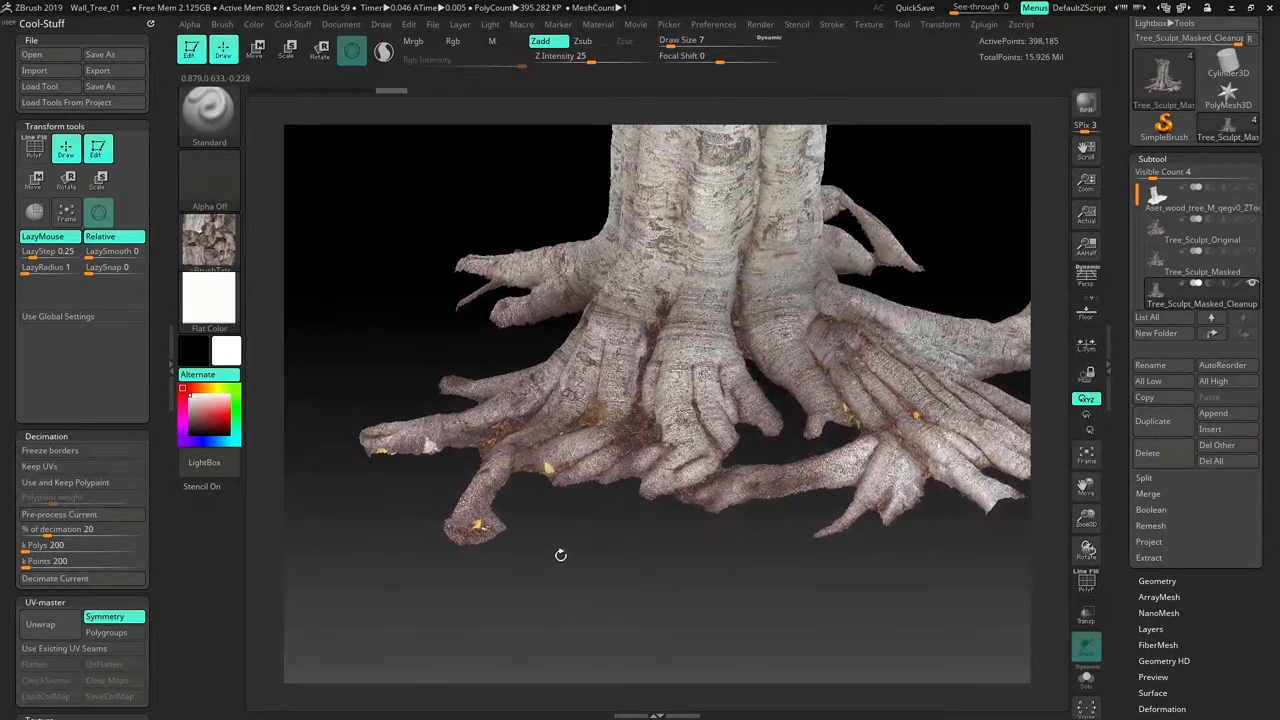
left_click_drag(560, 556, 500, 476)
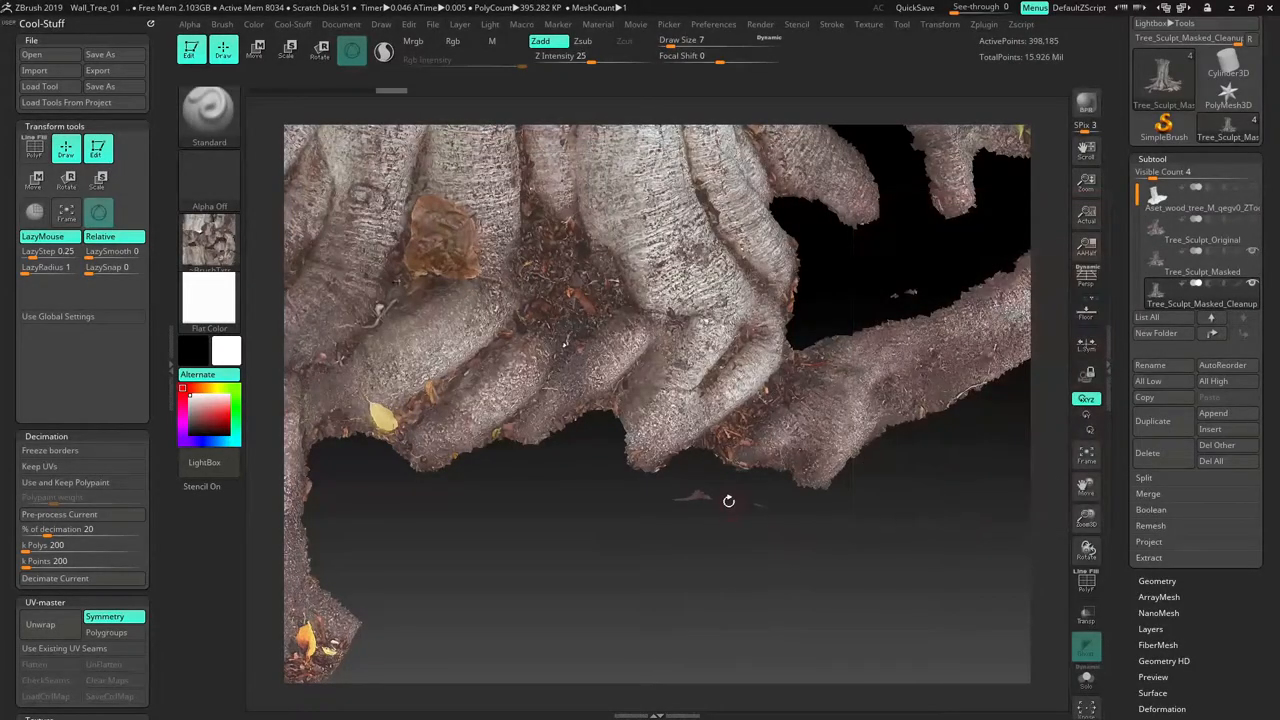
left_click(1202, 272)
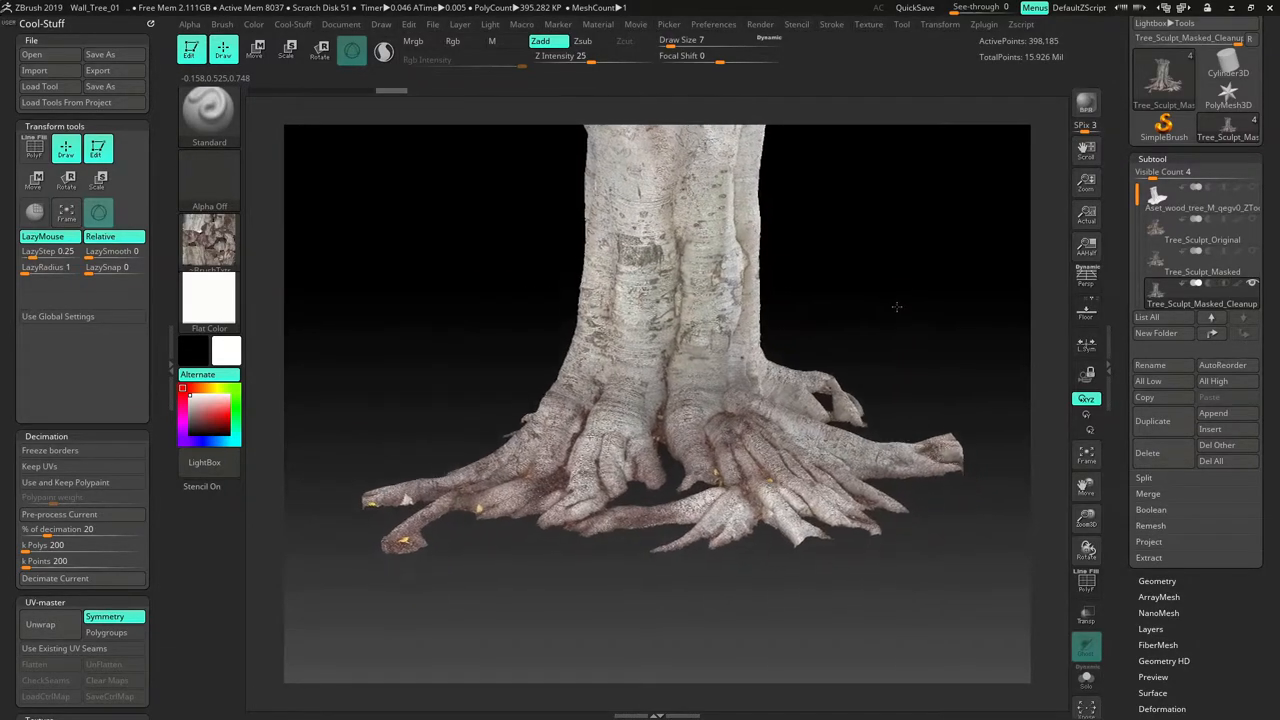
left_click_drag(896, 308, 532, 236)
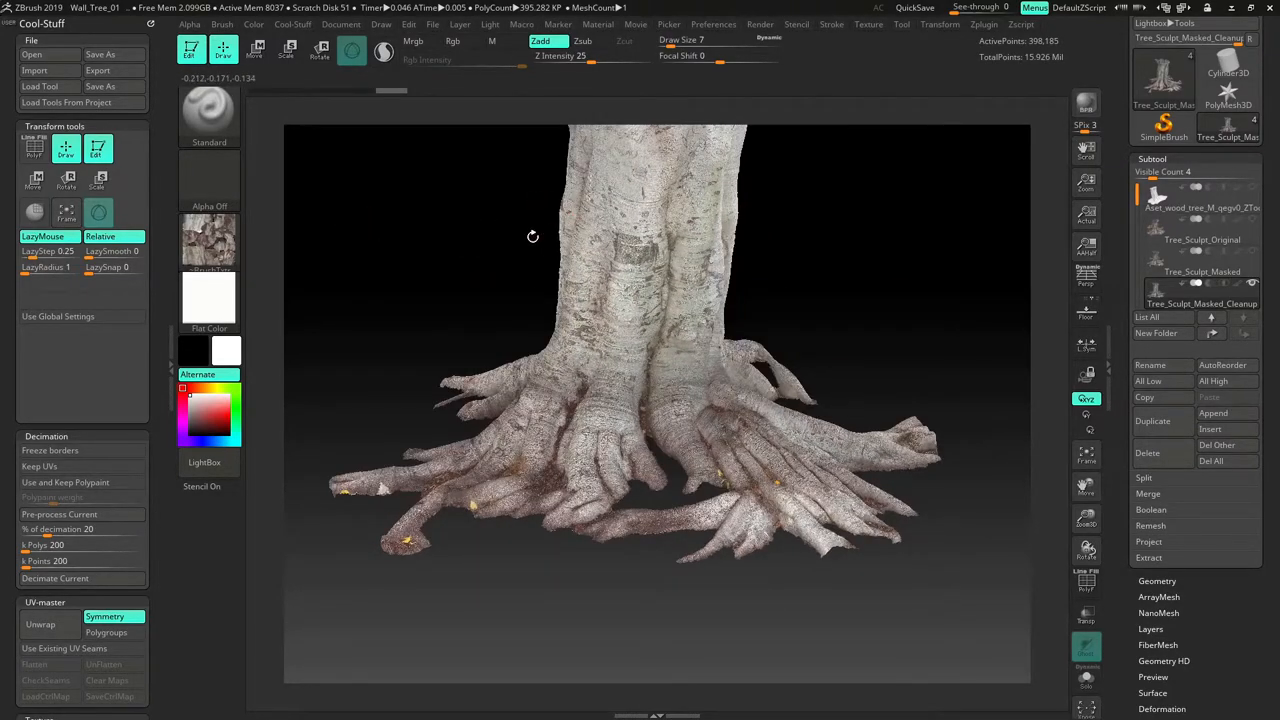
- Save the project over the existing .ZPR file via File > Save As
left_click(100, 54)
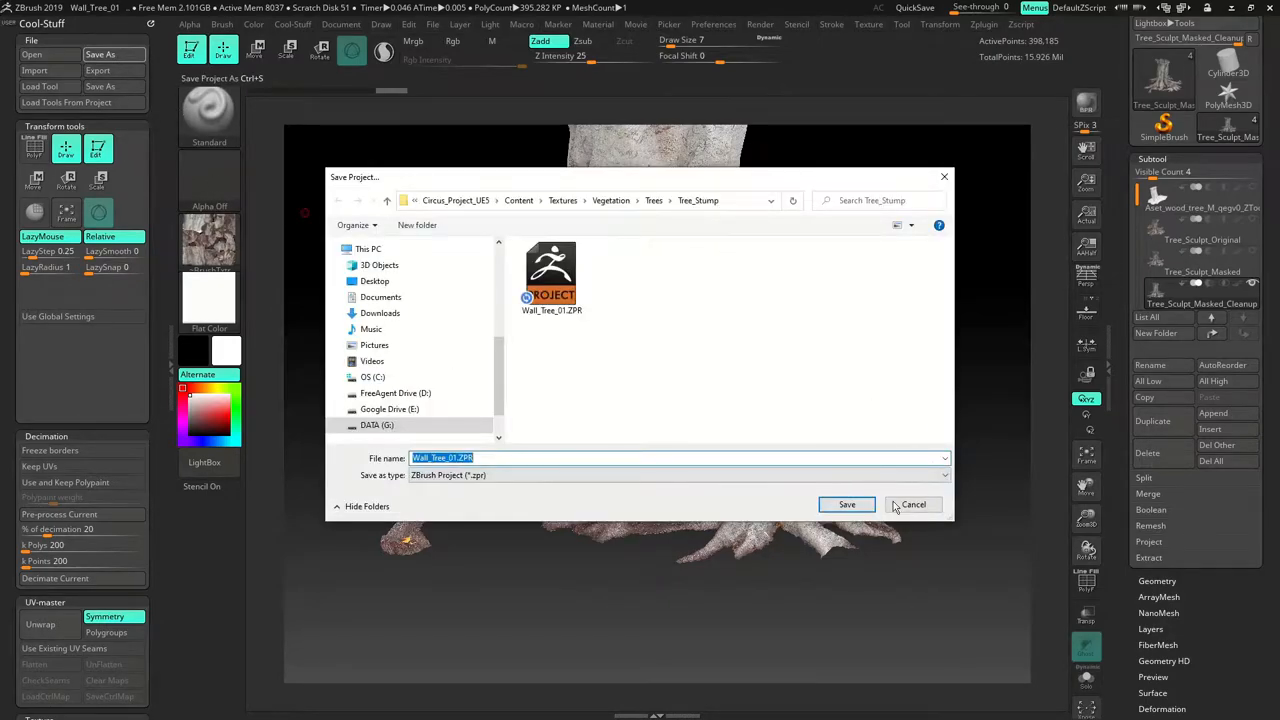
left_click(846, 504)
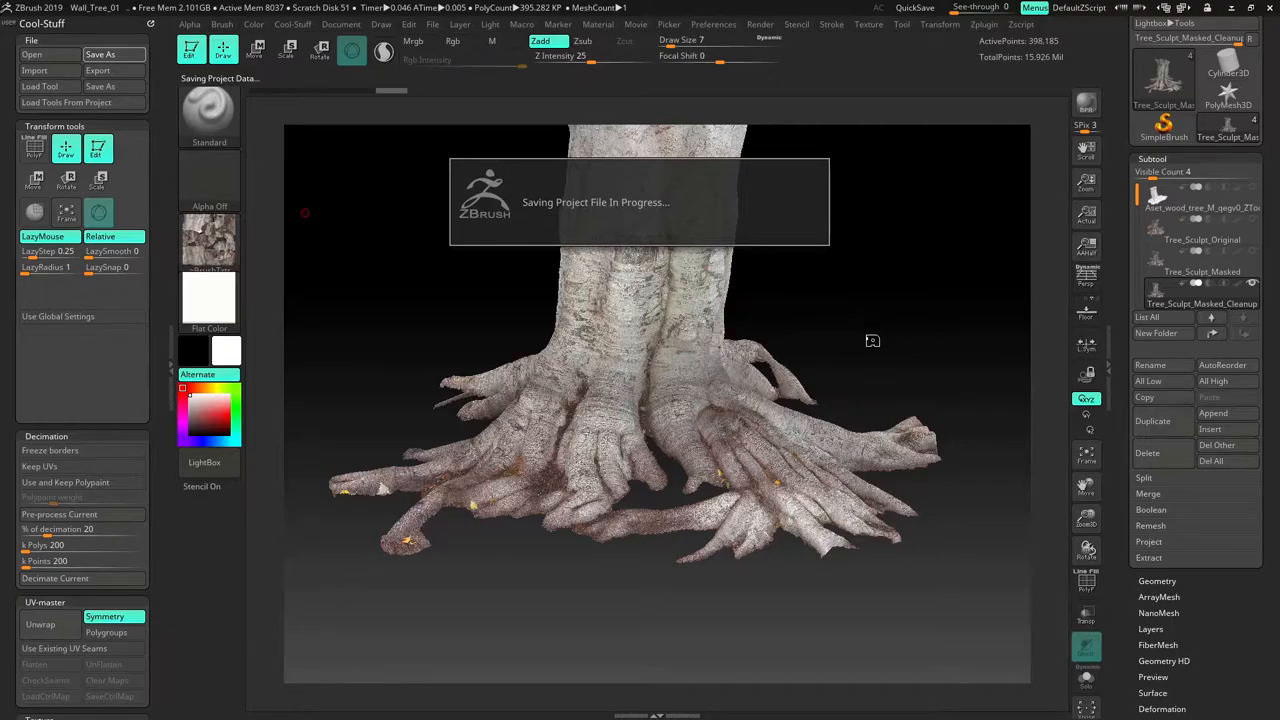
mouse_move(872, 332)
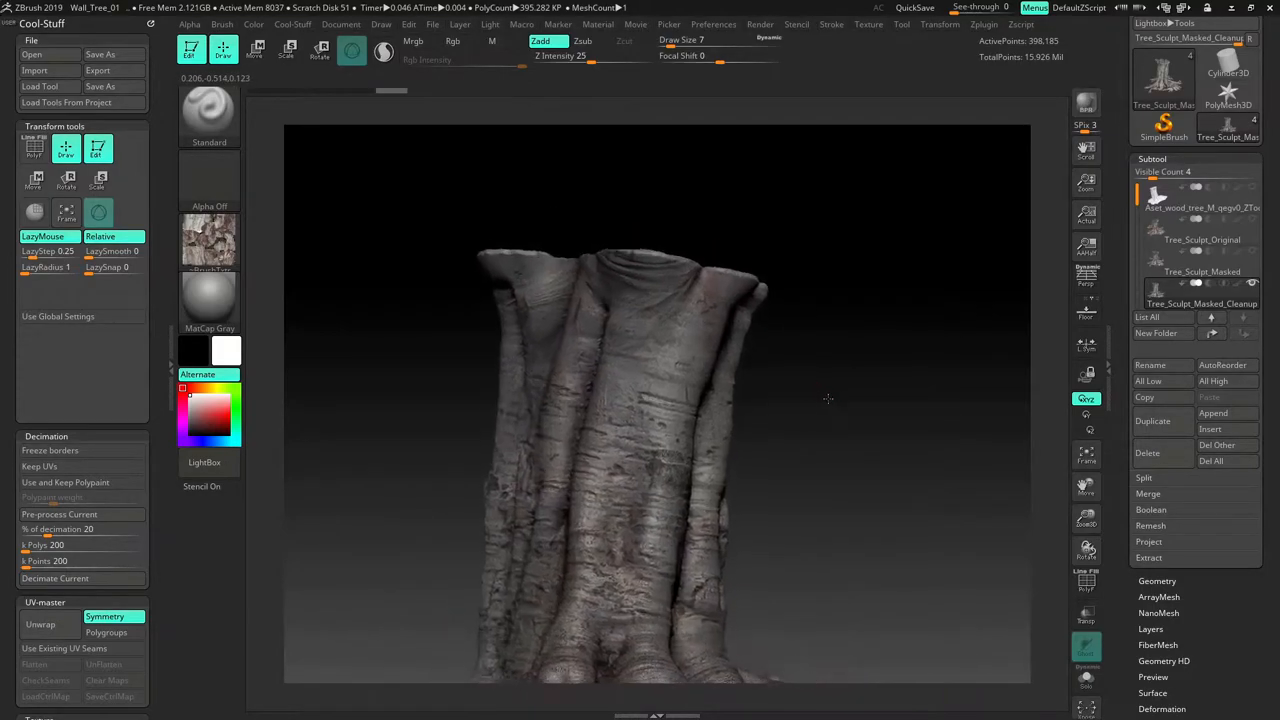
left_click_drag(828, 400, 892, 488)
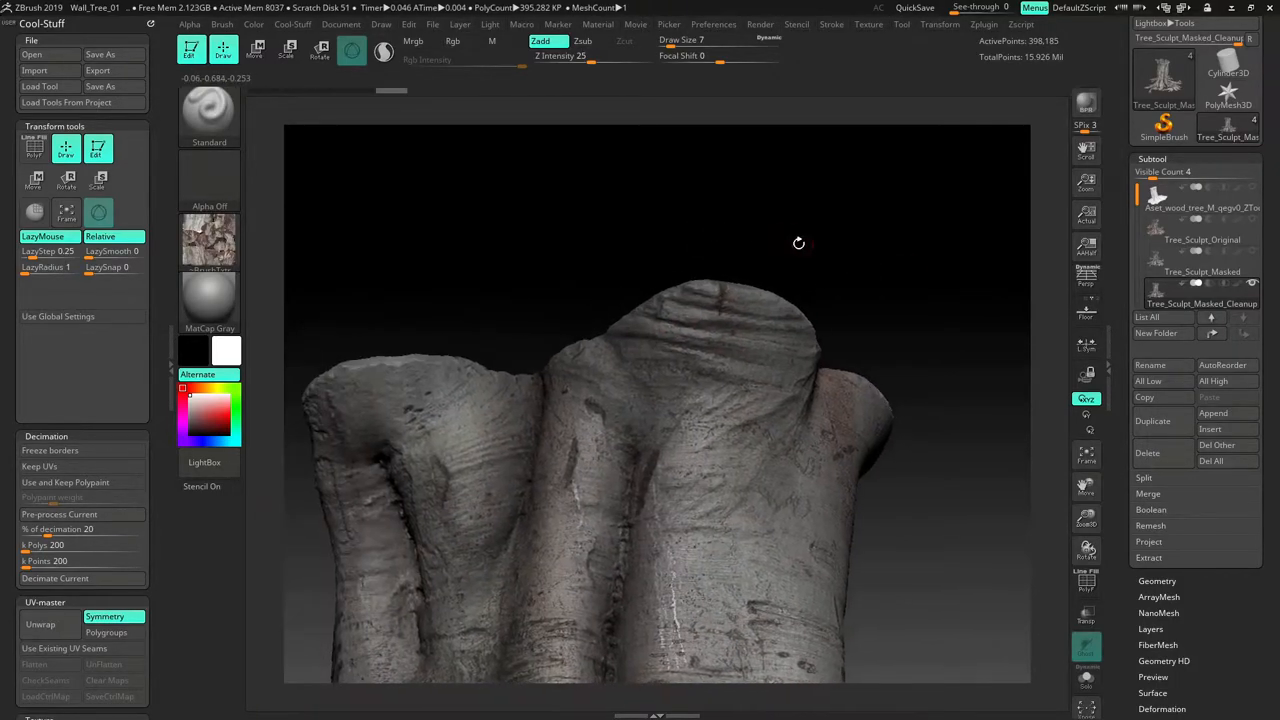
left_click_drag(798, 244, 840, 224)
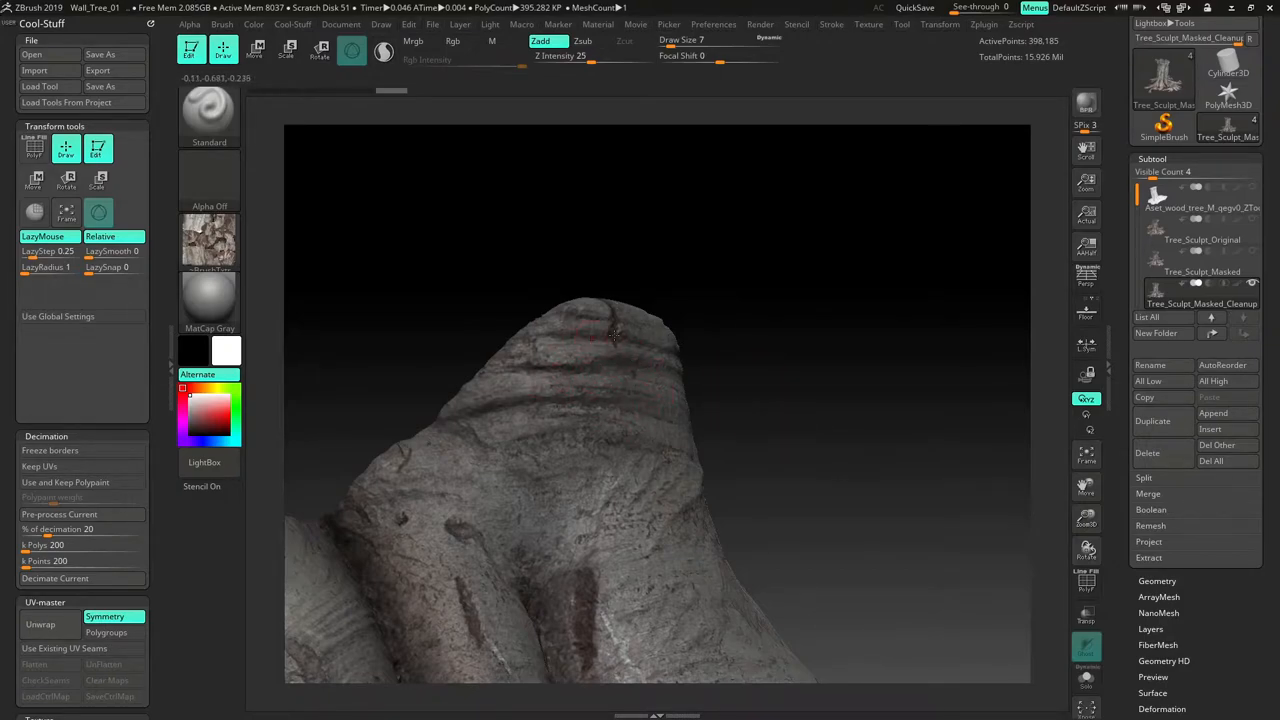
left_click_drag(616, 336, 764, 460)
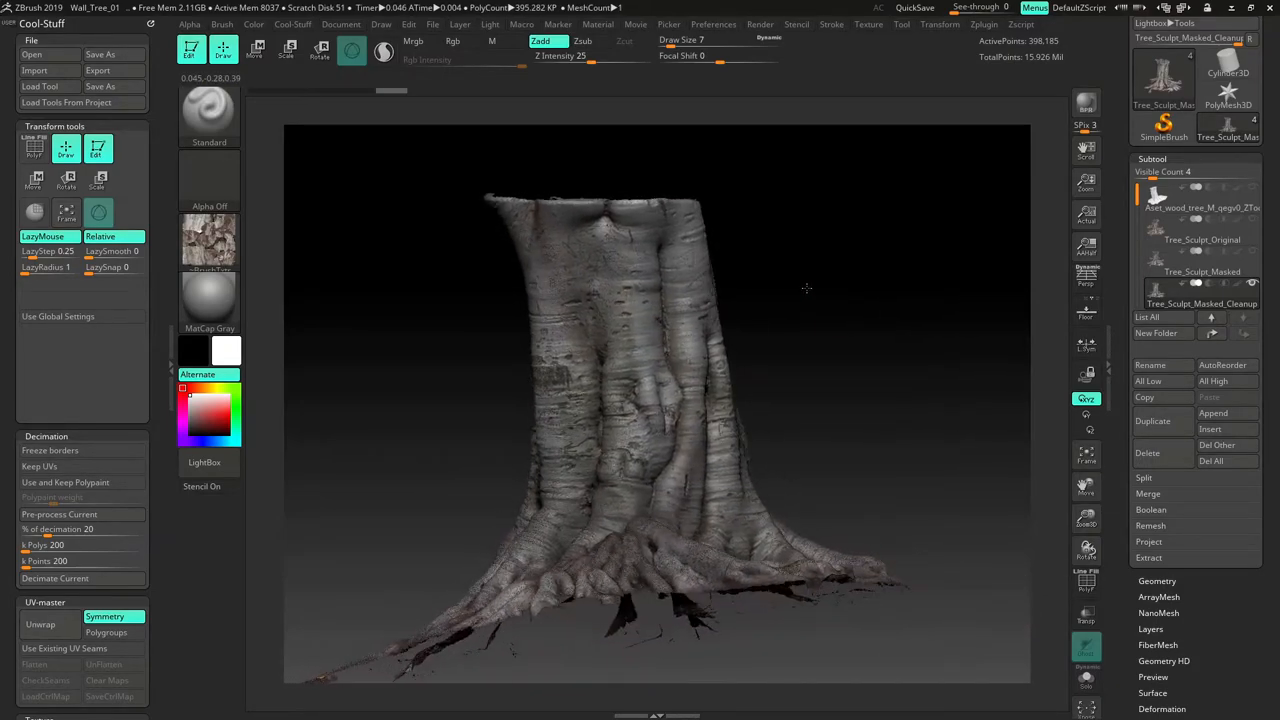
left_click_drag(808, 288, 512, 160)
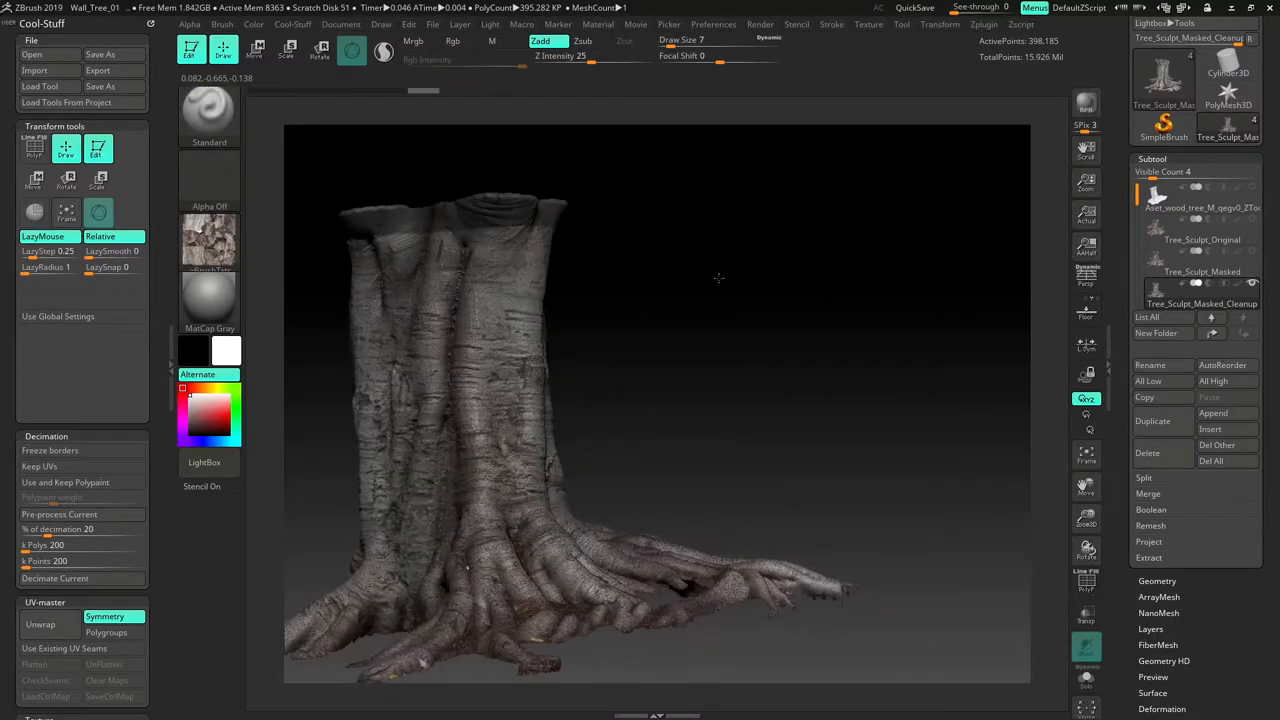
left_click_drag(718, 278, 764, 288)
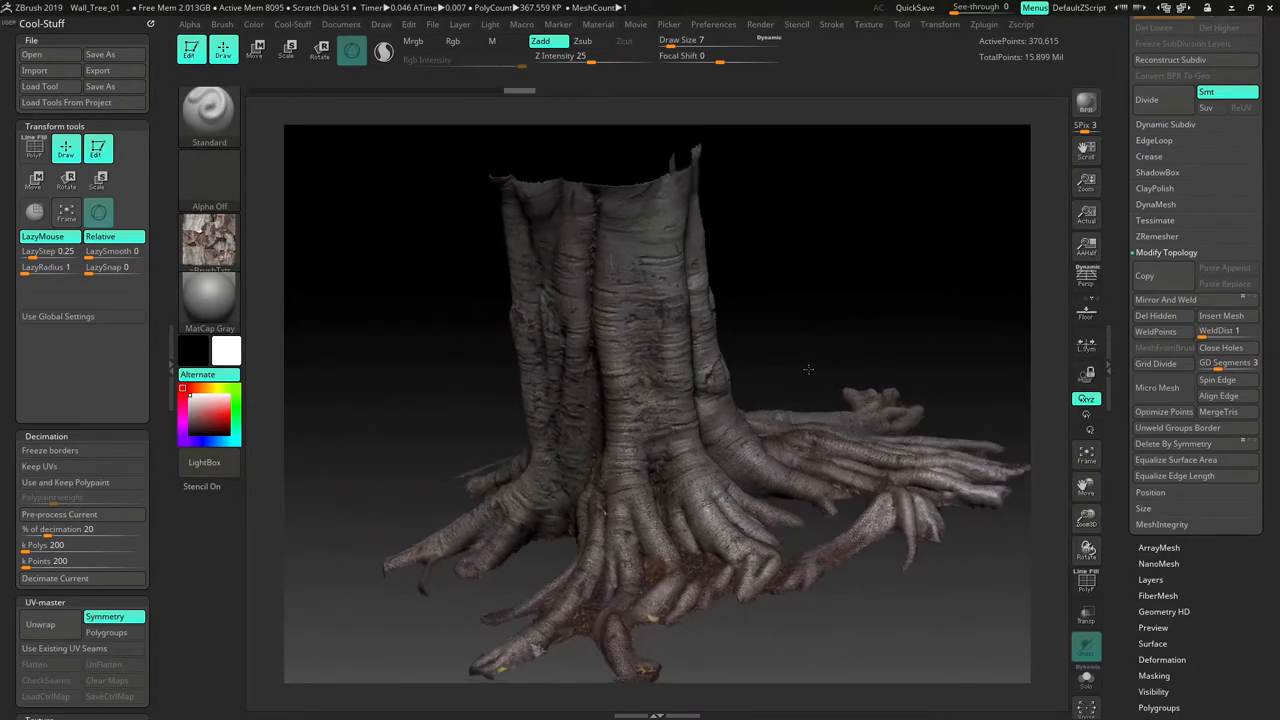
left_click_drag(808, 370, 952, 228)
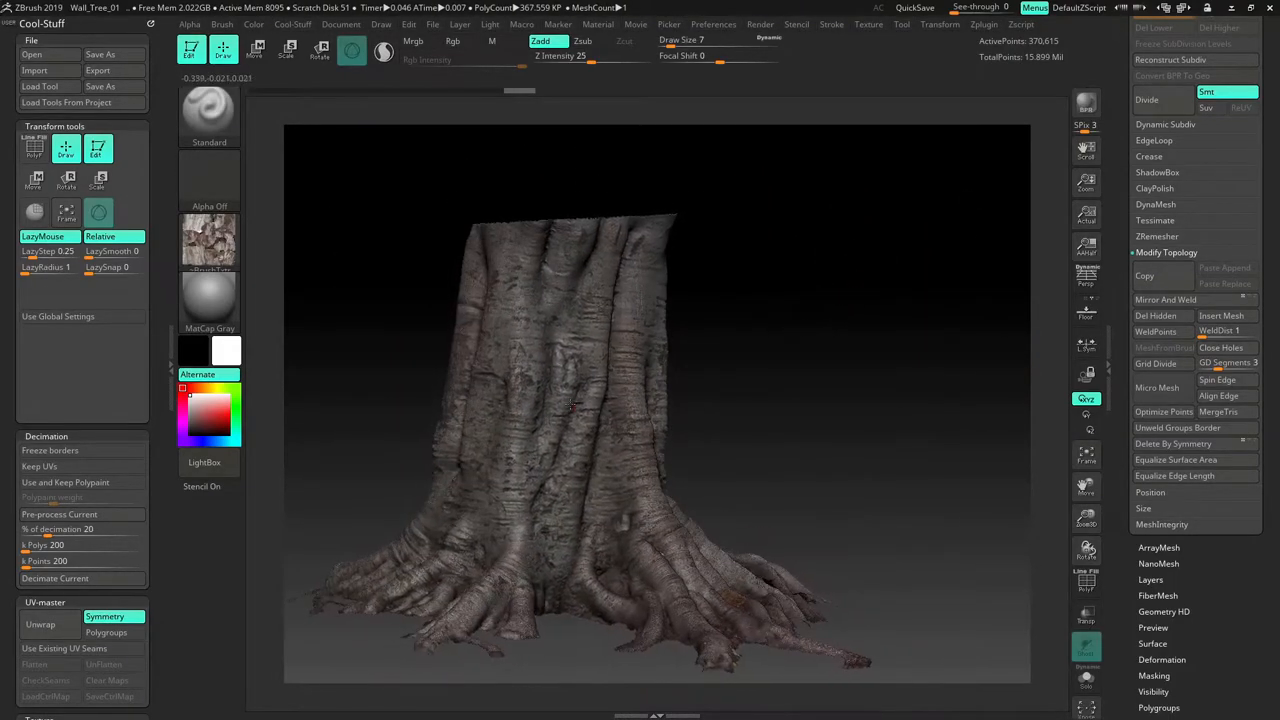
left_click_drag(570, 404, 796, 400)
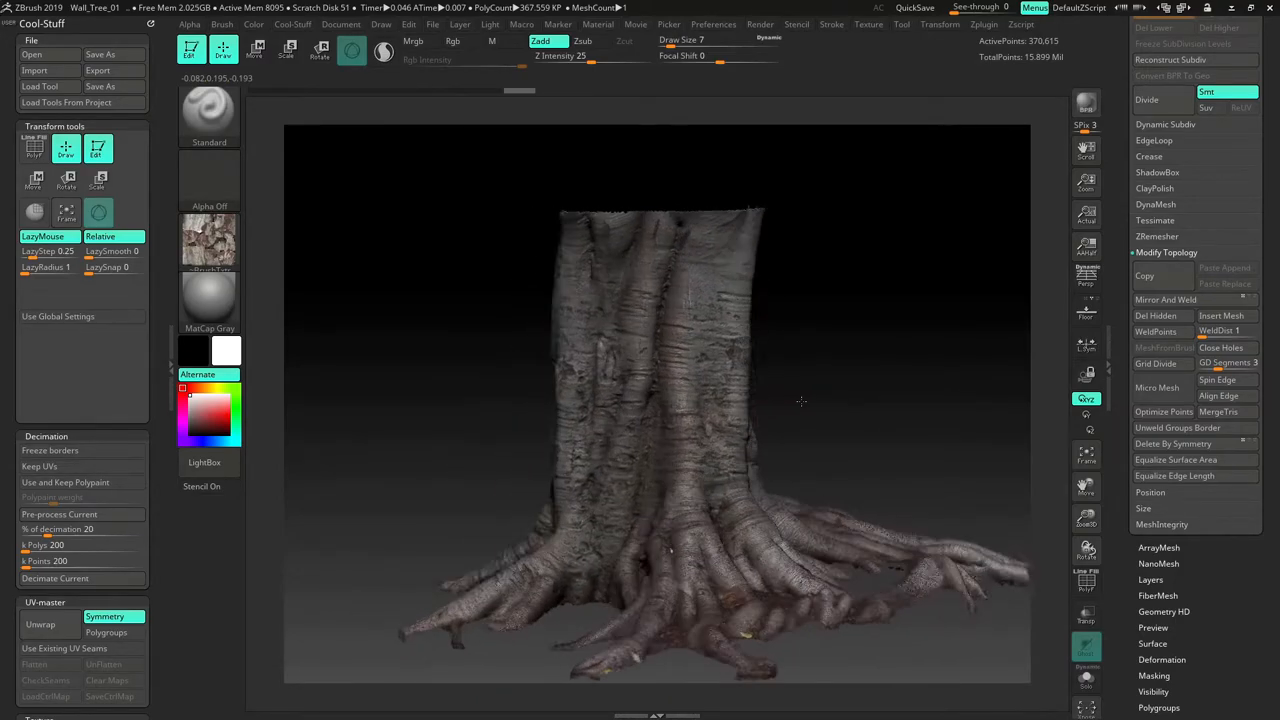
left_click_drag(800, 400, 820, 380)
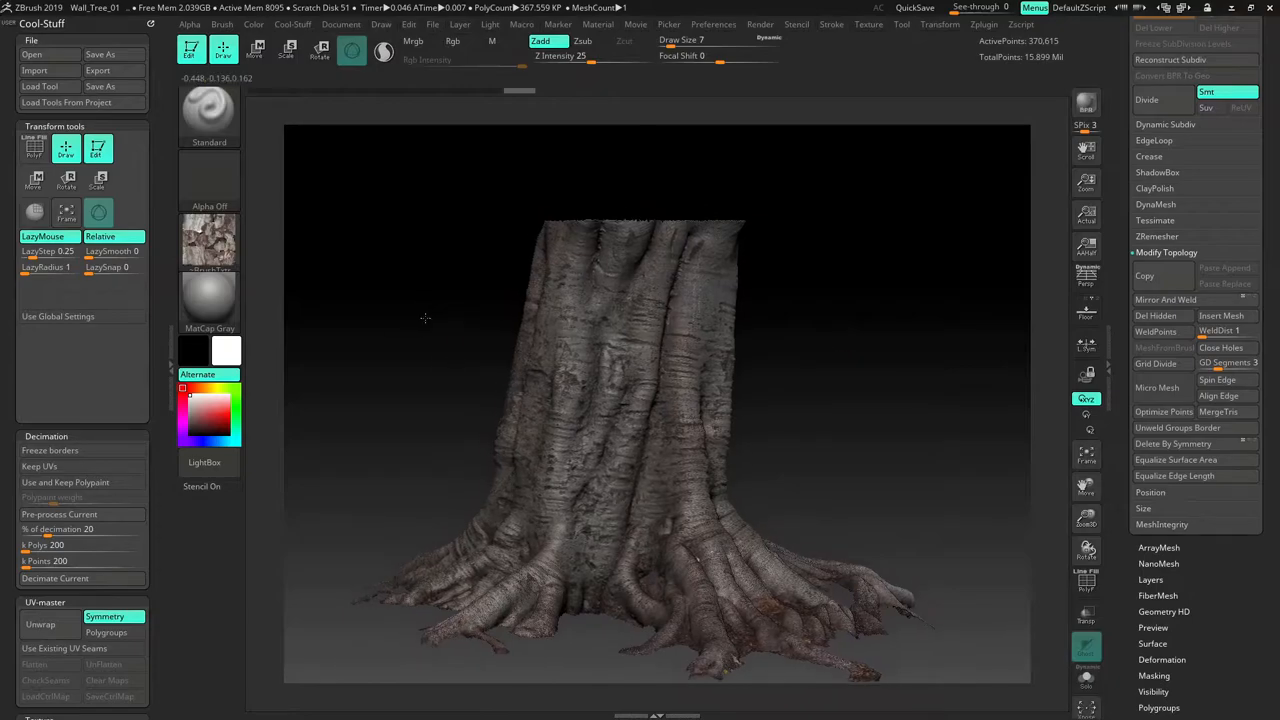
- Save the project as Wall_Tree_01.ZPR, confirming replacement of the existing file
left_click(100, 54)
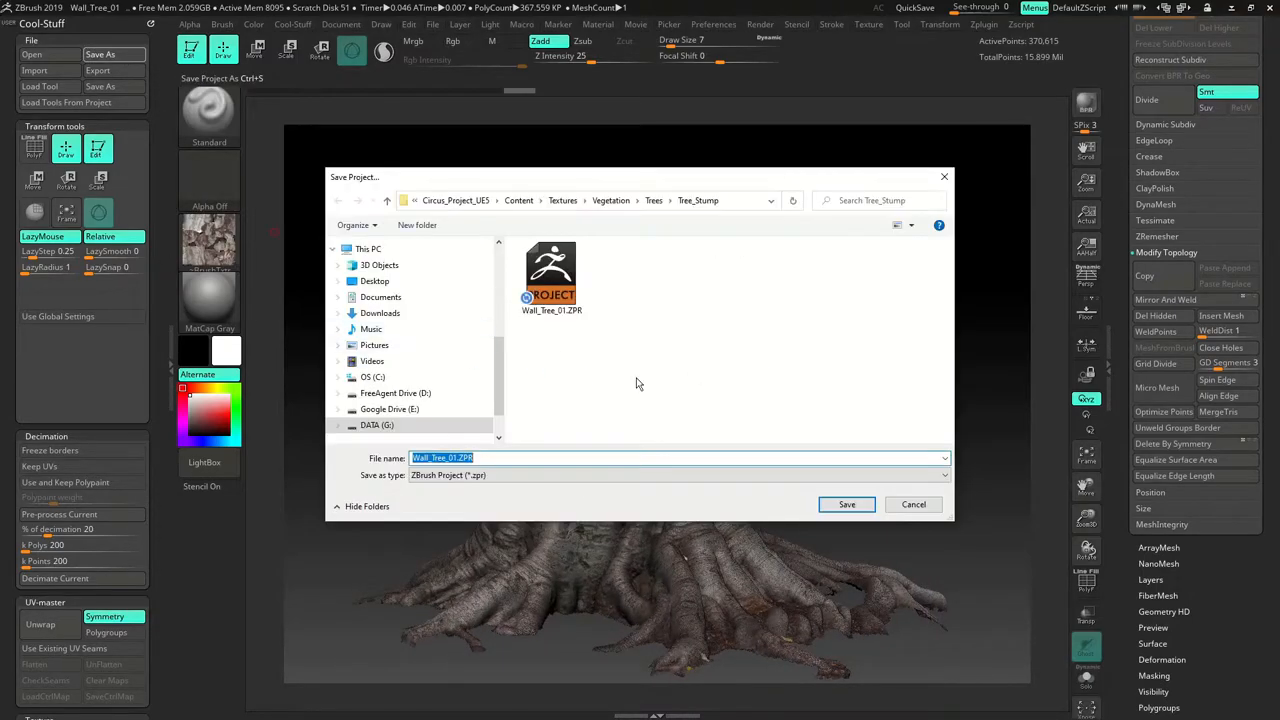
left_click(846, 504)
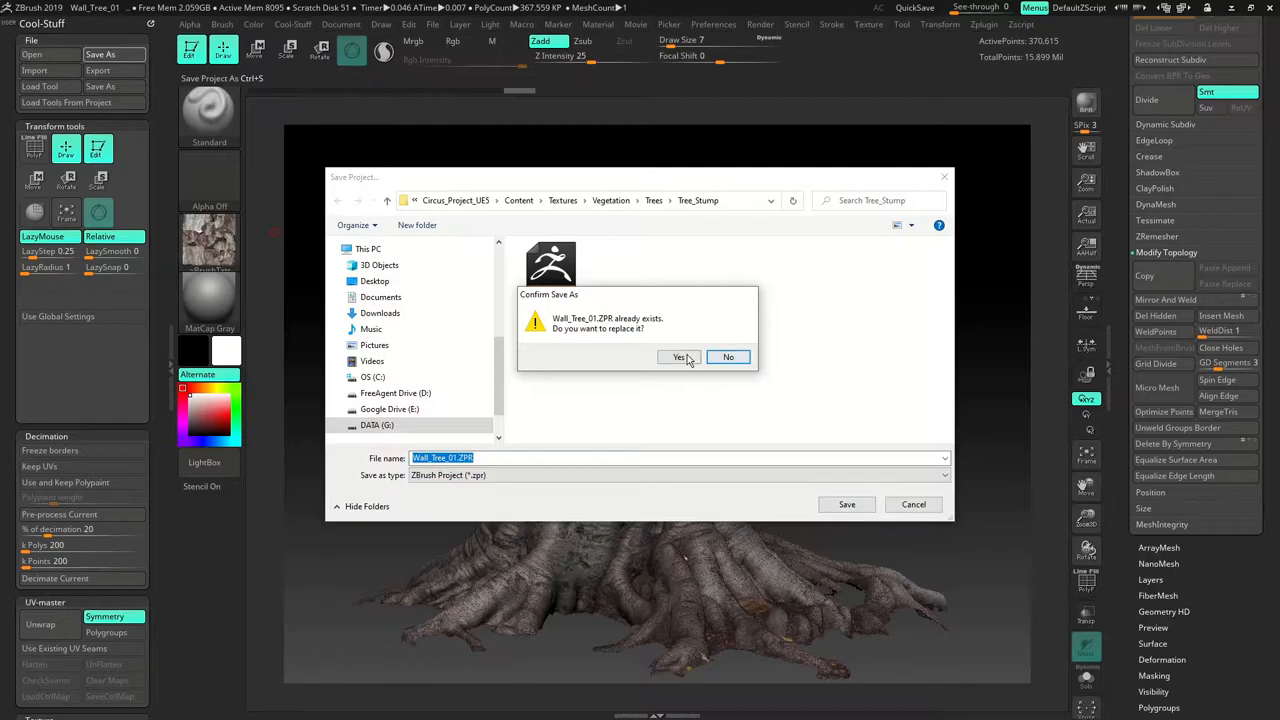
left_click(680, 356)
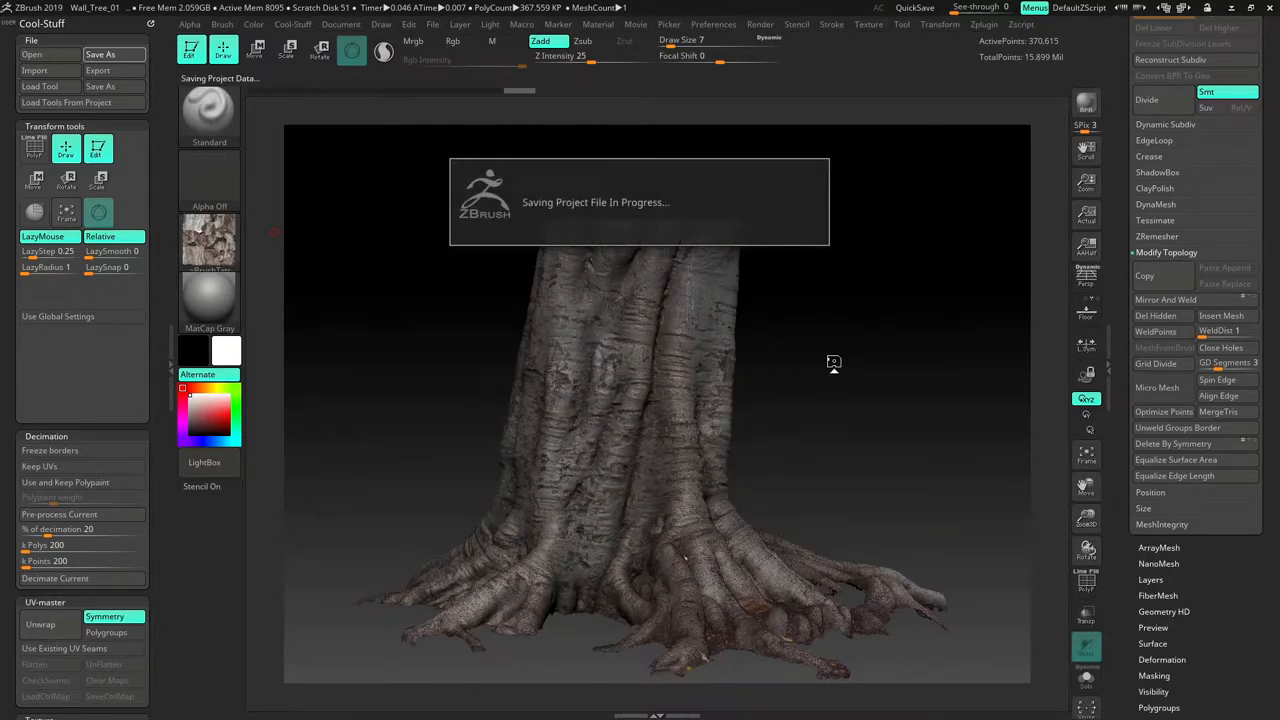
mouse_move(846, 368)
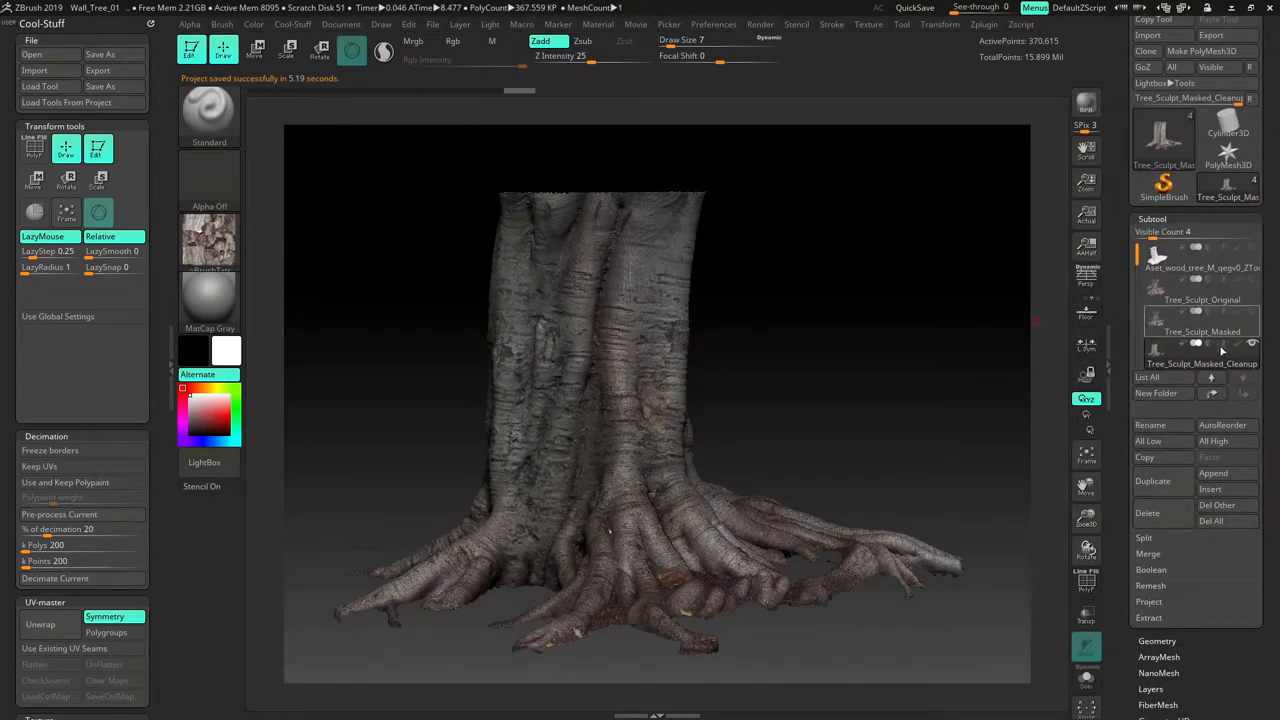
mouse_move(1164, 480)
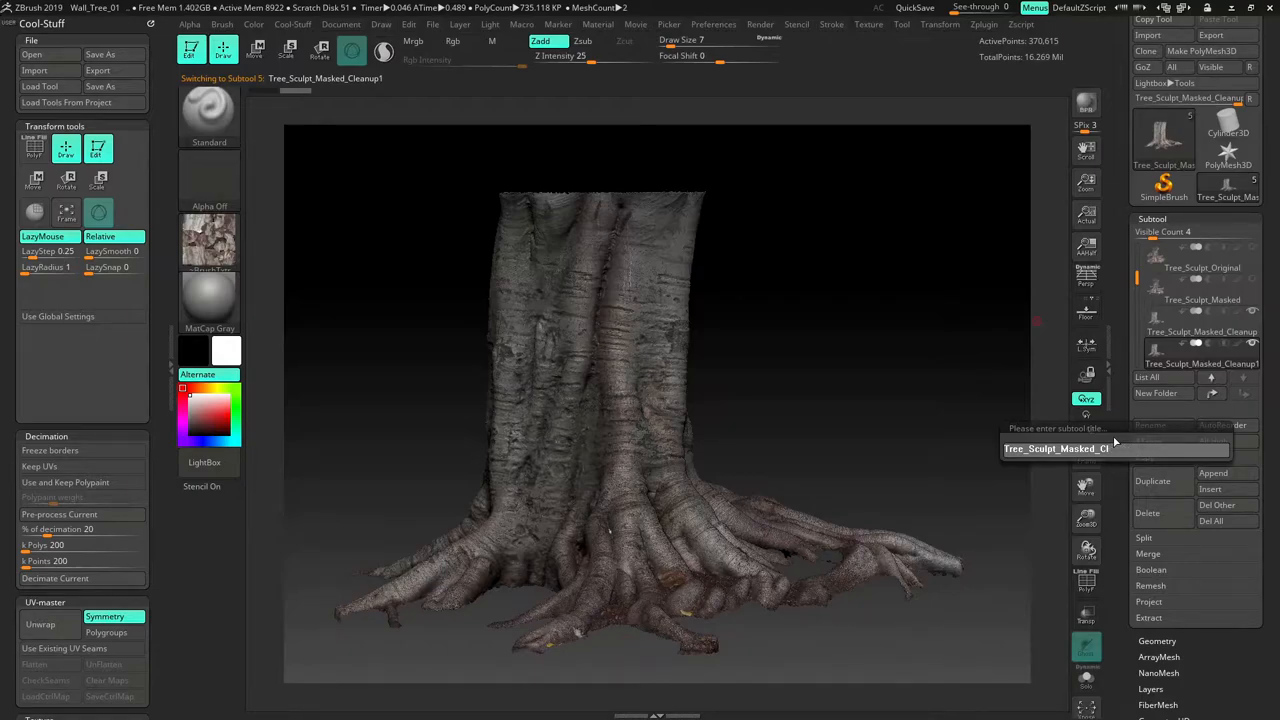
- Confirm the Tree_Sculpt_Masked_Decimate_01 name and select the Tree_Sculpt_Masked_Cleanup subtool
key("BackSpace")
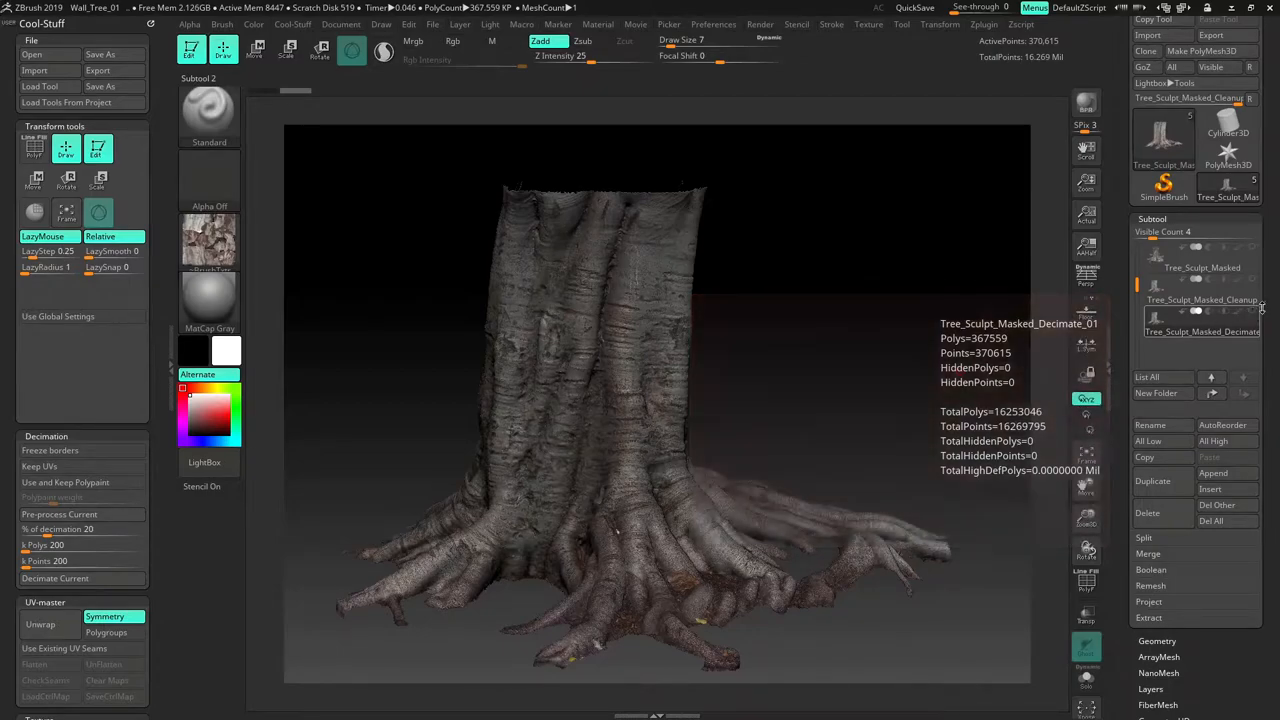
left_click(1200, 300)
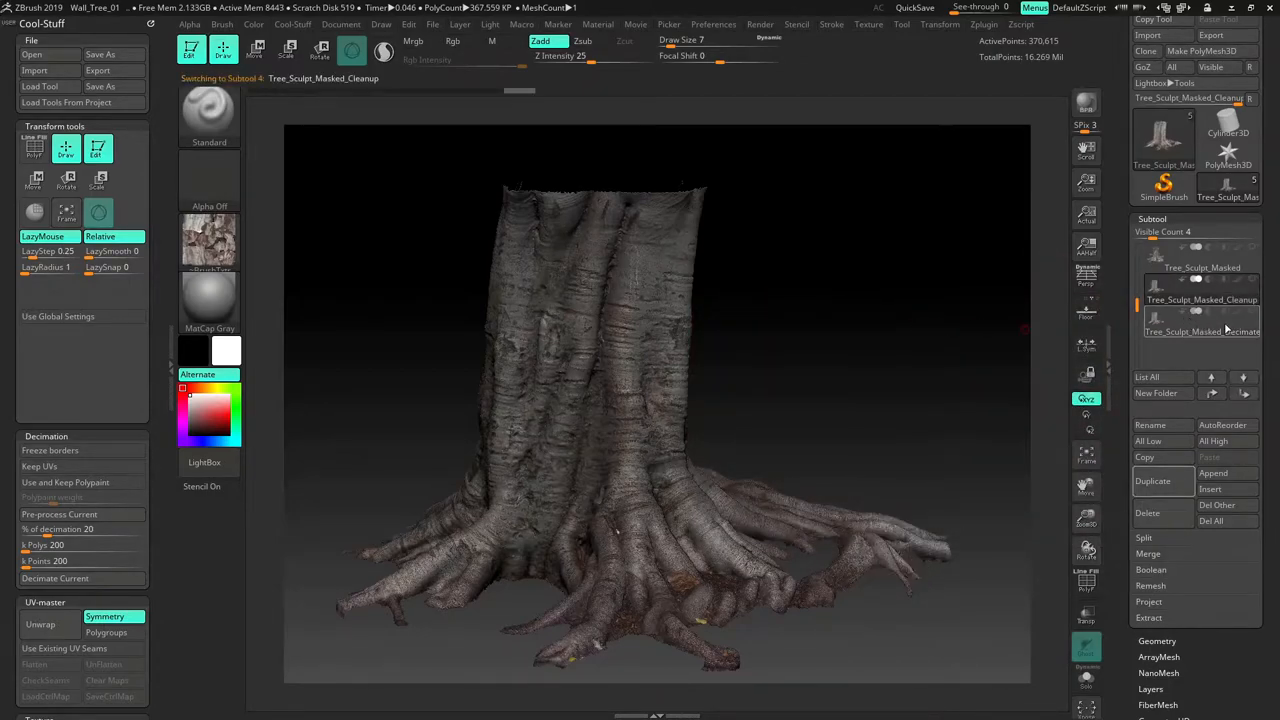
- Make Tree_Sculpt_Masked_Decimate_01 the active subtool and orbit it to check the stump
left_click(1200, 332)
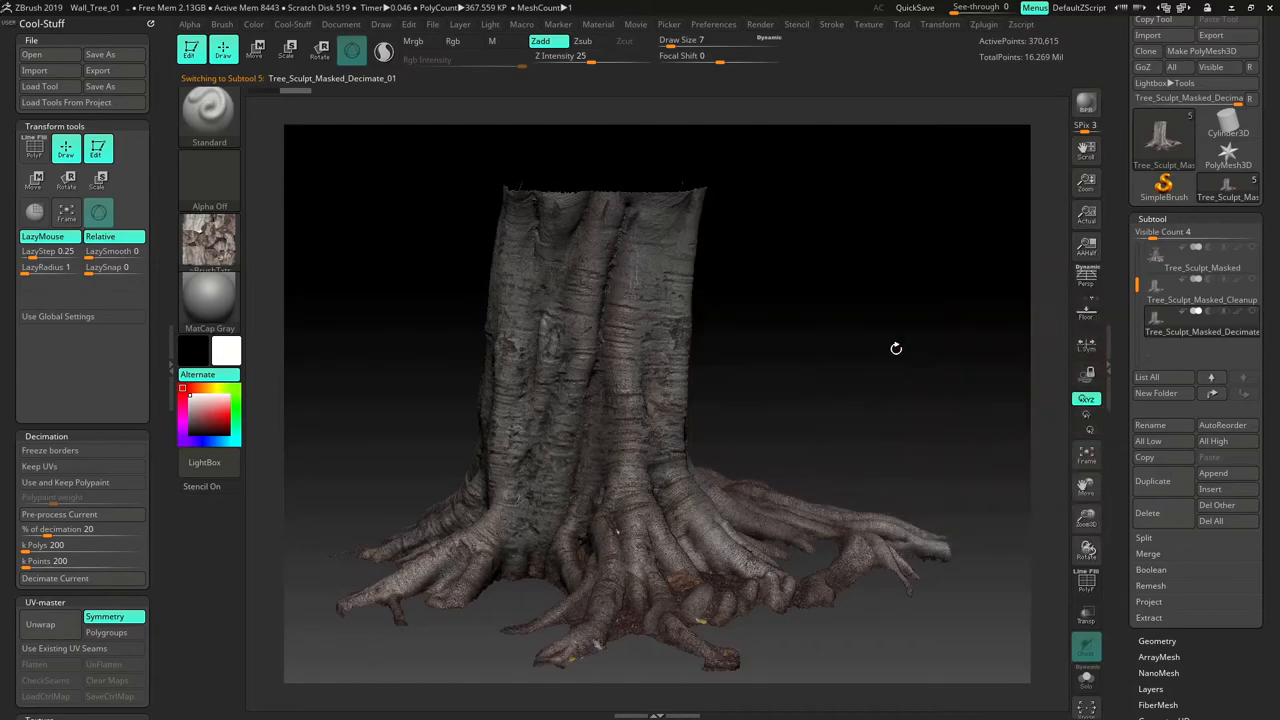
left_click_drag(896, 348, 816, 344)
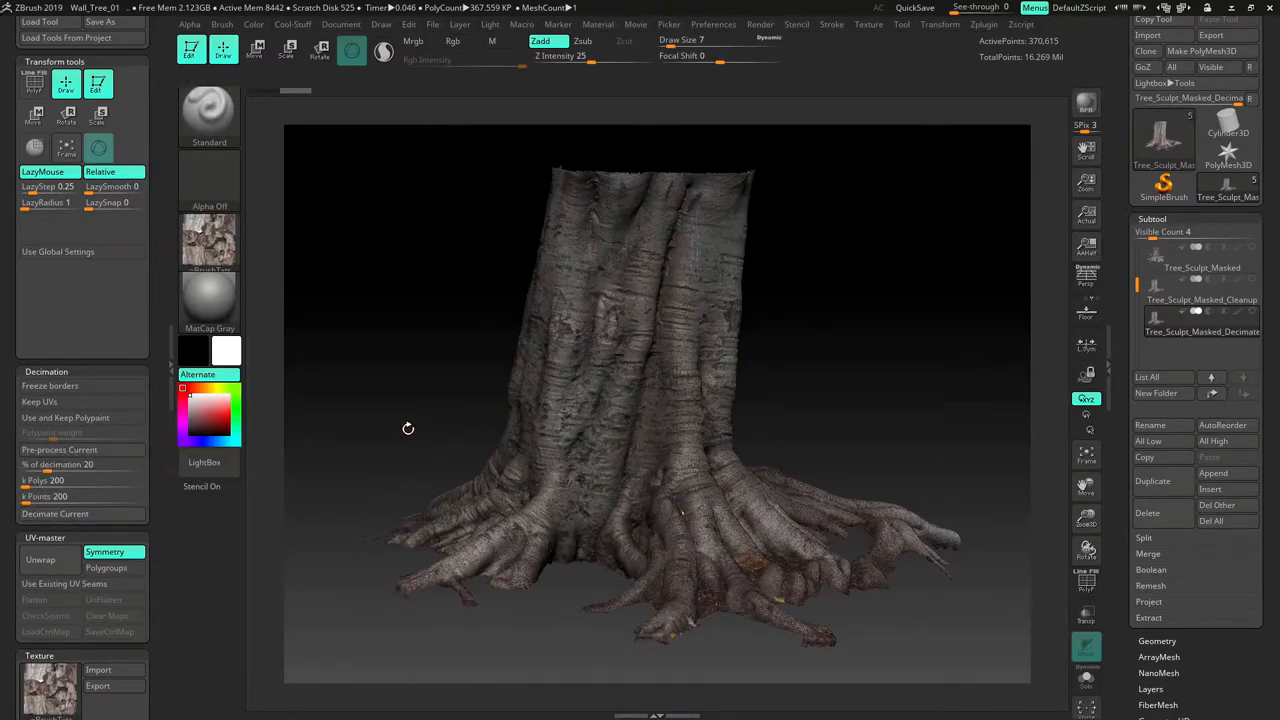
mouse_move(60, 448)
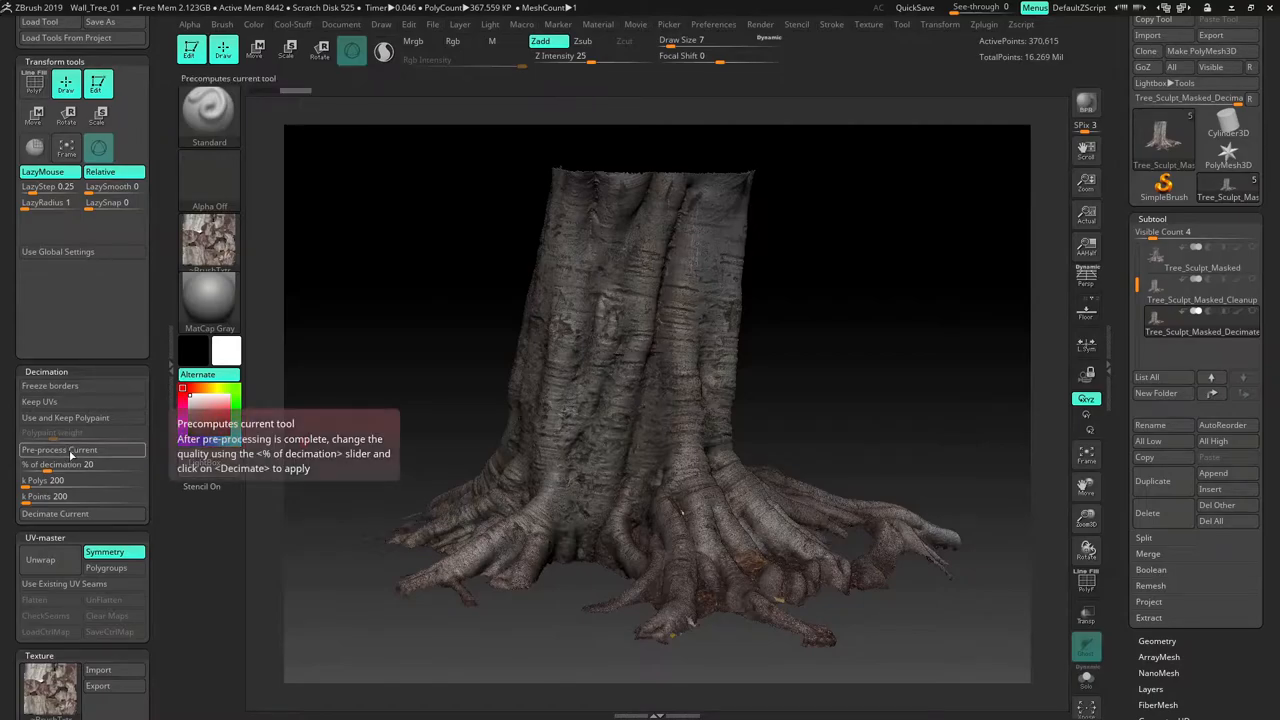
- Run three Pre-process and Decimate passes in Decimation Master to reduce the stump to low-poly
left_click(60, 448)
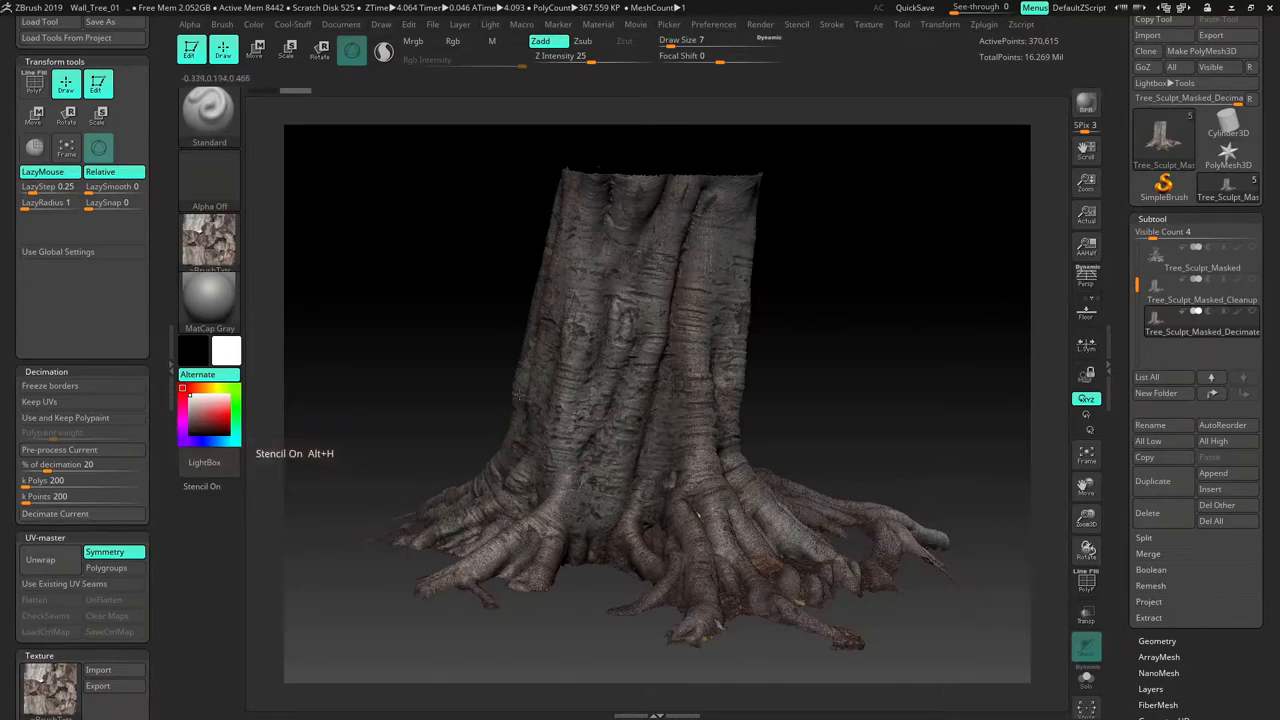
mouse_move(672, 380)
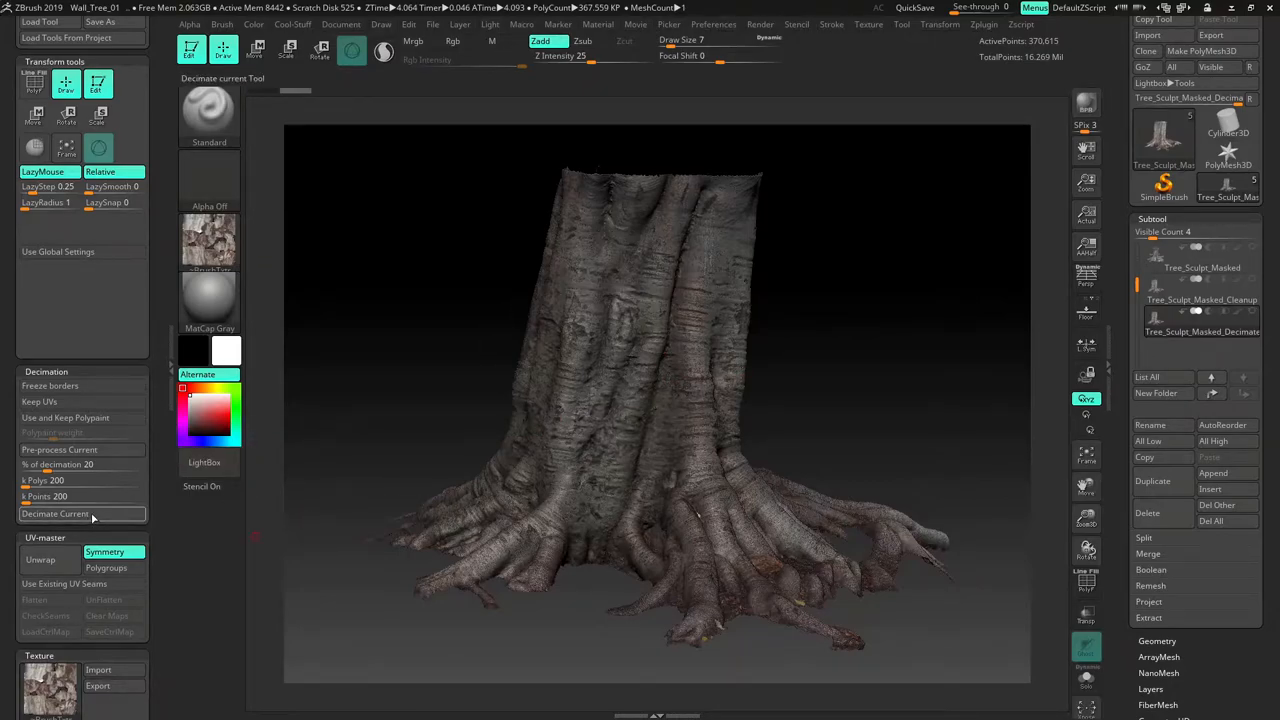
left_click(56, 512)
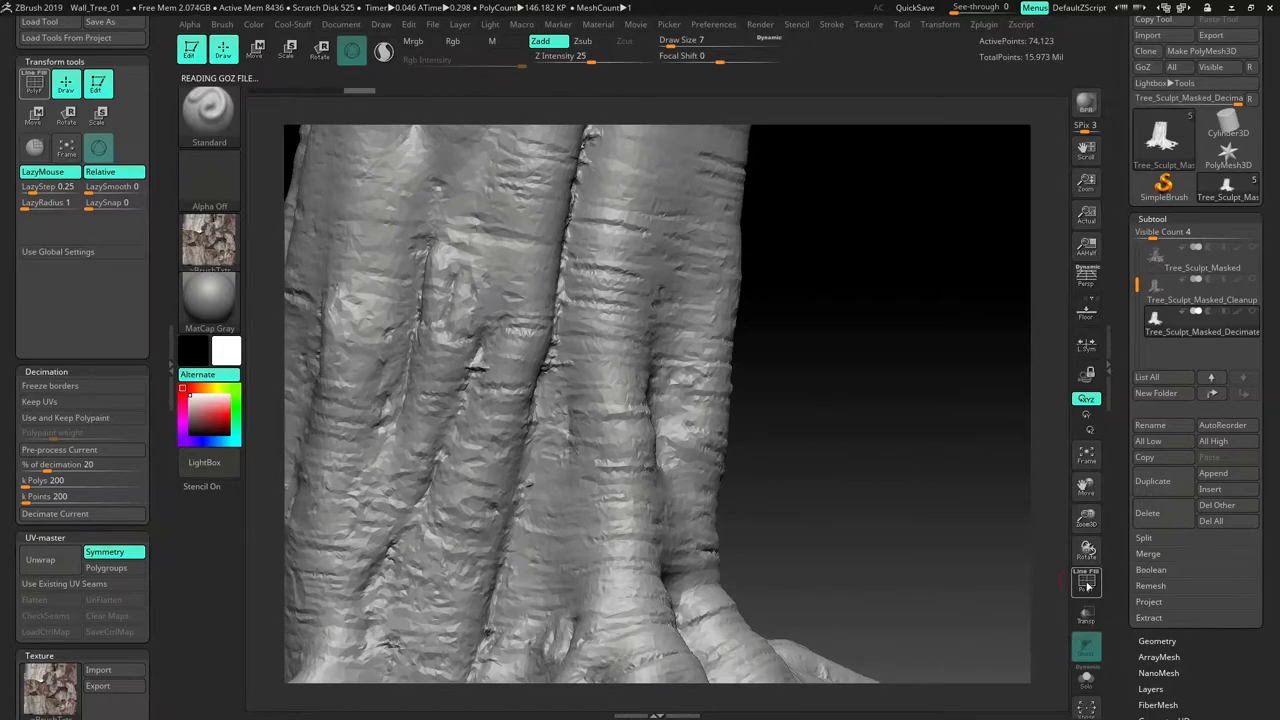
left_click(1086, 582)
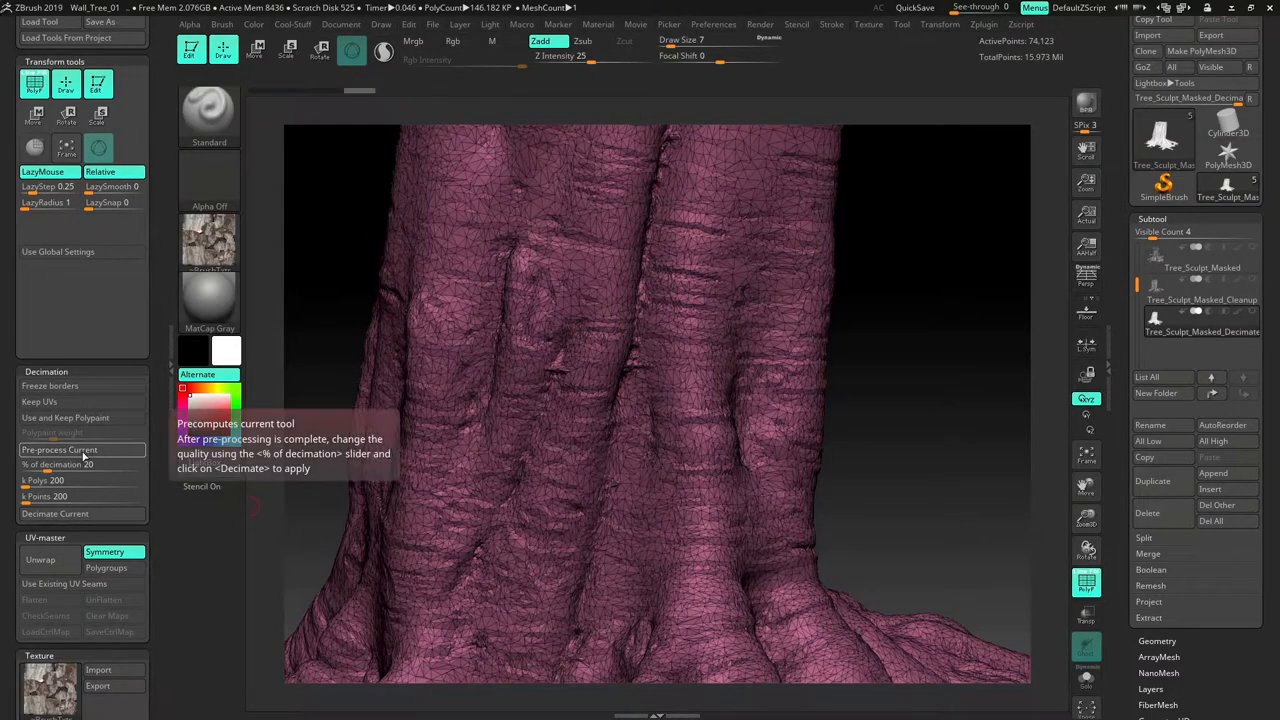
mouse_move(82, 512)
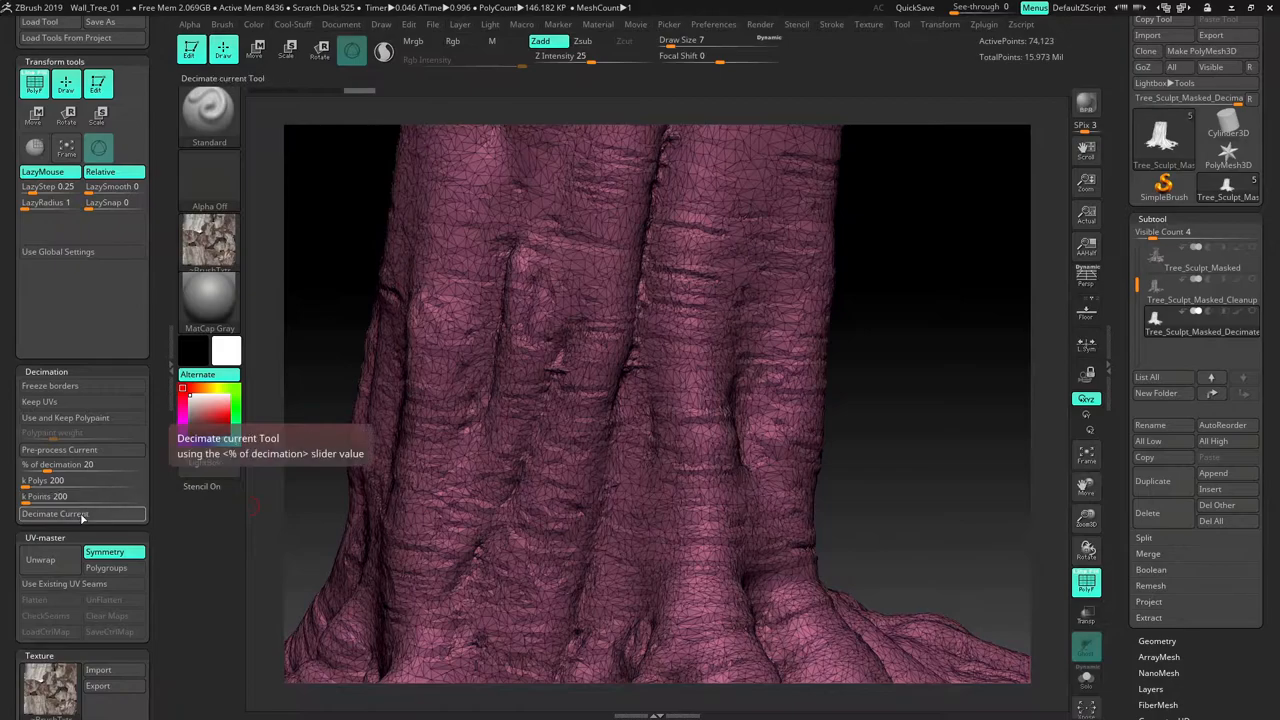
left_click(60, 448)
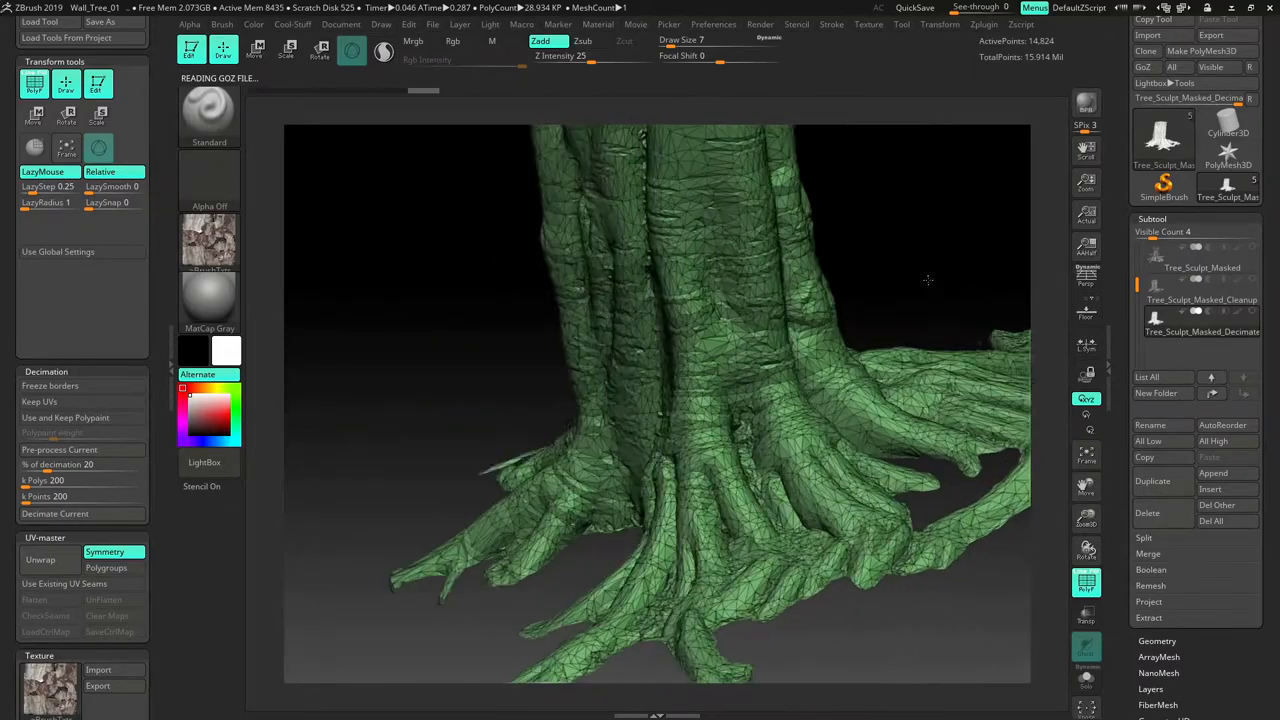
left_click_drag(928, 280, 868, 292)
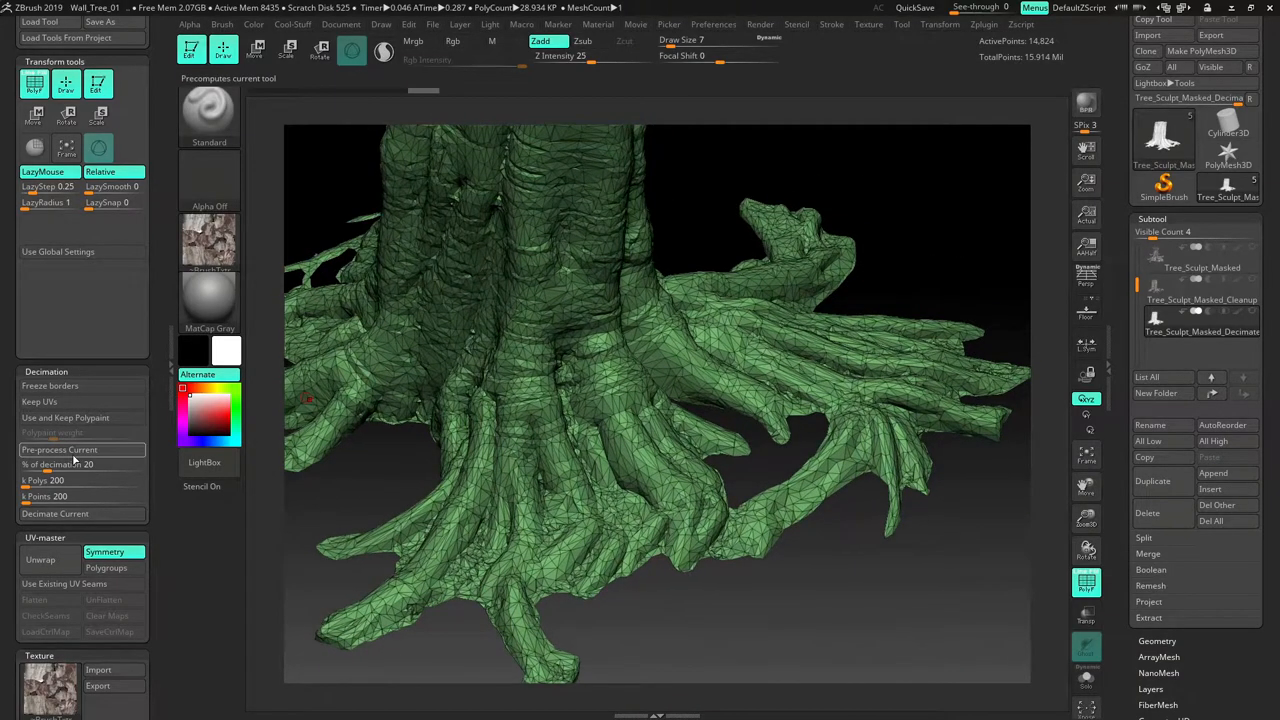
left_click(60, 448)
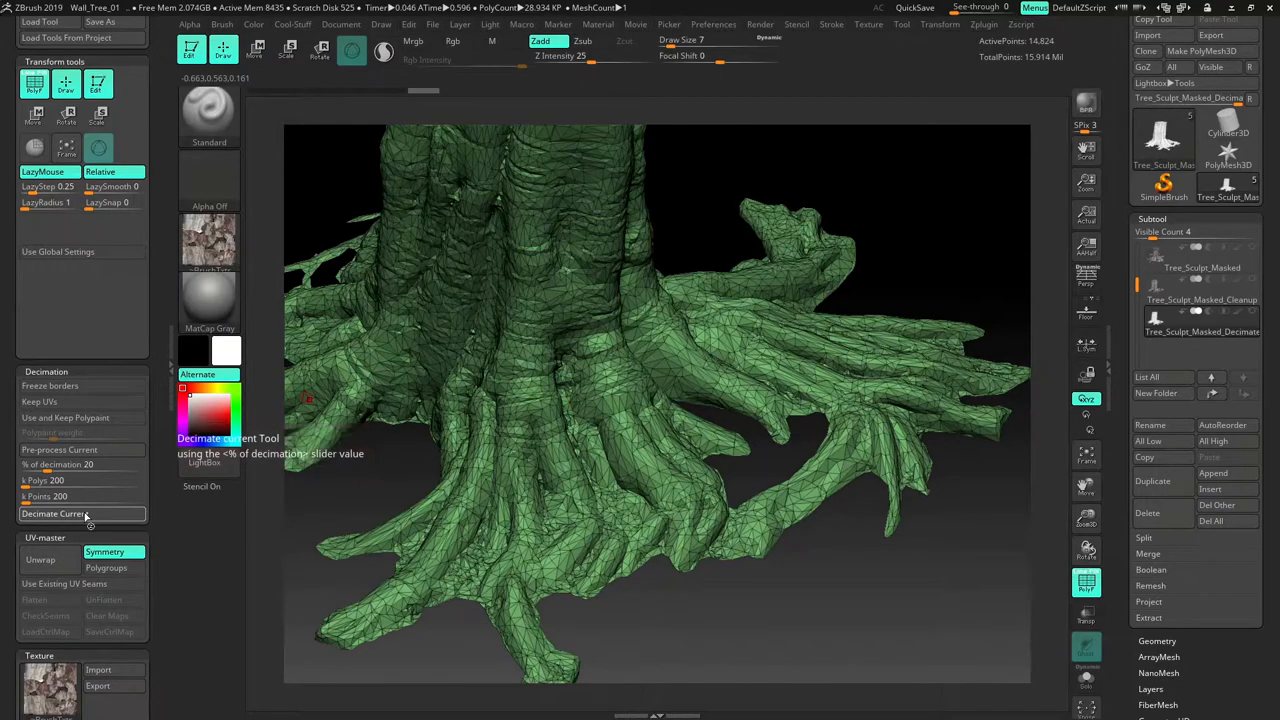
left_click(56, 512)
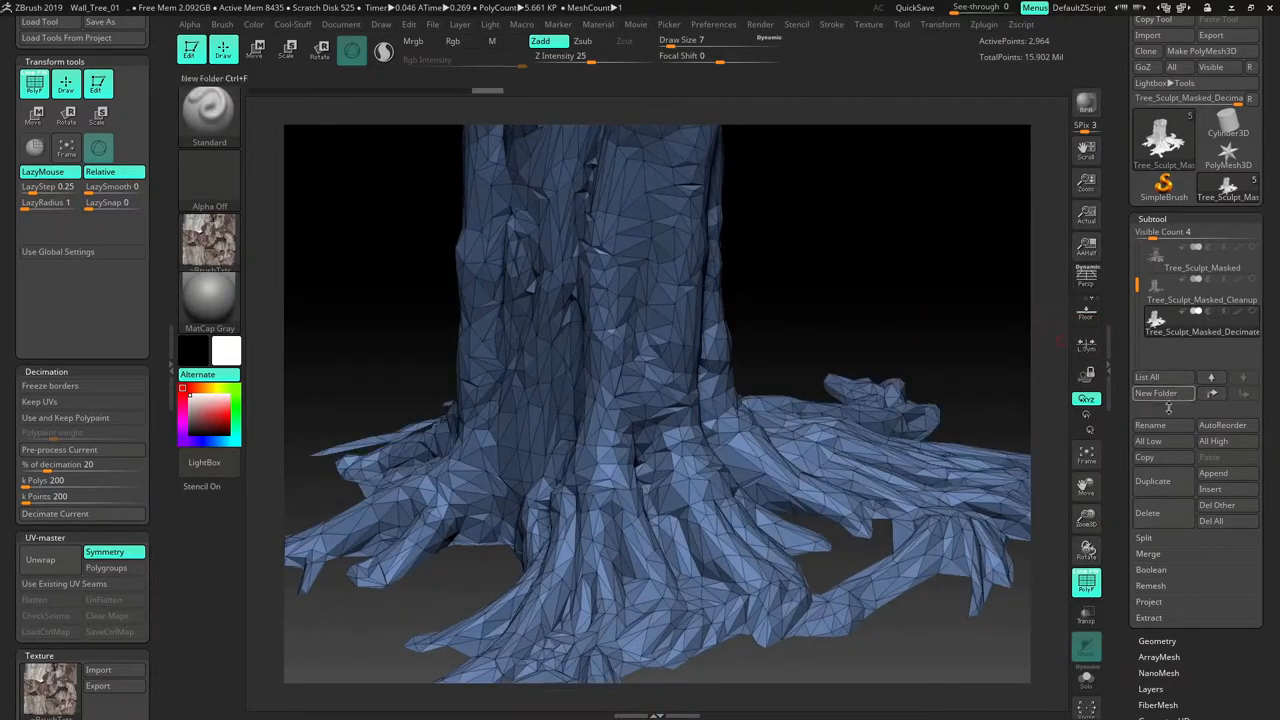
- Select the Tree_Sculpt_Masked_Decimate_02 subtool and save the project under its existing name
left_click(1152, 480)
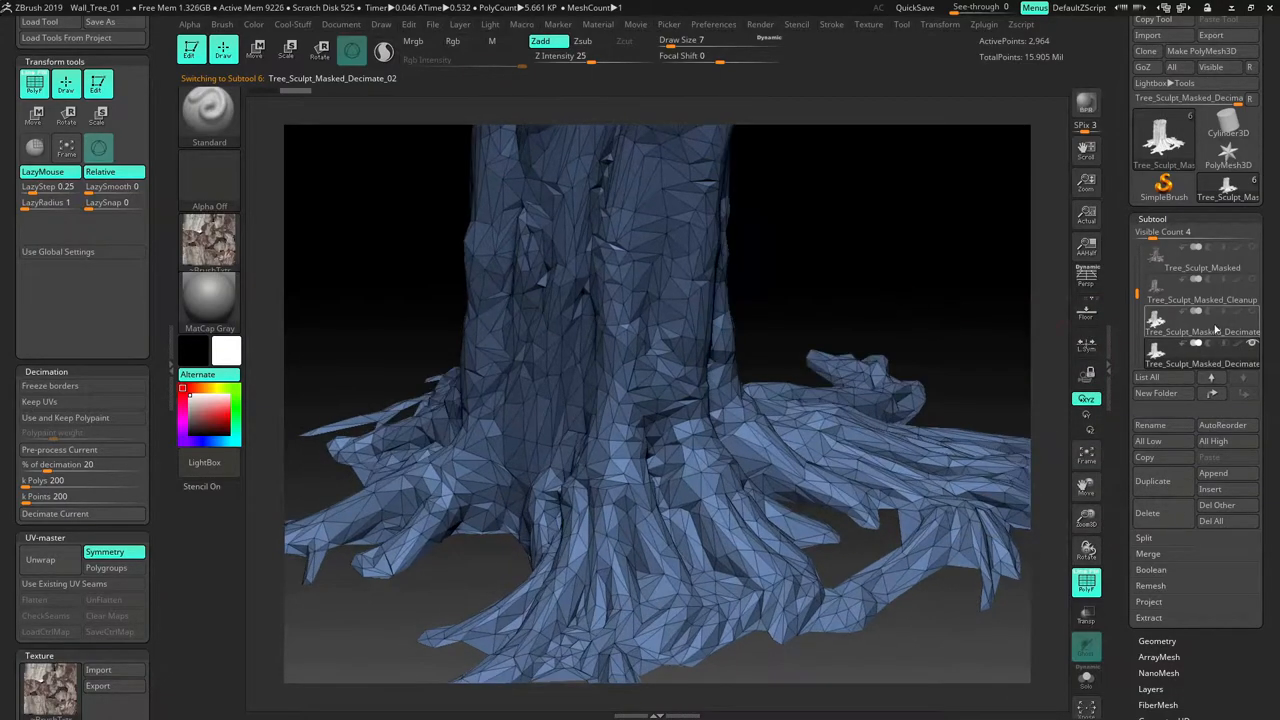
left_click(100, 20)
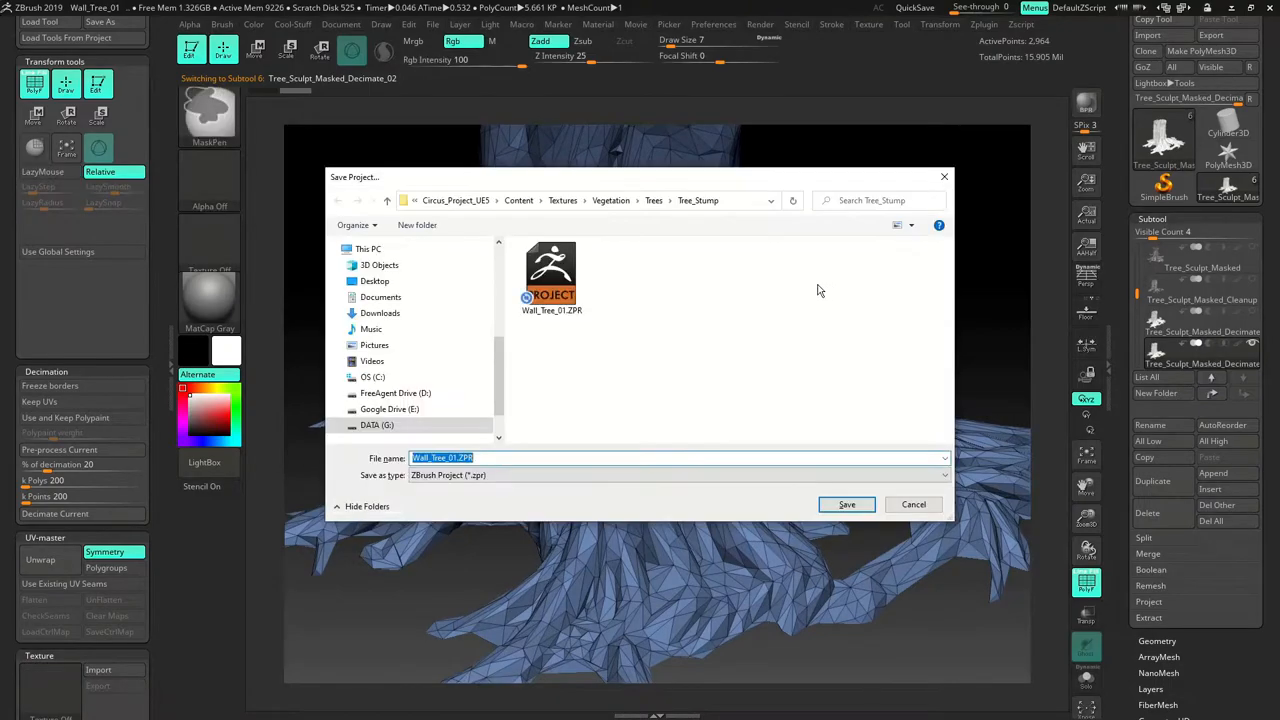
left_click(846, 504)
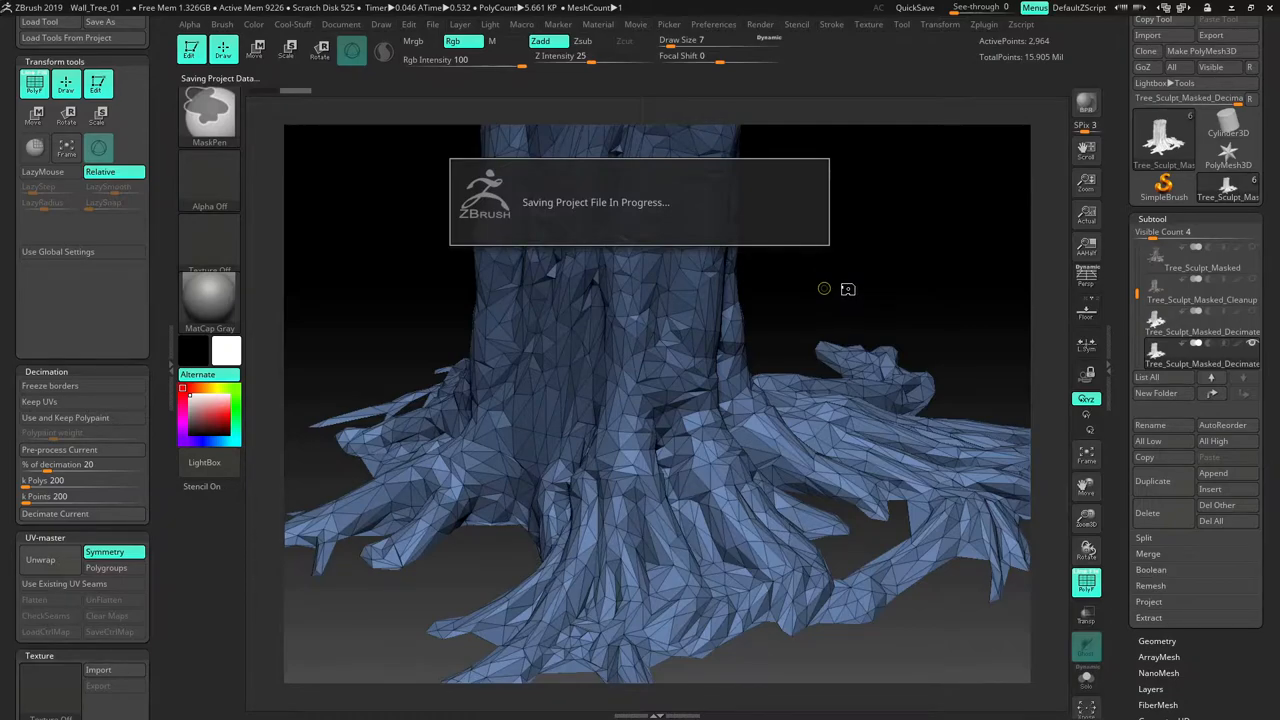
mouse_move(852, 286)
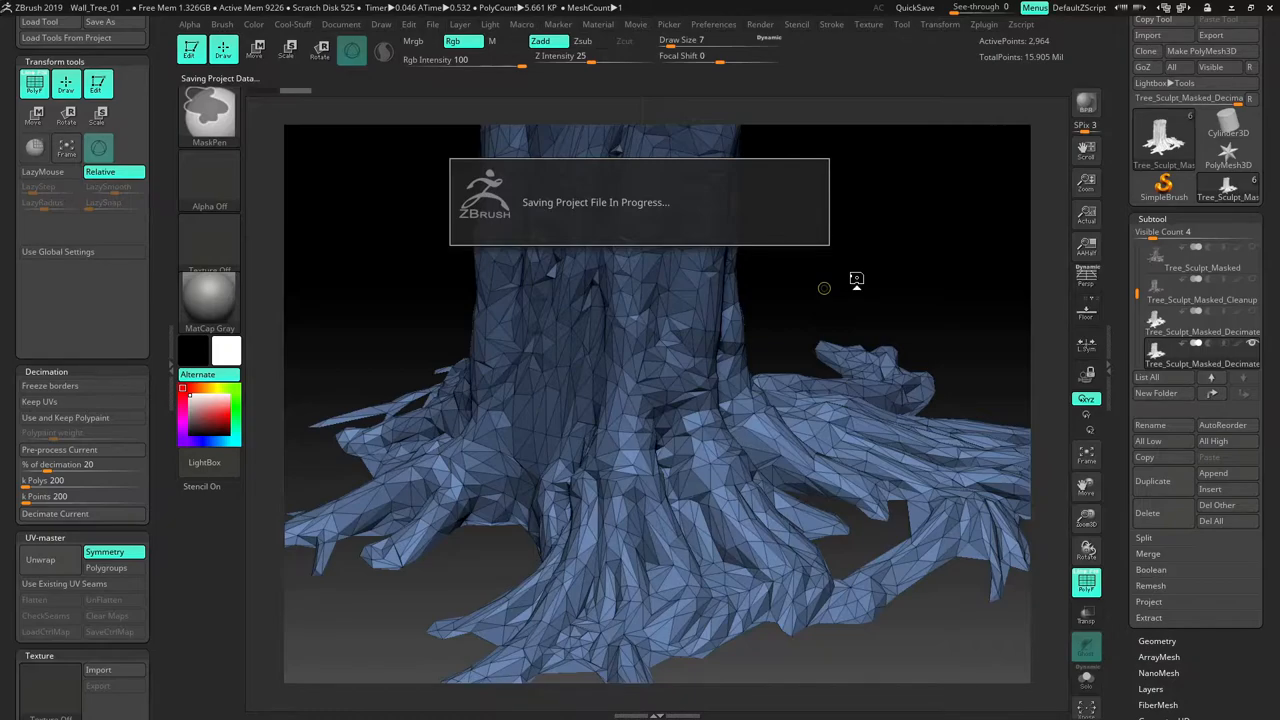
mouse_move(928, 304)
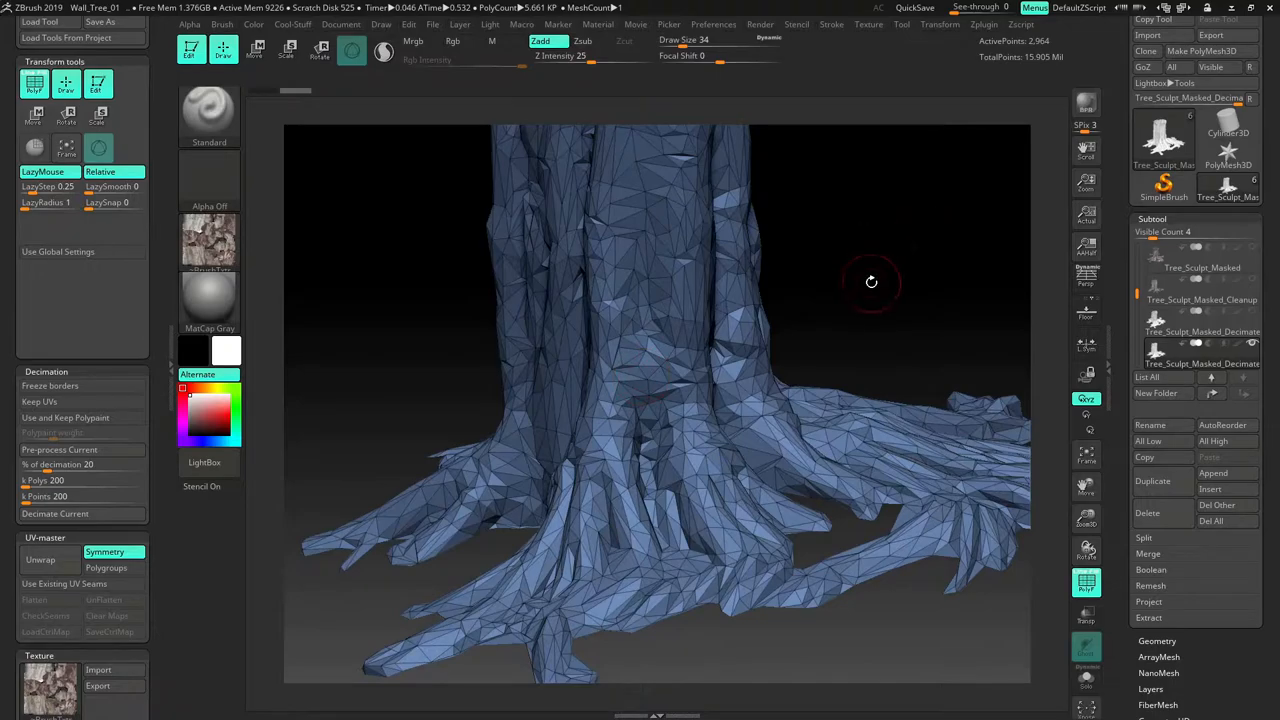
- Build up and smooth the low-poly trunk and root surfaces with Standard and Smooth brushes to match the high-poly
left_click_drag(872, 282, 826, 256)
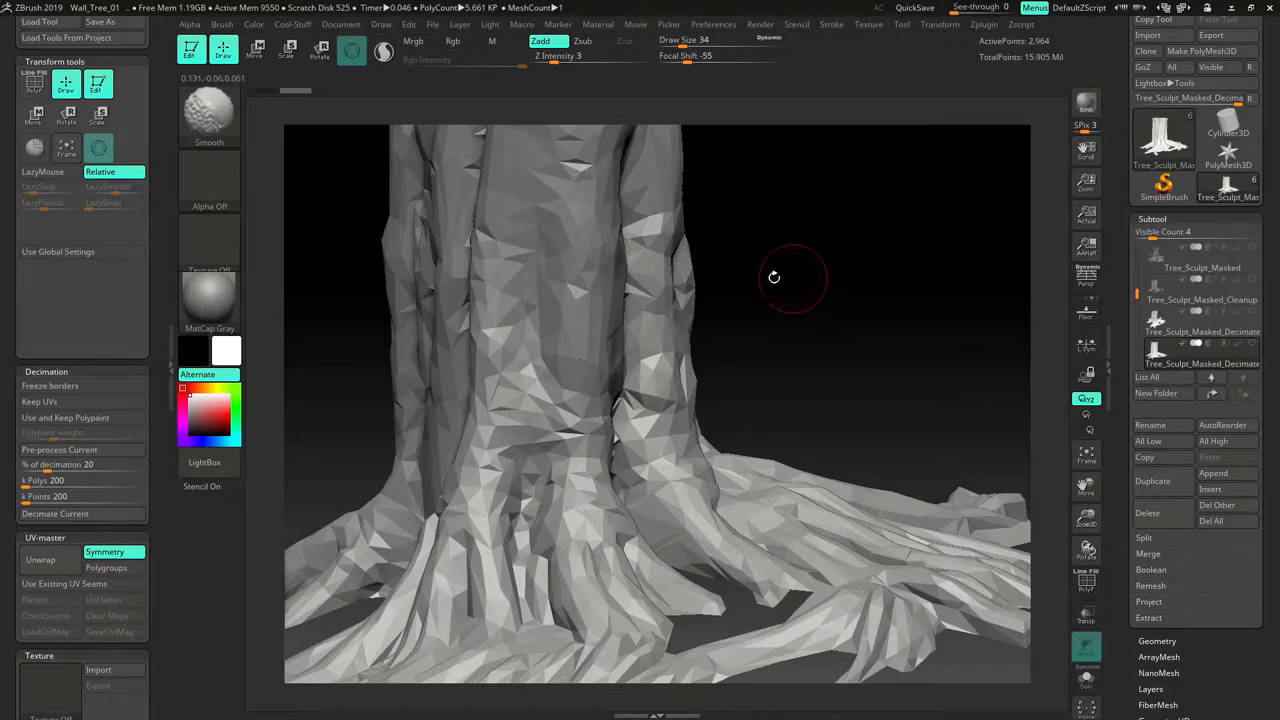
left_click_drag(774, 276, 590, 310)
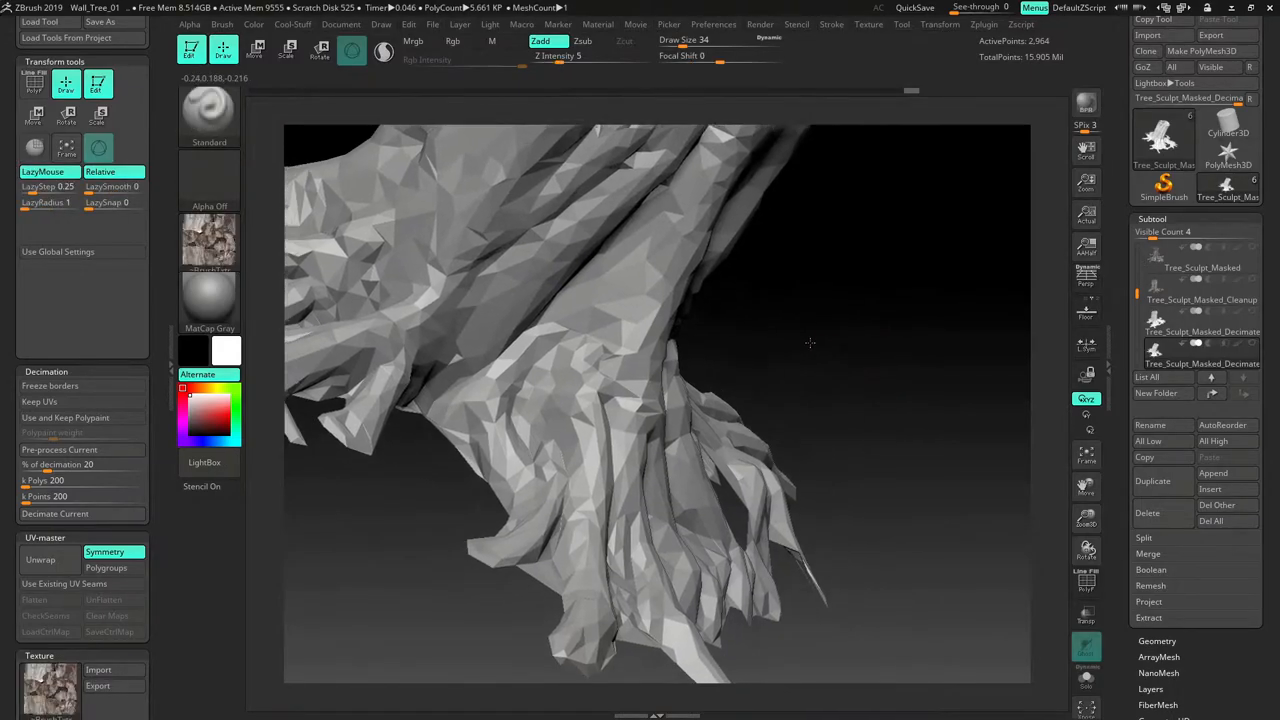
left_click_drag(810, 344, 688, 334)
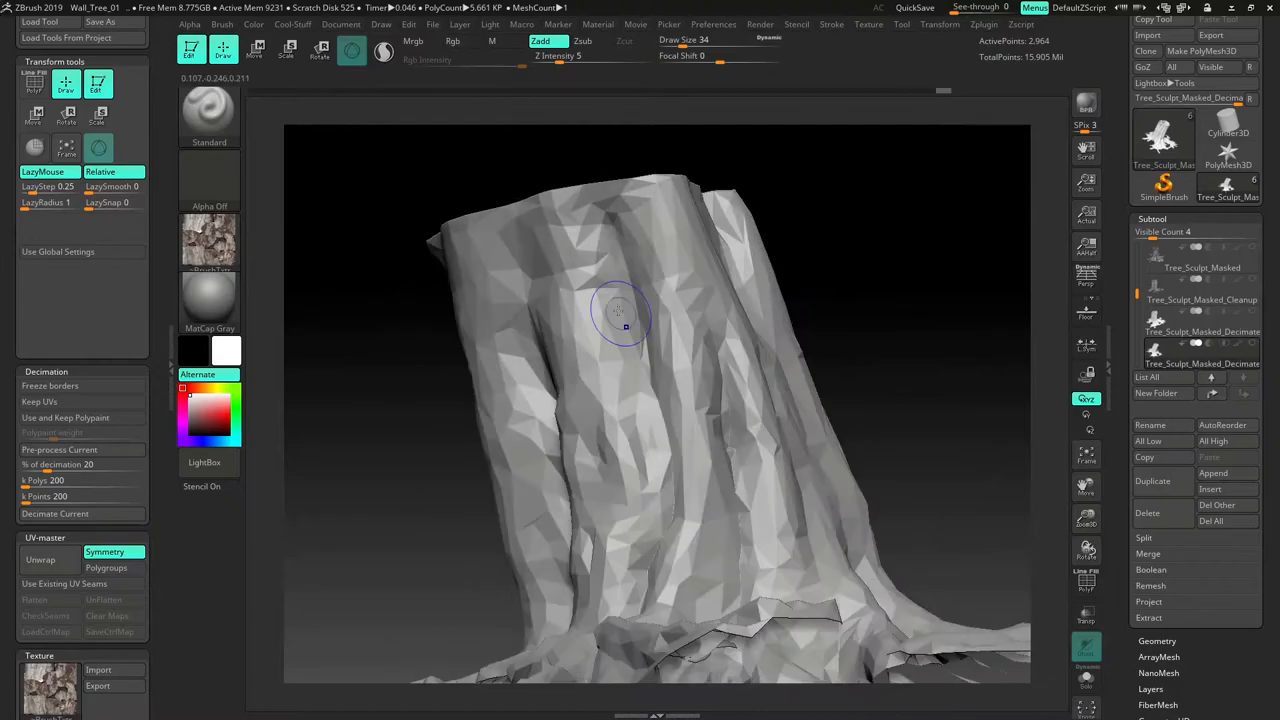
left_click_drag(624, 328, 866, 290)
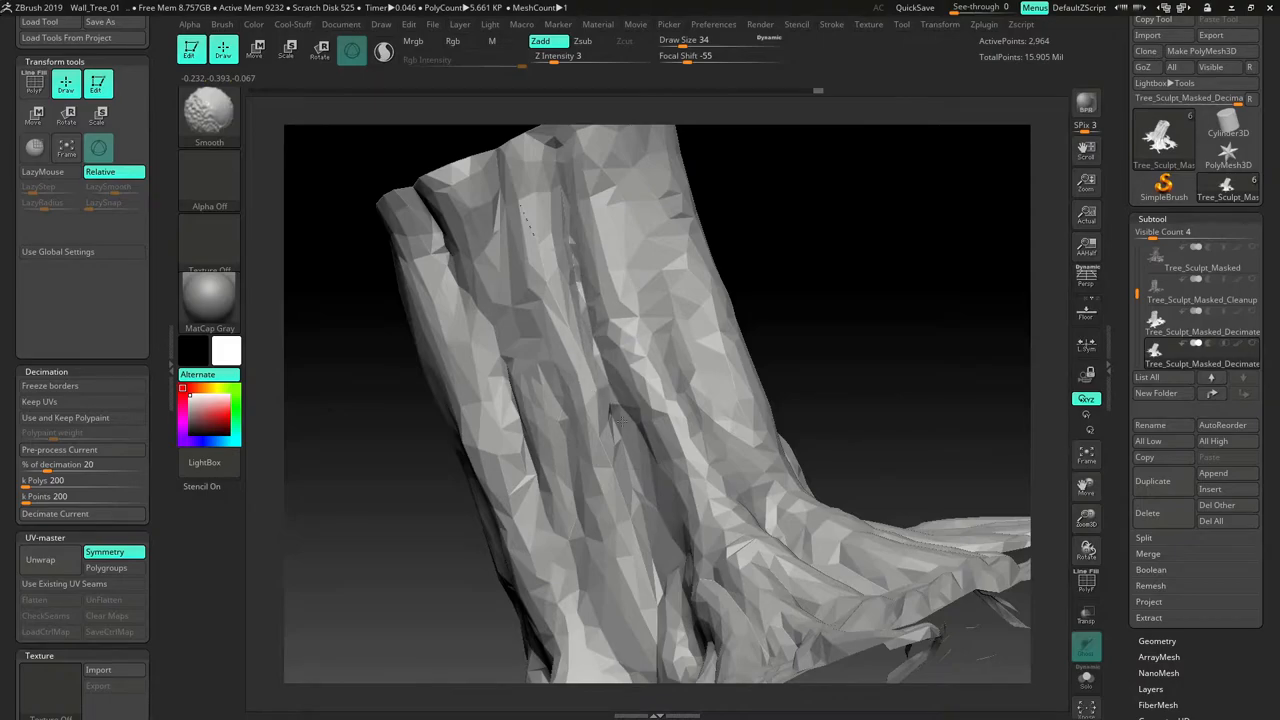
left_click_drag(620, 420, 660, 230)
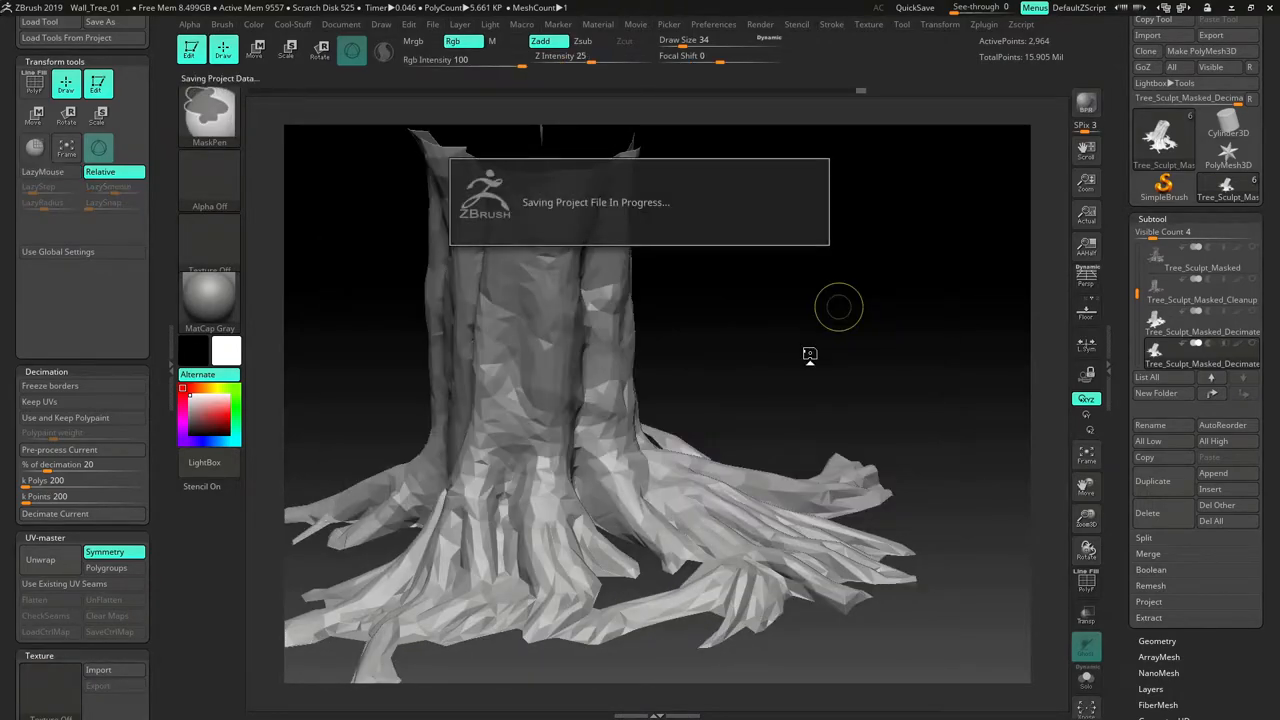
mouse_move(806, 368)
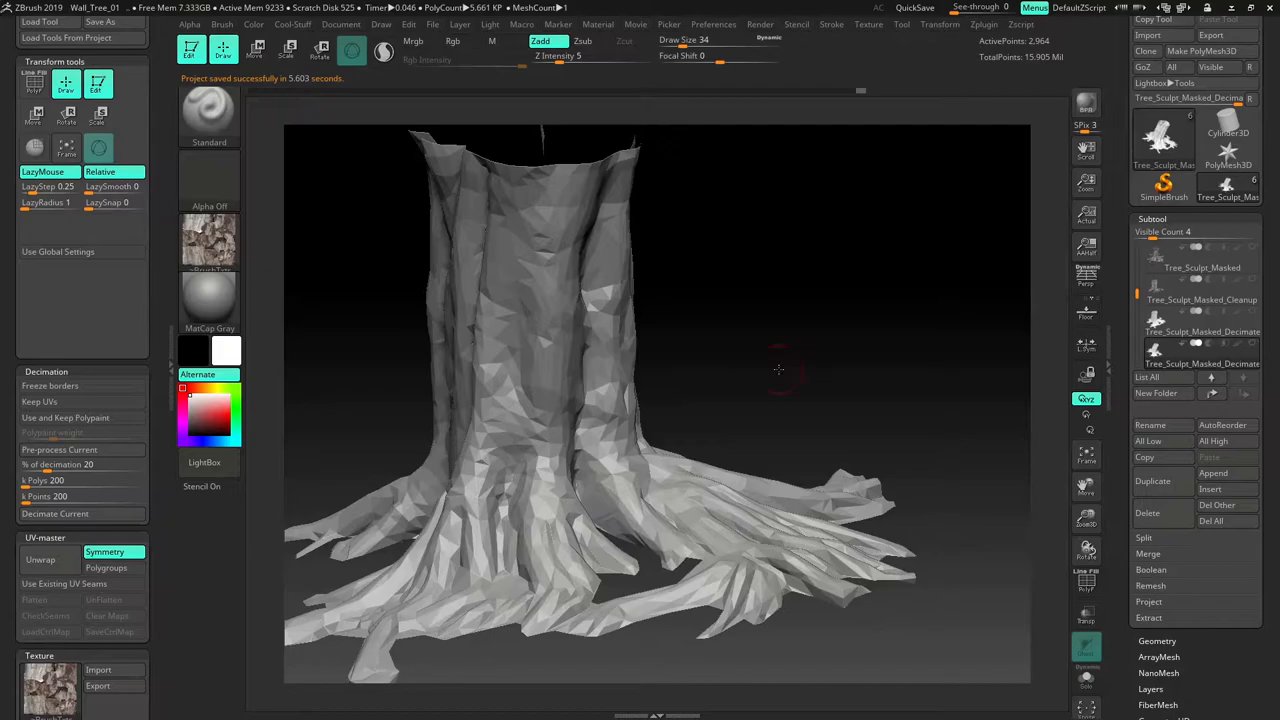
- Orbit the saved stump to review its roots and compare against the blue detailed sculpt
left_click_drag(788, 364, 788, 364)
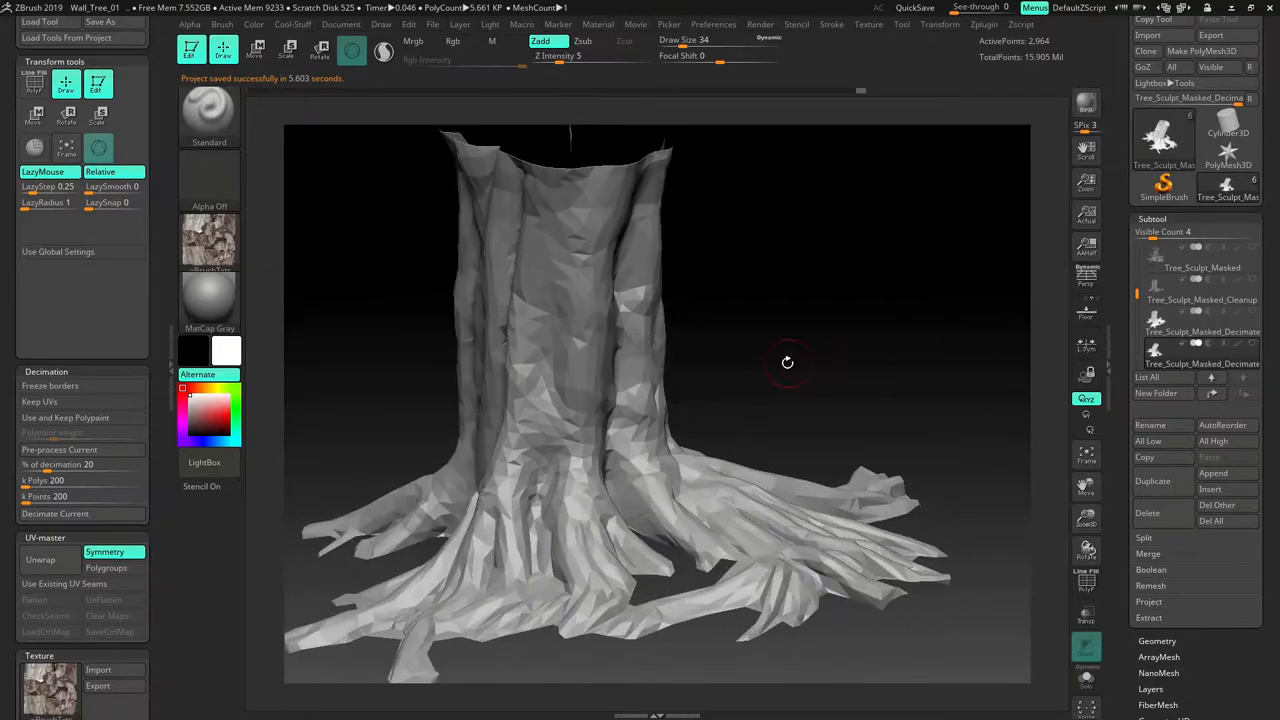
left_click_drag(788, 362, 900, 404)
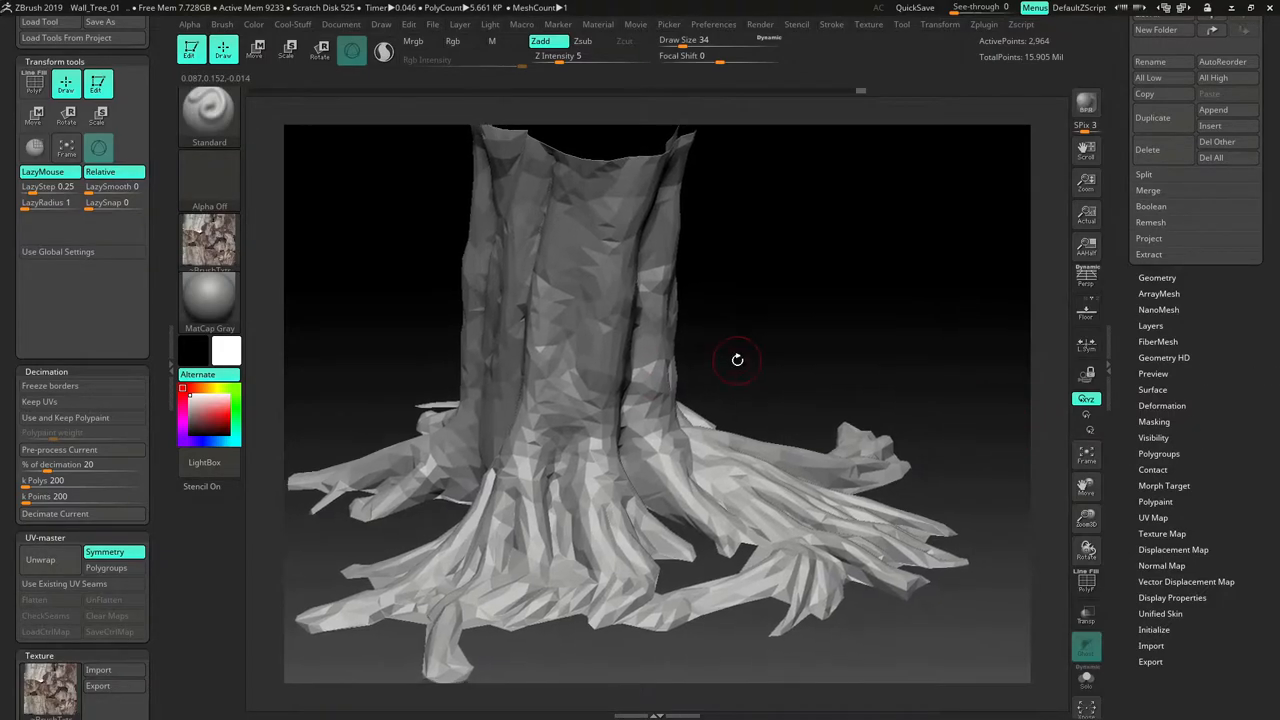
left_click_drag(736, 360, 952, 494)
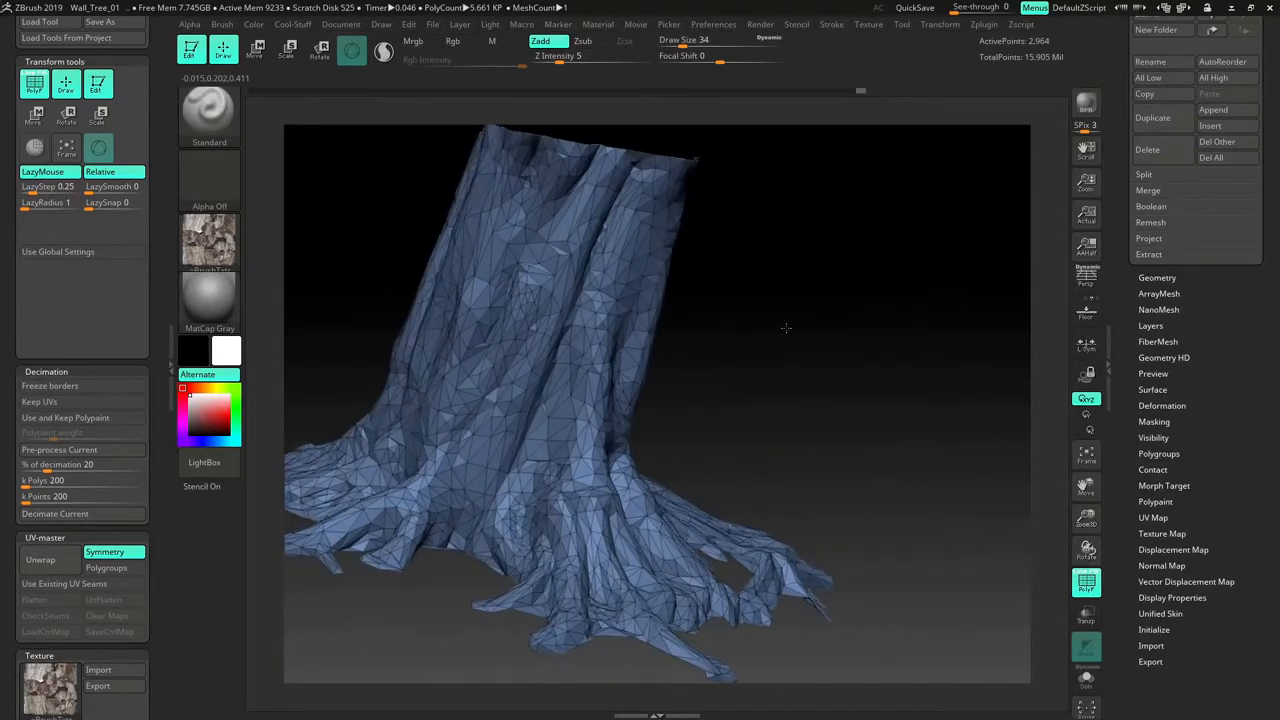
left_click_drag(784, 328, 764, 360)
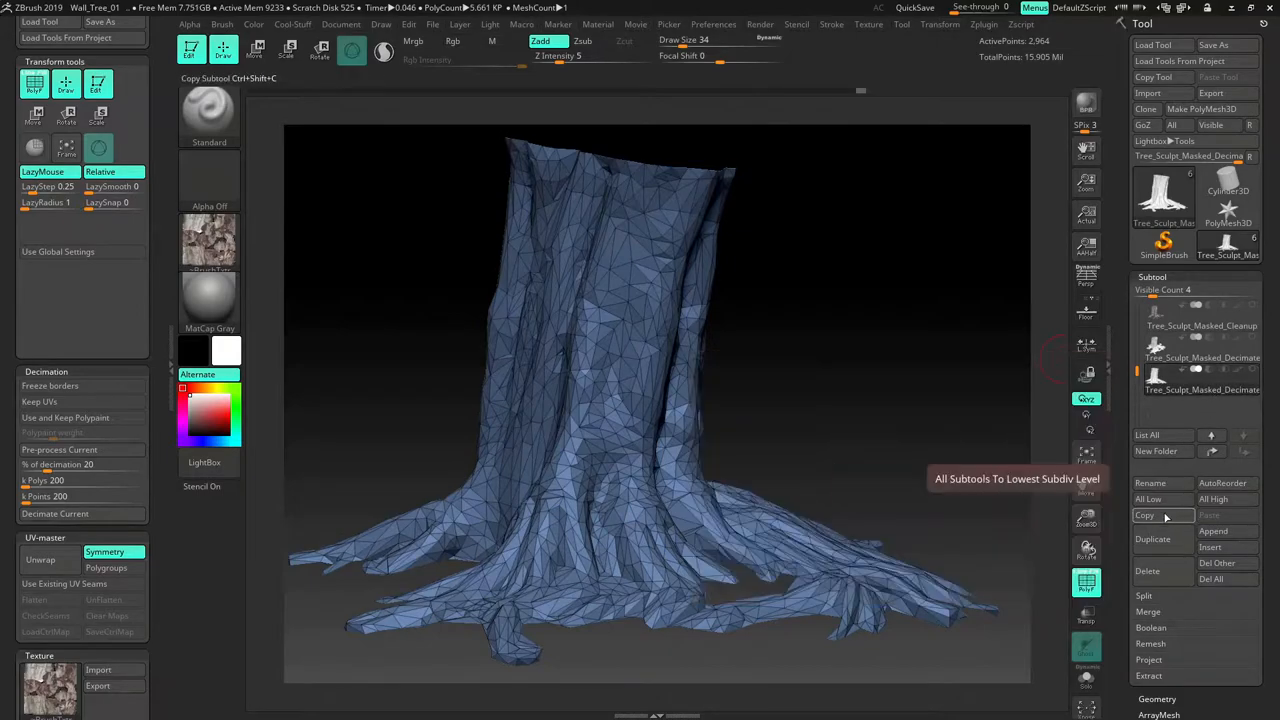
- Duplicate the current stump subtool into a Tree_Sculpt_Masked_Remesh copy and look it over
left_click(1152, 540)
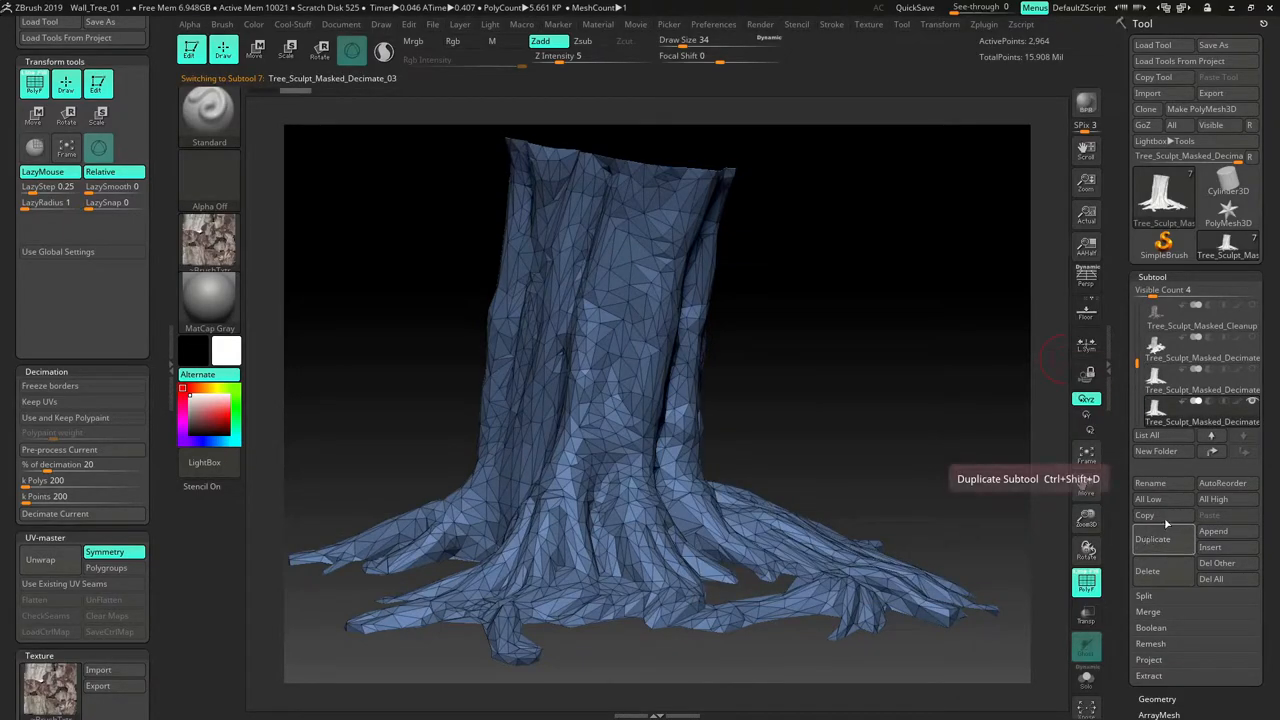
left_click(1150, 482)
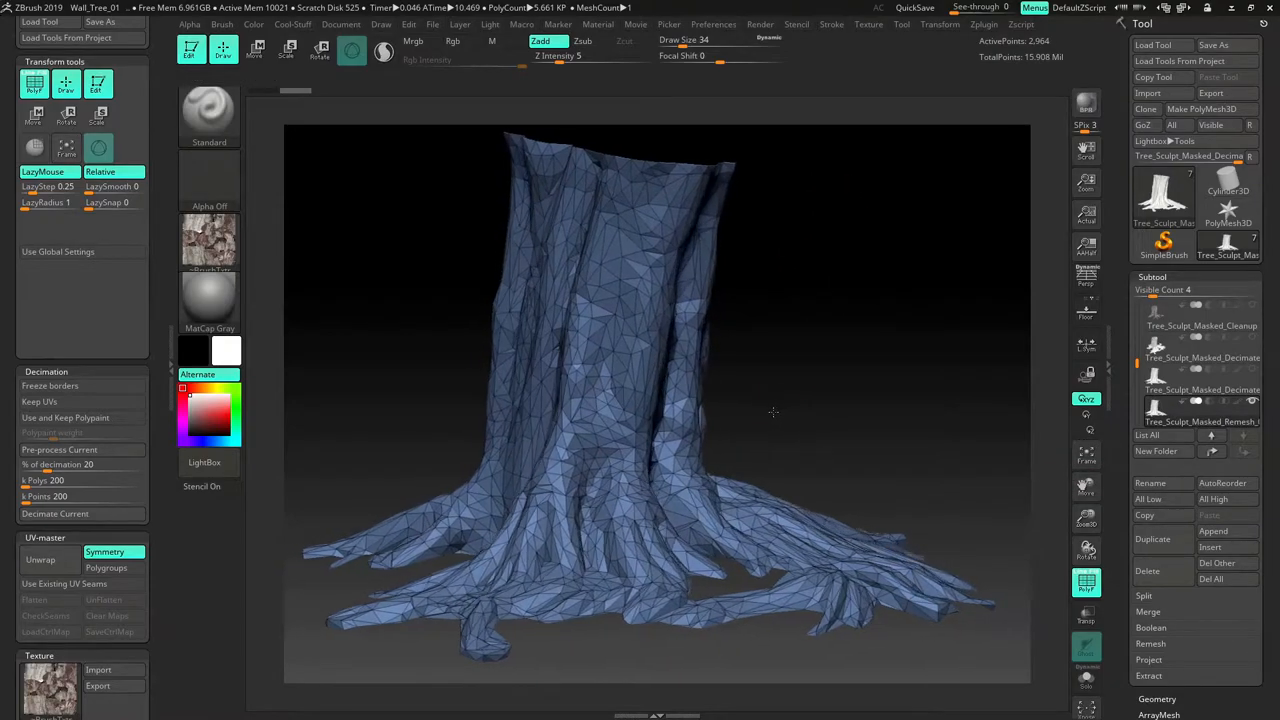
left_click_drag(772, 412, 644, 336)
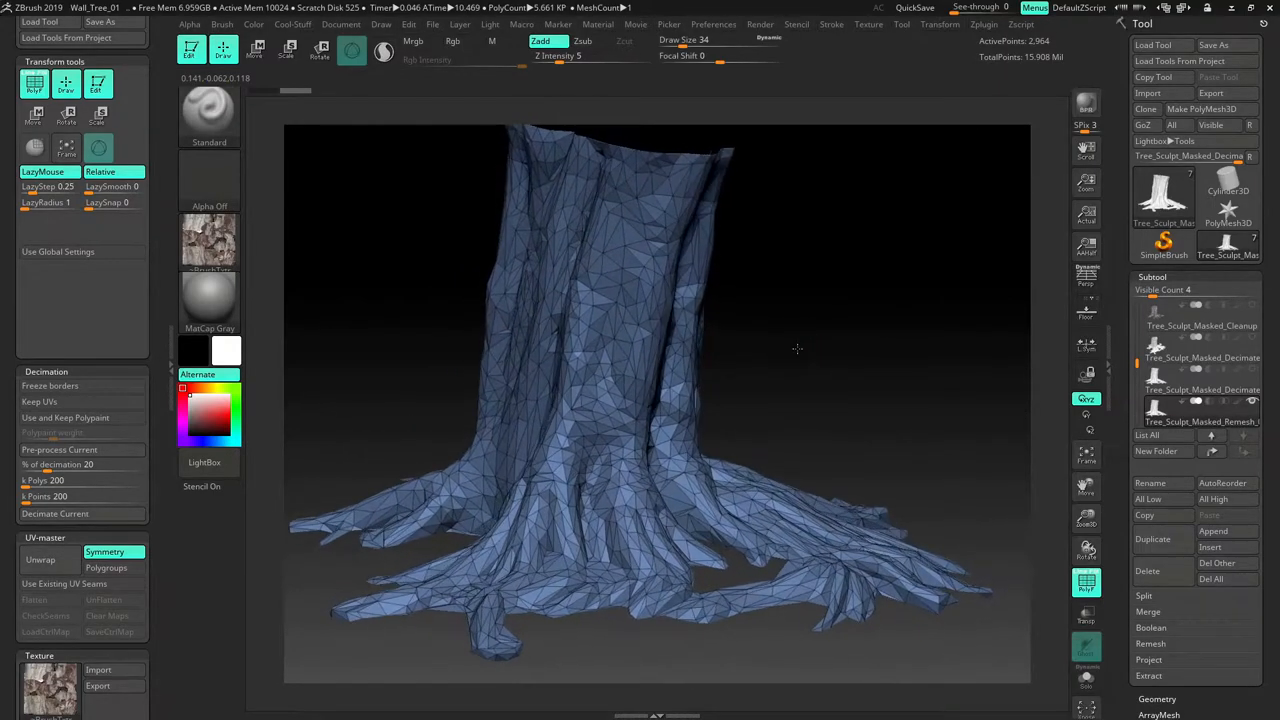
- Save over the existing Wall_Tree_01 project file, confirming the replacement
left_click_drag(796, 348, 816, 356)
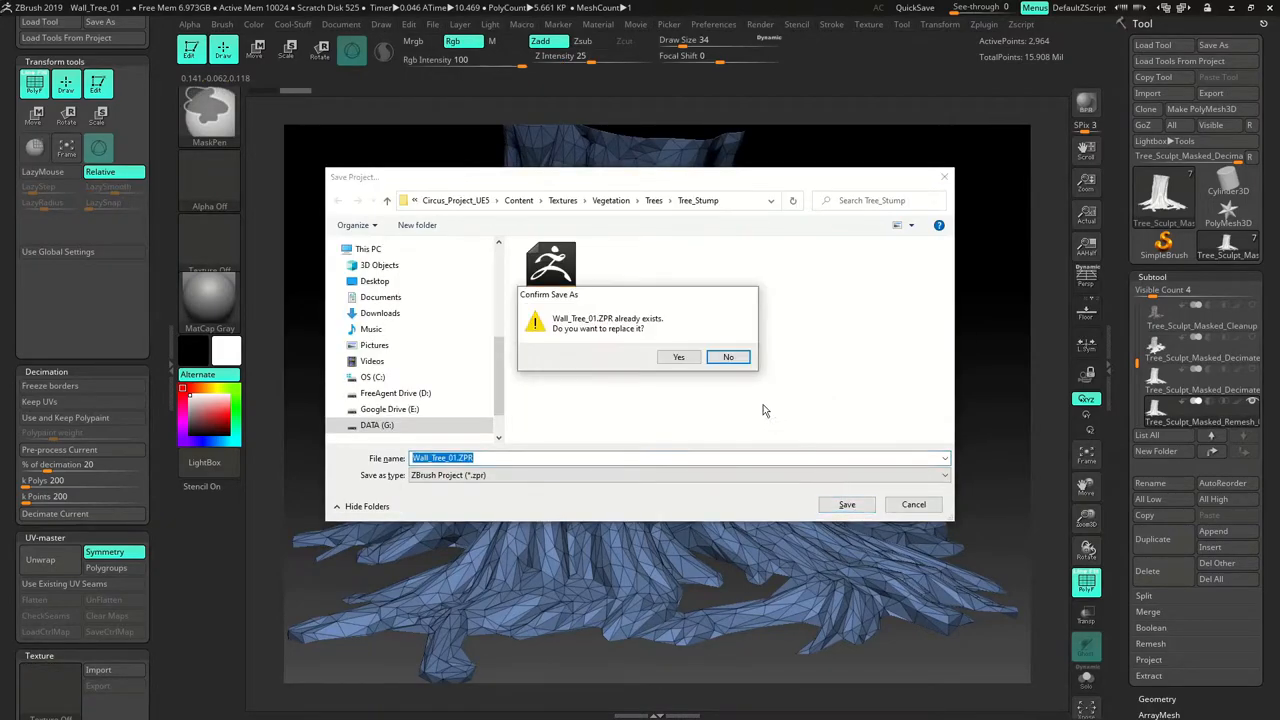
left_click(680, 356)
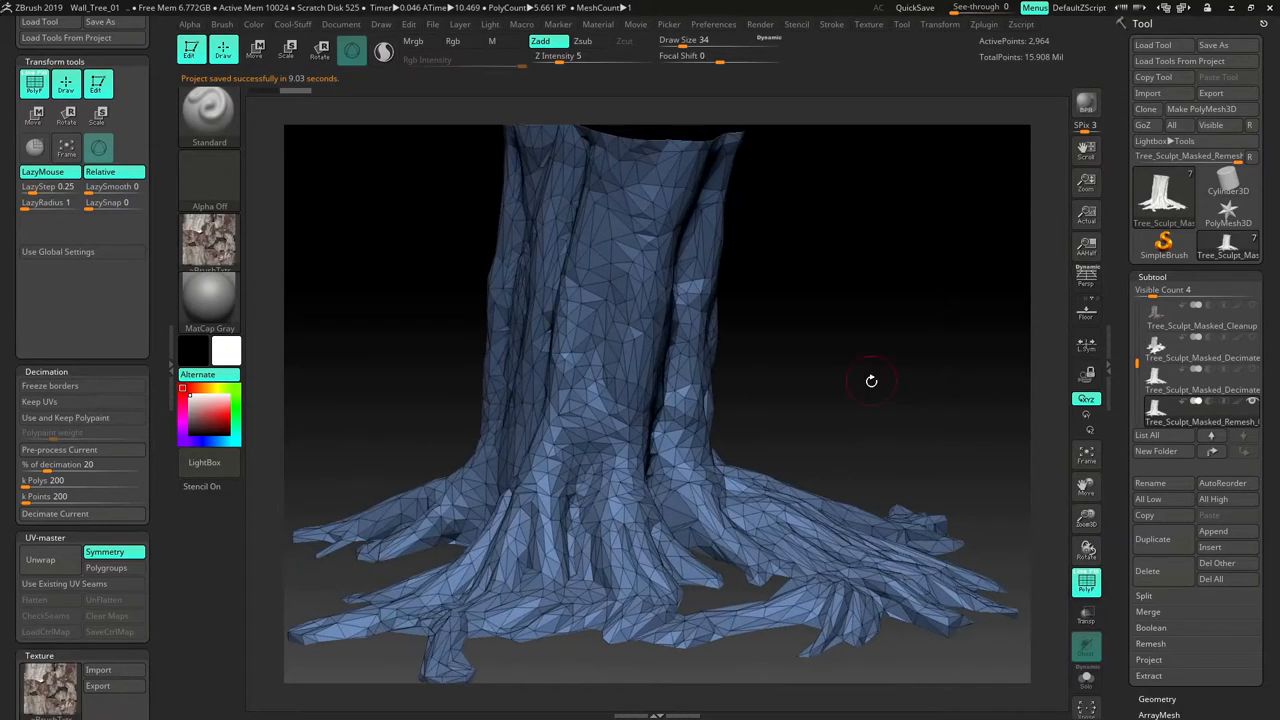
- In Tool > Geometry > ZRemesher, halve the Target Polygons Count for the duplicated stump
scroll("down", 3)
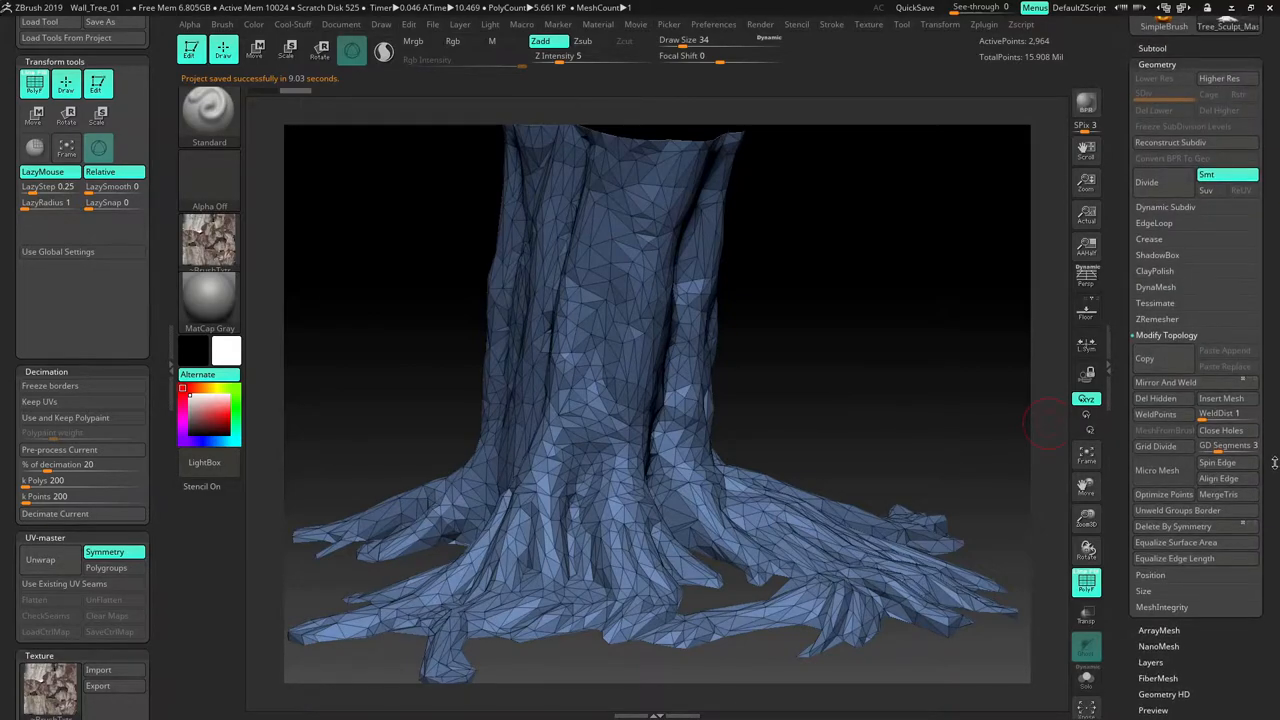
left_click(1156, 340)
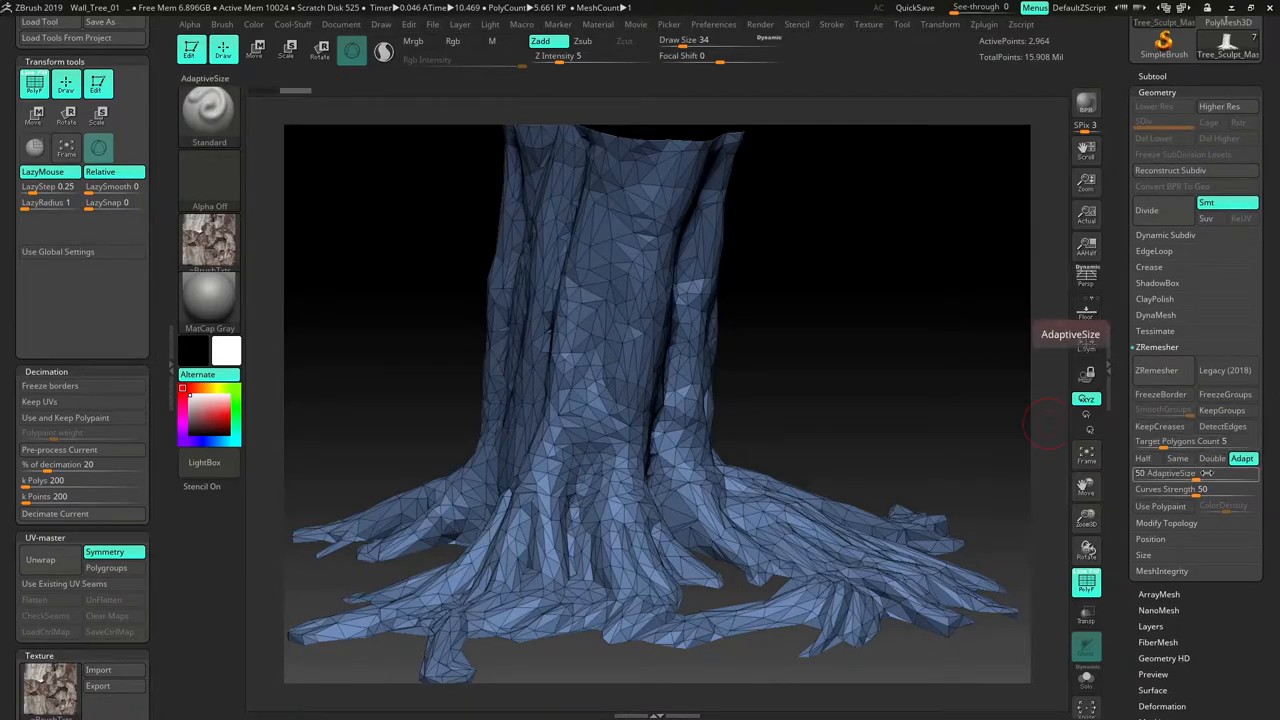
mouse_move(1144, 458)
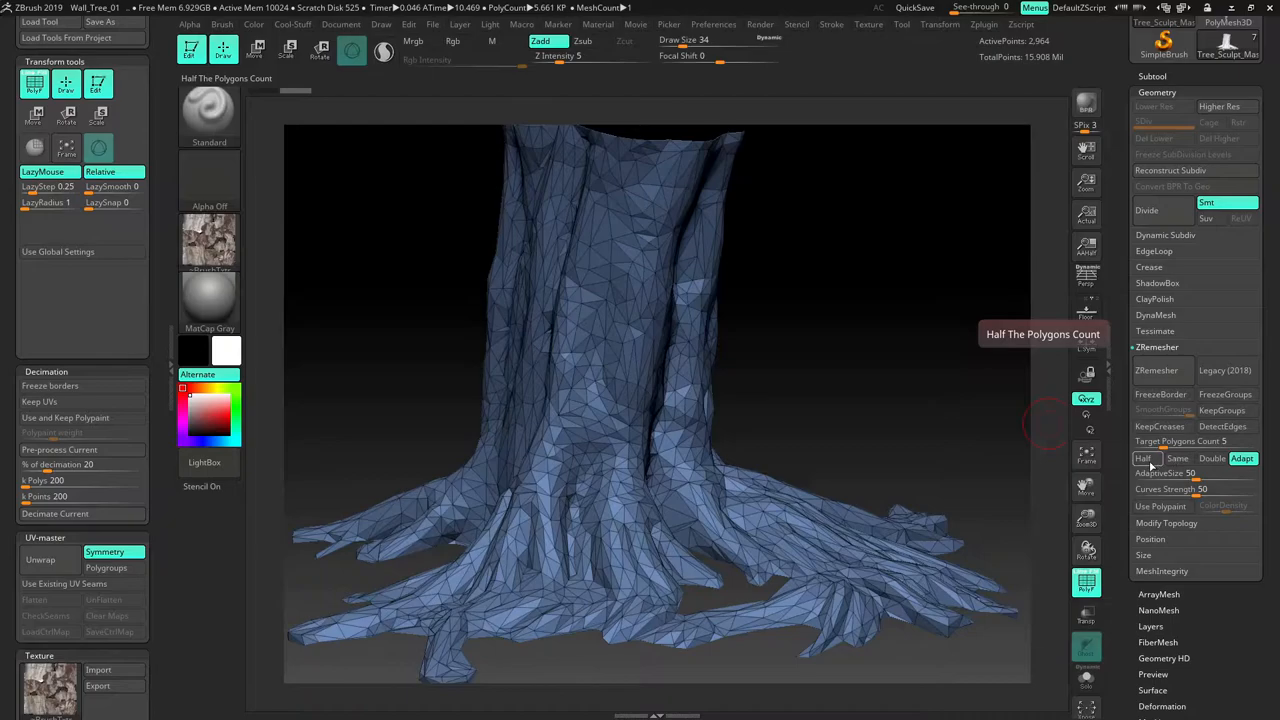
left_click(1144, 458)
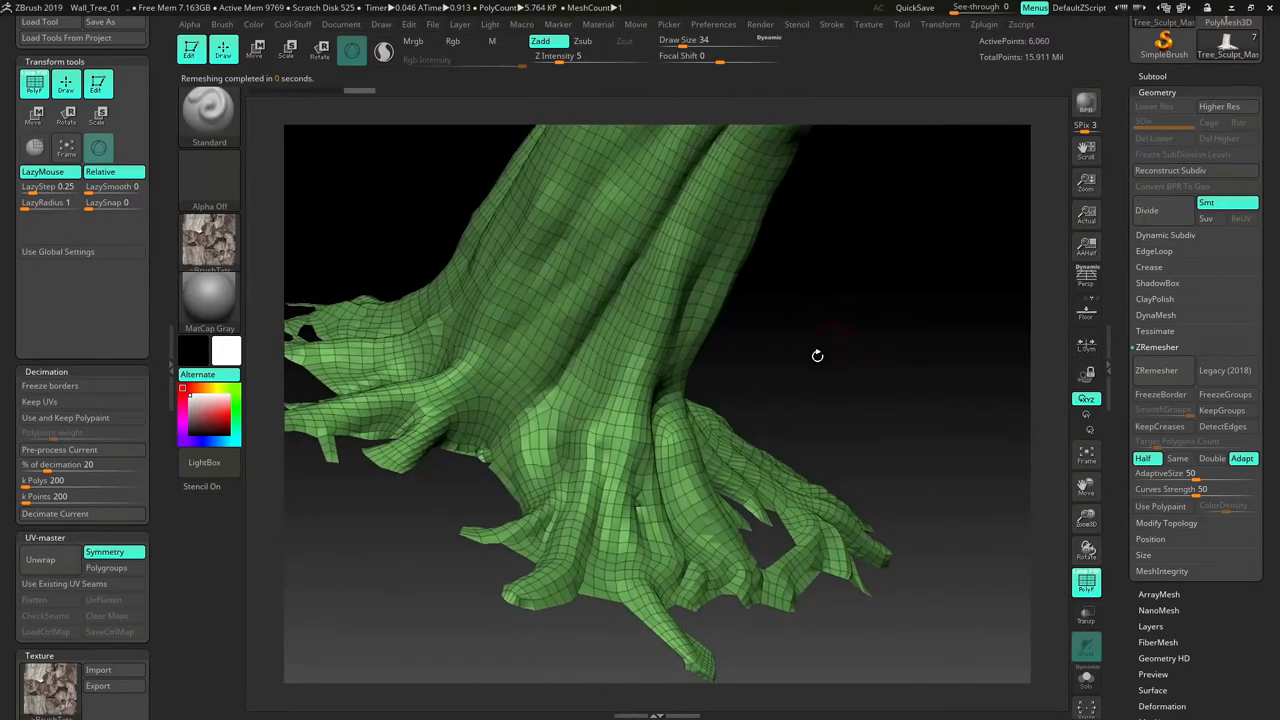
- Orbit the quad-remeshed stump to inspect topology around the roots and trunk rim
left_click_drag(816, 356, 568, 470)
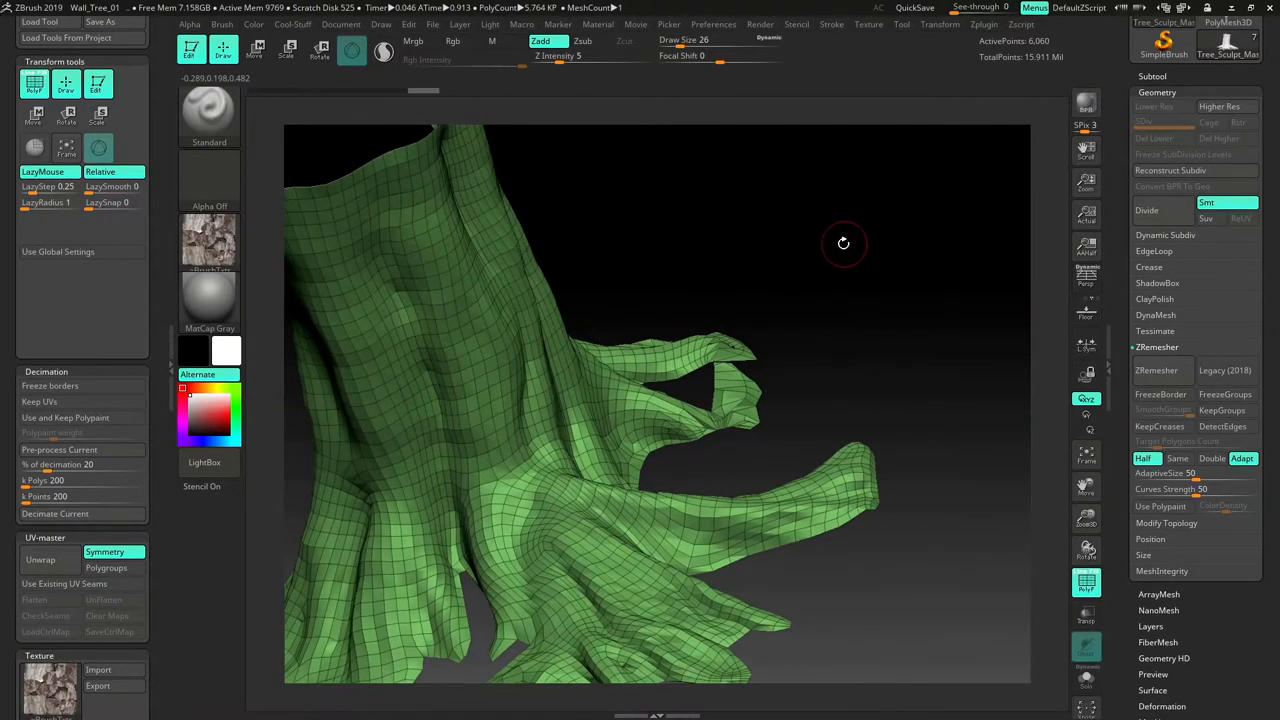
left_click_drag(844, 244, 764, 512)
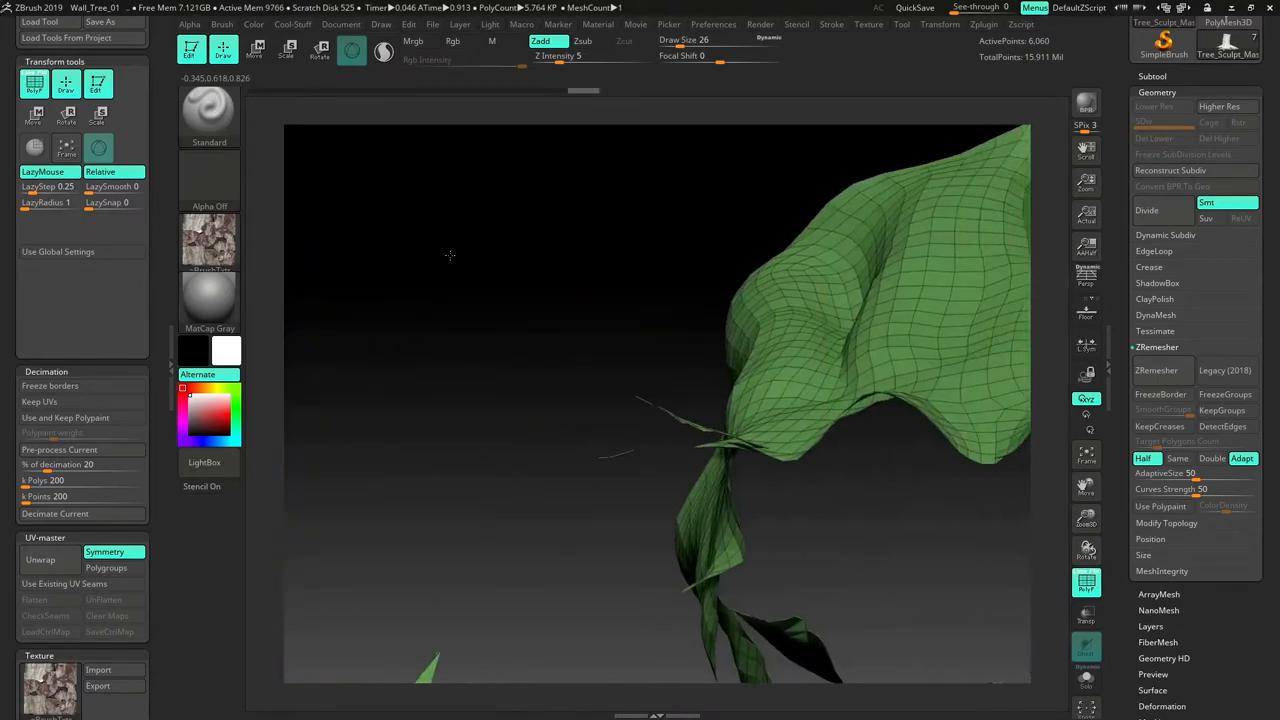
left_click_drag(450, 256, 492, 306)
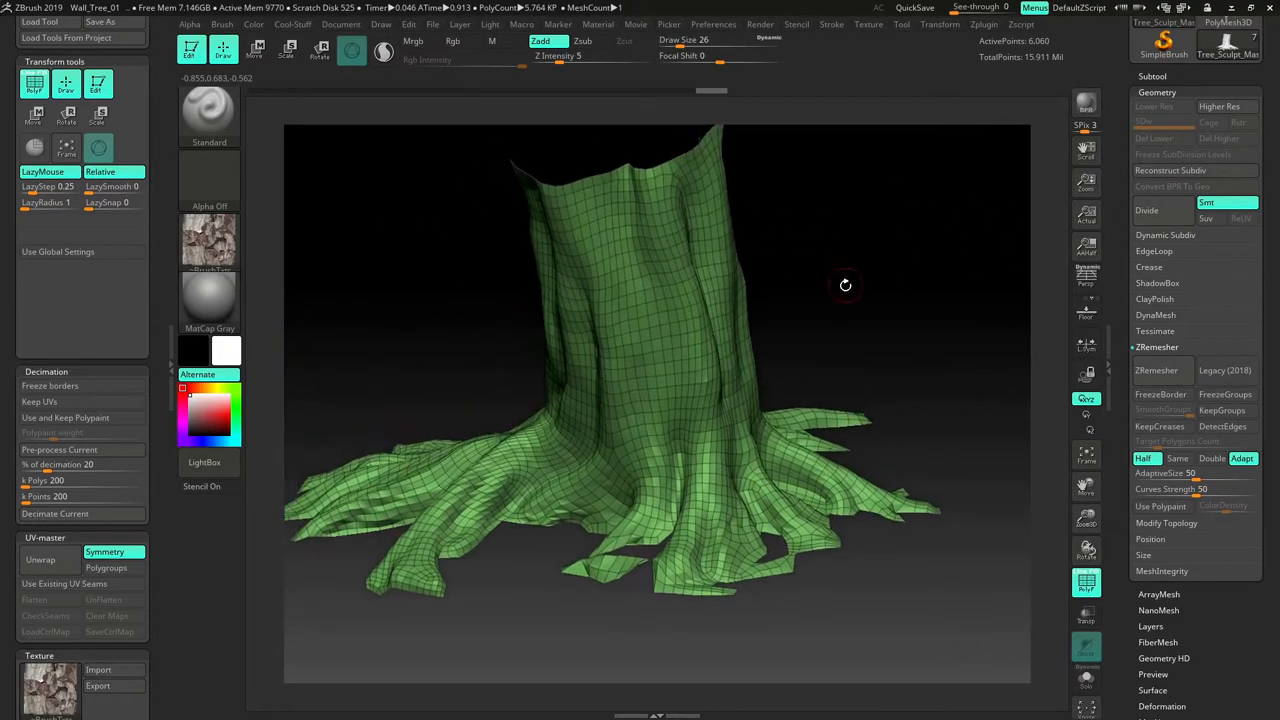
left_click_drag(844, 284, 878, 364)
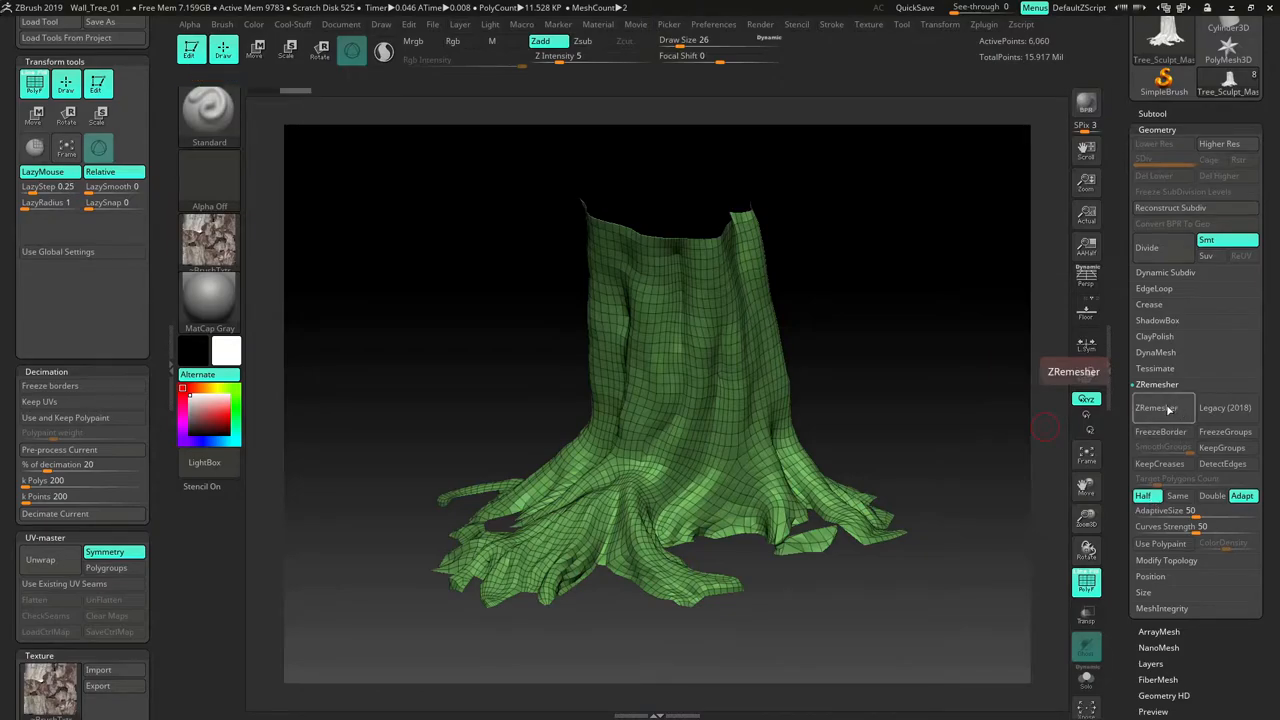
- Run a second ZRemesher pass for a coarser quad mesh and check the trunk and roots
left_click(1156, 408)
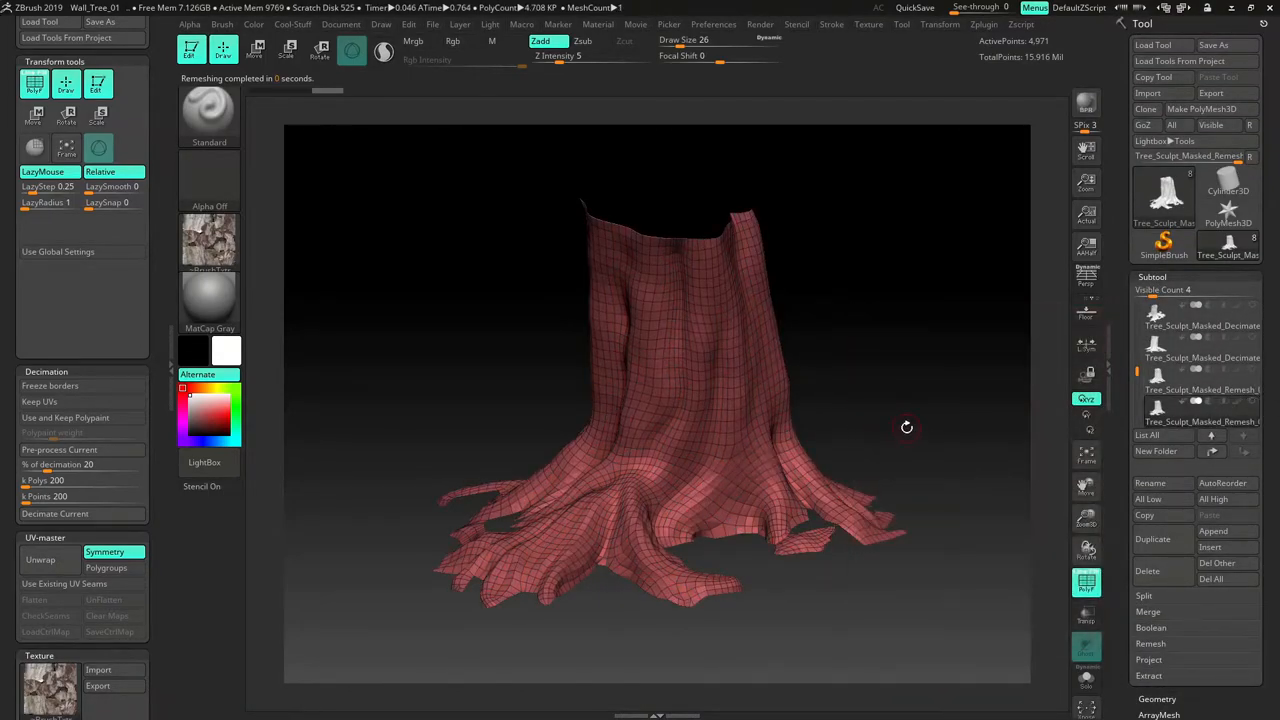
left_click_drag(908, 428, 884, 422)
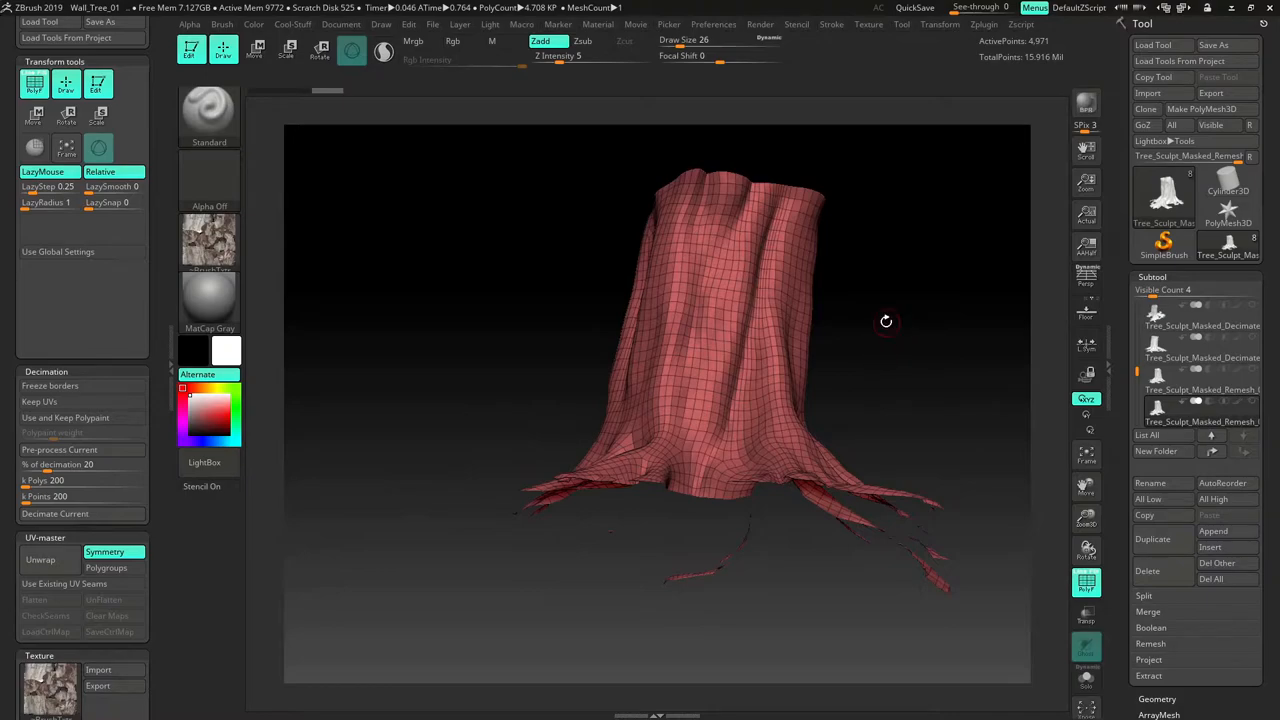
left_click_drag(884, 320, 908, 368)
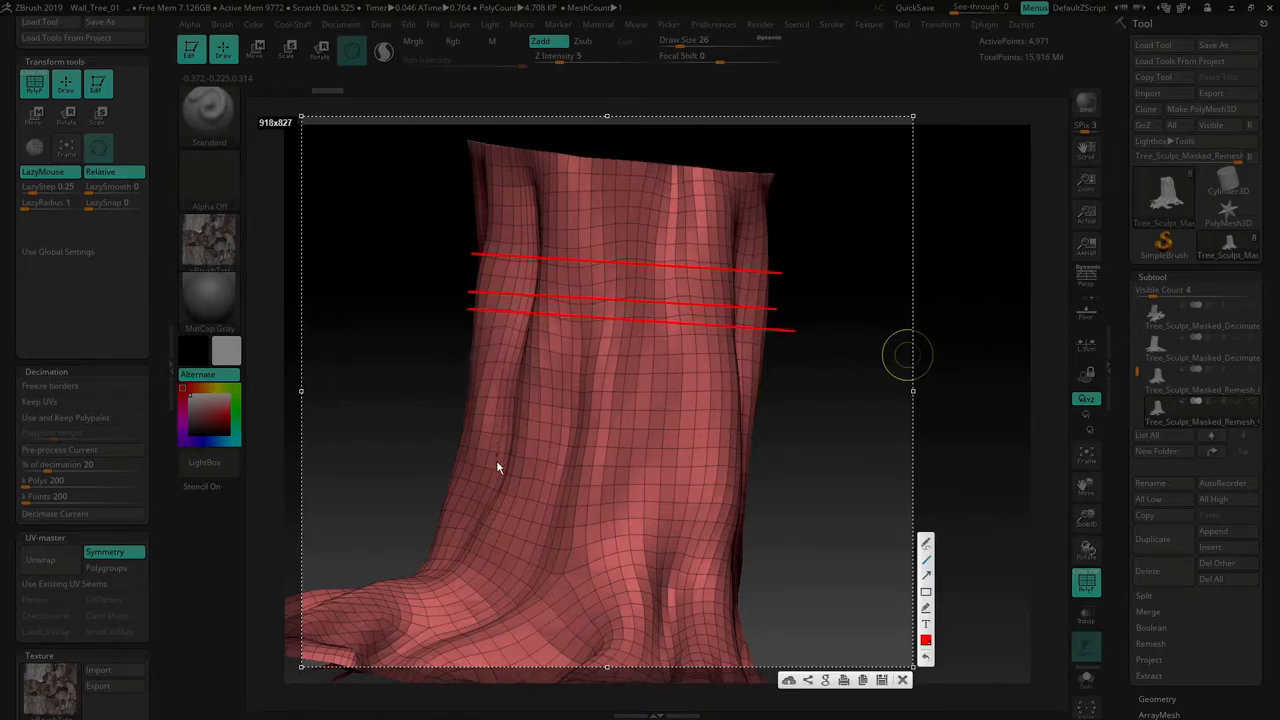
mouse_move(432, 538)
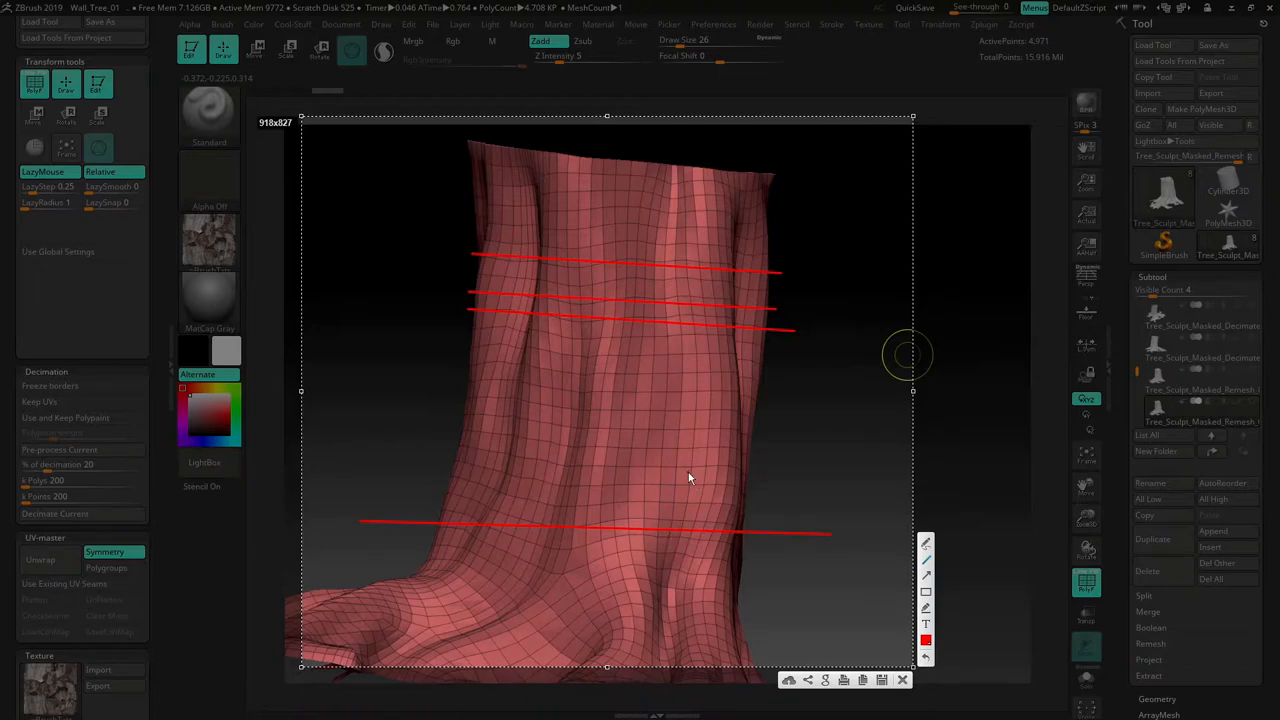
mouse_move(656, 584)
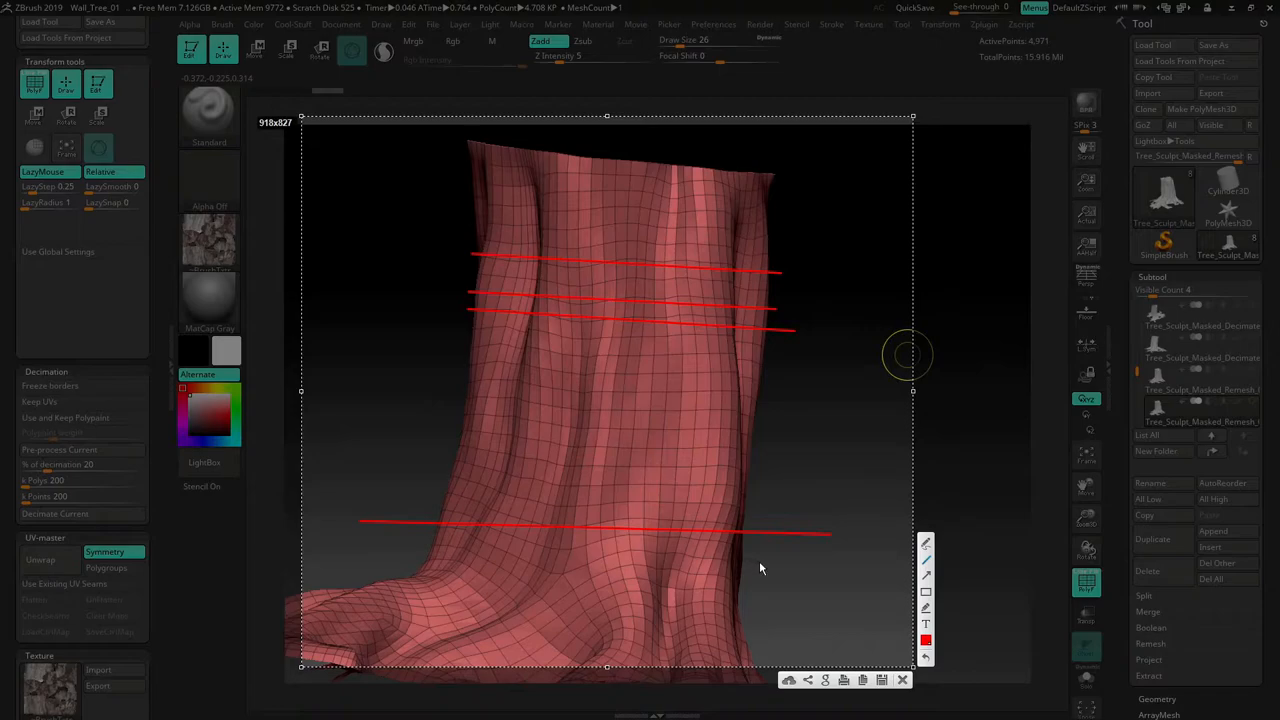
mouse_move(768, 592)
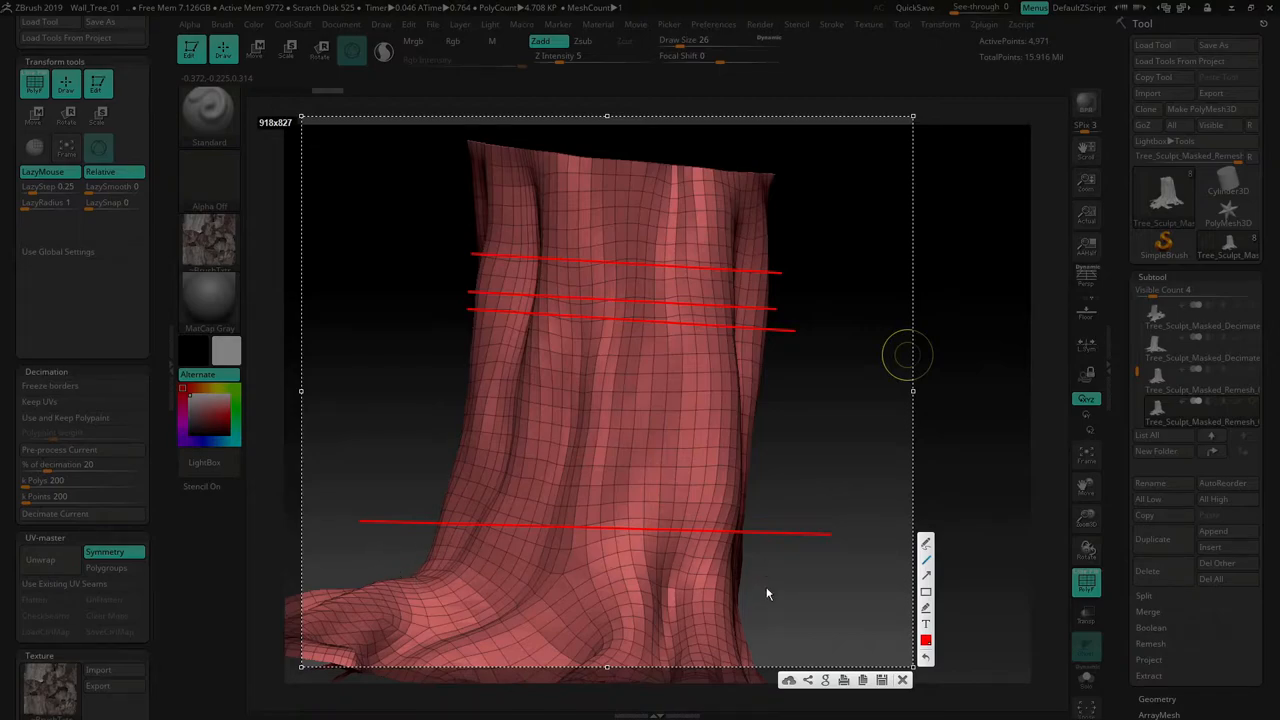
mouse_move(816, 518)
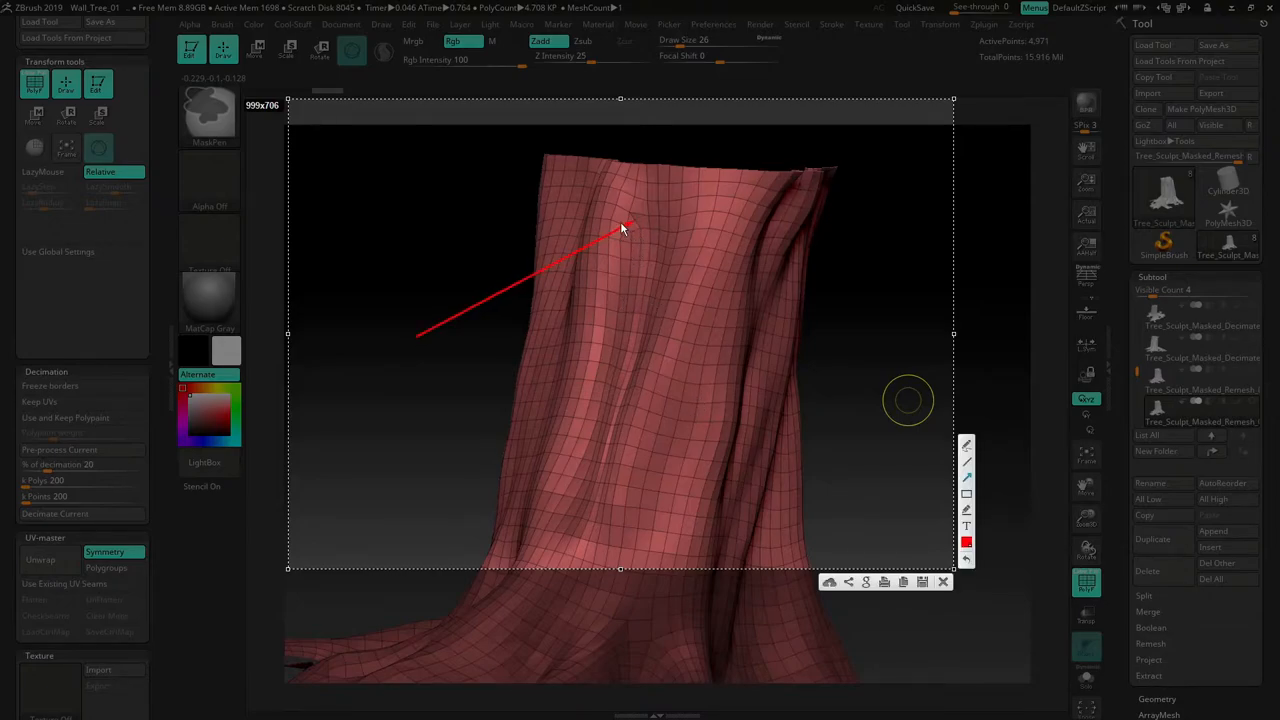
mouse_move(640, 222)
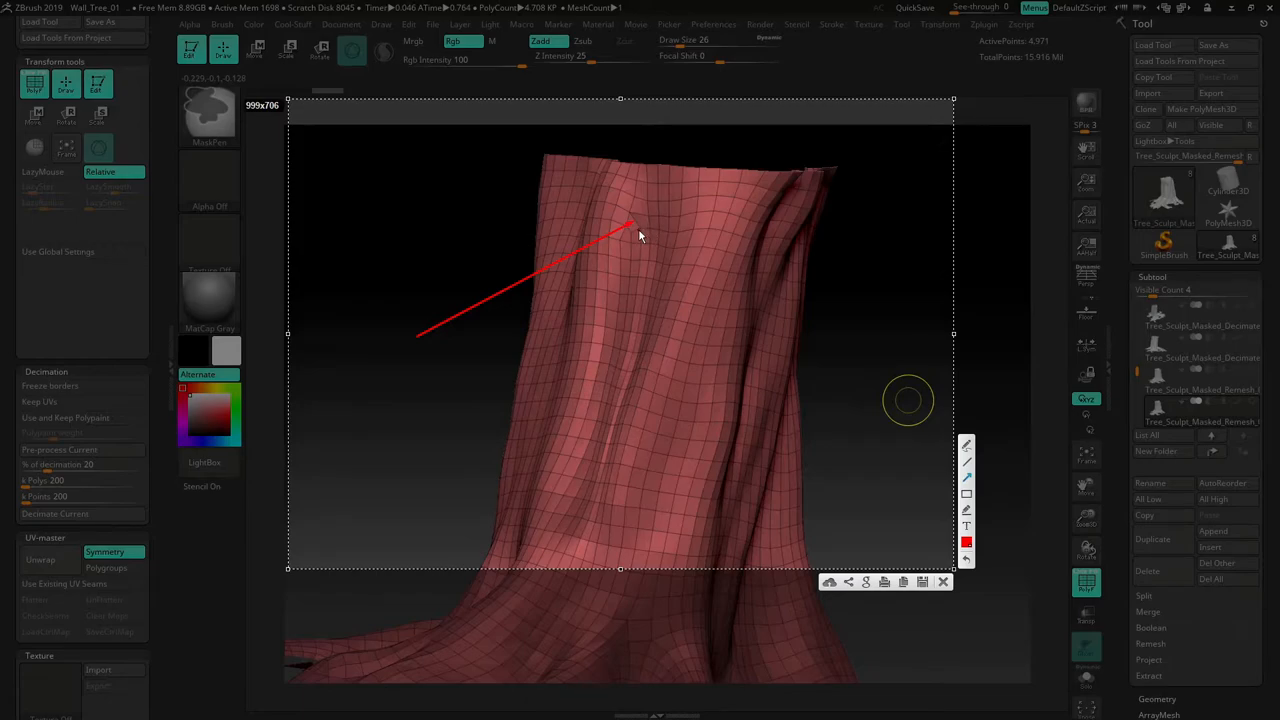
mouse_move(616, 380)
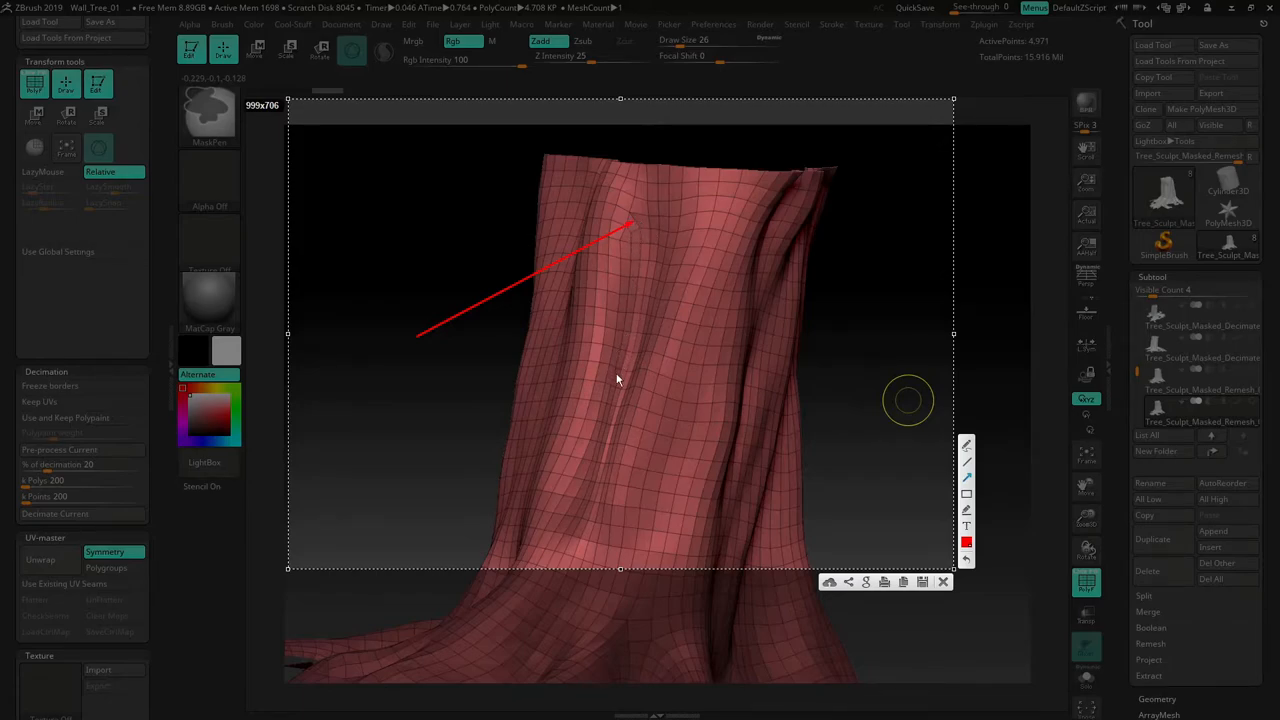
mouse_move(660, 244)
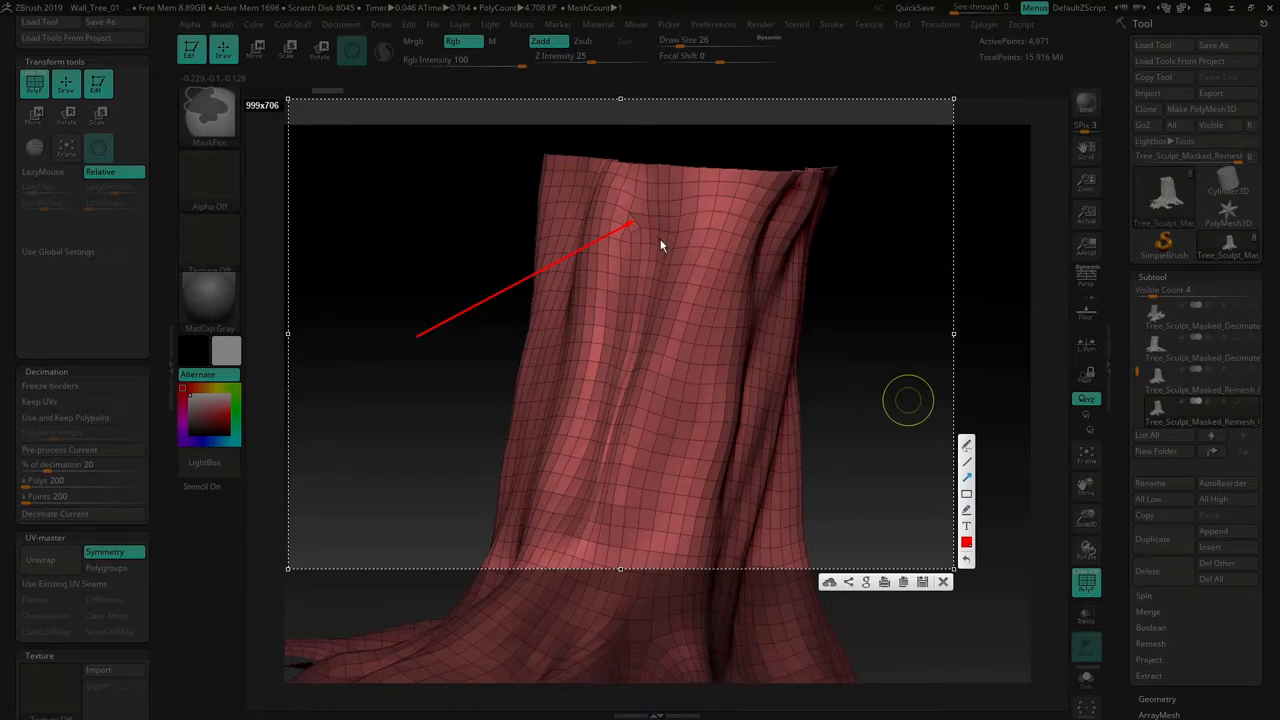
mouse_move(640, 272)
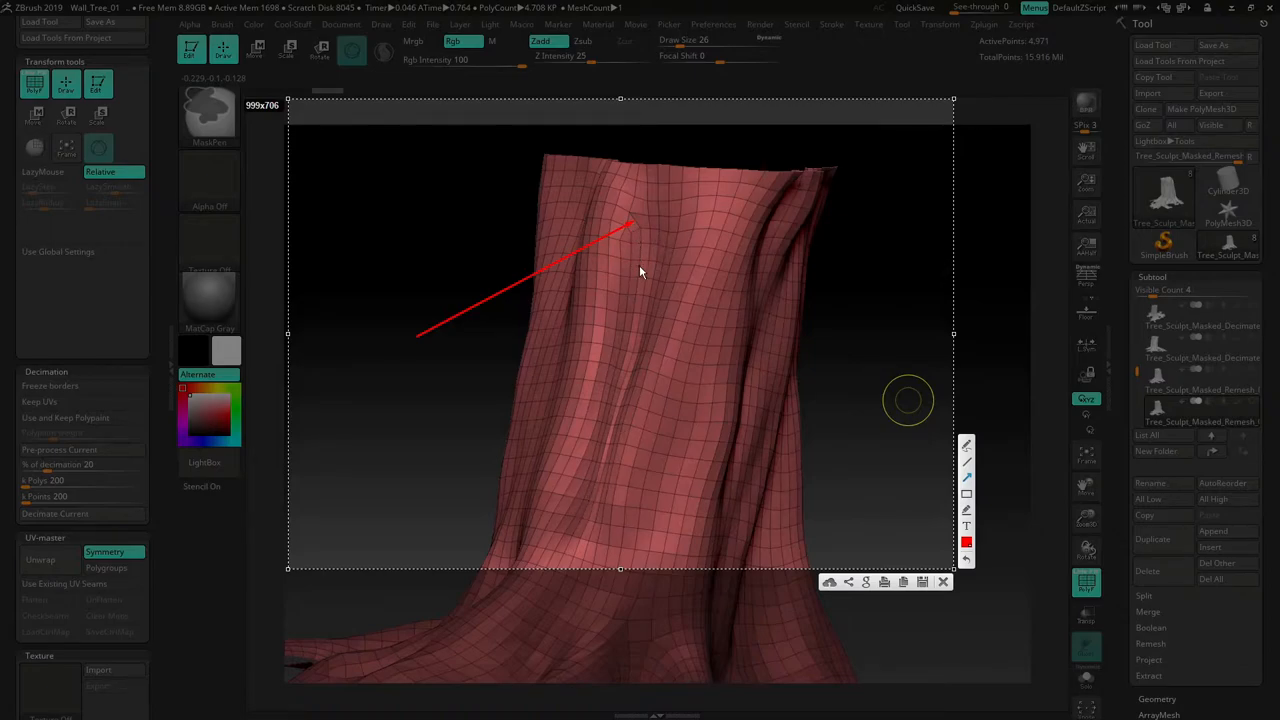
mouse_move(714, 258)
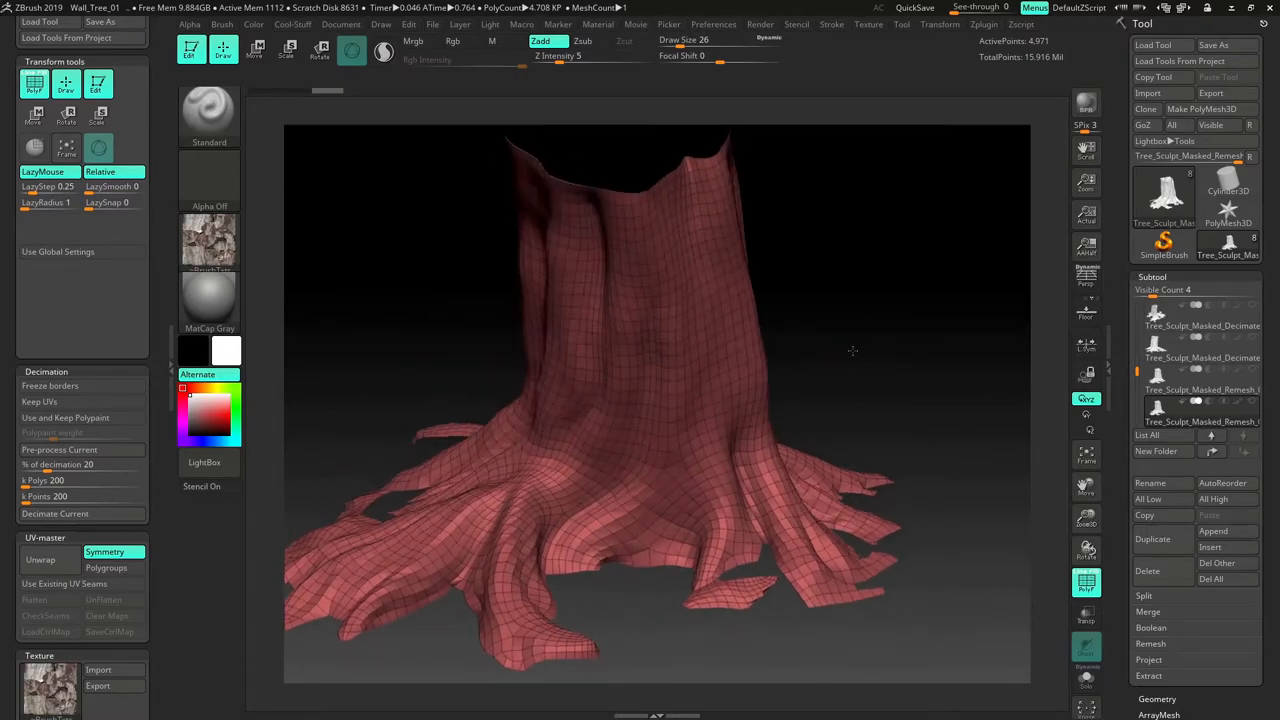
- Run ZRemesher again to rebuild the stump with lighter quad topology and check the new quads
left_click_drag(852, 350, 870, 336)
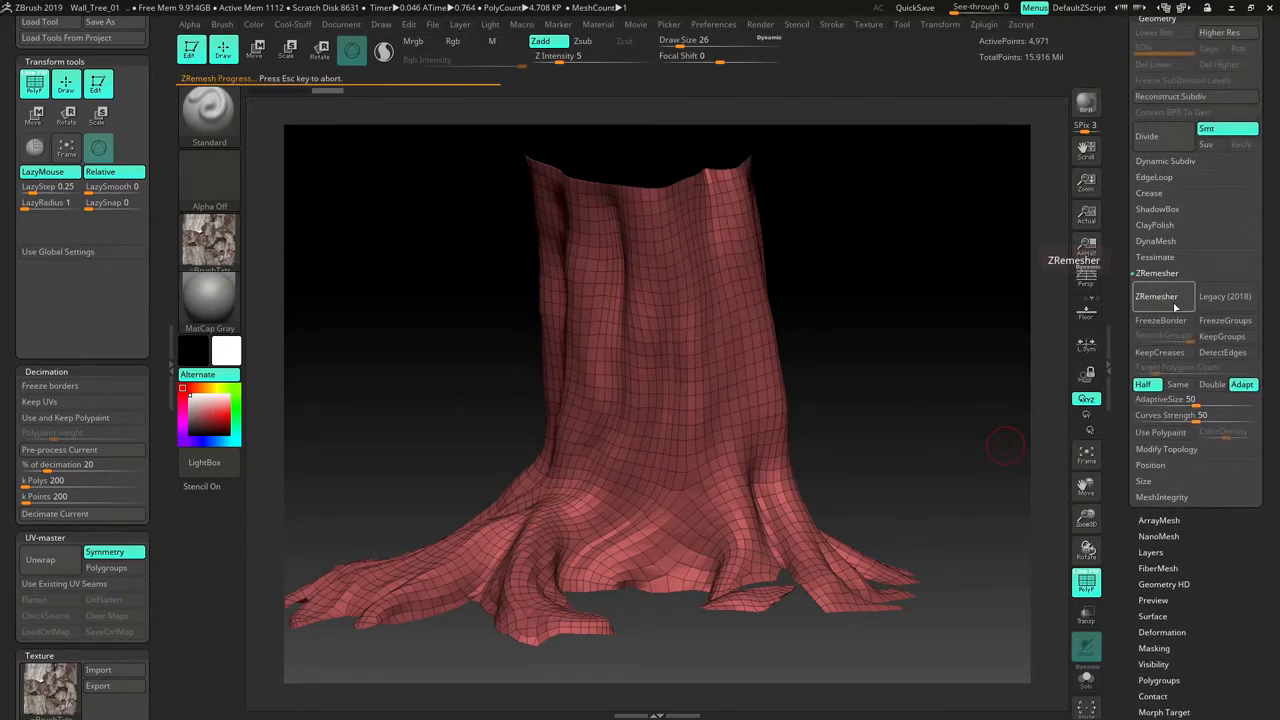
left_click(1156, 296)
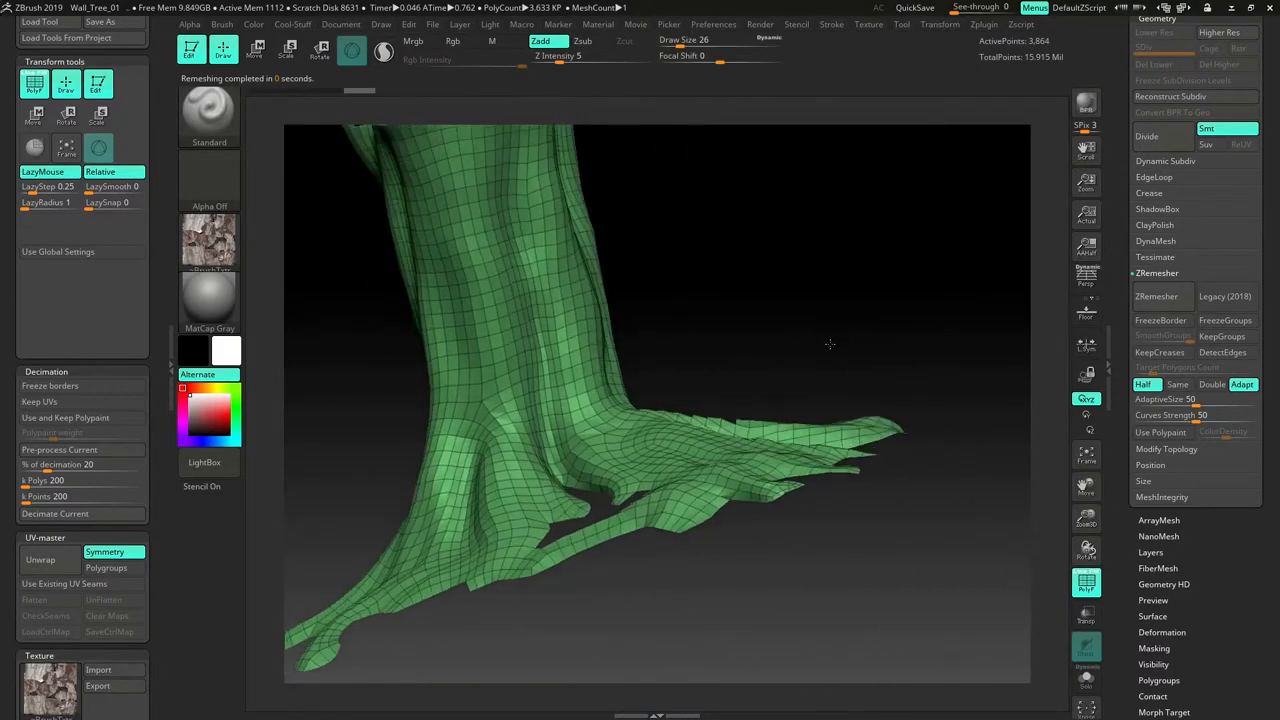
left_click_drag(830, 344, 992, 264)
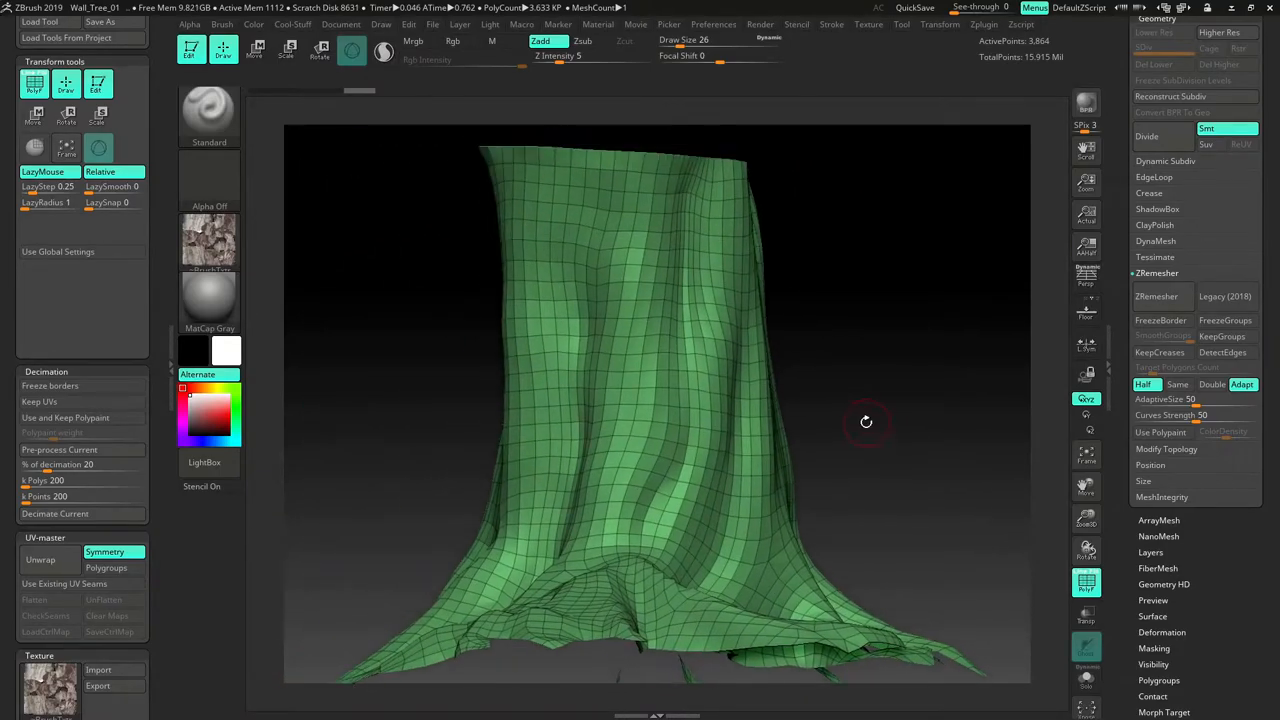
left_click_drag(866, 420, 744, 414)
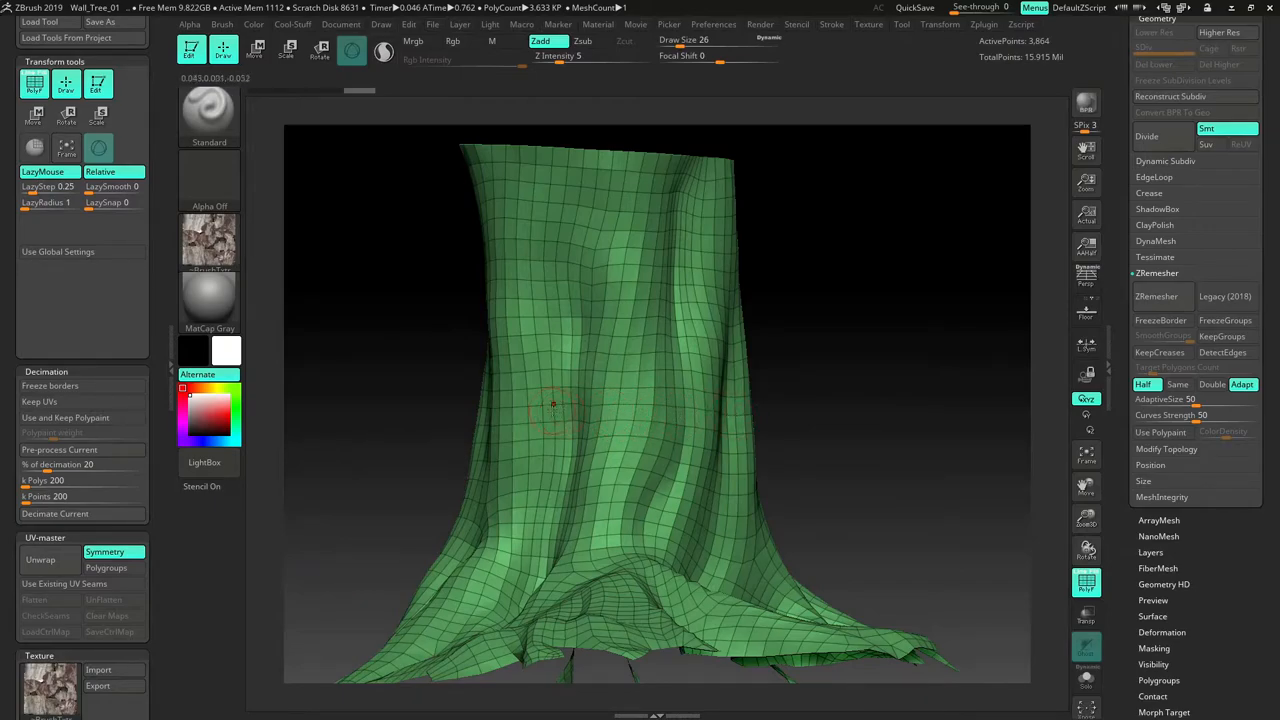
mouse_move(548, 490)
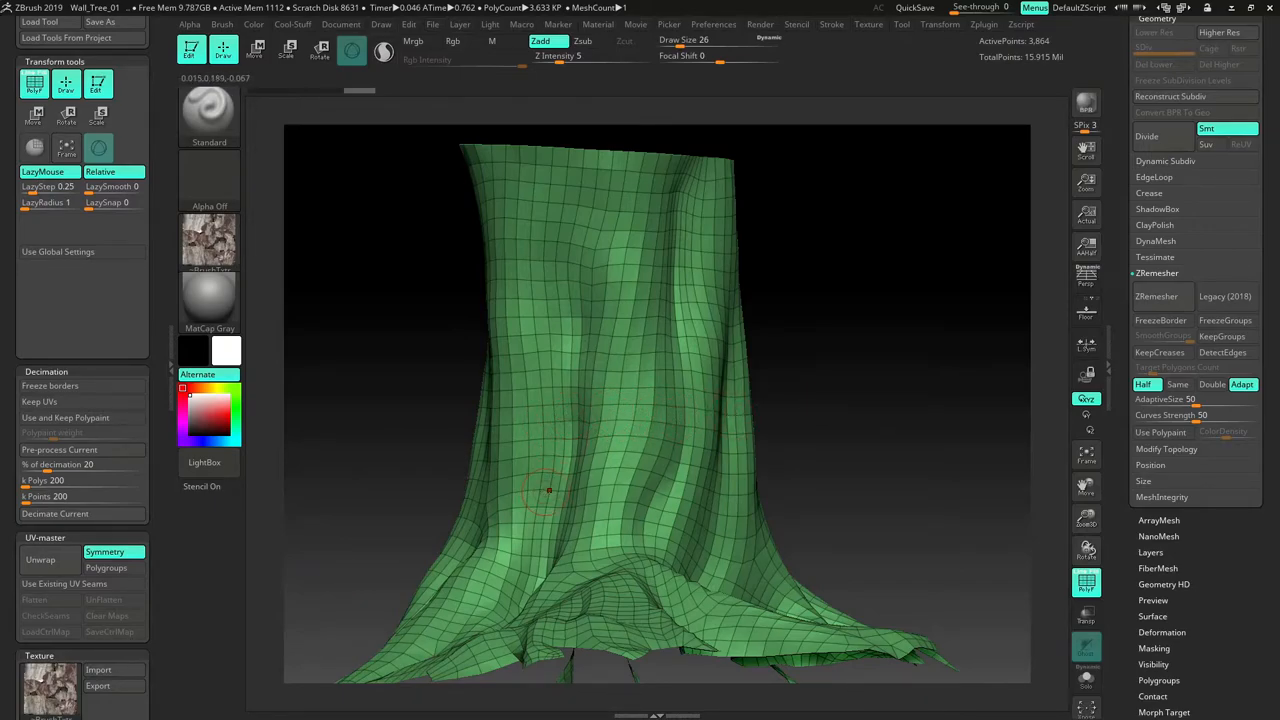
mouse_move(440, 426)
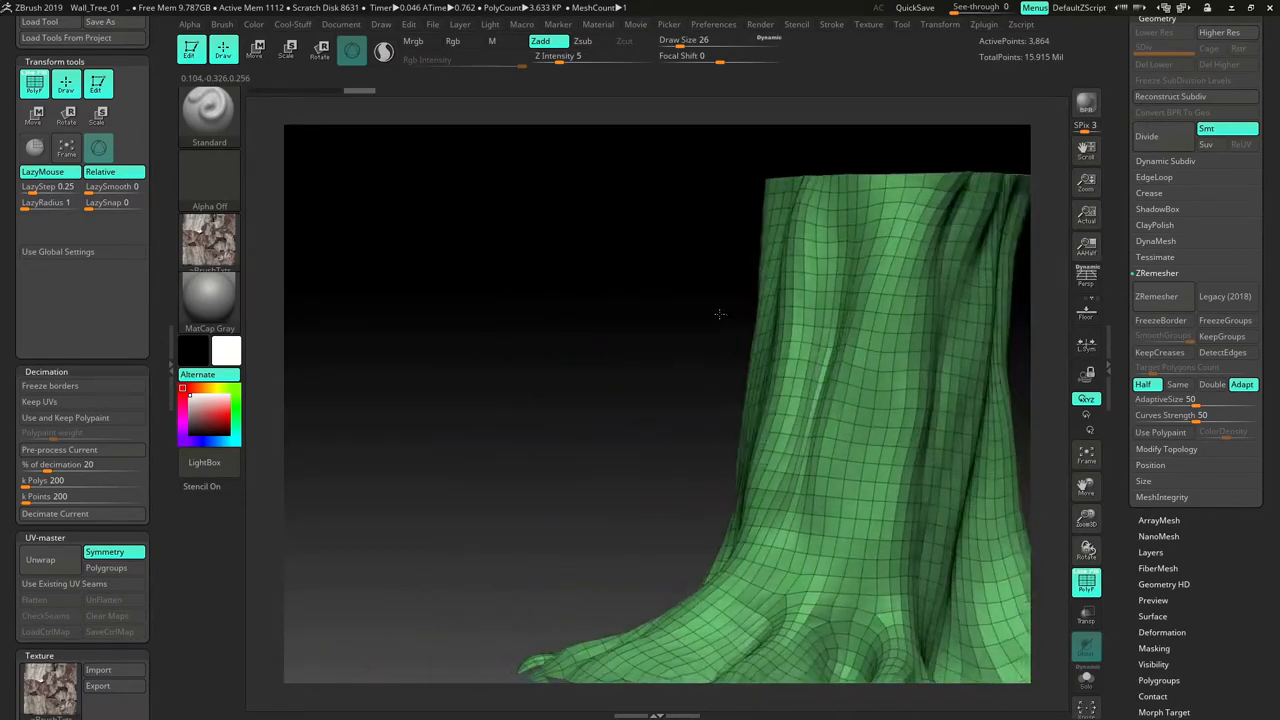
- Orbit around the trunk base and roots to inspect the remeshed result
left_click_drag(720, 316, 846, 368)
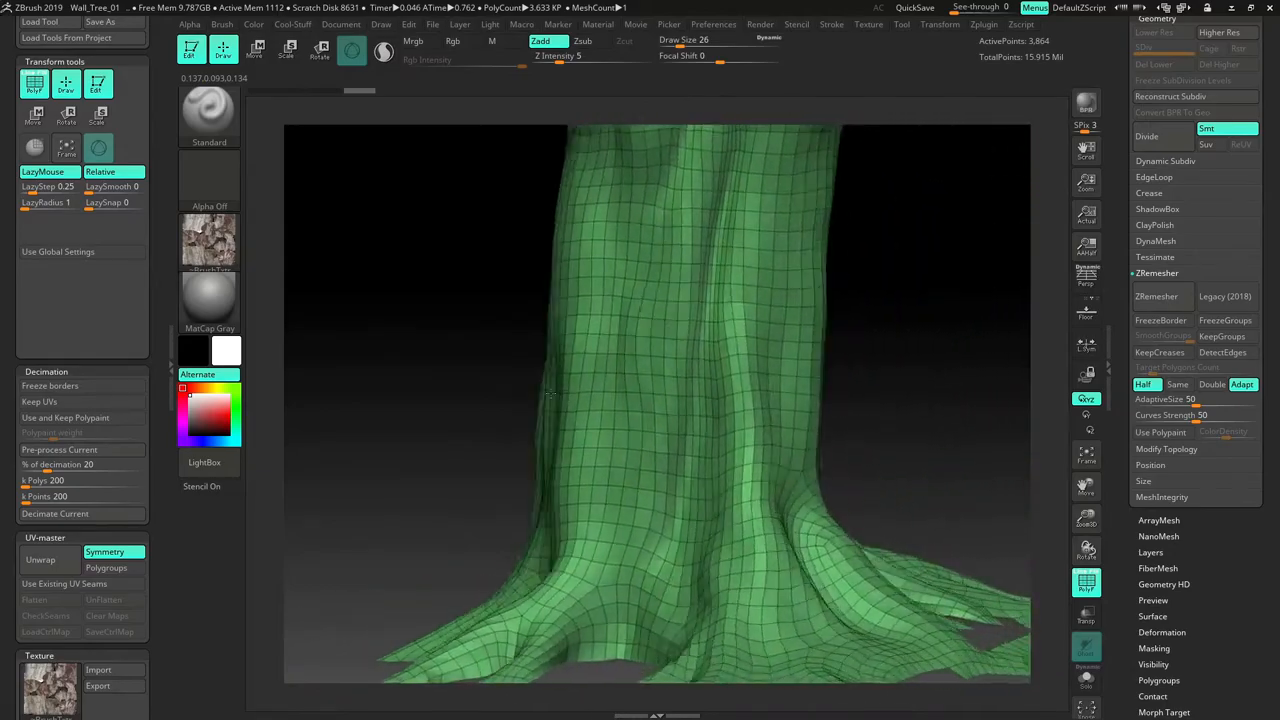
left_click_drag(550, 396, 834, 368)
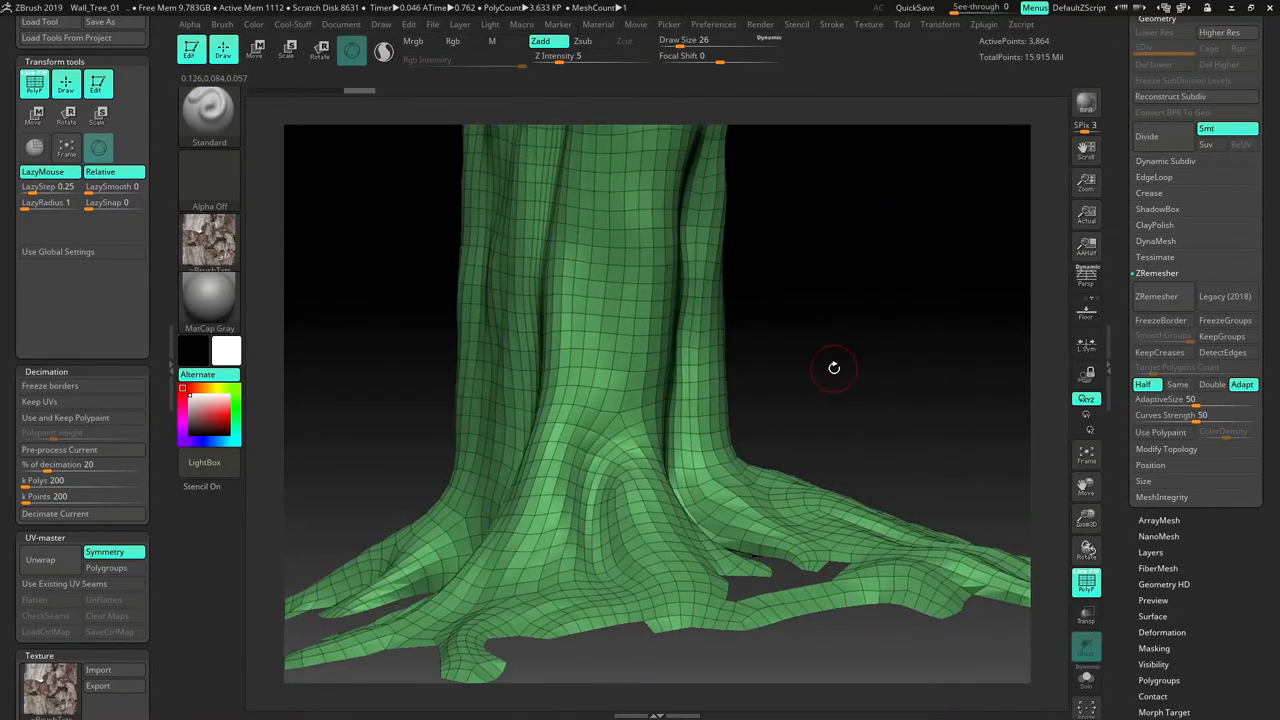
left_click_drag(834, 368, 852, 364)
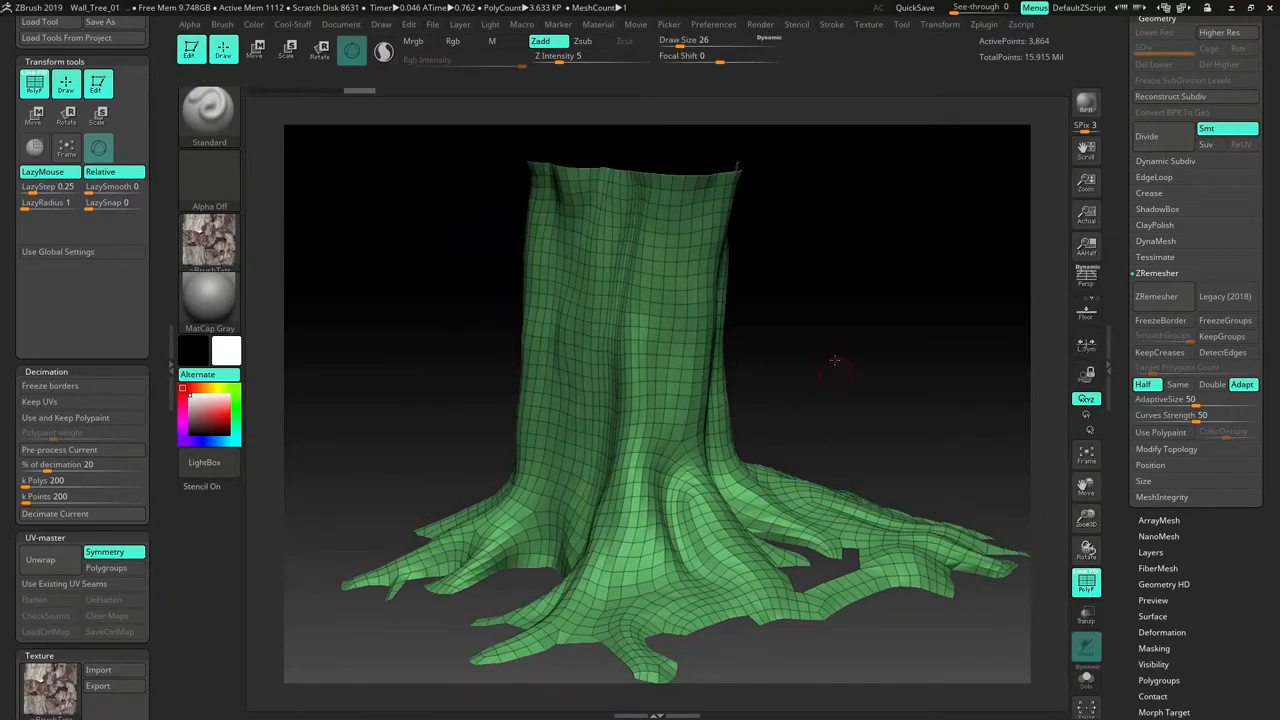
- Save the stump work as a ZBrush project, keeping the existing project name
left_click(100, 20)
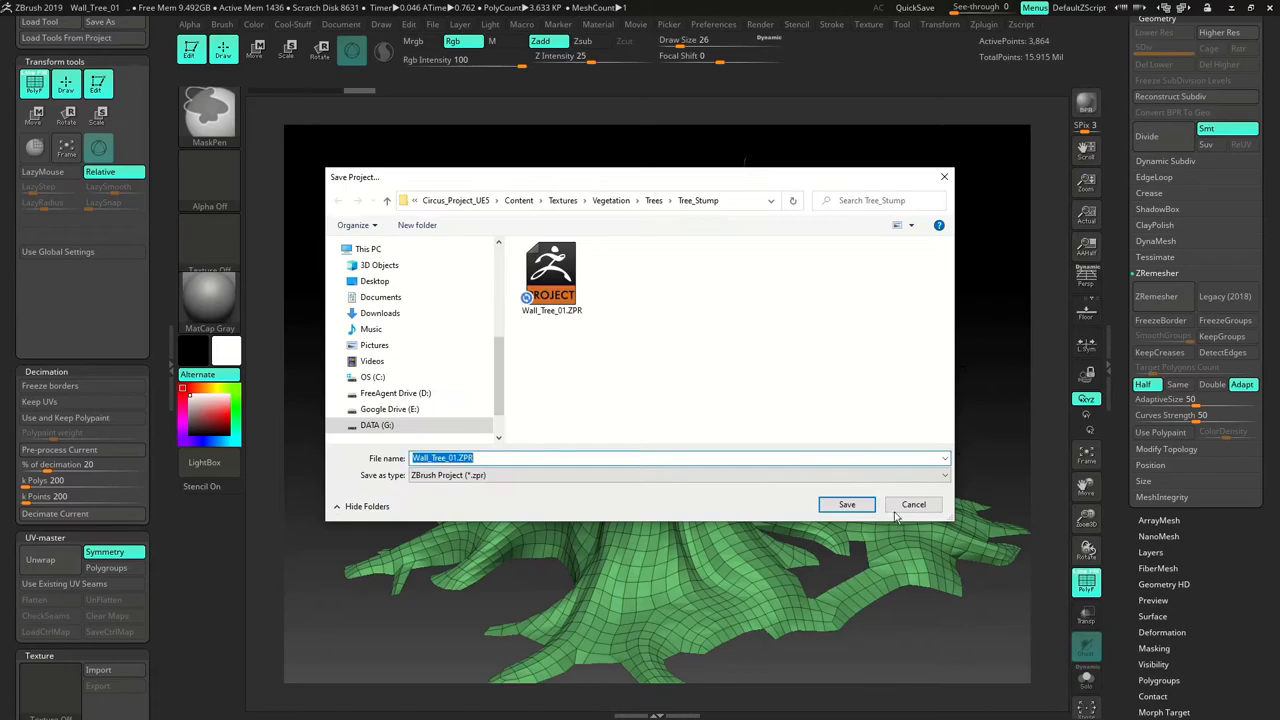
left_click(846, 504)
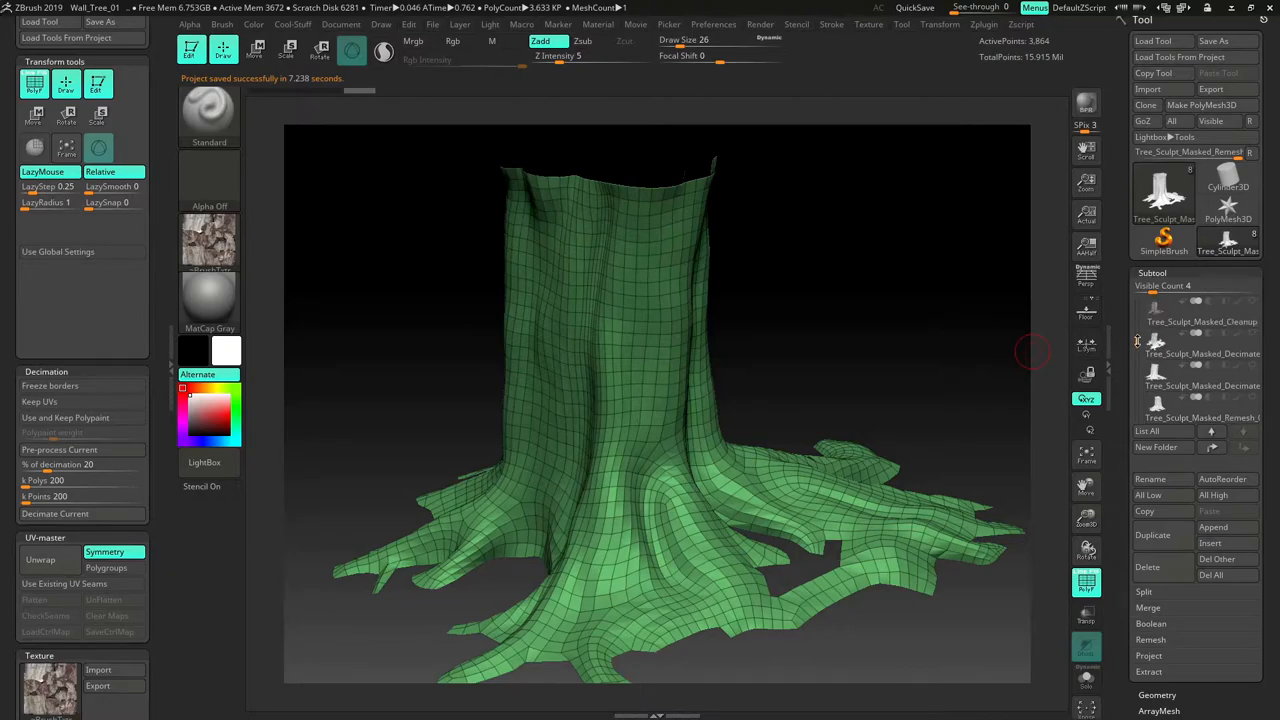
mouse_move(1200, 330)
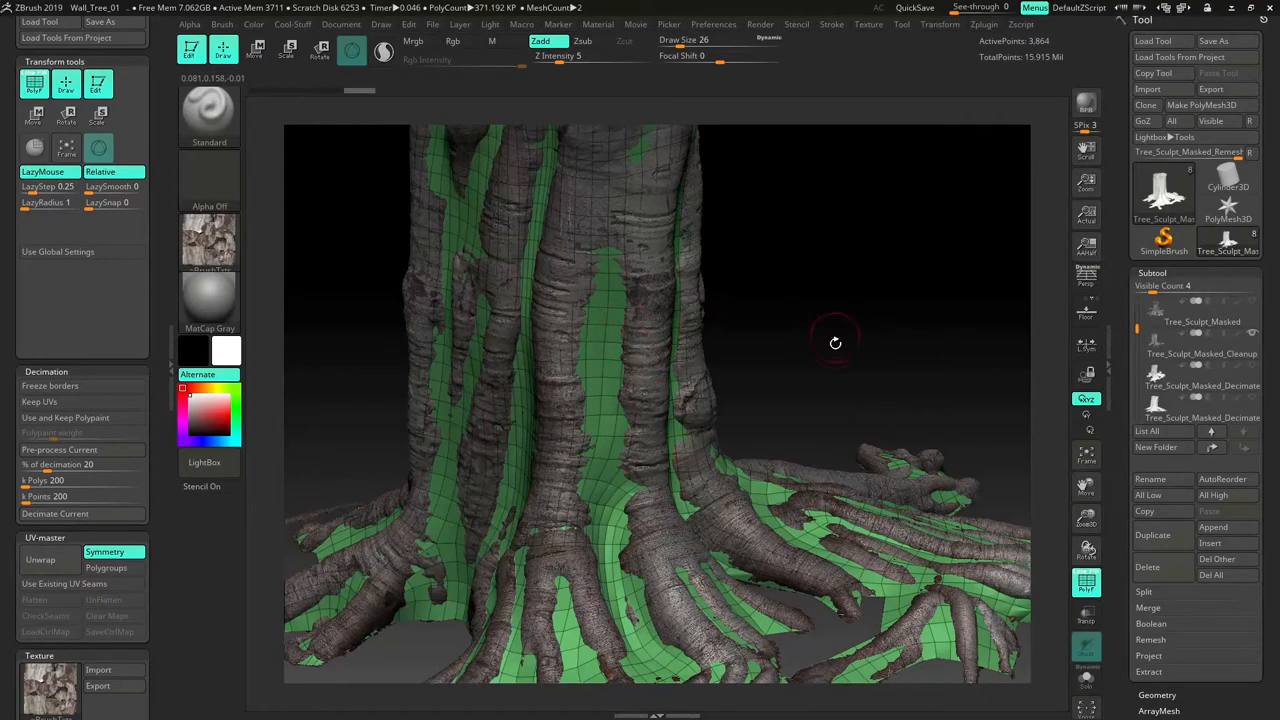
- Orbit the low-poly remesh against the high-poly sculpt to check surface overlap
left_click_drag(836, 344, 836, 296)
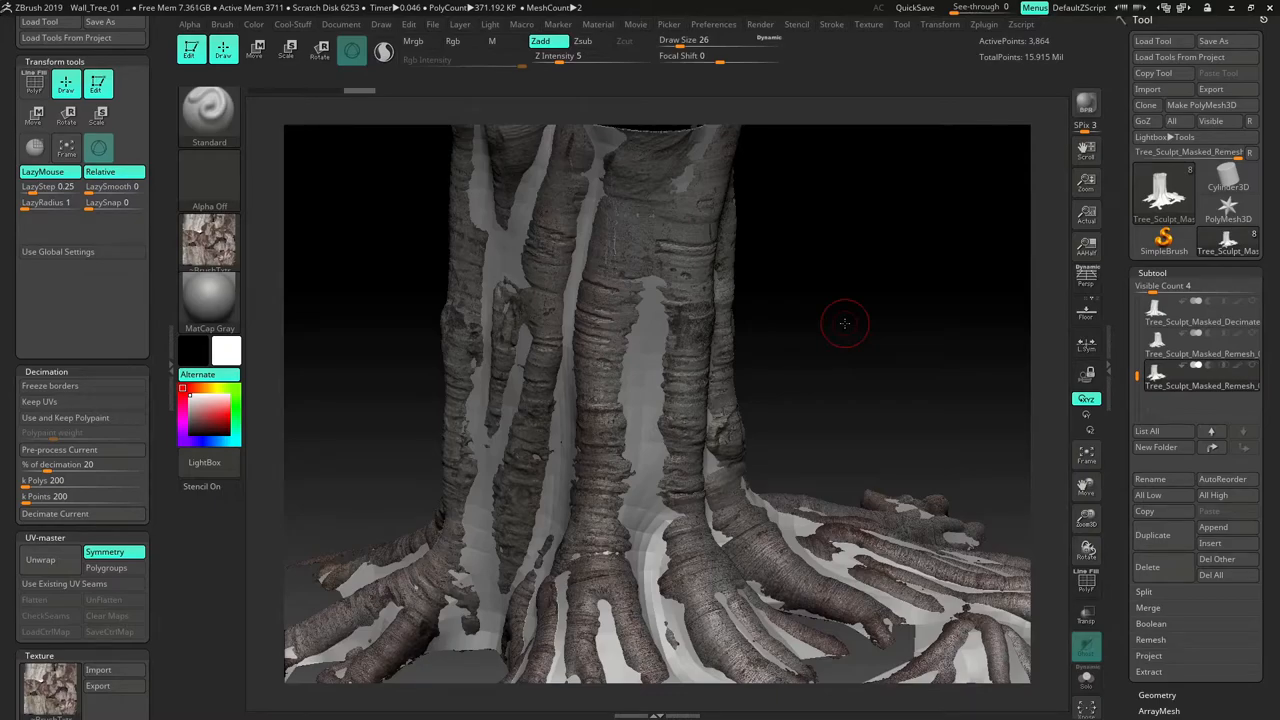
left_click_drag(844, 324, 850, 334)
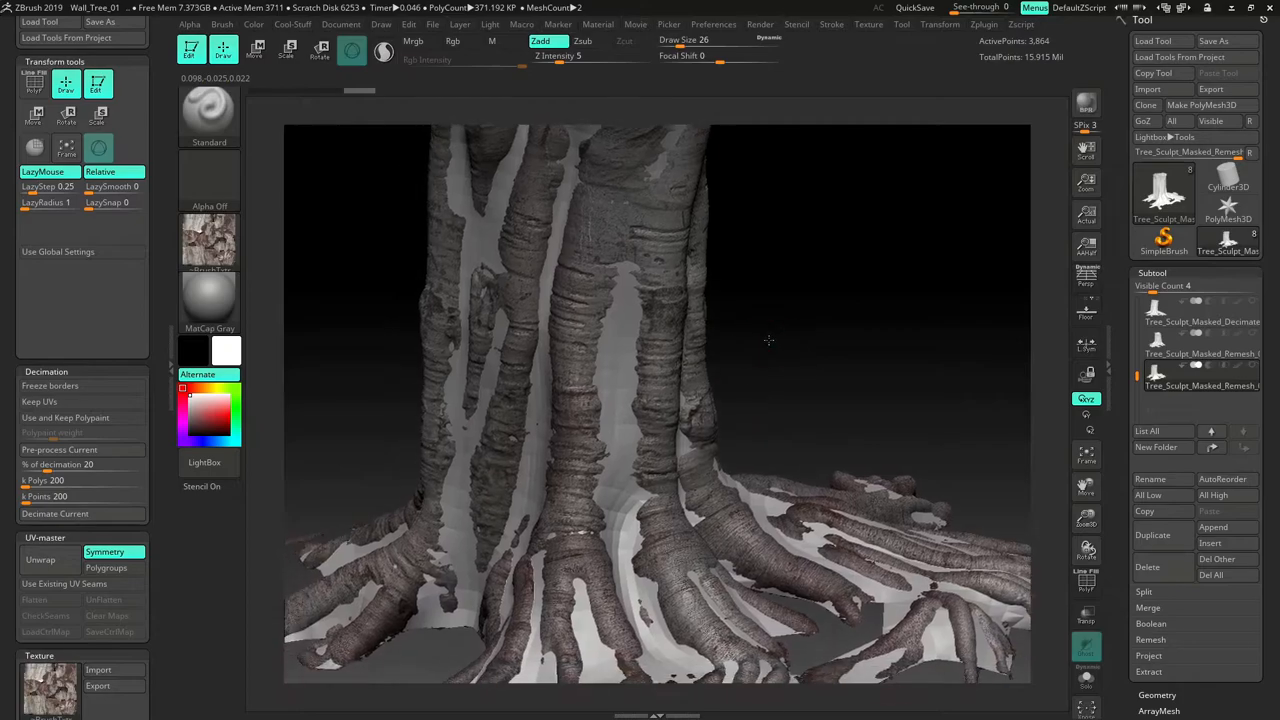
left_click_drag(770, 340, 776, 356)
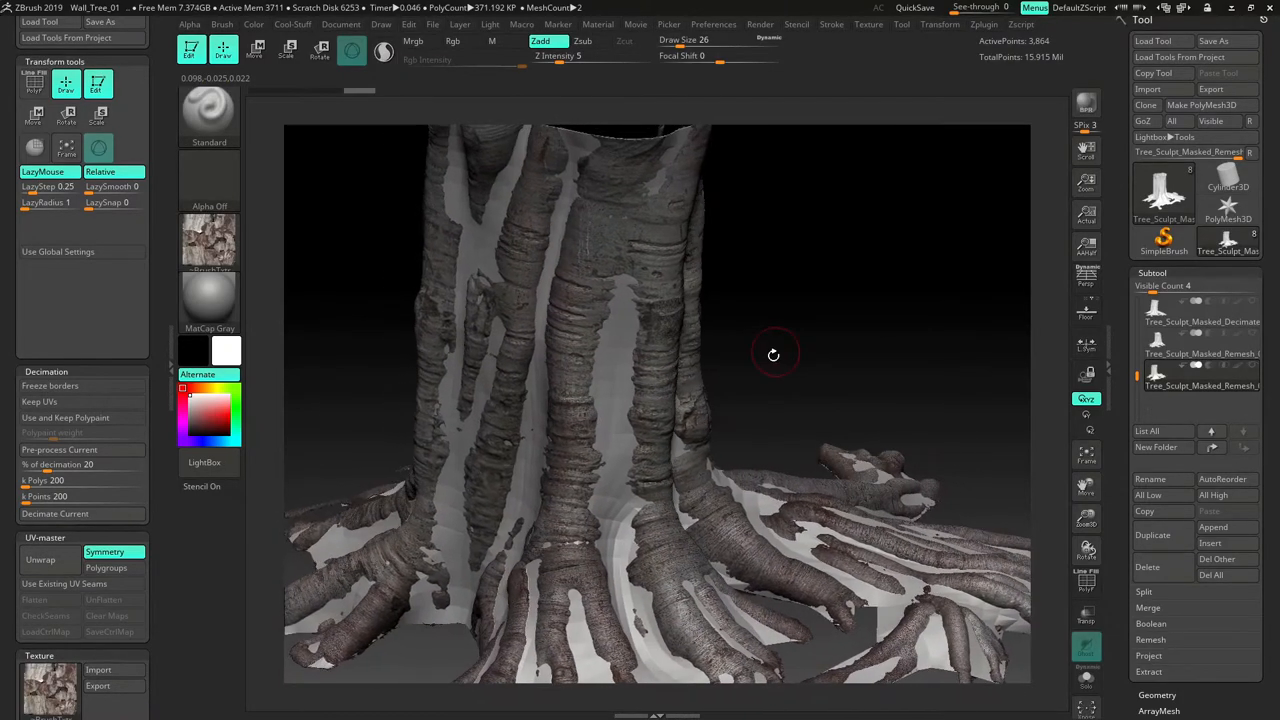
left_click_drag(772, 356, 388, 204)
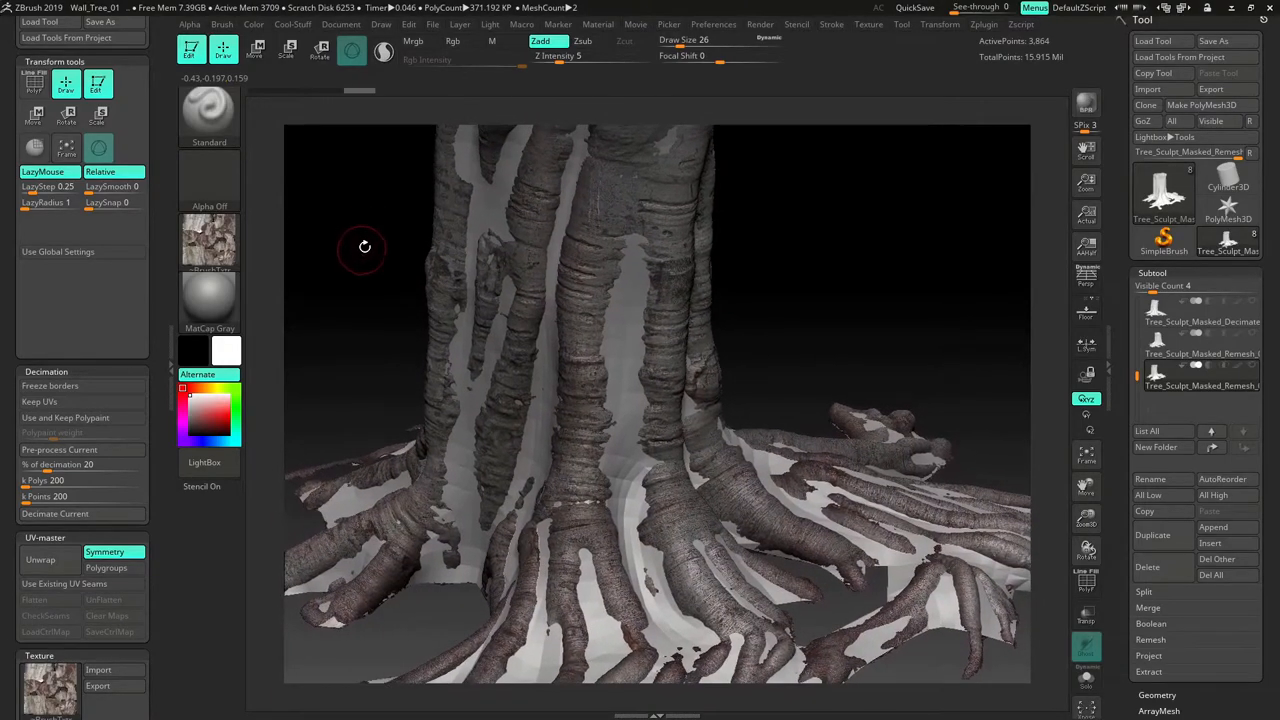
left_click_drag(364, 248, 670, 140)
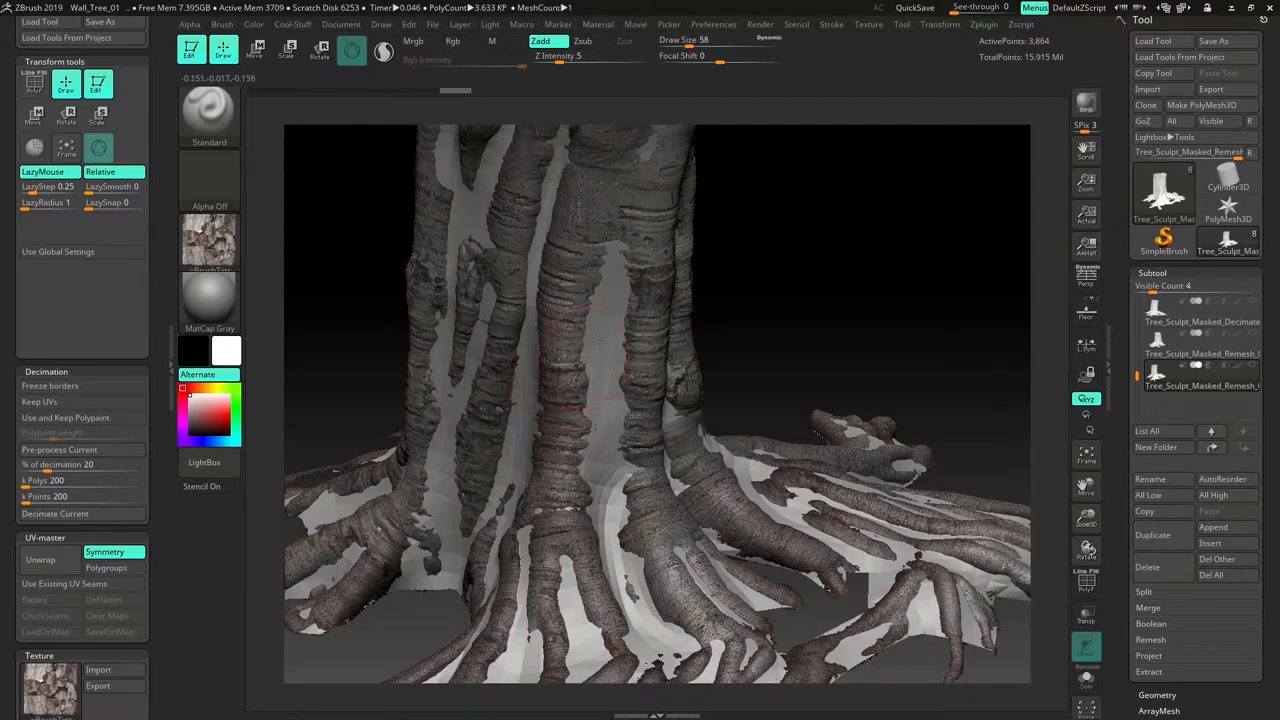
left_click(590, 56)
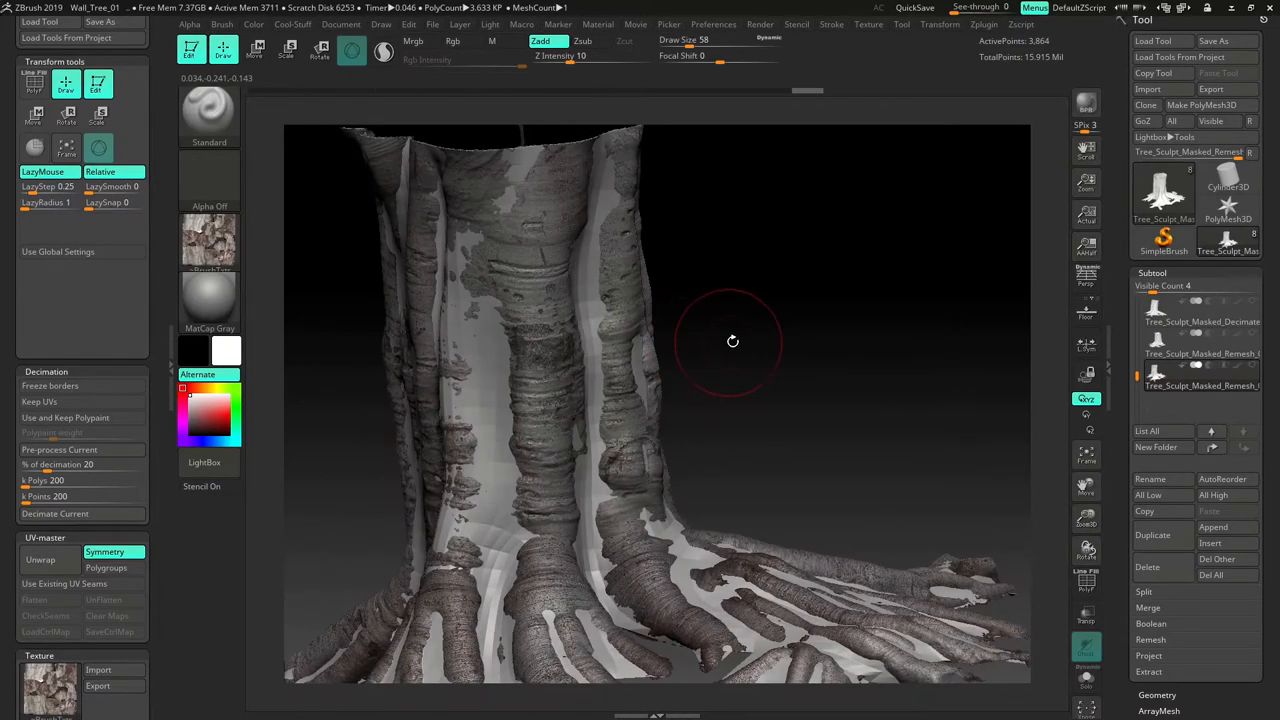
- Push the low-poly surface onto the high-poly root detail with the Move brush
left_click_drag(732, 340, 560, 460)
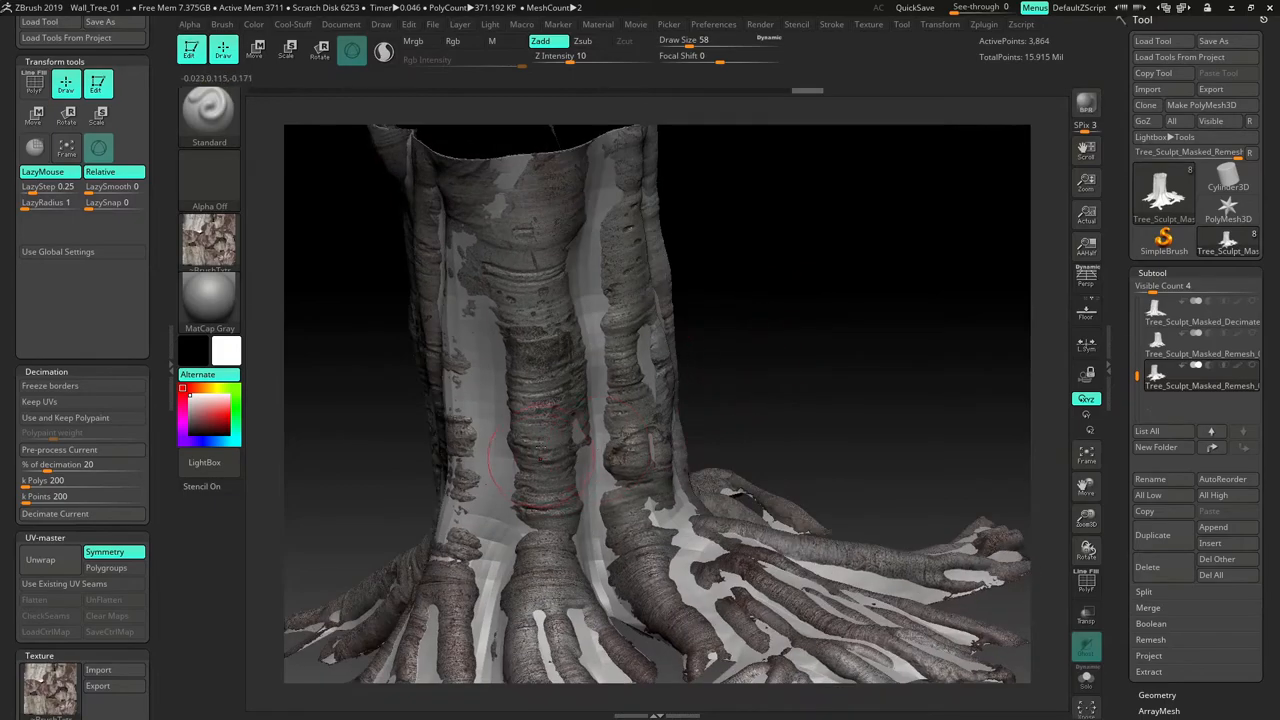
left_click(536, 464)
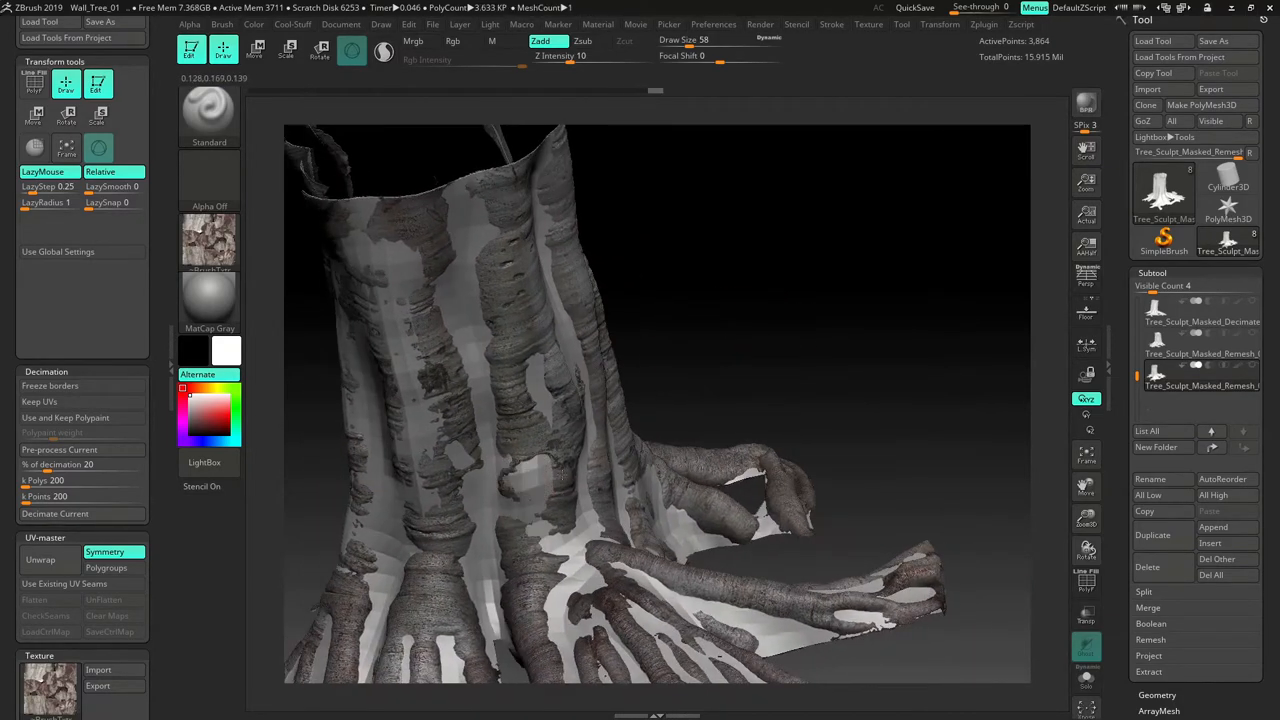
left_click_drag(640, 400, 708, 290)
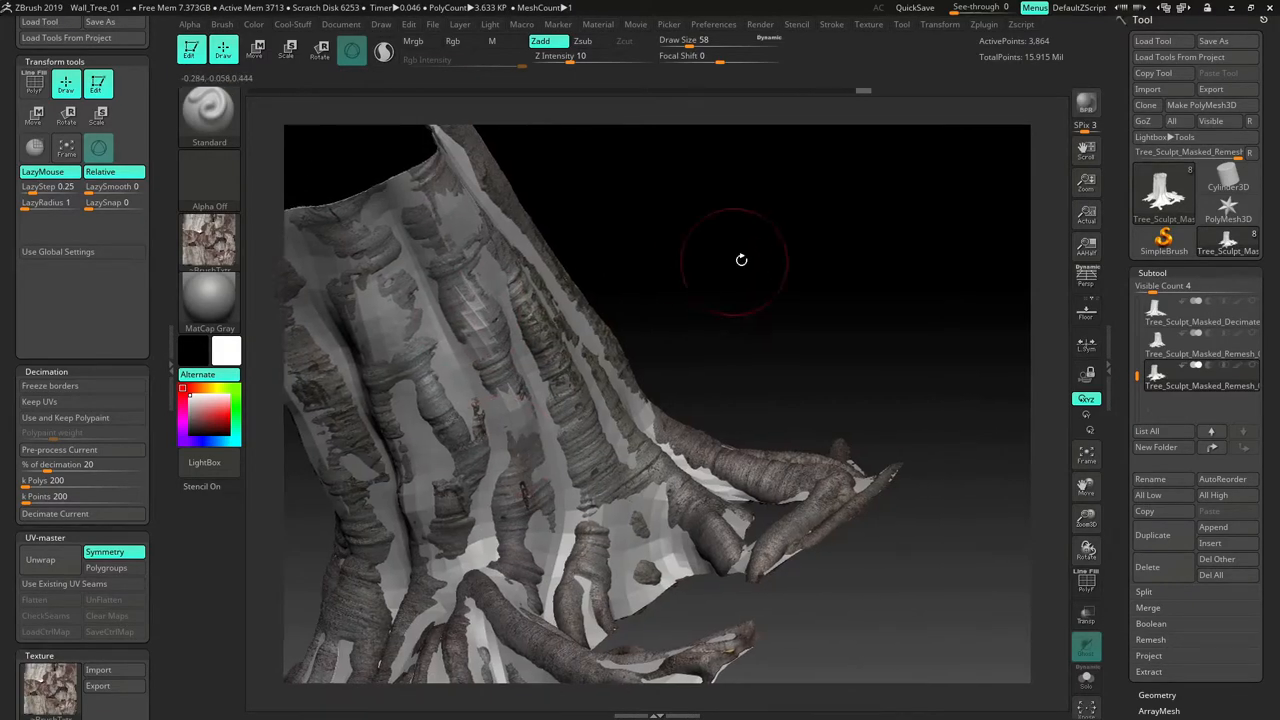
left_click_drag(740, 260, 816, 276)
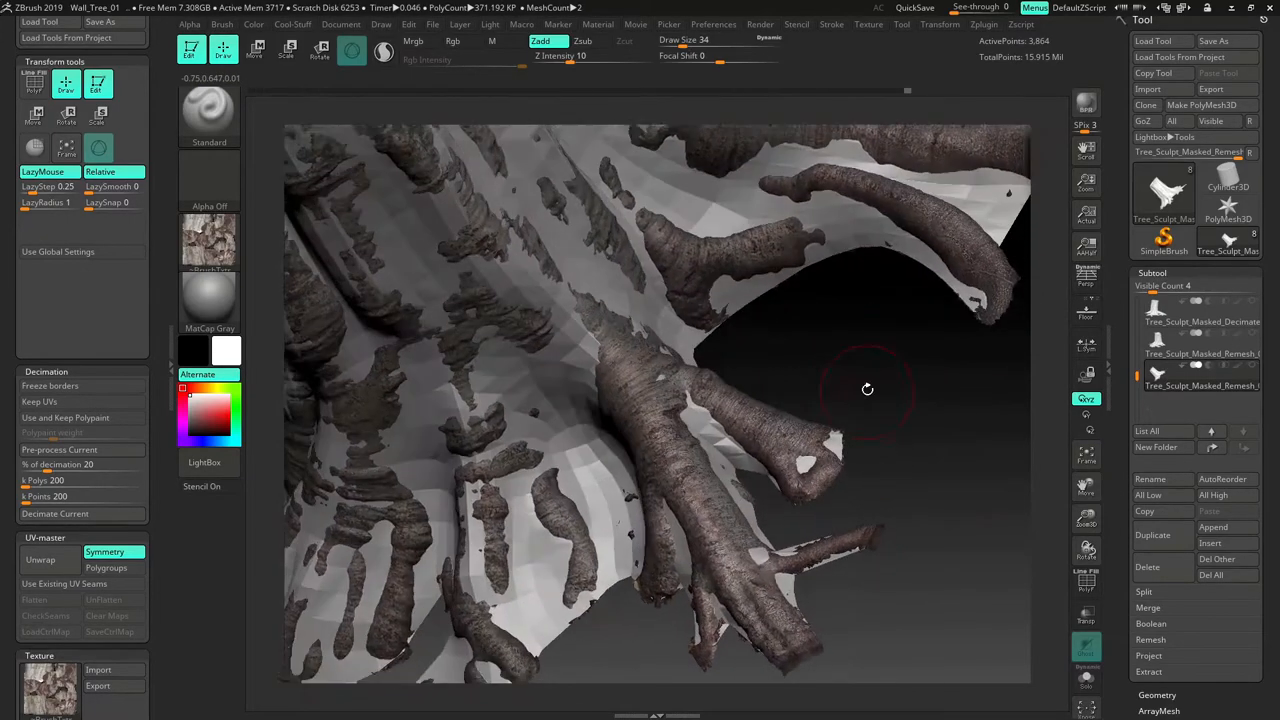
left_click_drag(868, 390, 772, 390)
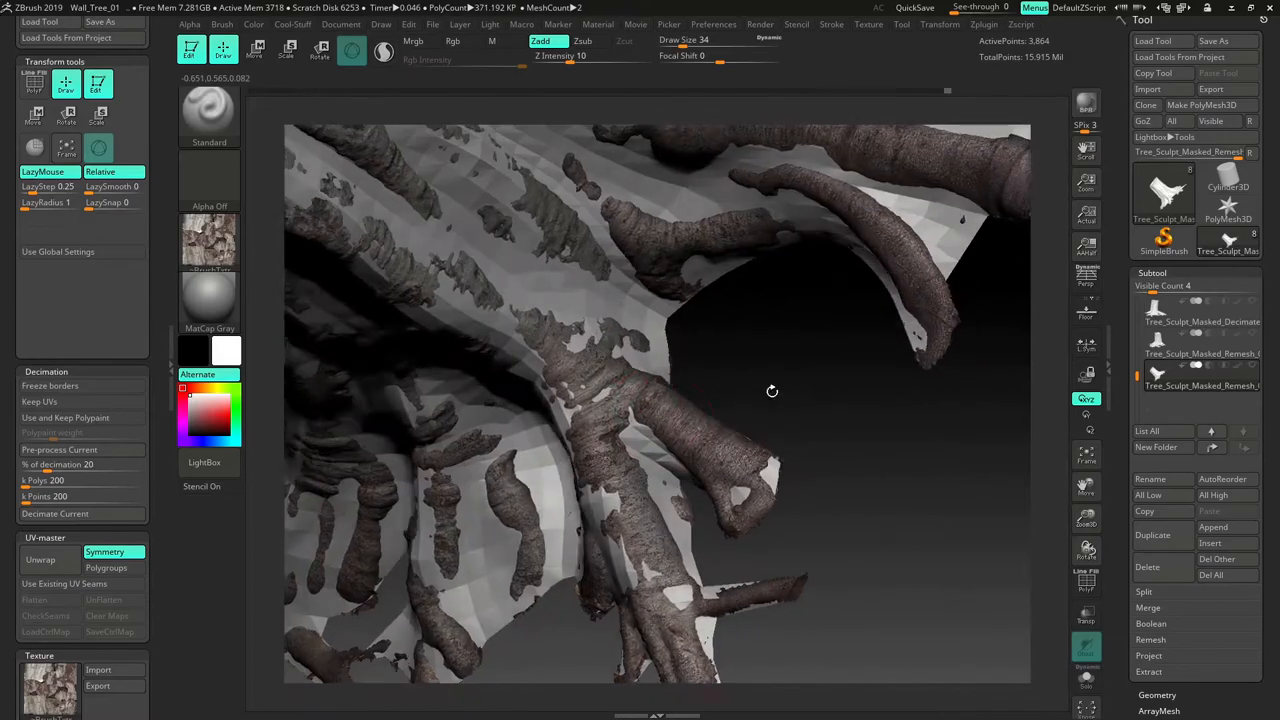
left_click_drag(772, 390, 984, 402)
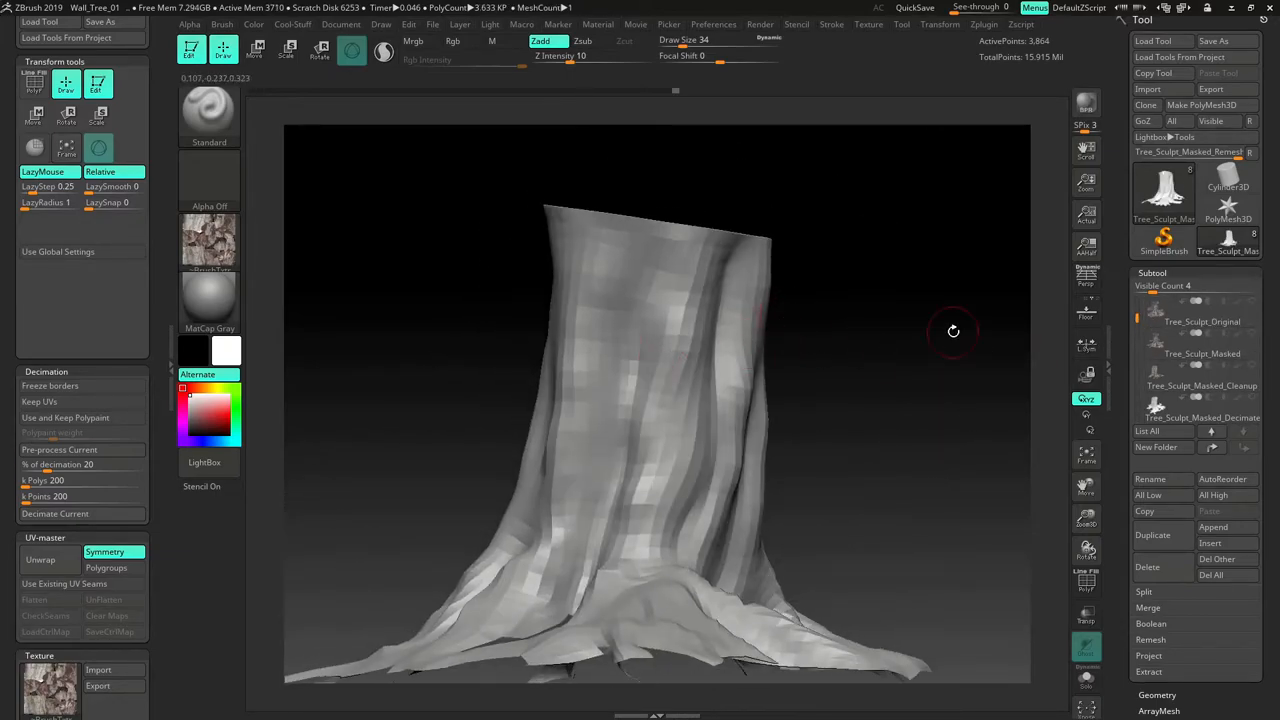
- Save over the existing Wall_Tree_01 .ZPR project, confirming the replacement
left_click_drag(952, 332, 918, 368)
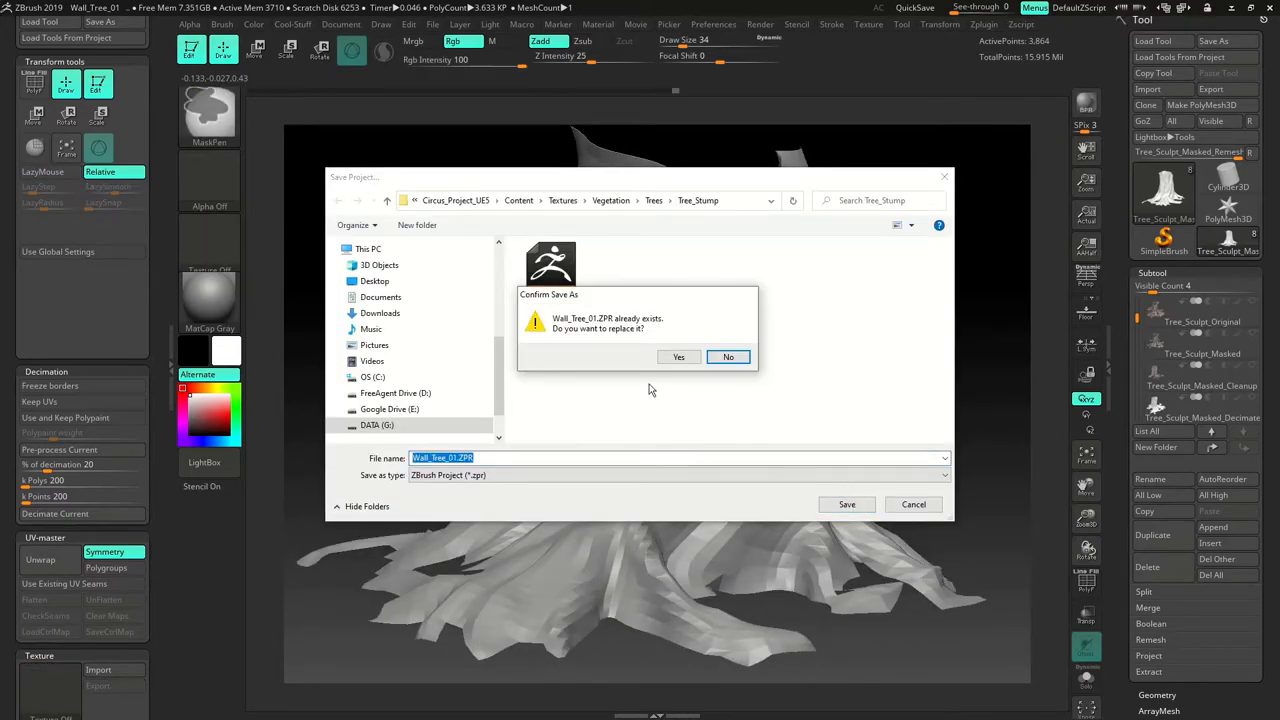
left_click(680, 356)
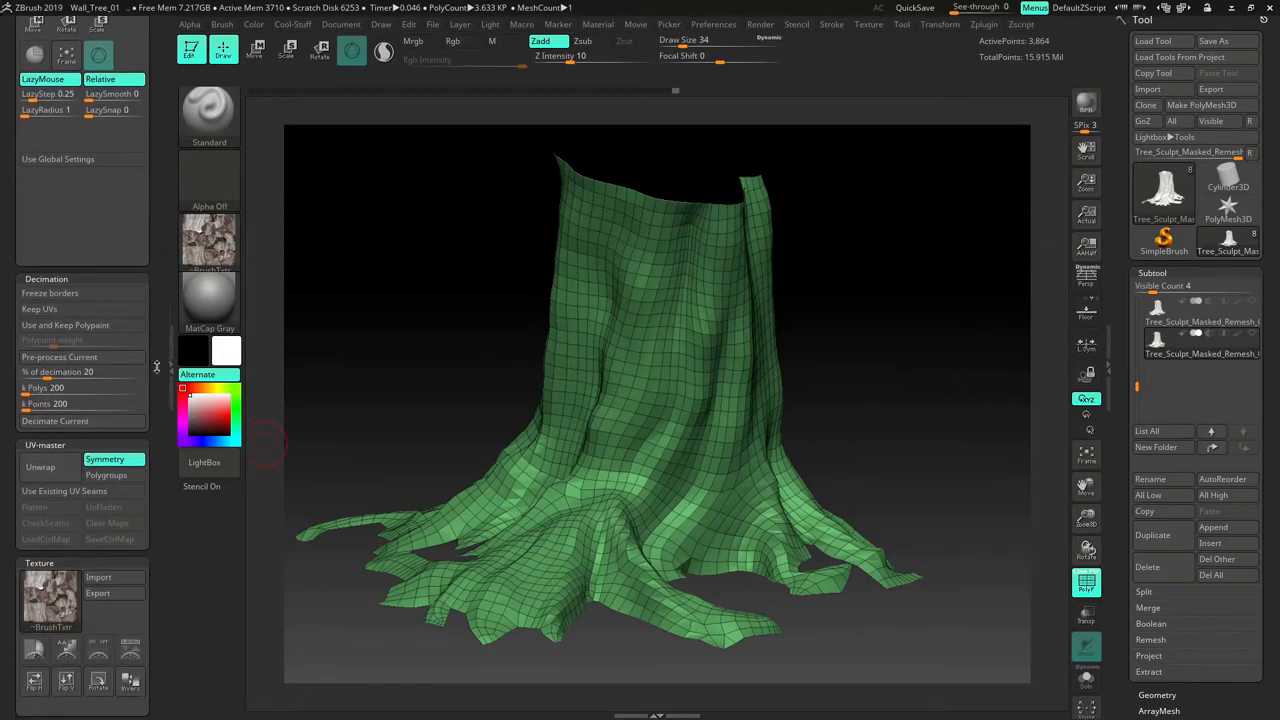
- Unwrap the low-poly stump with UV Master and preview it flattened, then unflatten it
scroll("down", 3)
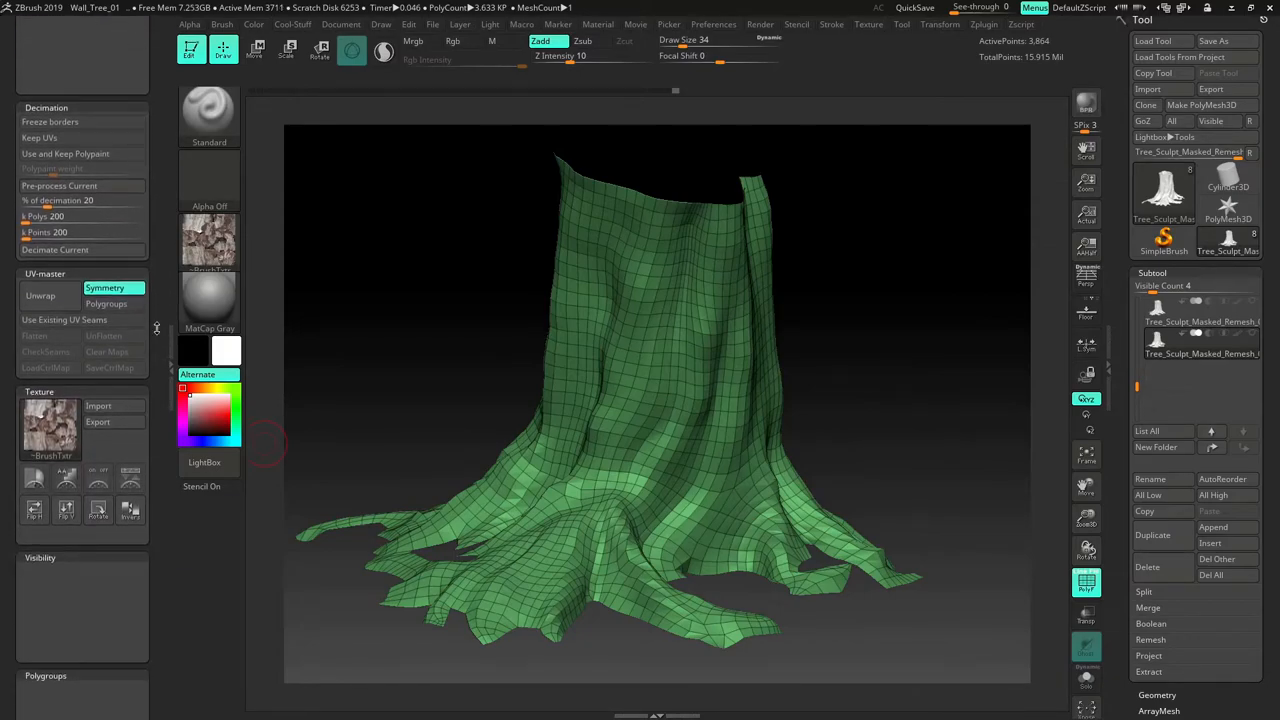
mouse_move(40, 296)
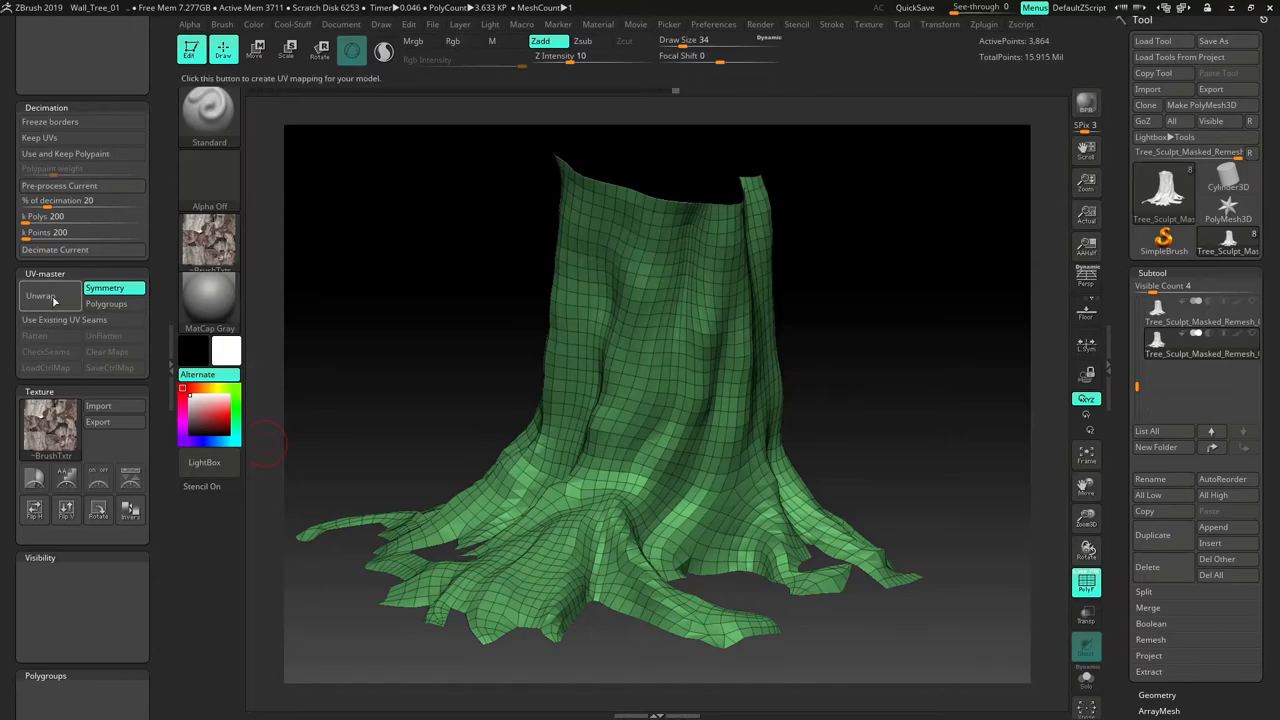
left_click(40, 296)
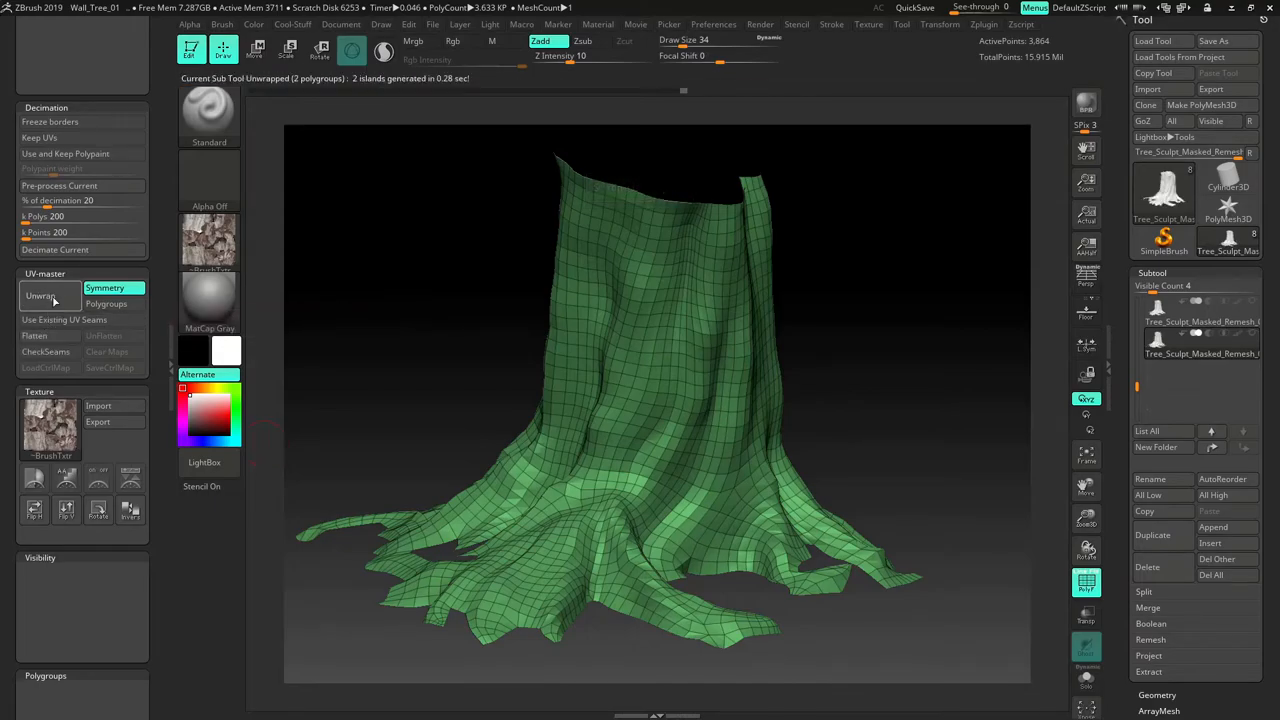
mouse_move(36, 336)
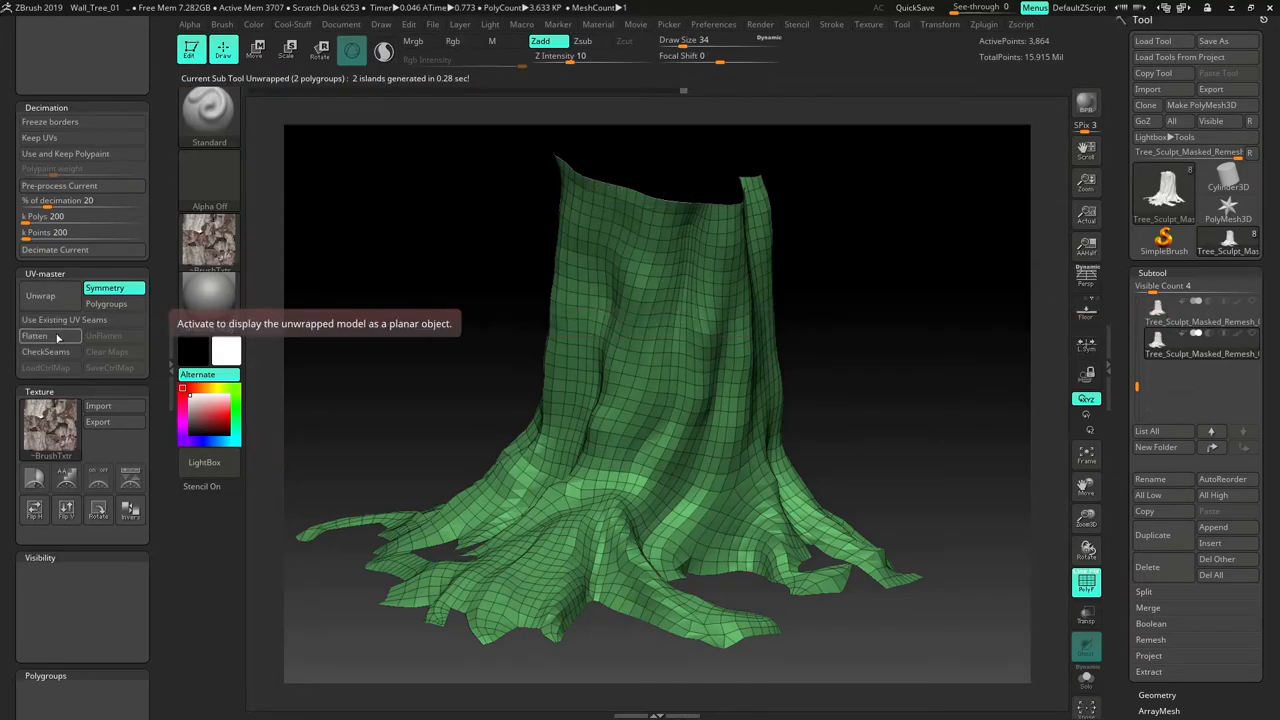
left_click(34, 336)
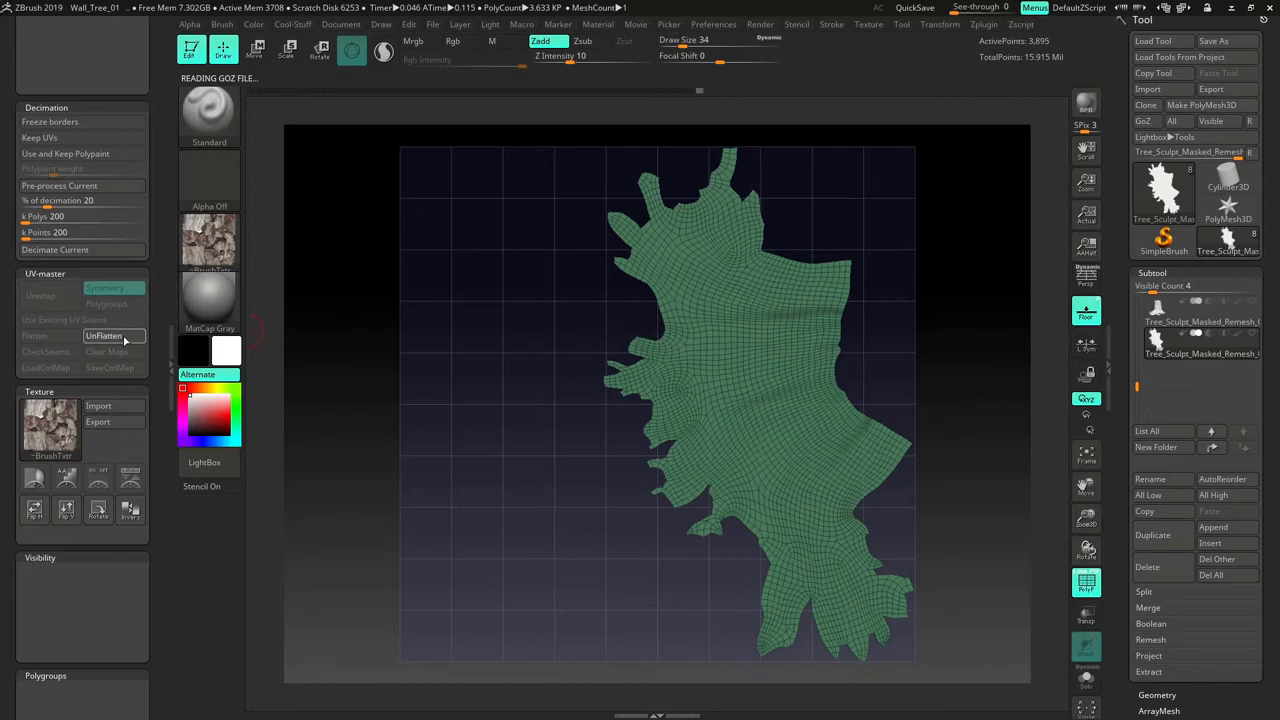
left_click(104, 336)
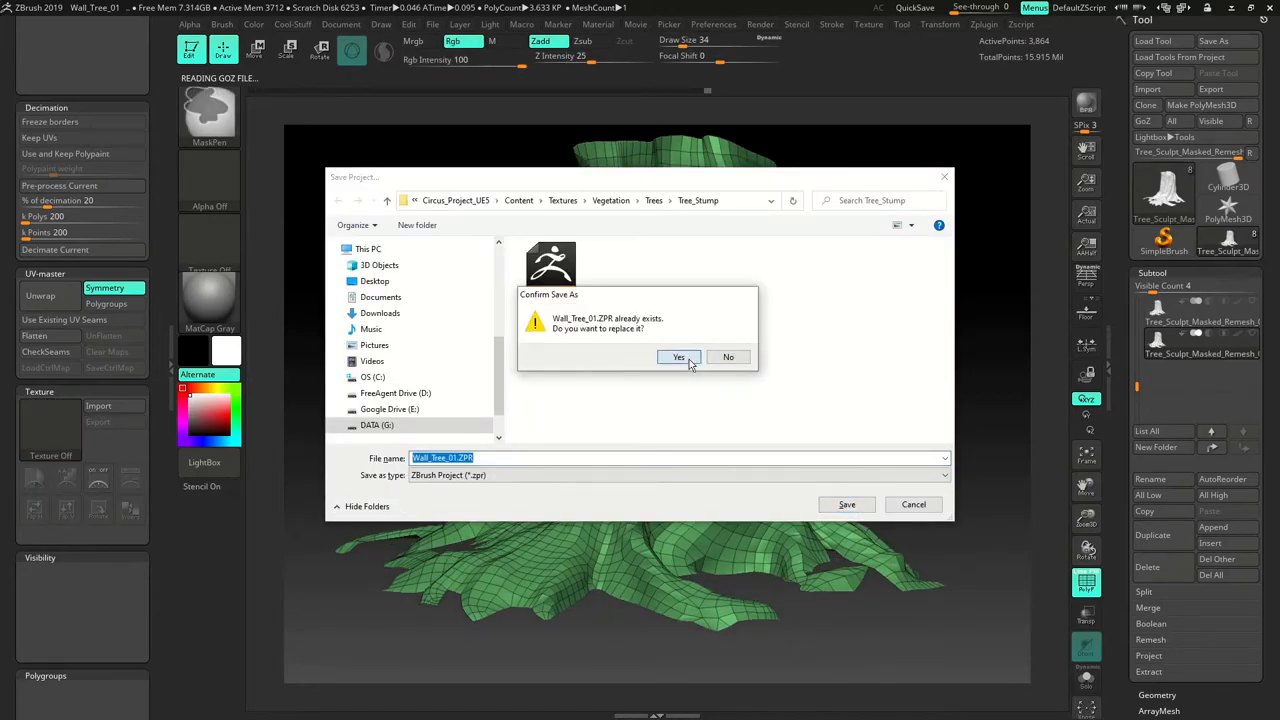
- Save the project again, overwriting the existing file
left_click(680, 356)
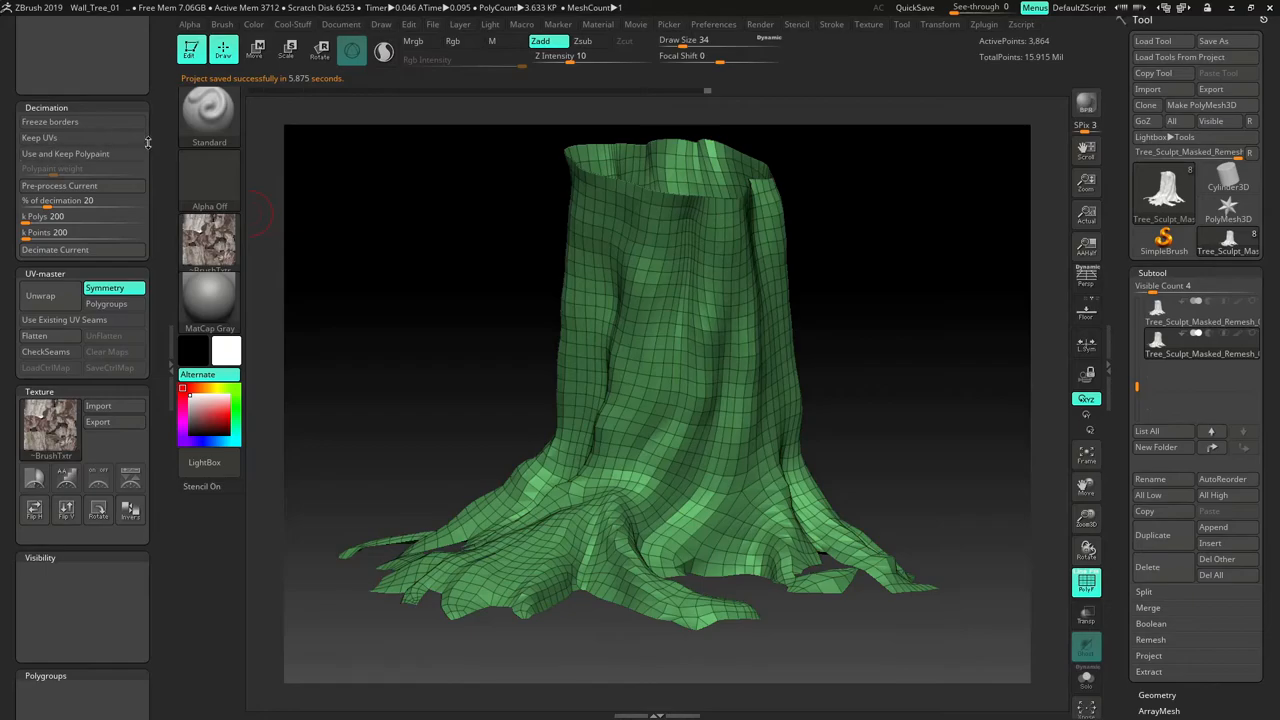
- Start a Tool export and create a new Source_Meshes folder for it
left_click(292, 24)
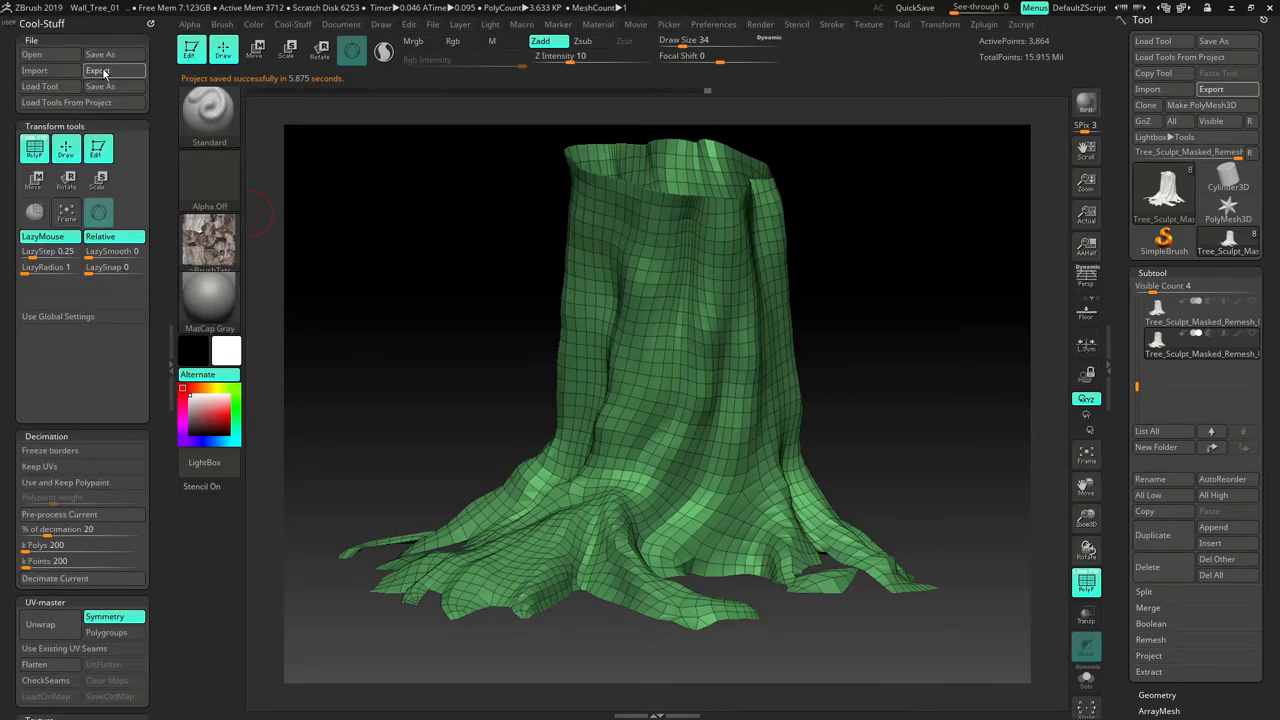
left_click(96, 70)
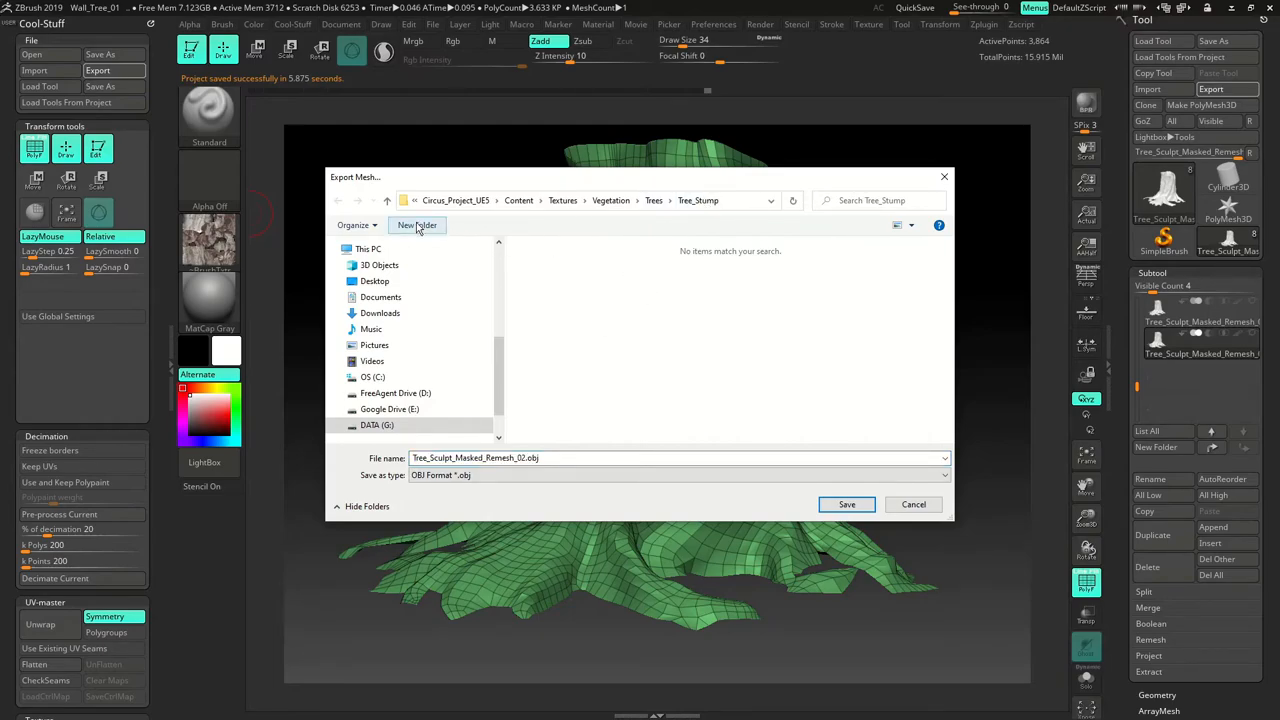
left_click(416, 224)
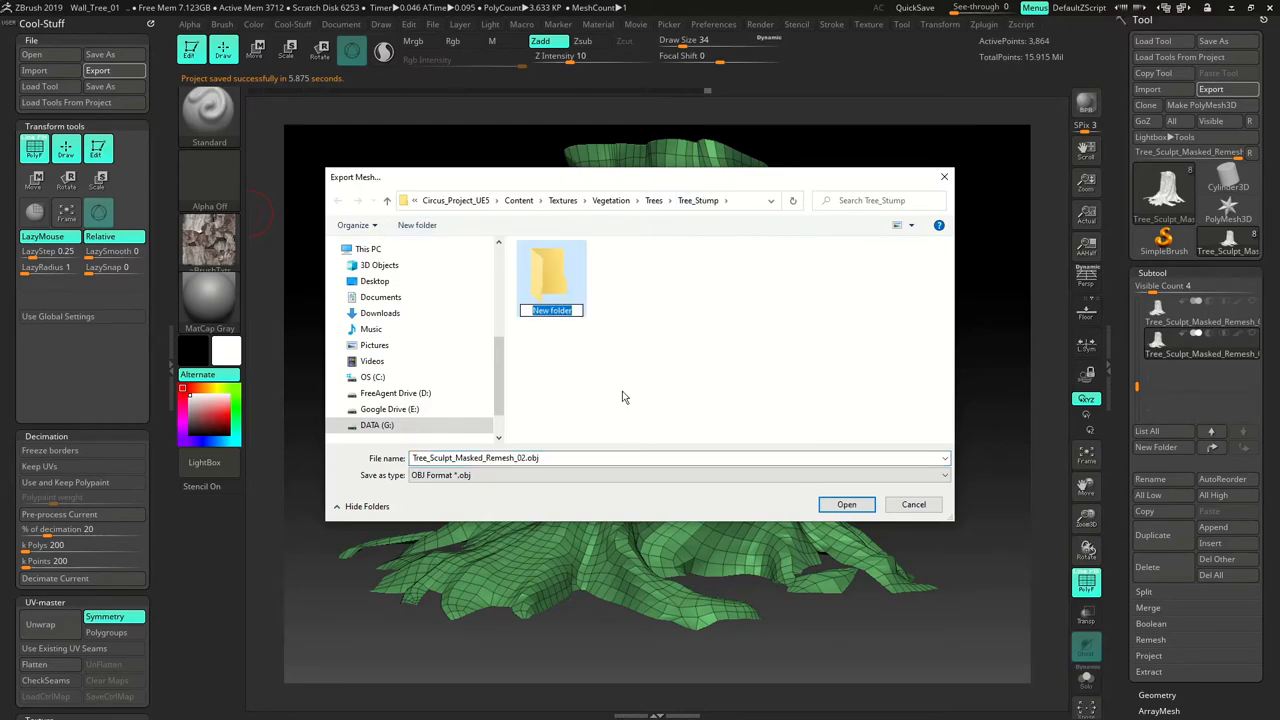
type("Source_Meshes")
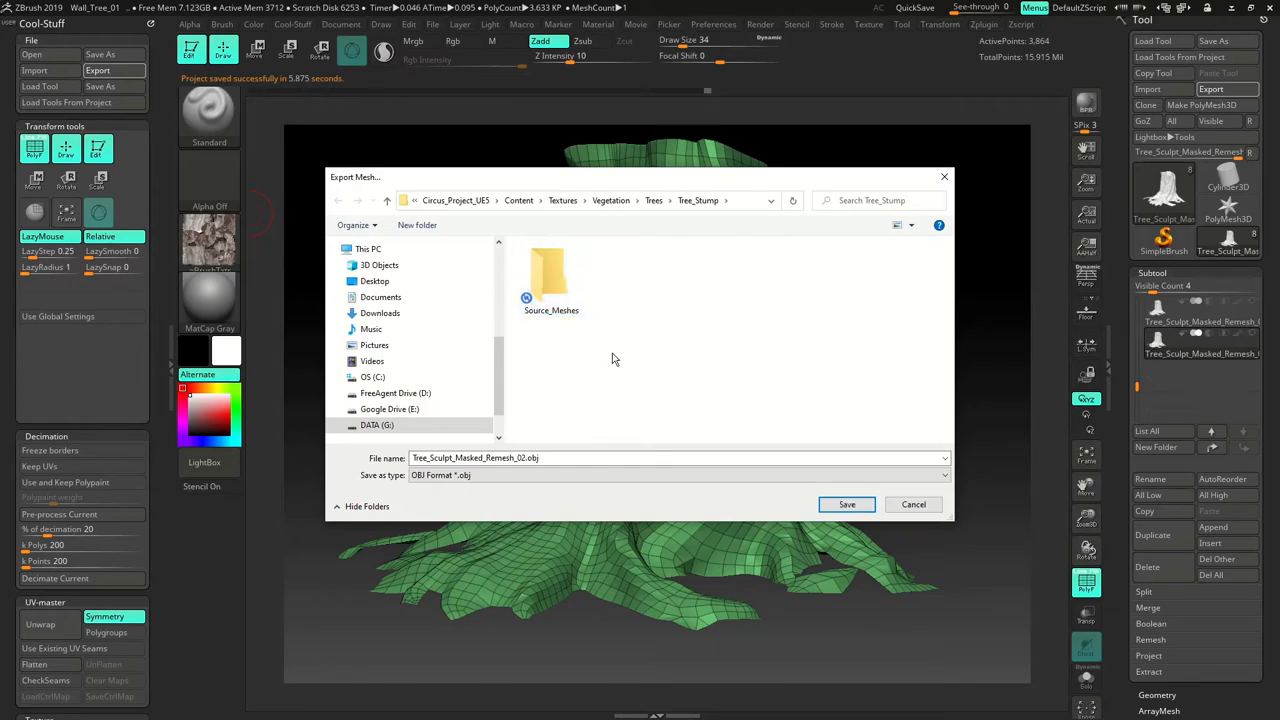
double_click(552, 276)
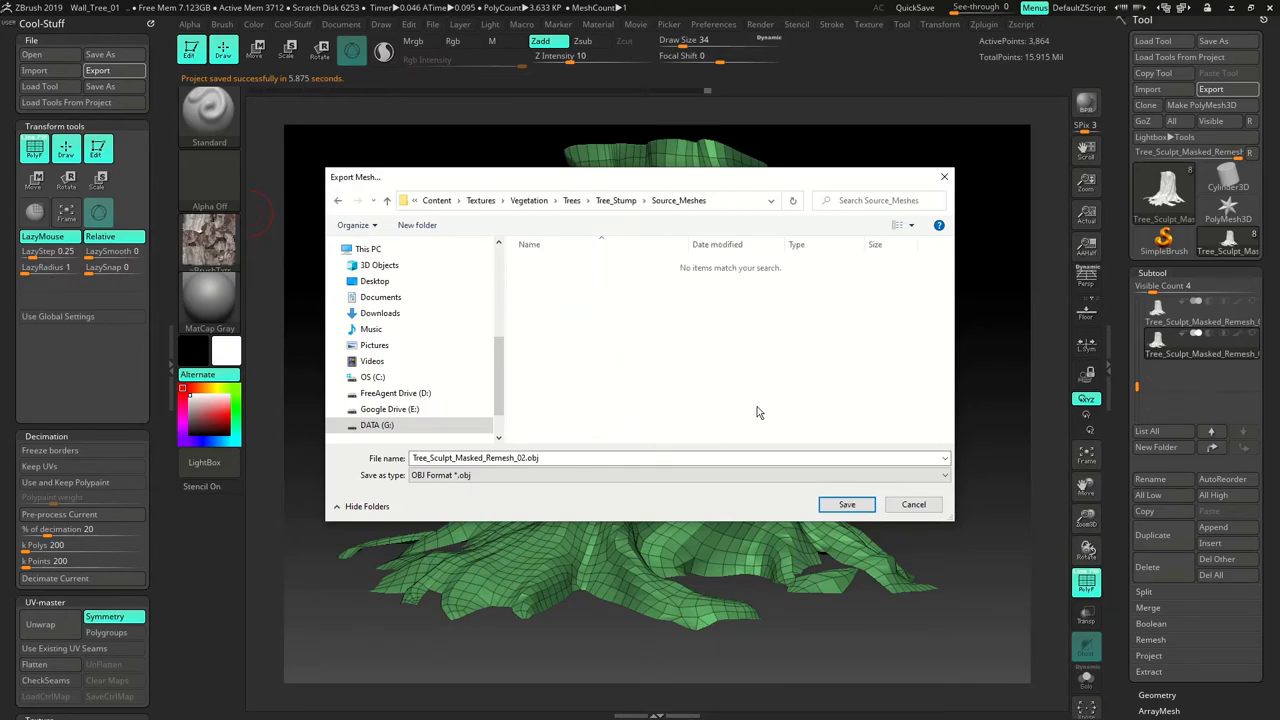
- Export the low-poly stump as Tree_Sculpt_Low_Source_01 OBJ into Source_Meshes
left_click(572, 458)
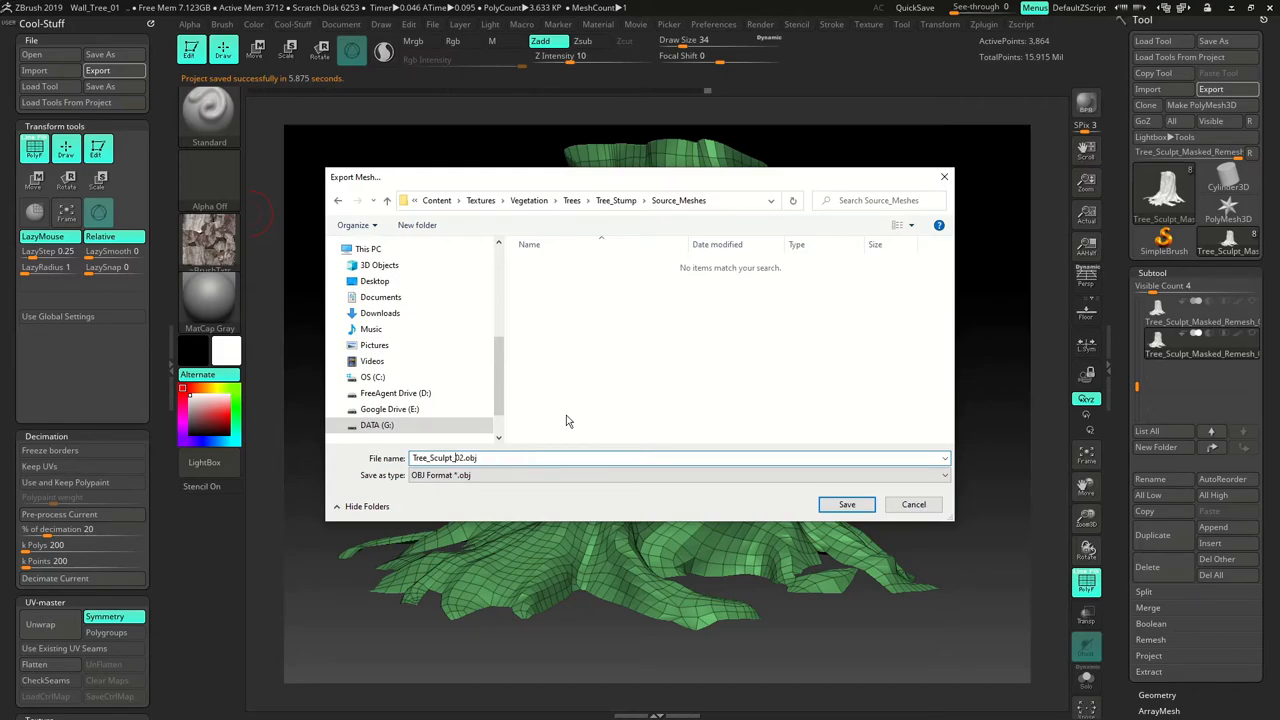
type("Tree_Sculpt_Low")
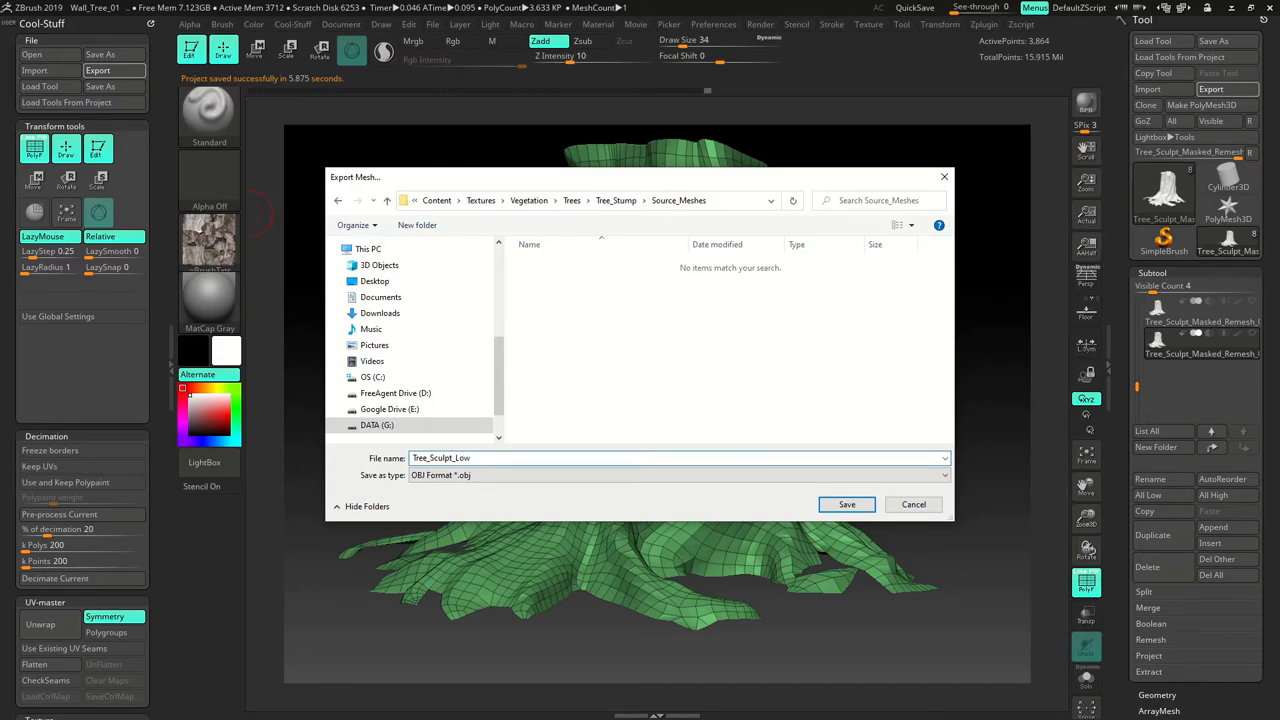
type("_Source")
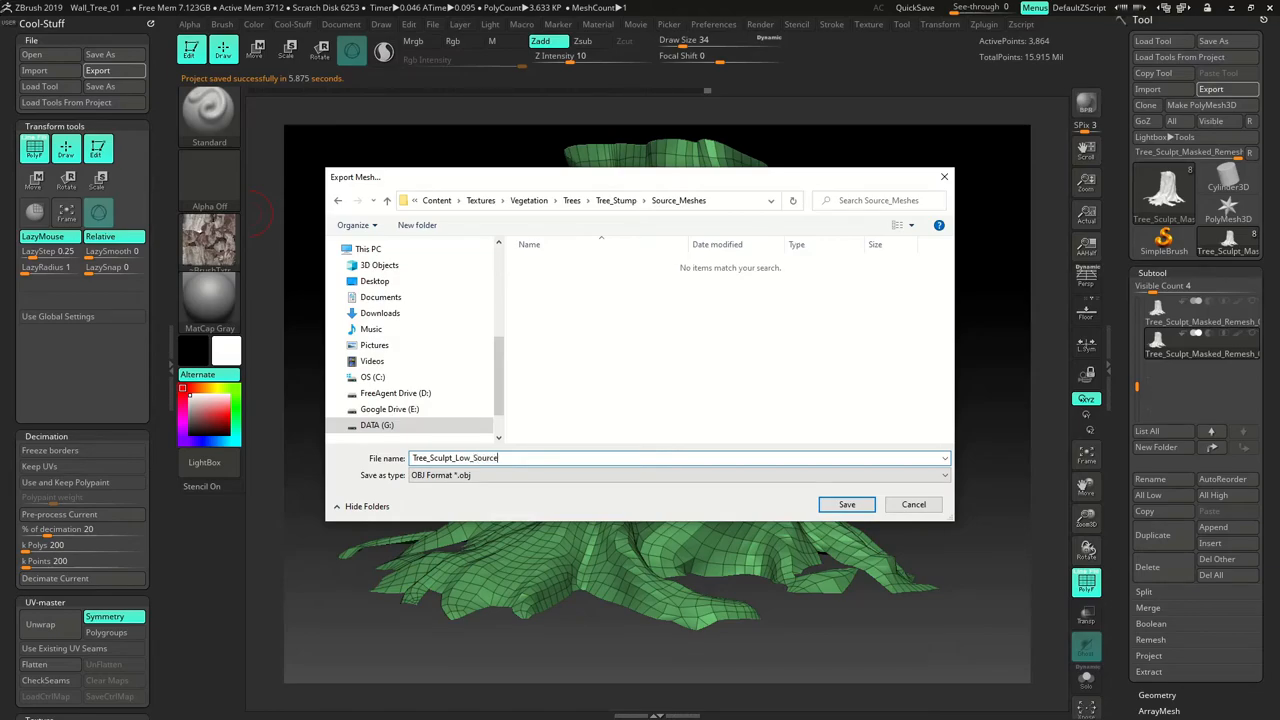
type("_01")
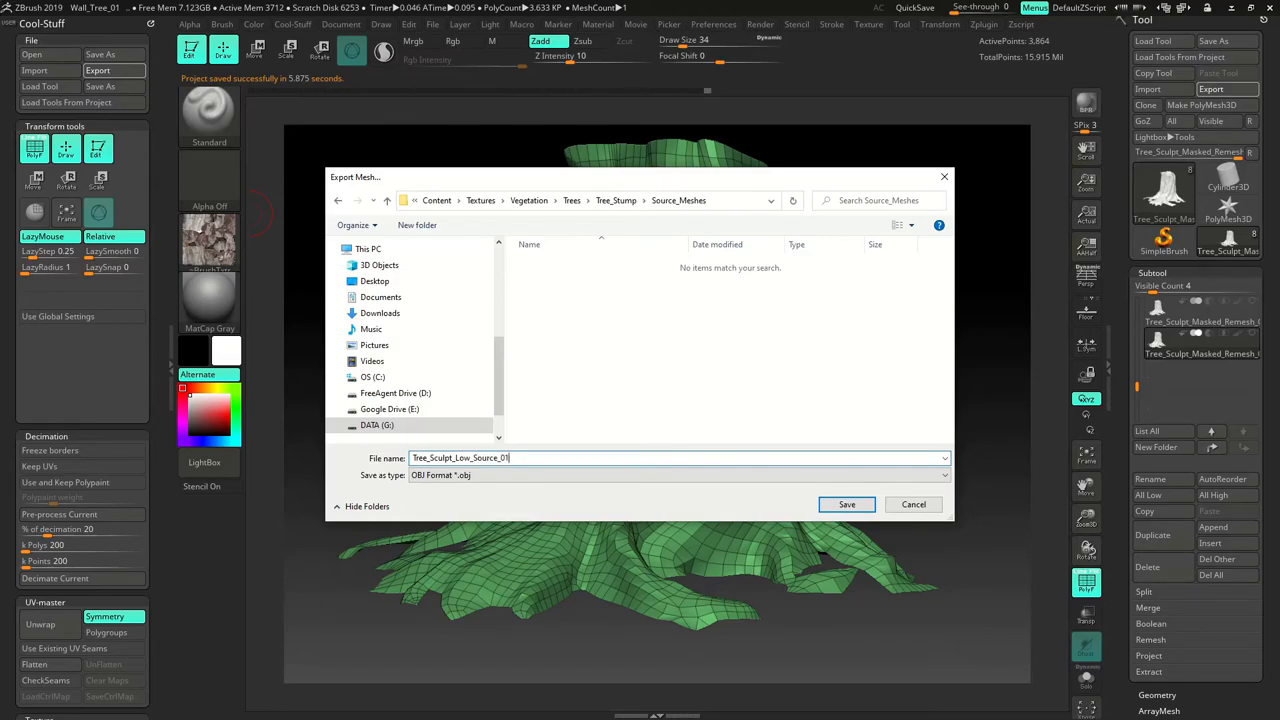
left_click(846, 504)
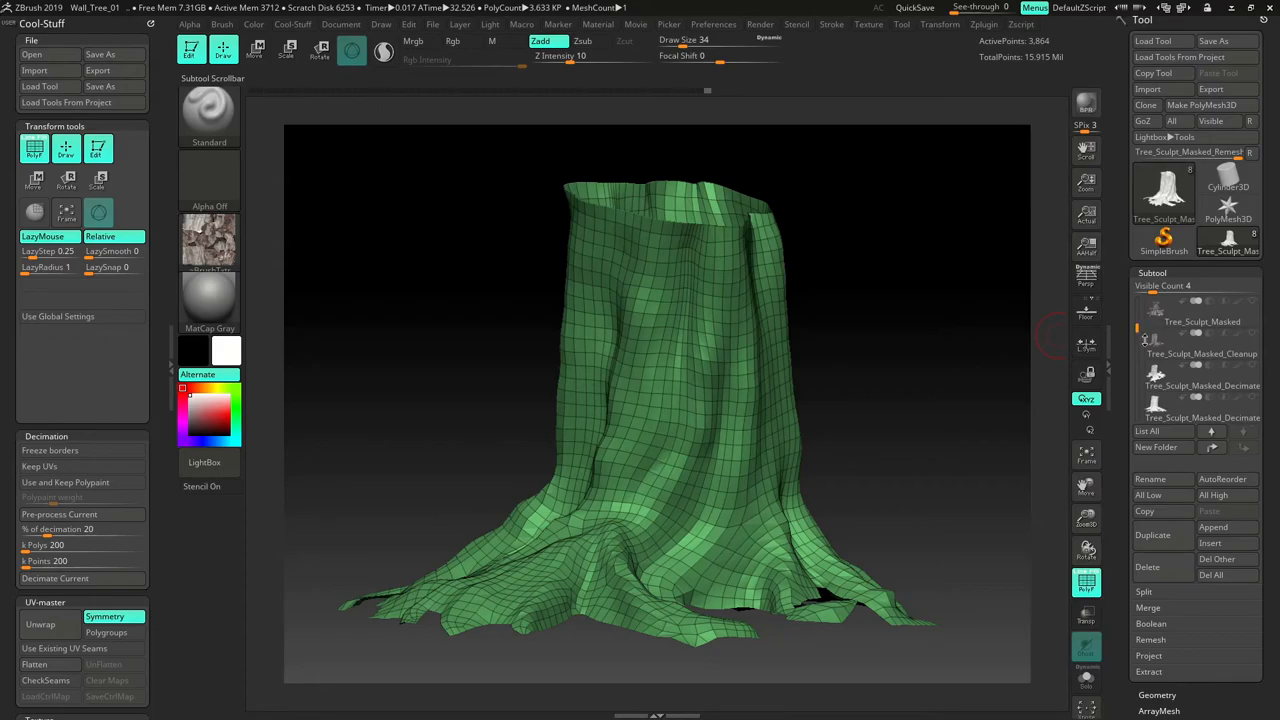
mouse_move(1200, 404)
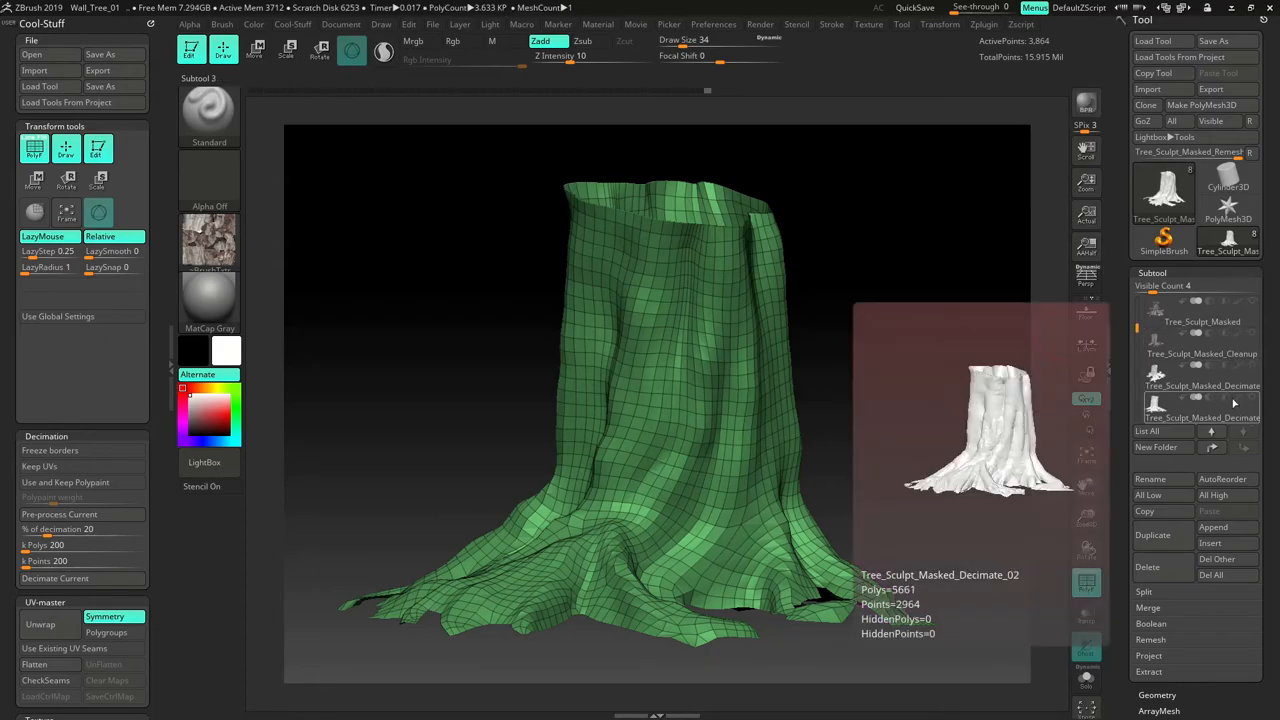
- Export the Tree_Sculpt_Masked_Cleanup subtool as Tree_Sculpt_High_Source_01.OBJ into Source_Meshes
left_click(1200, 352)
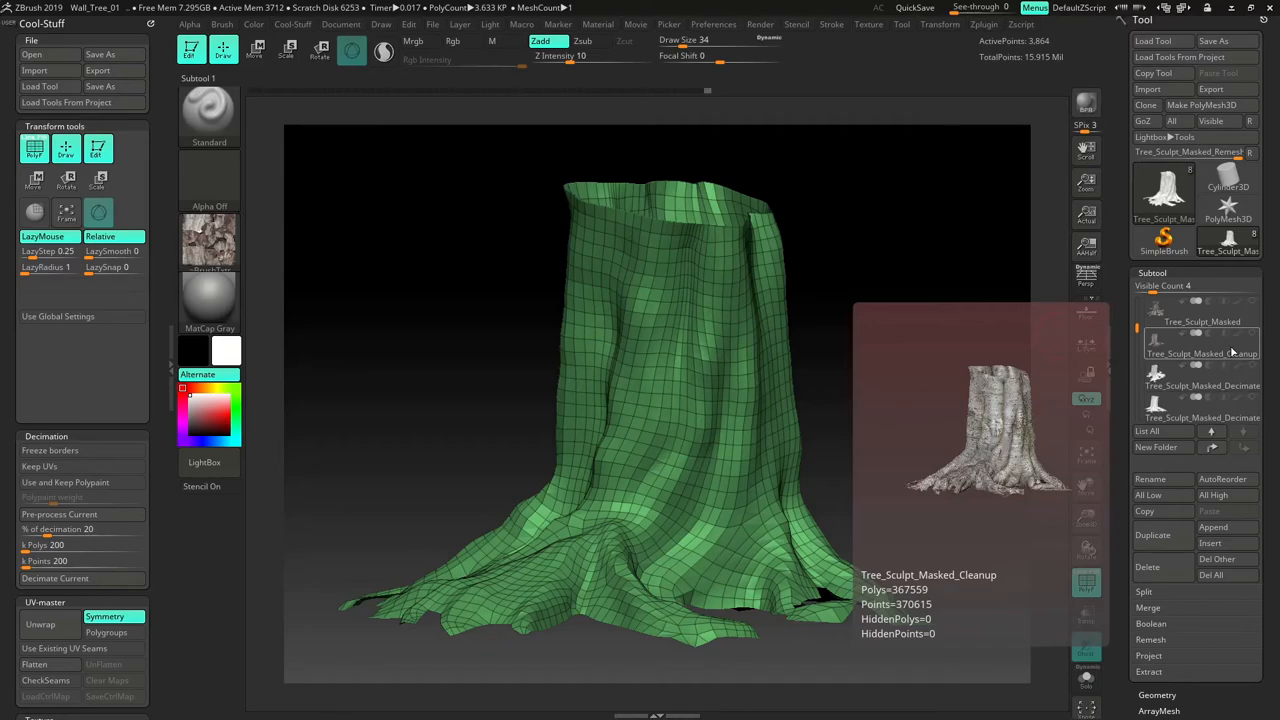
left_click(1200, 352)
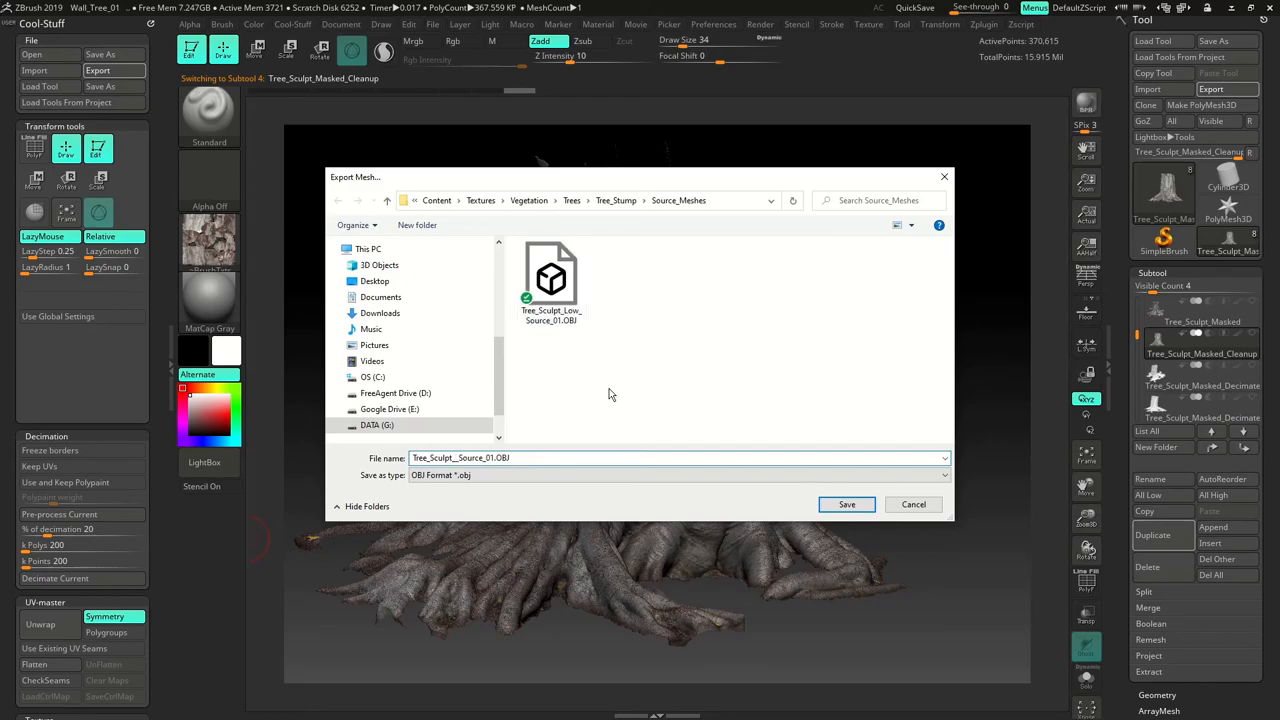
type("Tree_Sculpt_High_Source_01.OBJ")
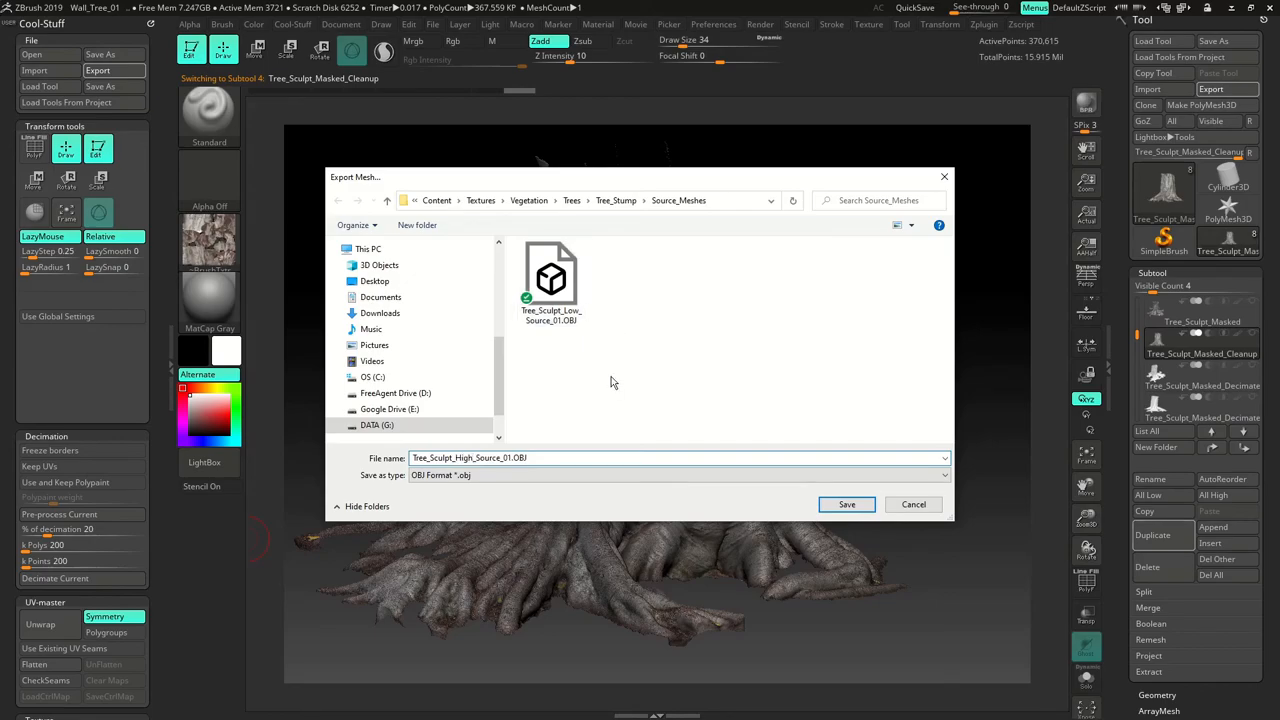
left_click(846, 504)
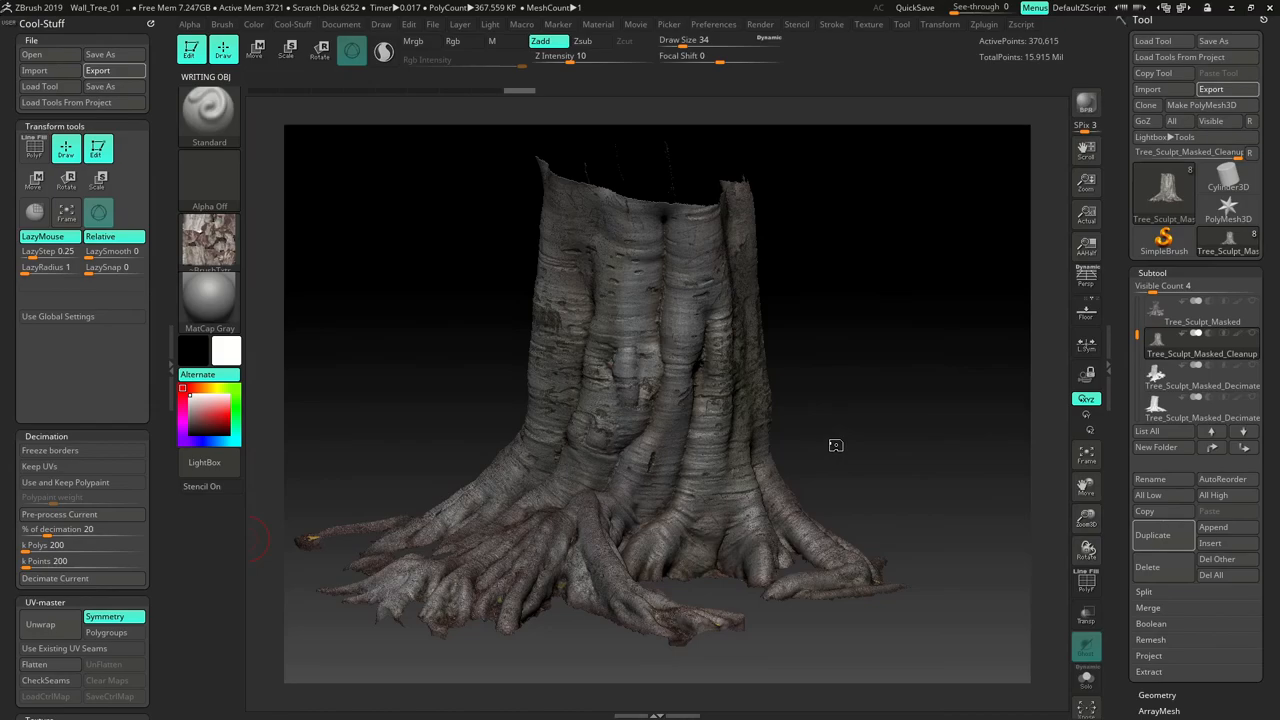